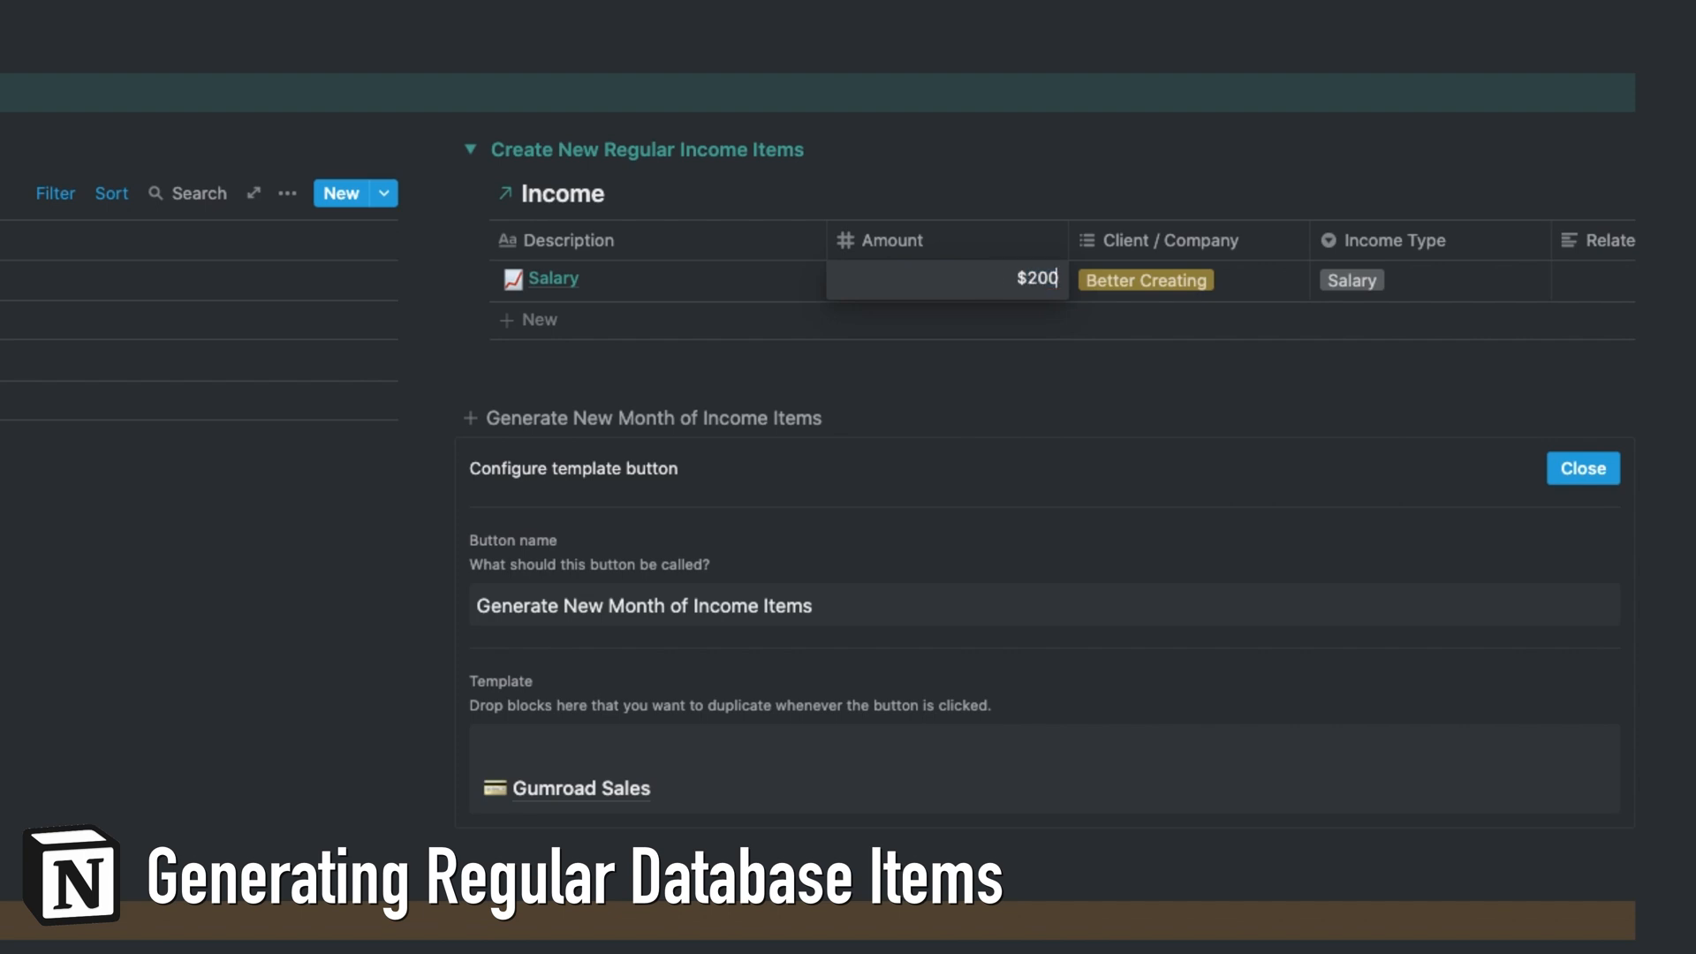
- Add the generated Salary and Gumroad Sales items to January's Income table, keeping its sort order
{"action": "left_click", "coordinate": [1580, 468]}
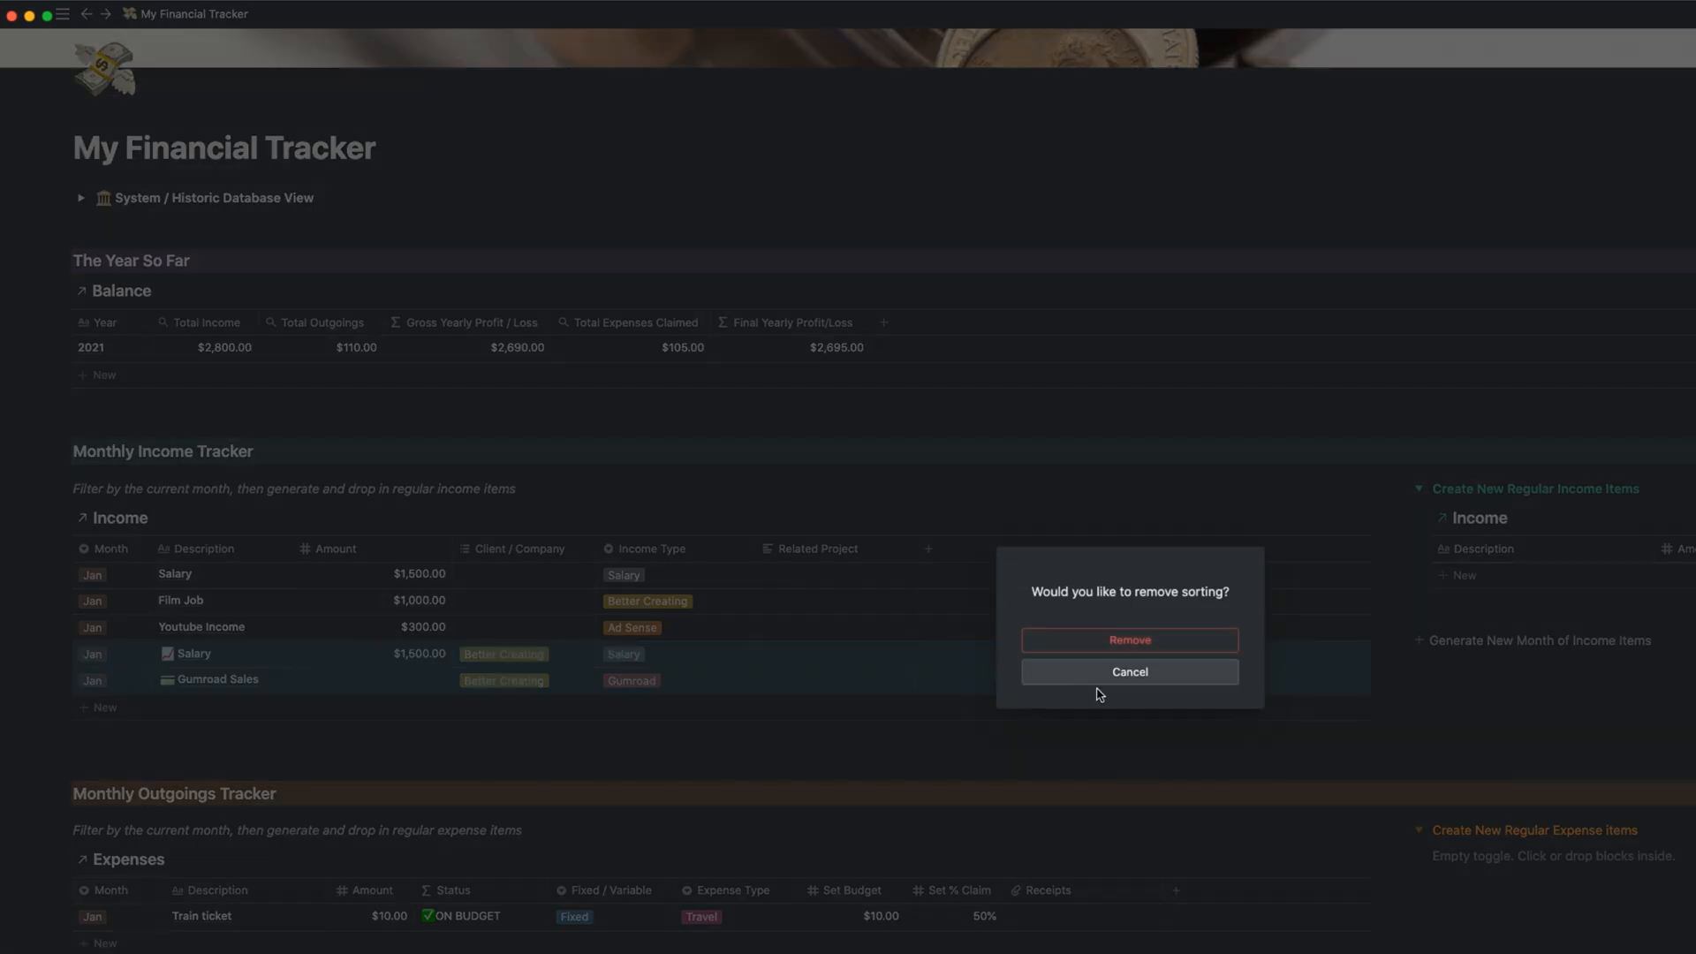
{"action": "left_click", "coordinate": [1129, 639]}
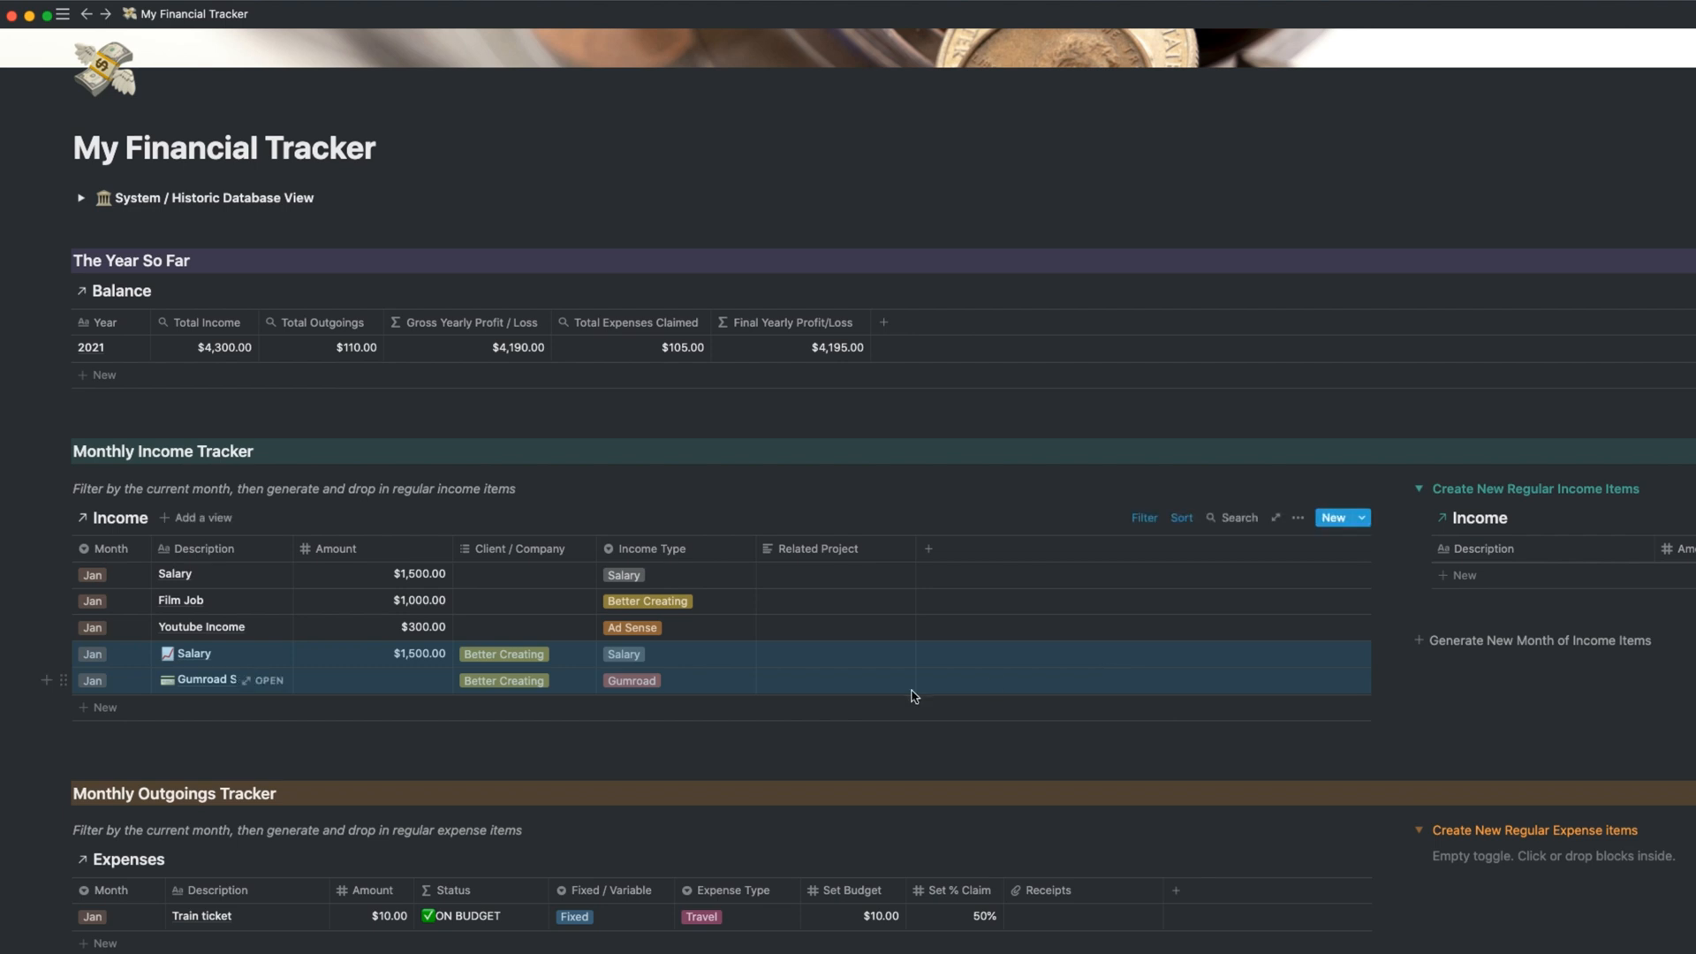
{"action": "type", "text": "/h"}
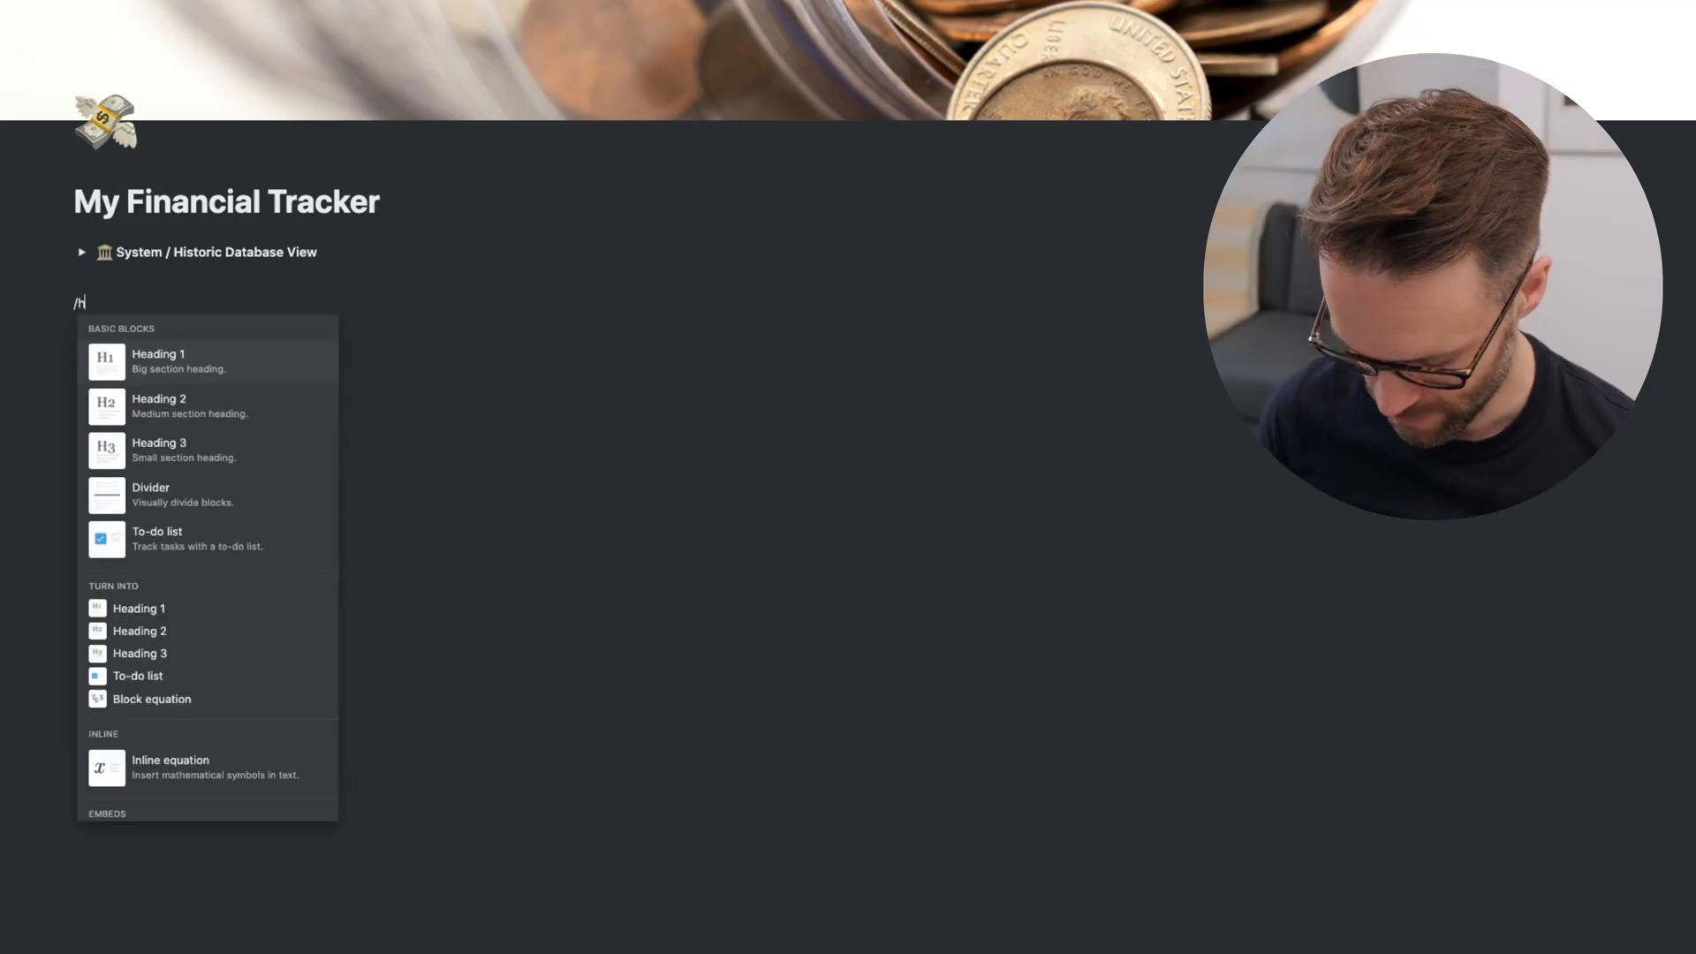
- Add a 'The Year So Far' heading 3 with a purple background
{"action": "type", "text": "eading 3"}
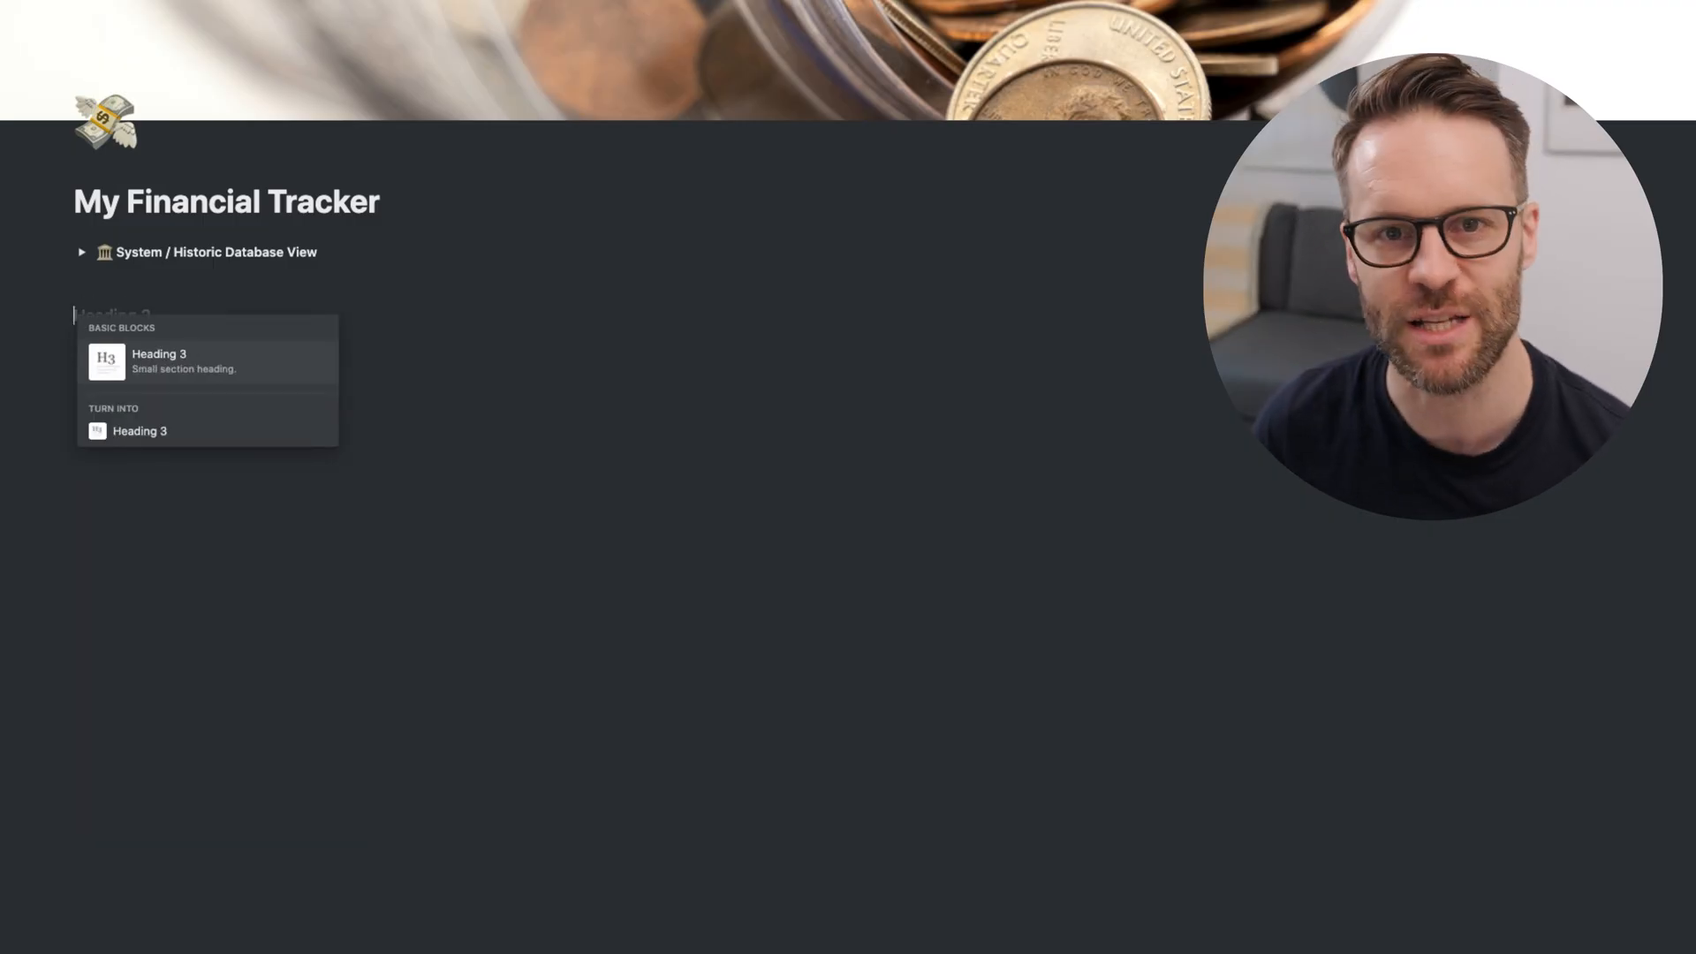
{"action": "type", "text": "The Year So Far"}
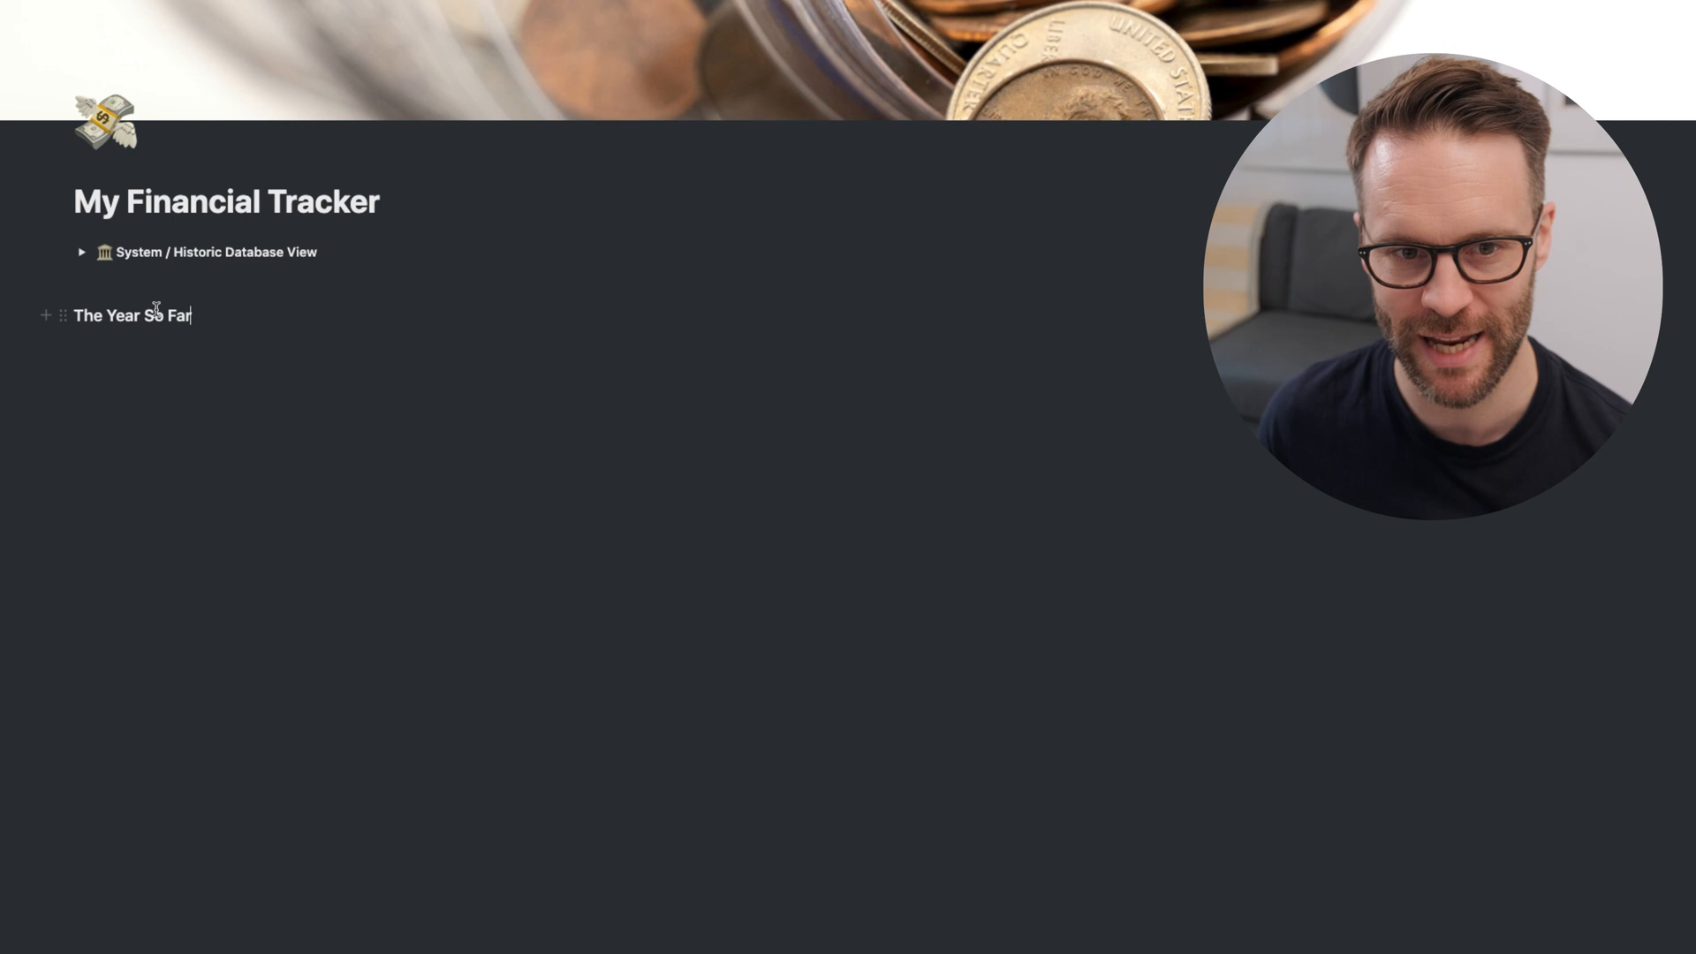
{"action": "type", "text": "/col"}
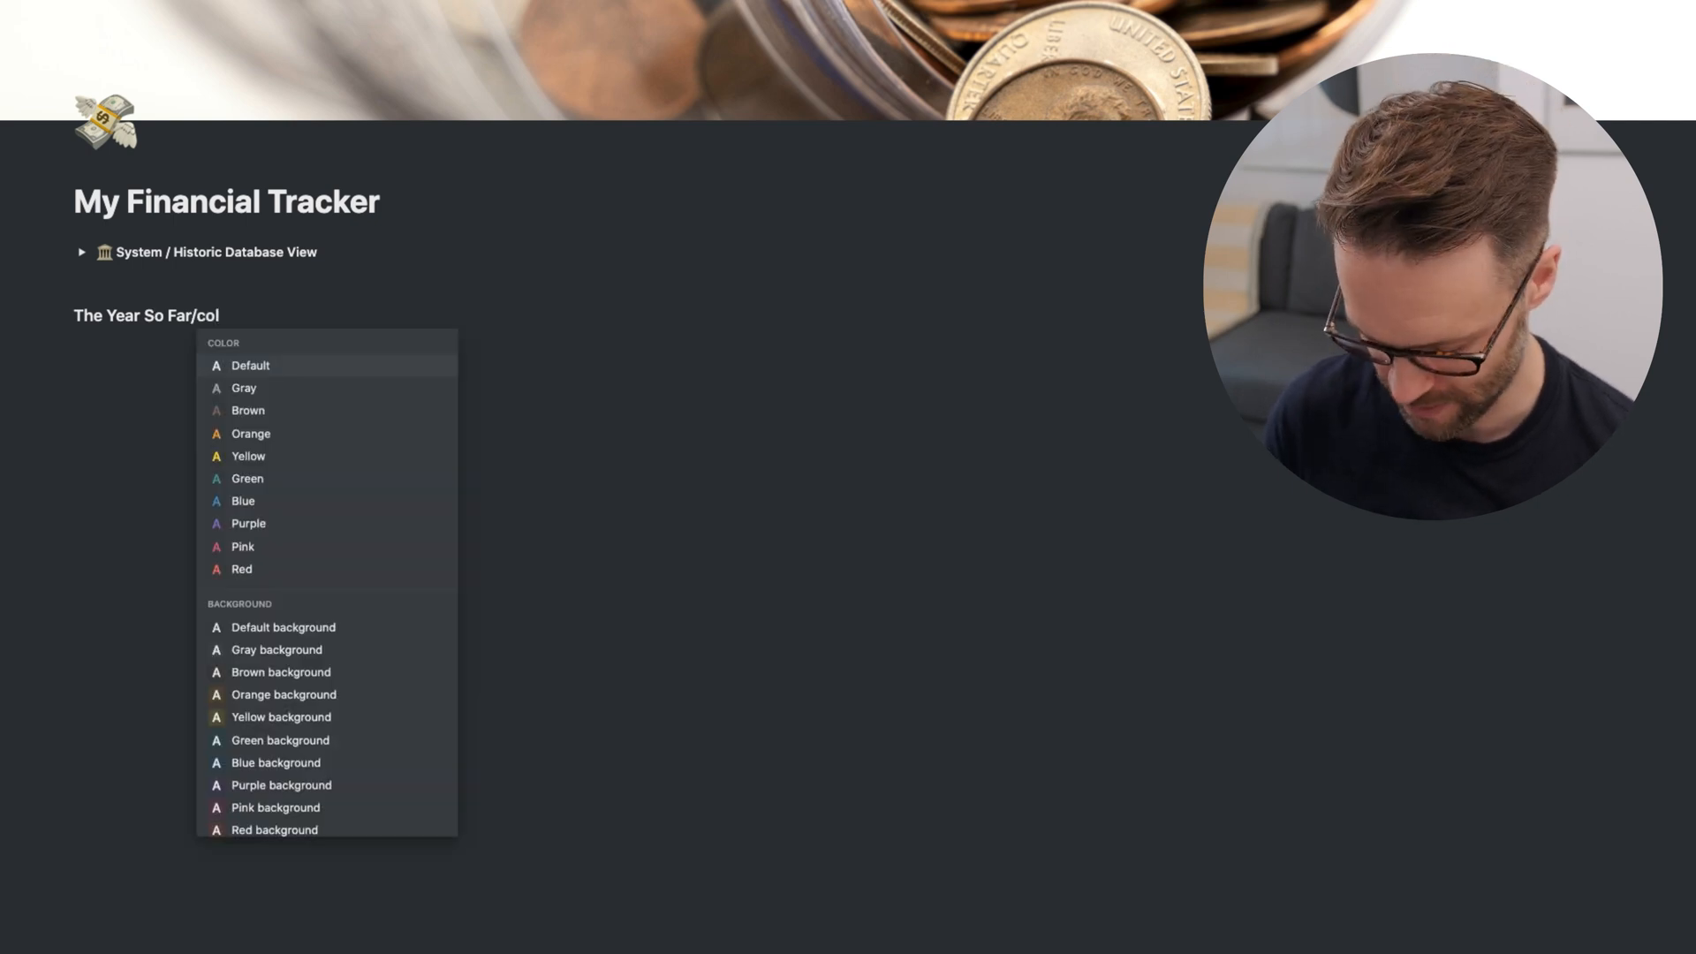
{"action": "mouse_move", "coordinate": [377, 762]}
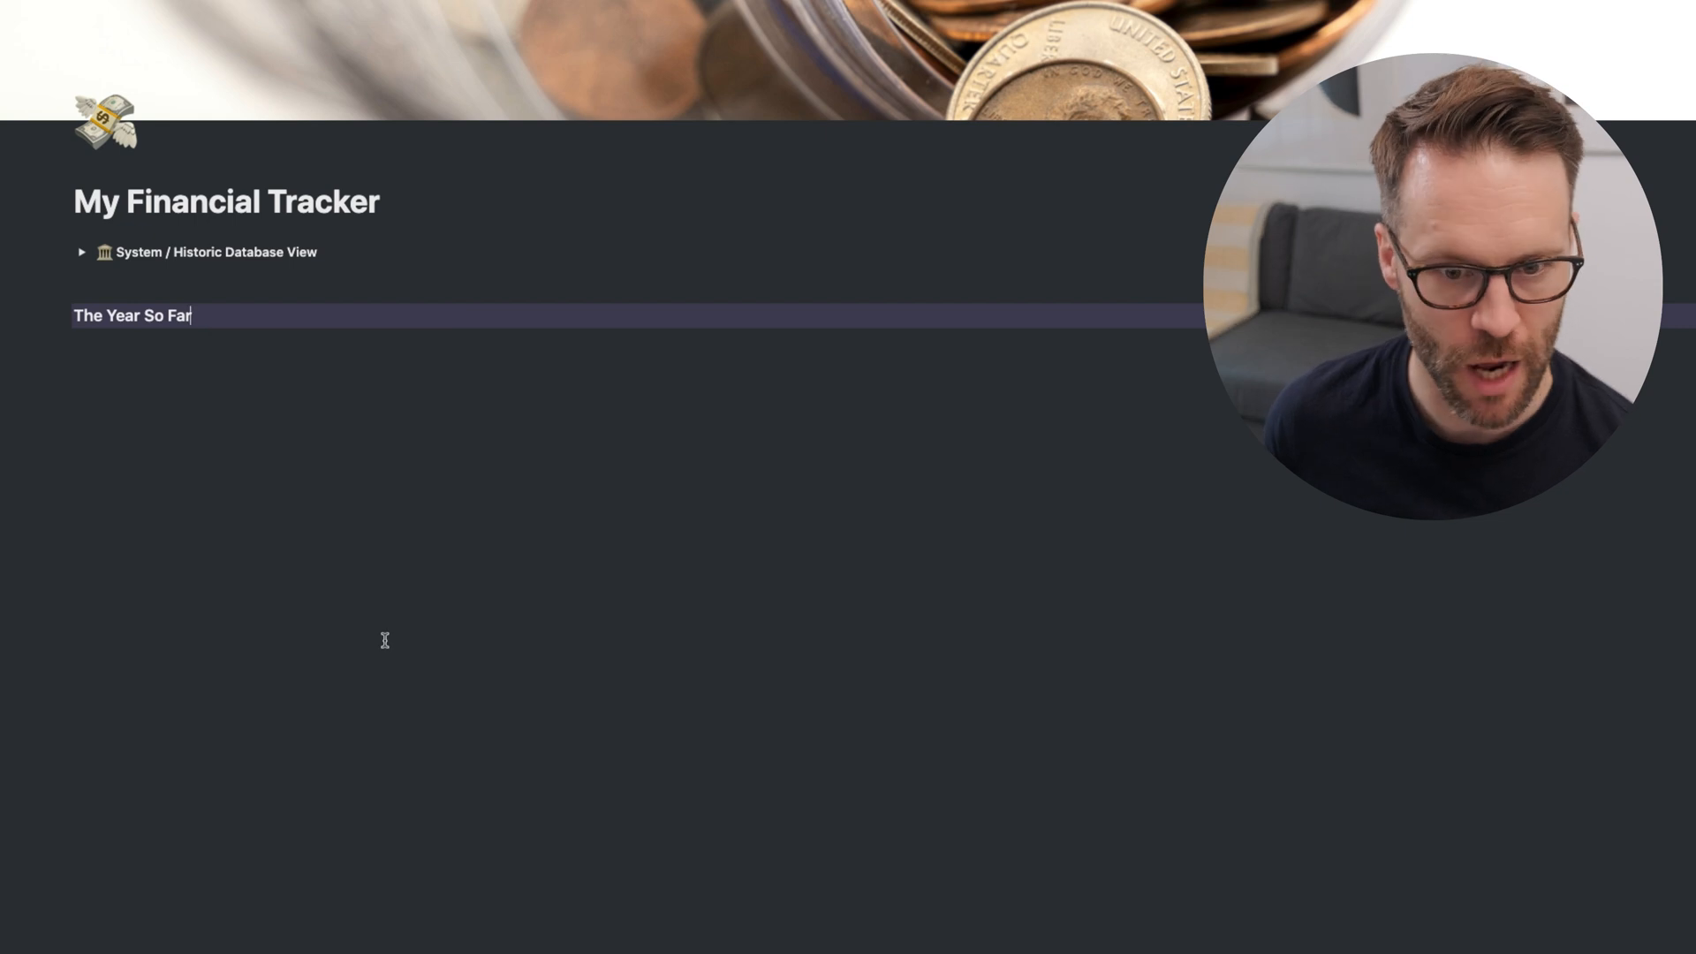
{"action": "key", "text": "enter"}
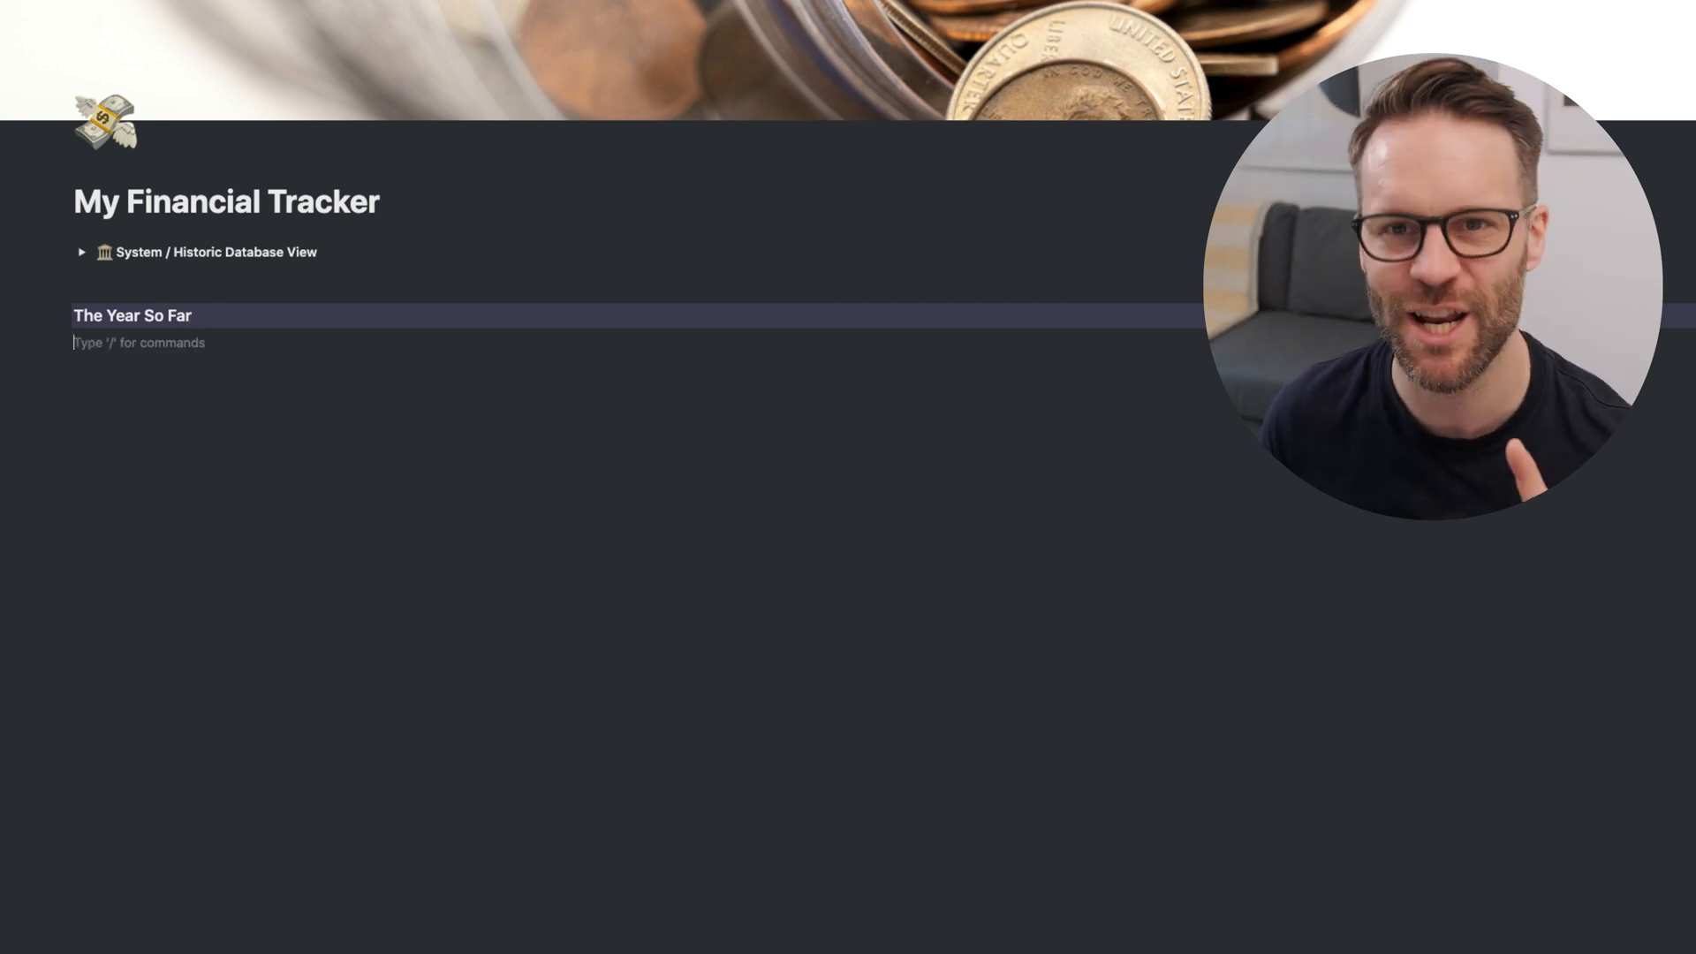
{"action": "type", "text": "/create"}
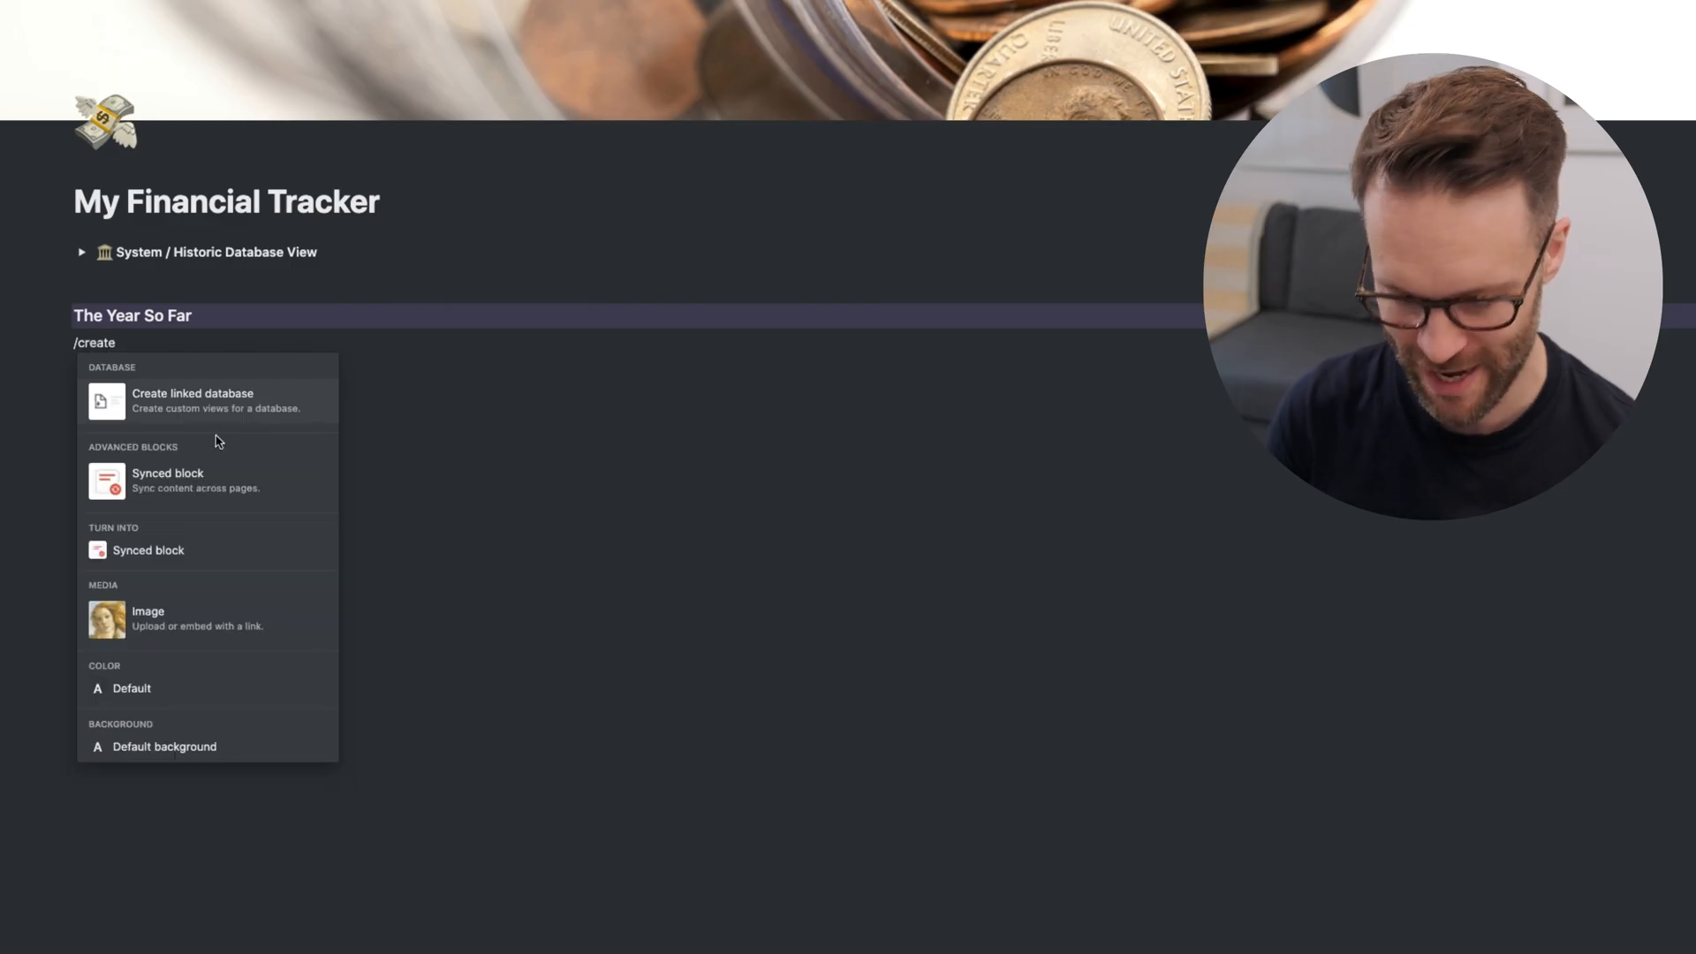
- Insert a linked view of My Financial Tracker's Balance database
{"action": "left_click", "coordinate": [193, 401]}
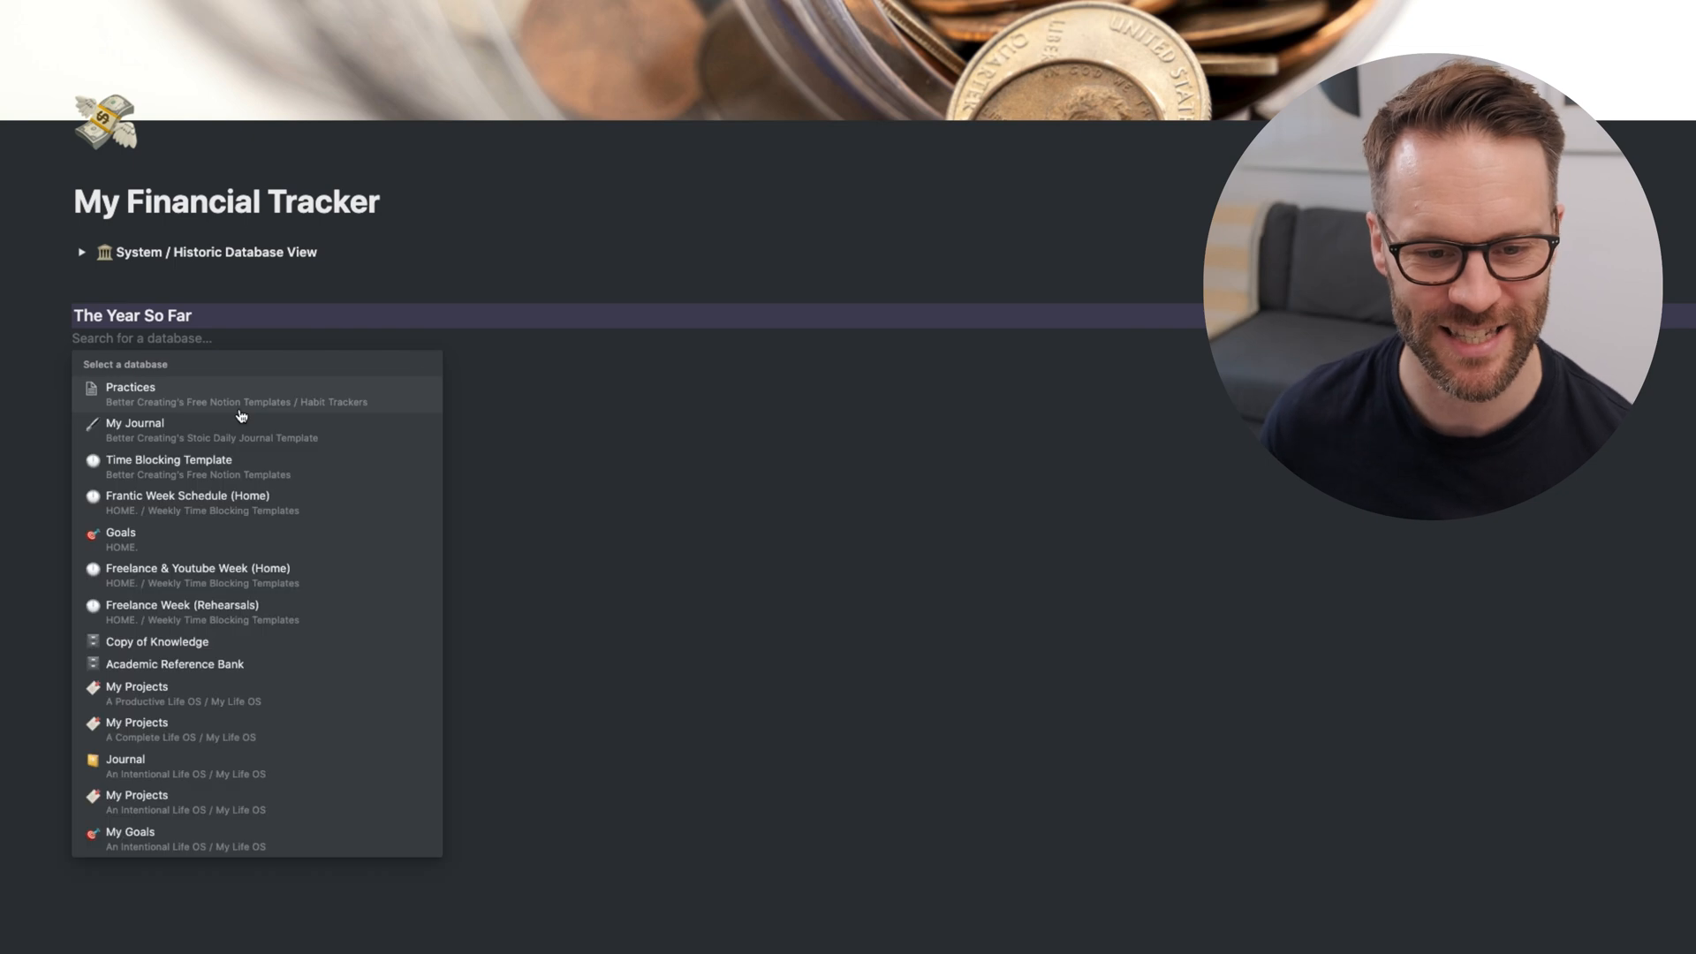
{"action": "type", "text": "bala"}
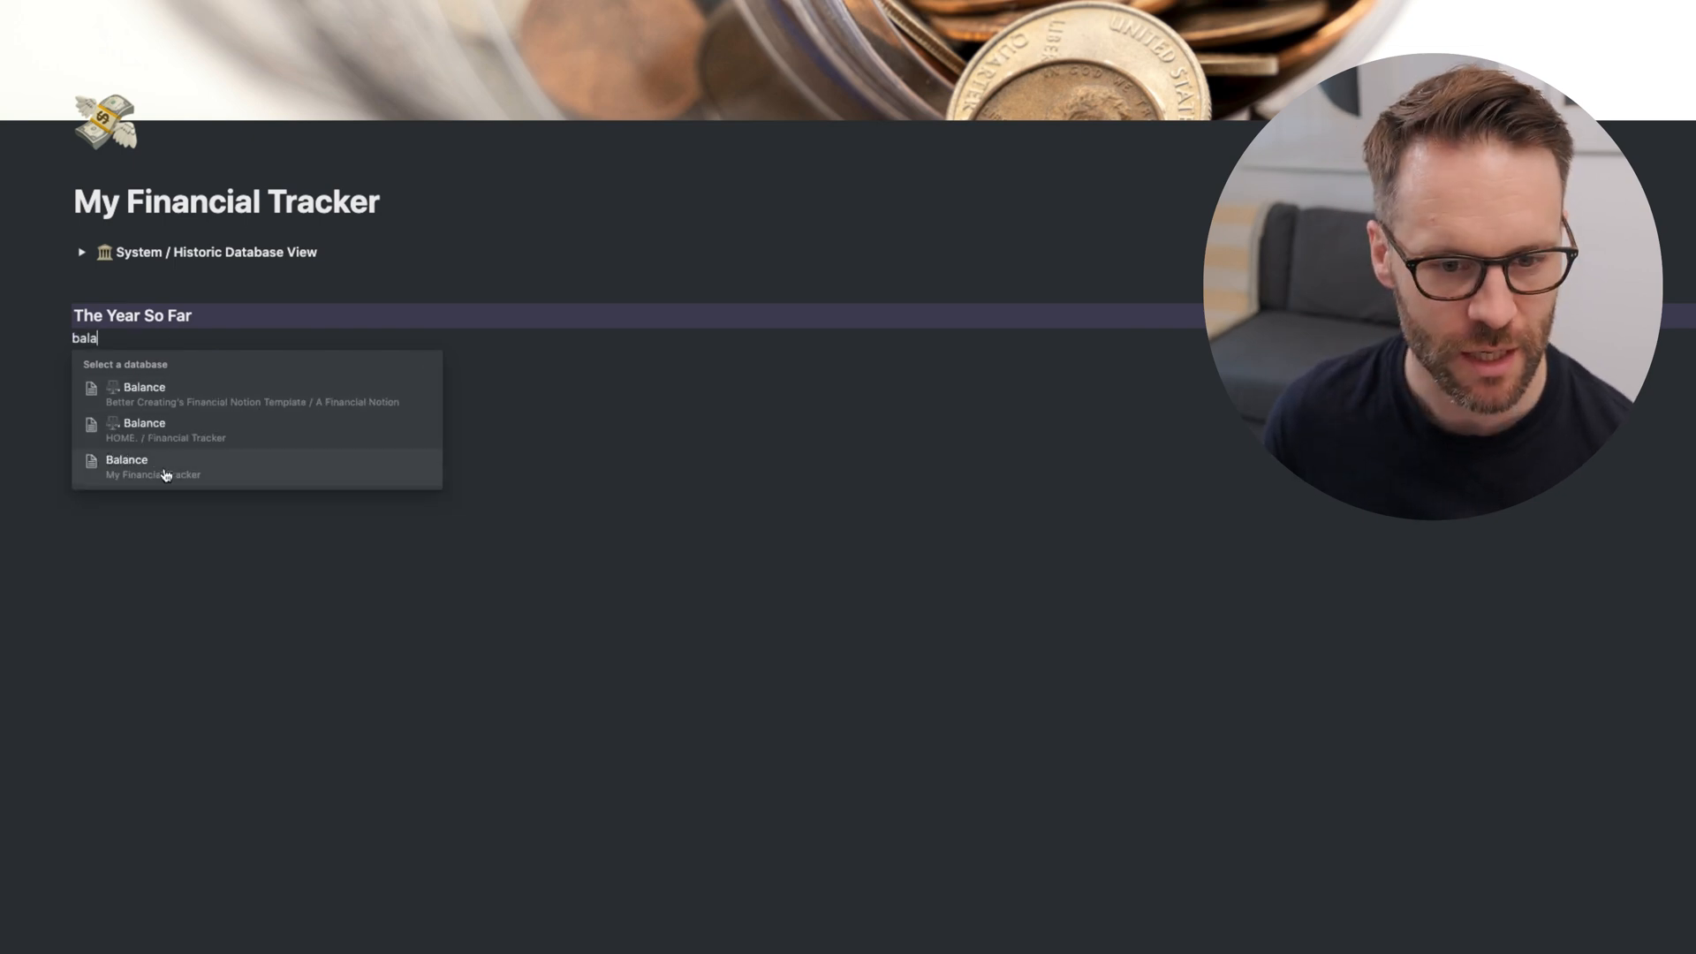
{"action": "left_click", "coordinate": [126, 466]}
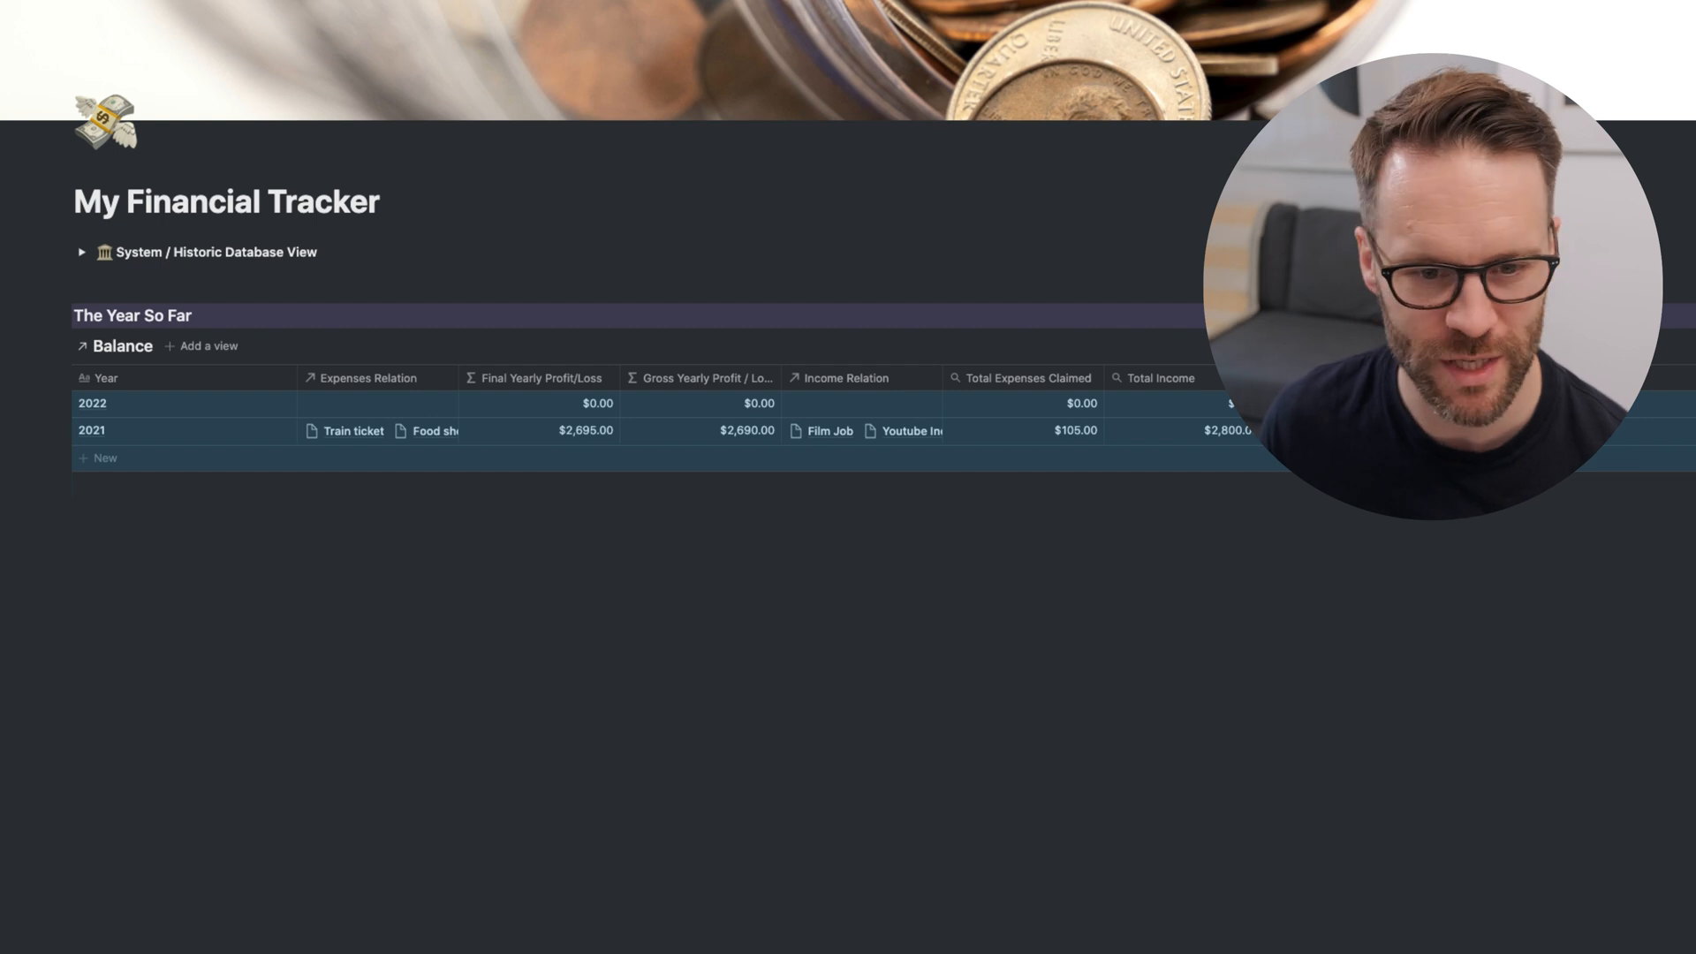
- Hide Income Relation; move Total Income after Year and Gross Yearly Profit / Loss after Total Outgoings
{"action": "left_click", "coordinate": [847, 377]}
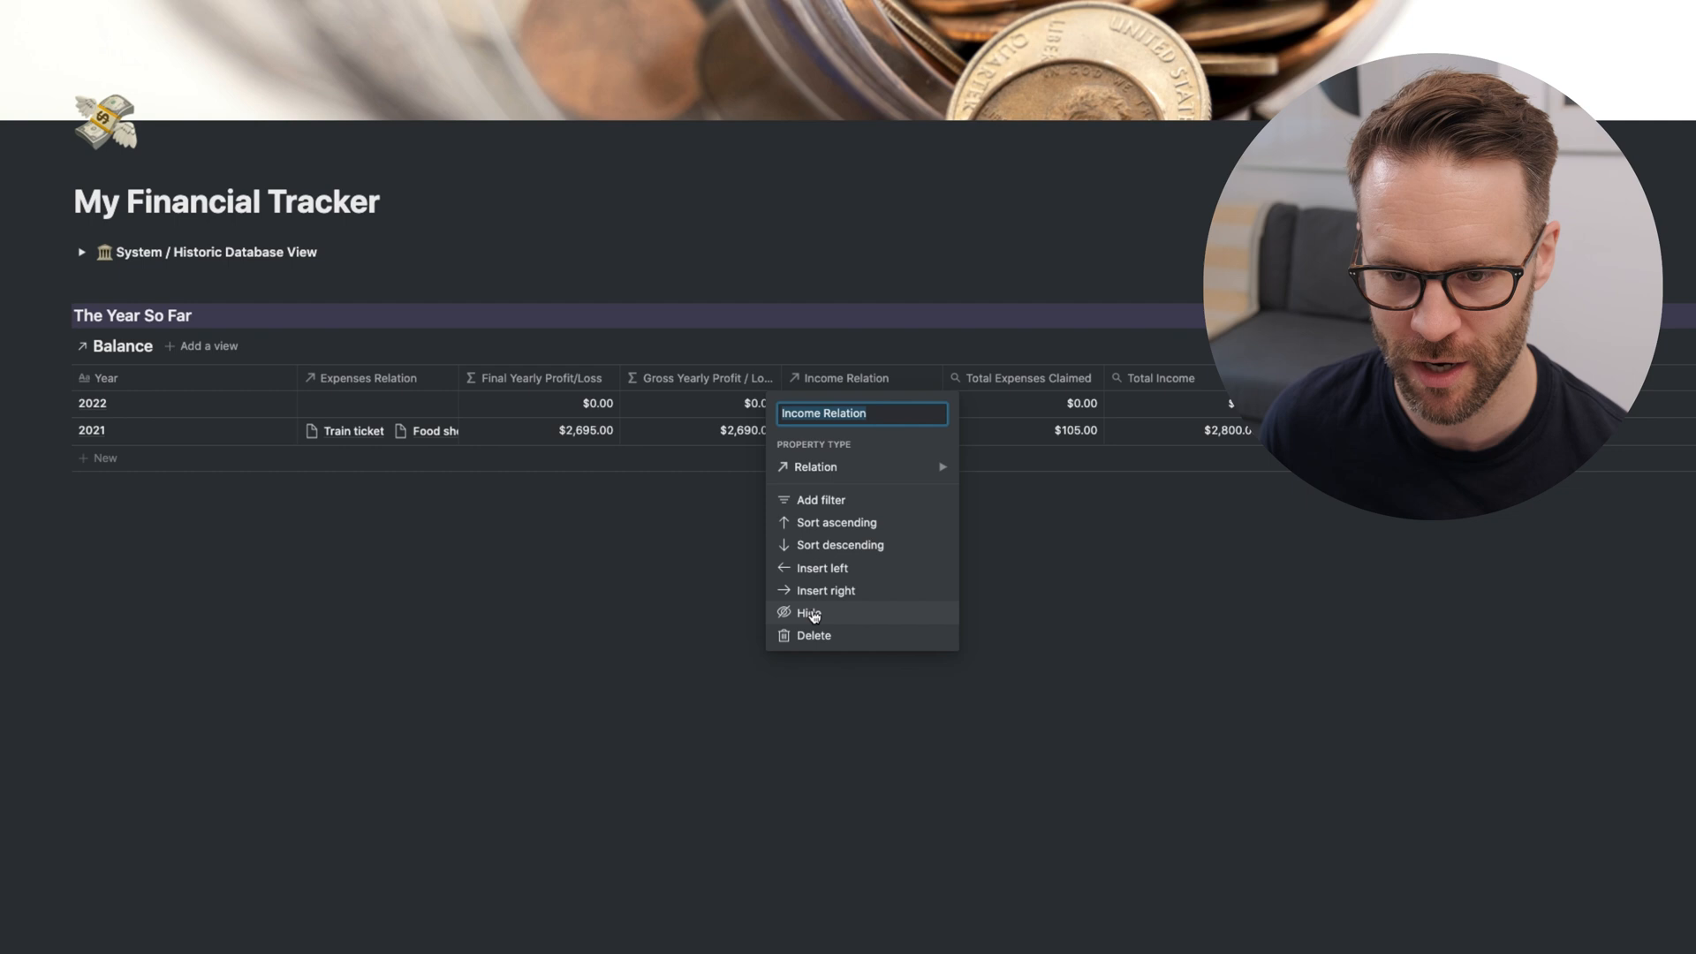
{"action": "left_click", "coordinate": [809, 613]}
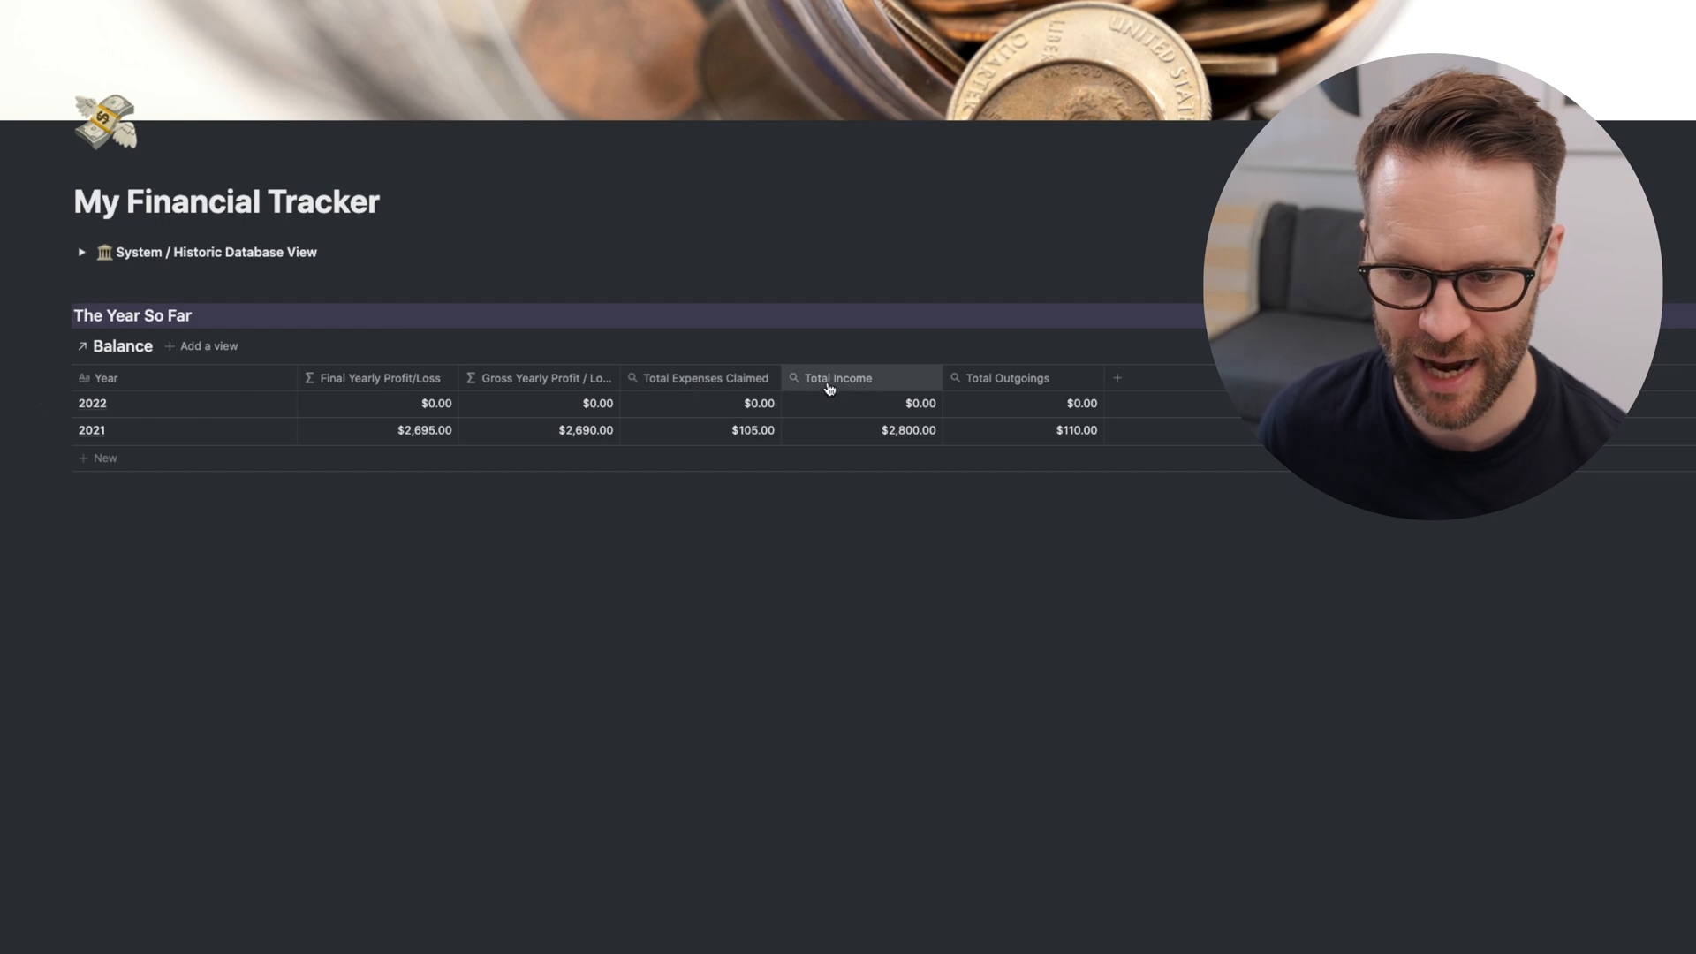
{"action": "left_click_drag", "start_coordinate": [837, 377], "coordinate": [379, 377]}
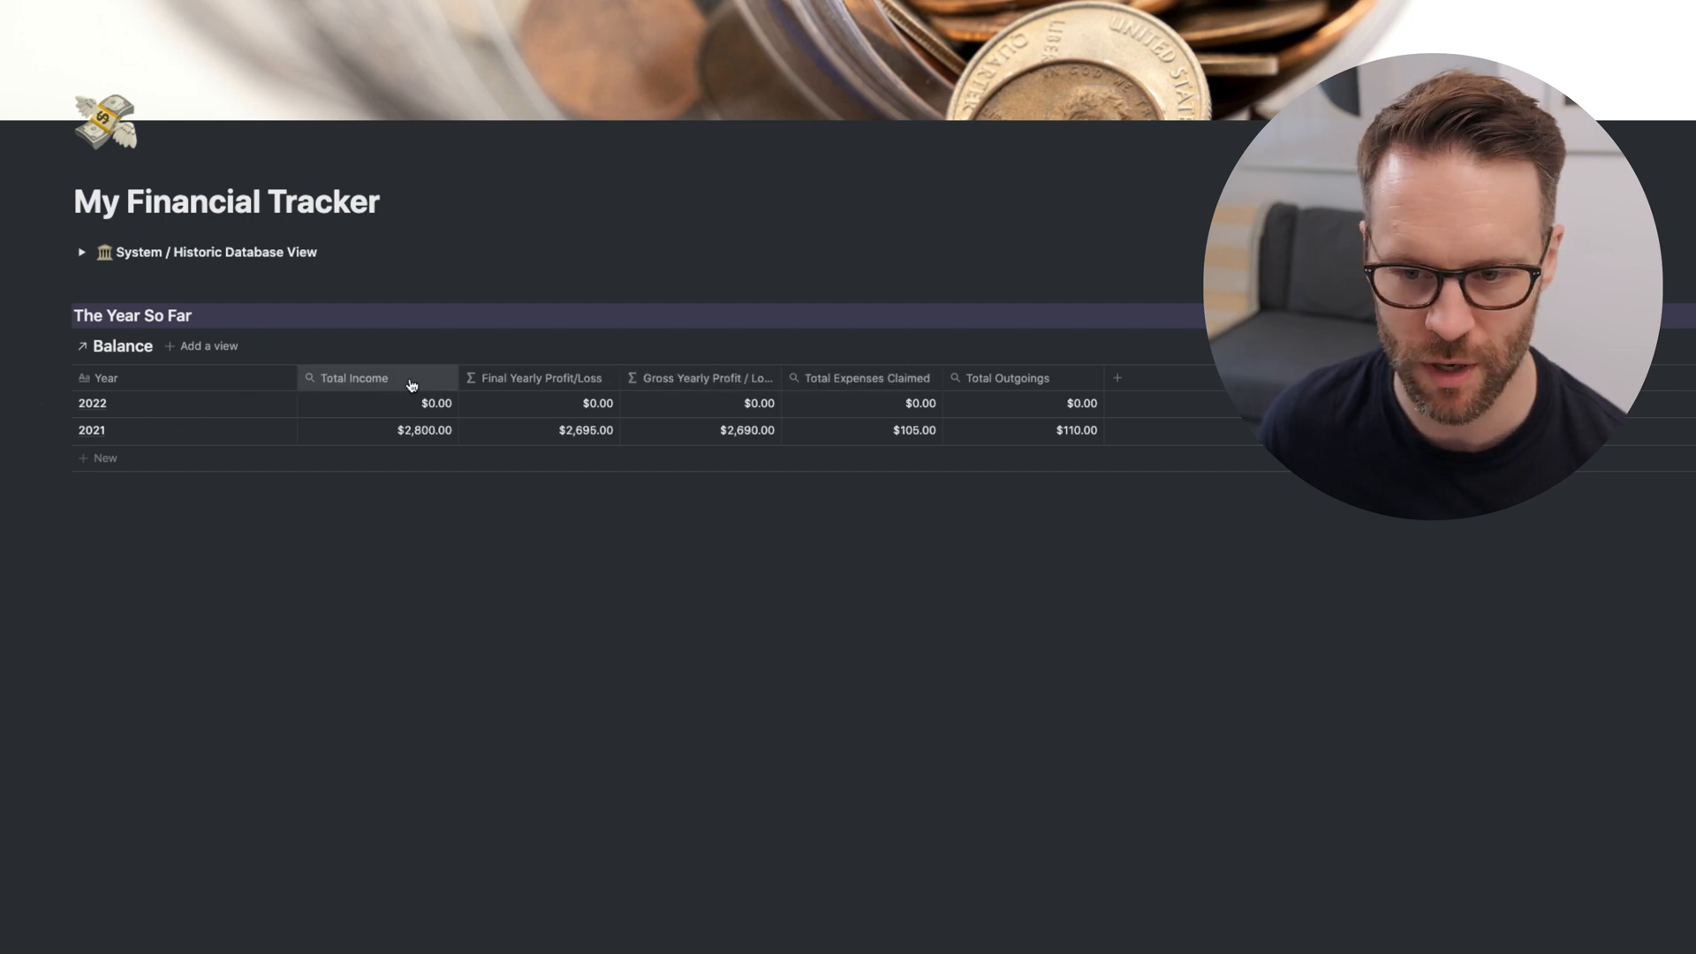
{"action": "mouse_move", "coordinate": [862, 379]}
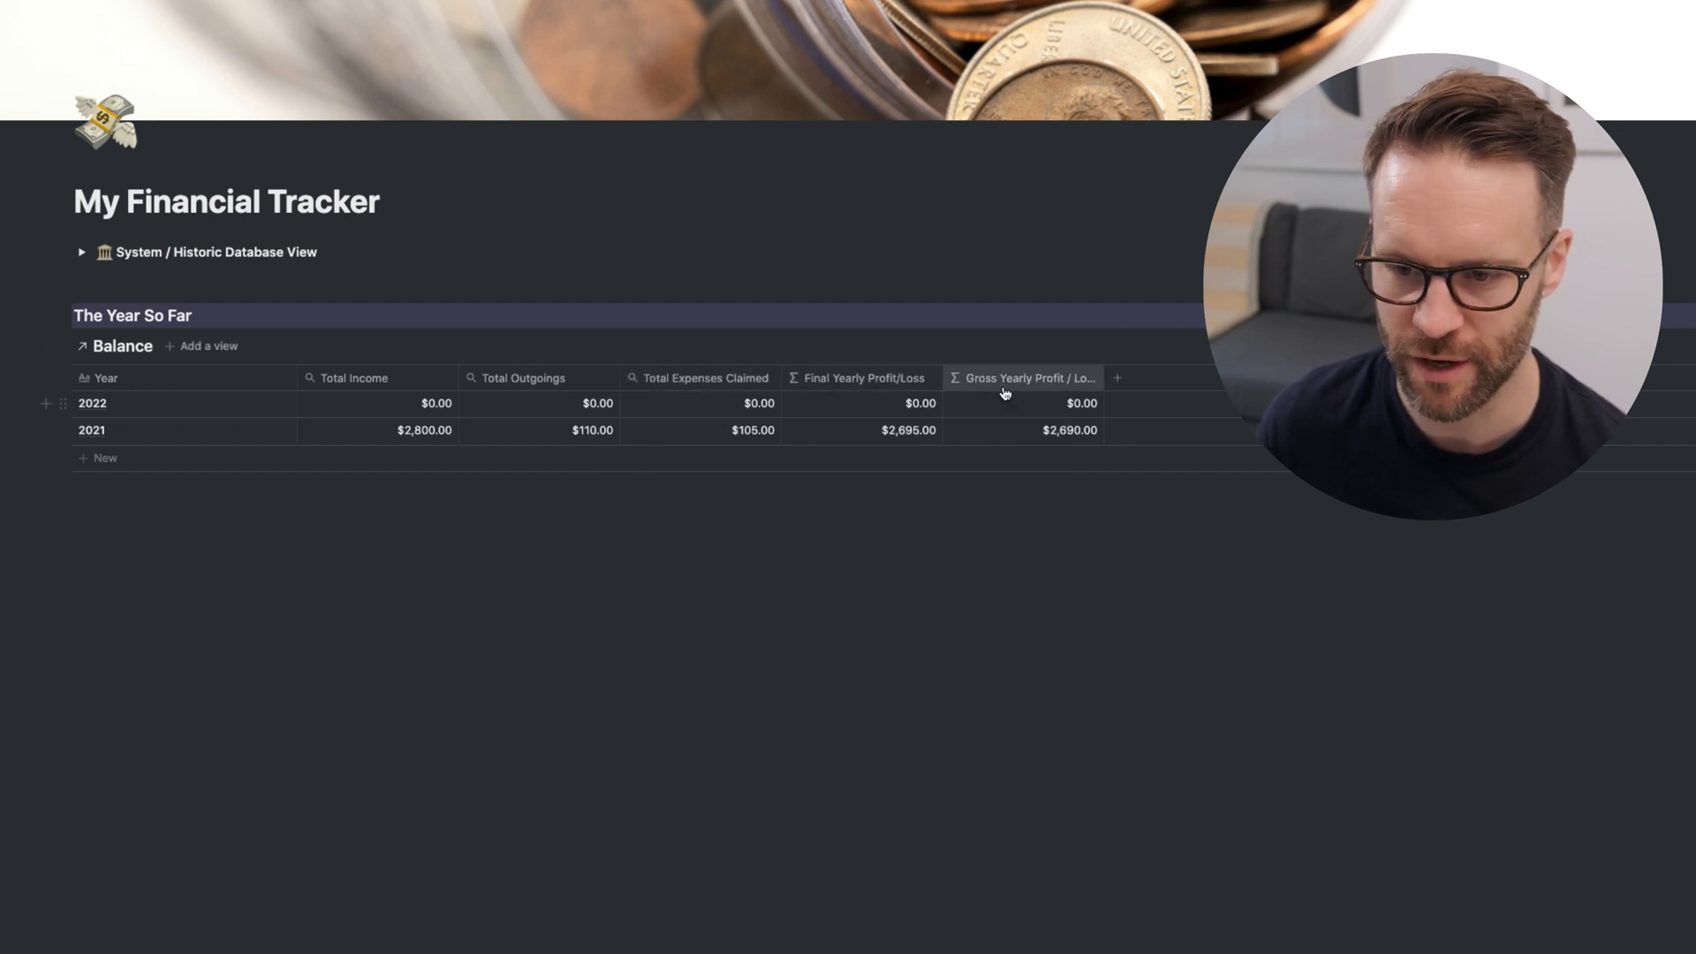
{"action": "left_click_drag", "start_coordinate": [1022, 377], "coordinate": [546, 377]}
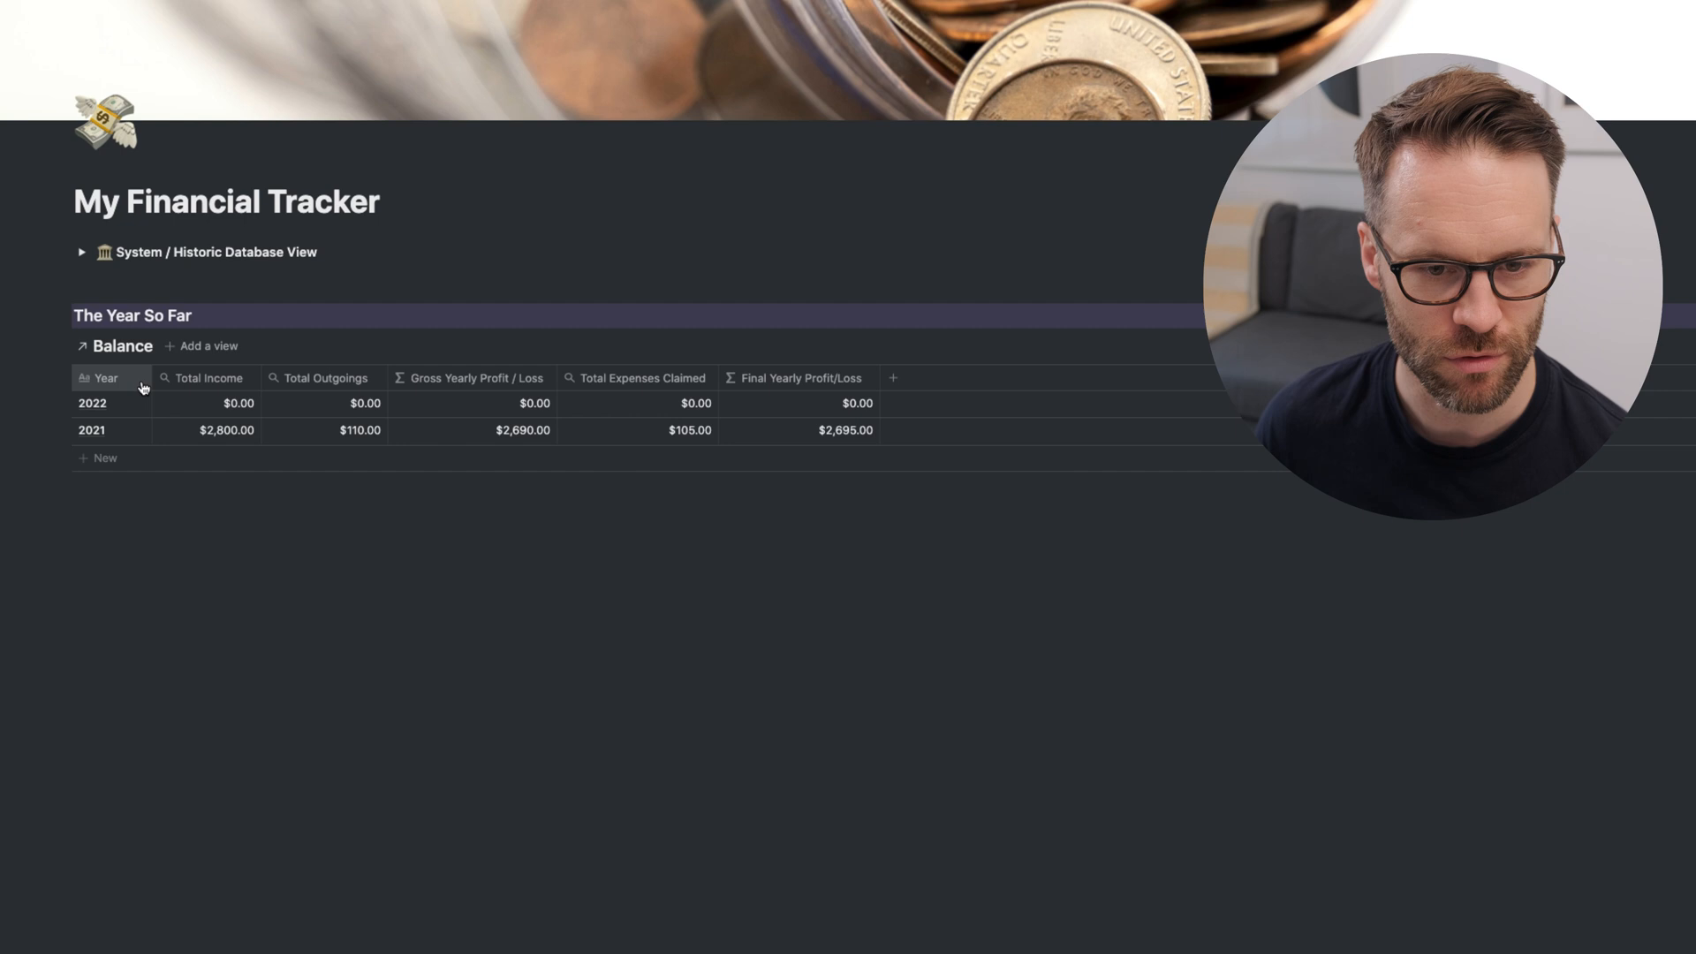
- Sort the Balance view by Year ascending and filter Year to 2021
{"action": "left_click", "coordinate": [105, 377]}
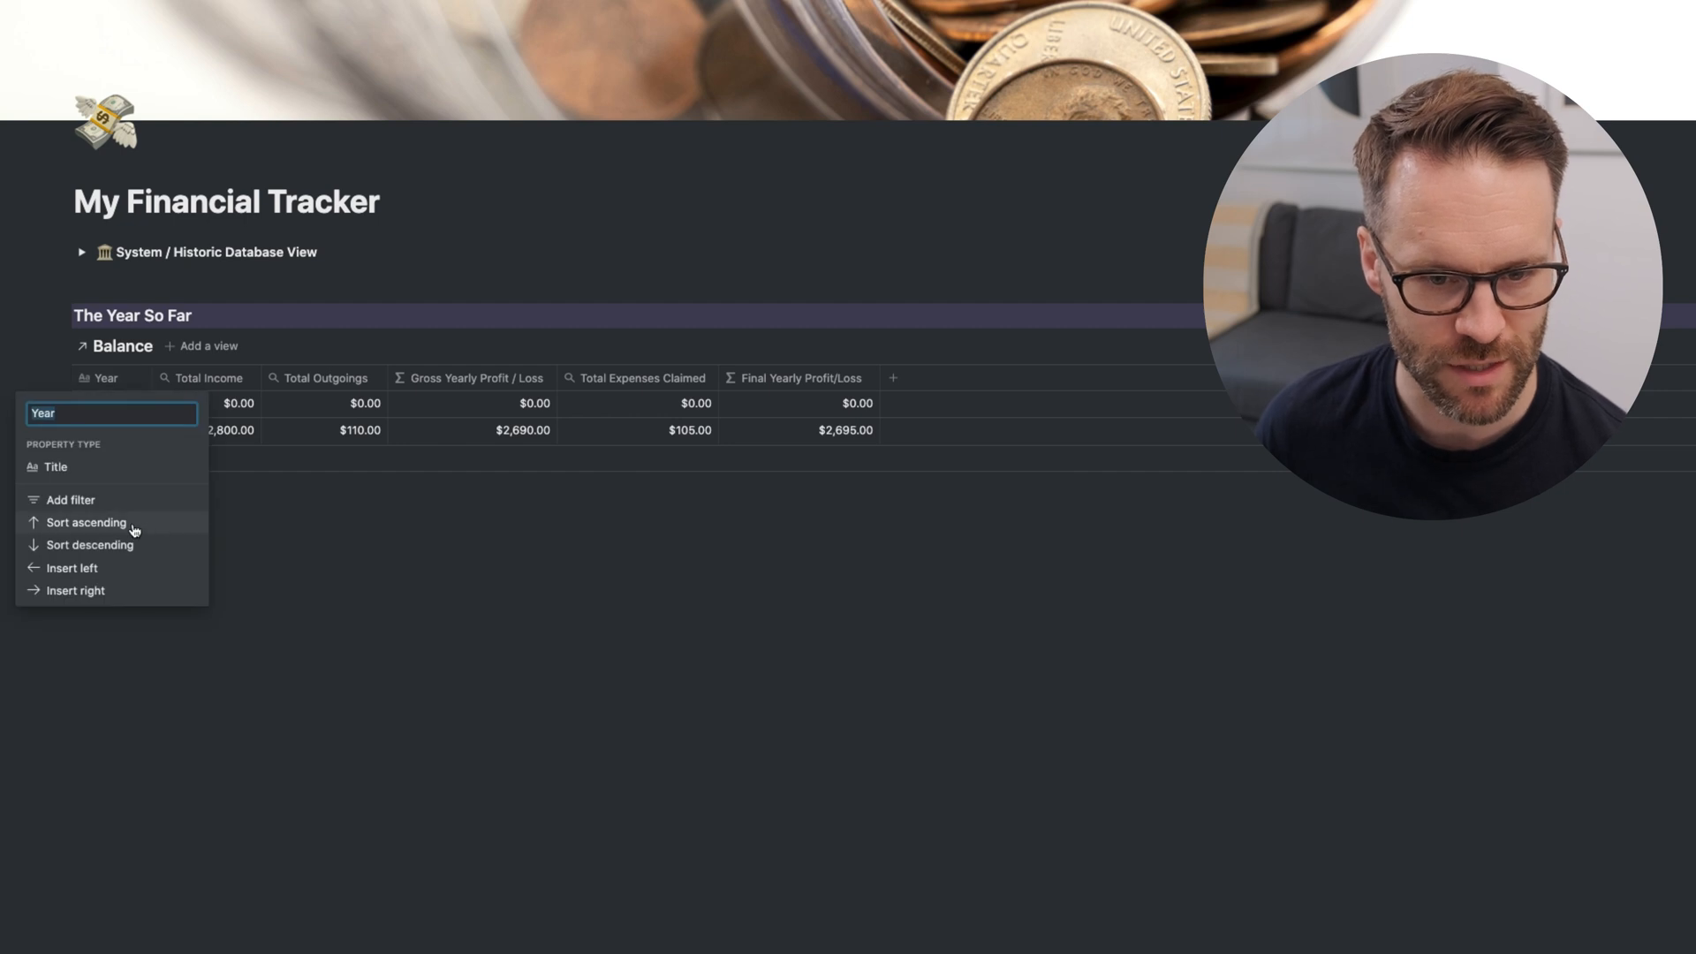
{"action": "left_click", "coordinate": [86, 522]}
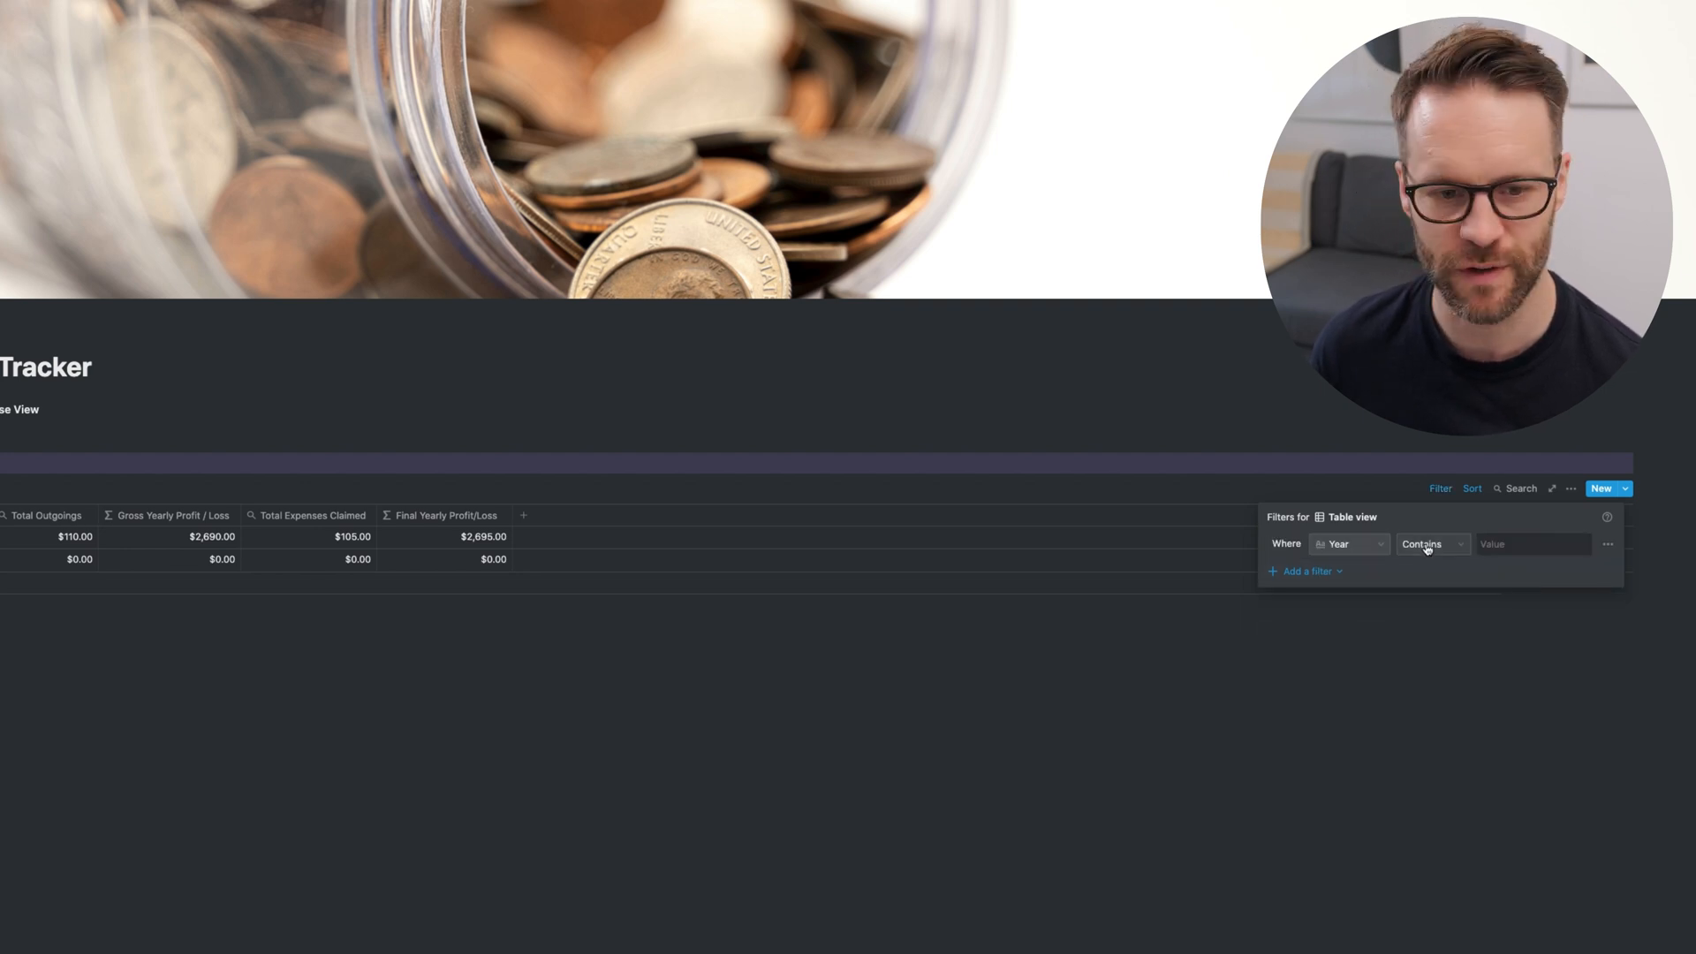
{"action": "left_click", "coordinate": [1532, 544]}
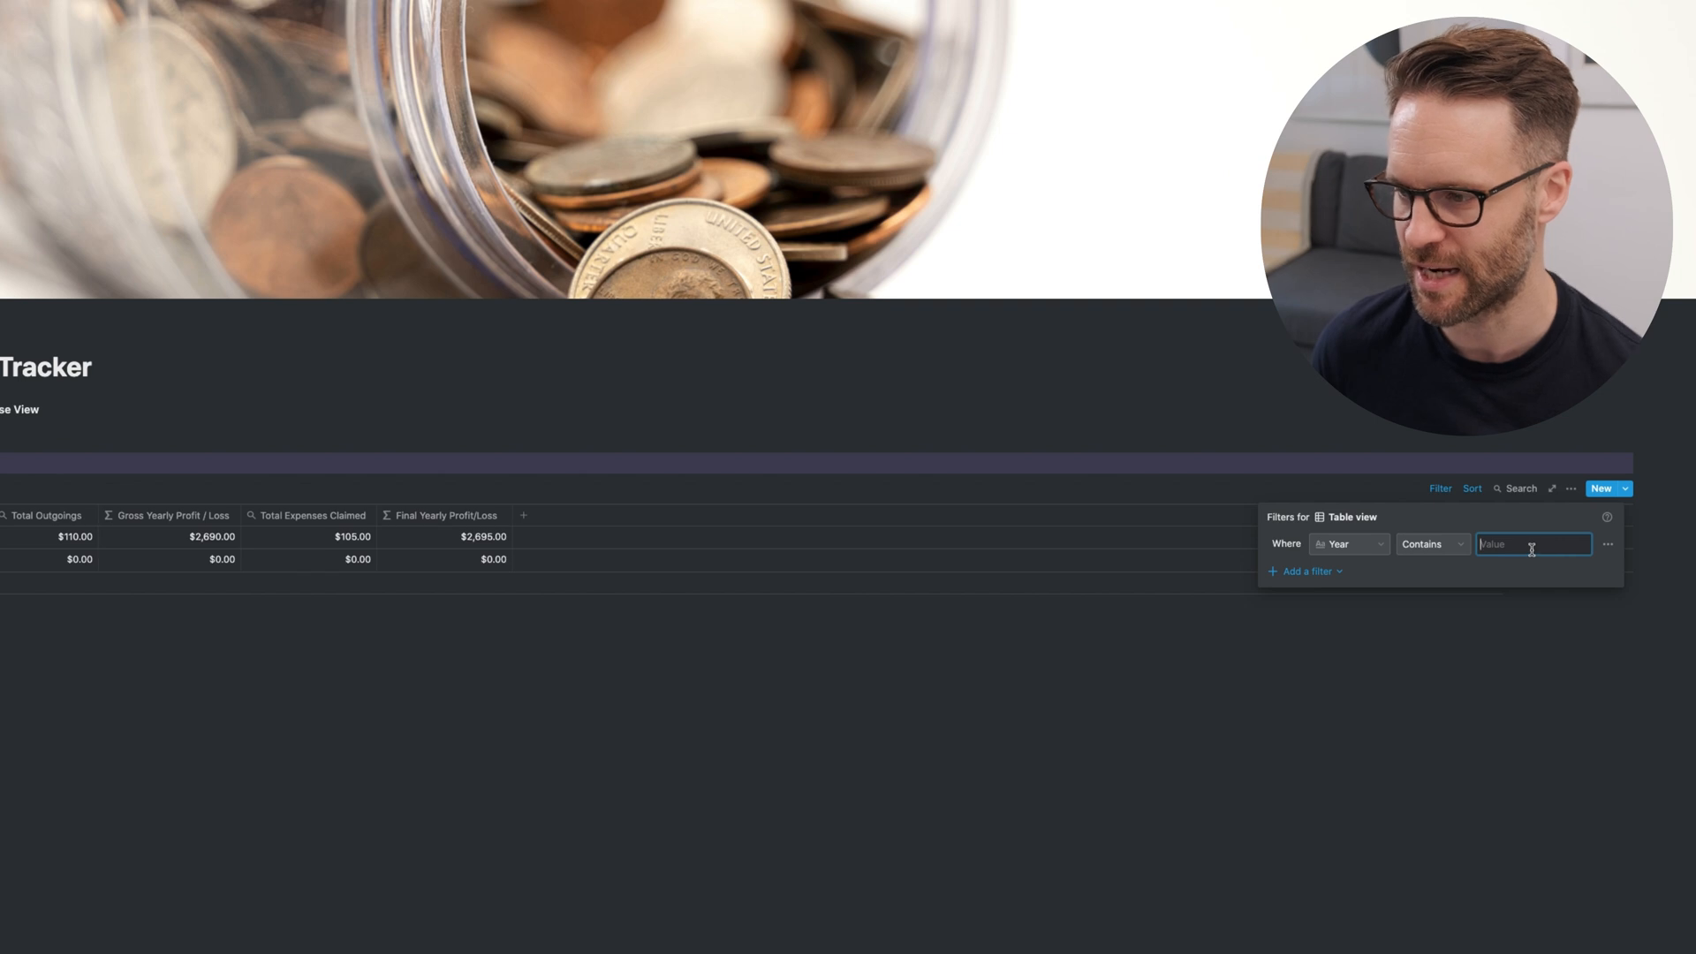
{"action": "type", "text": "2021"}
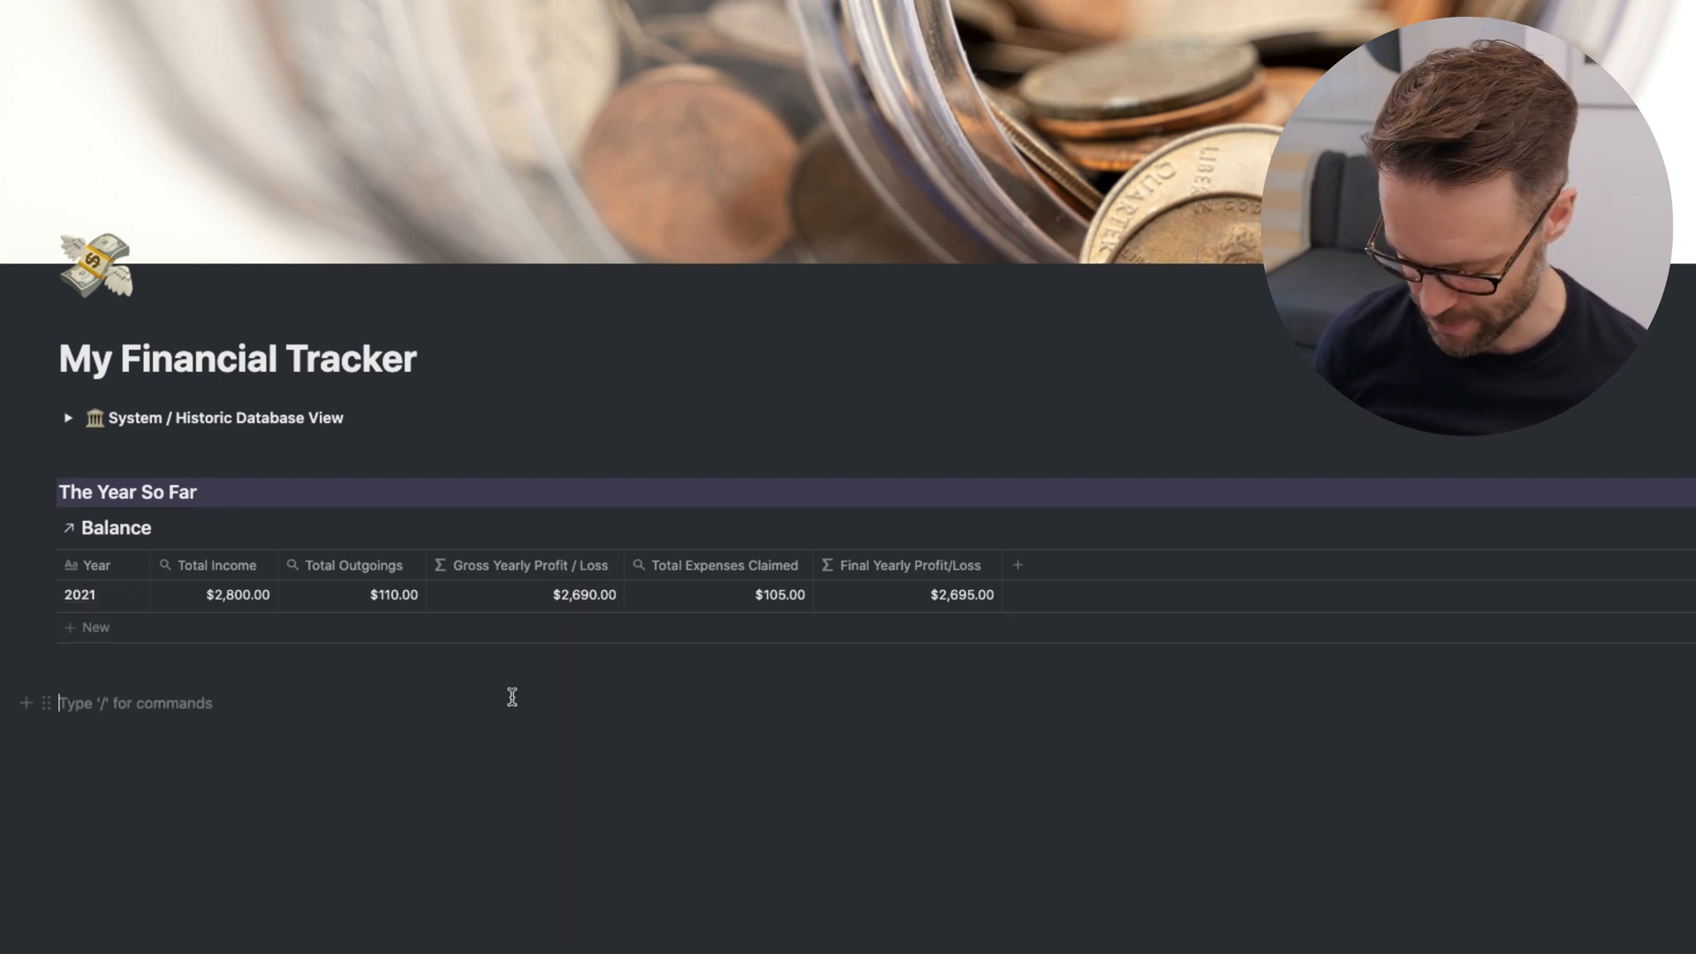
- Add a green 'Monthly Income Tracker' heading 3 with a linked Income database view
{"action": "type", "text": "/h3"}
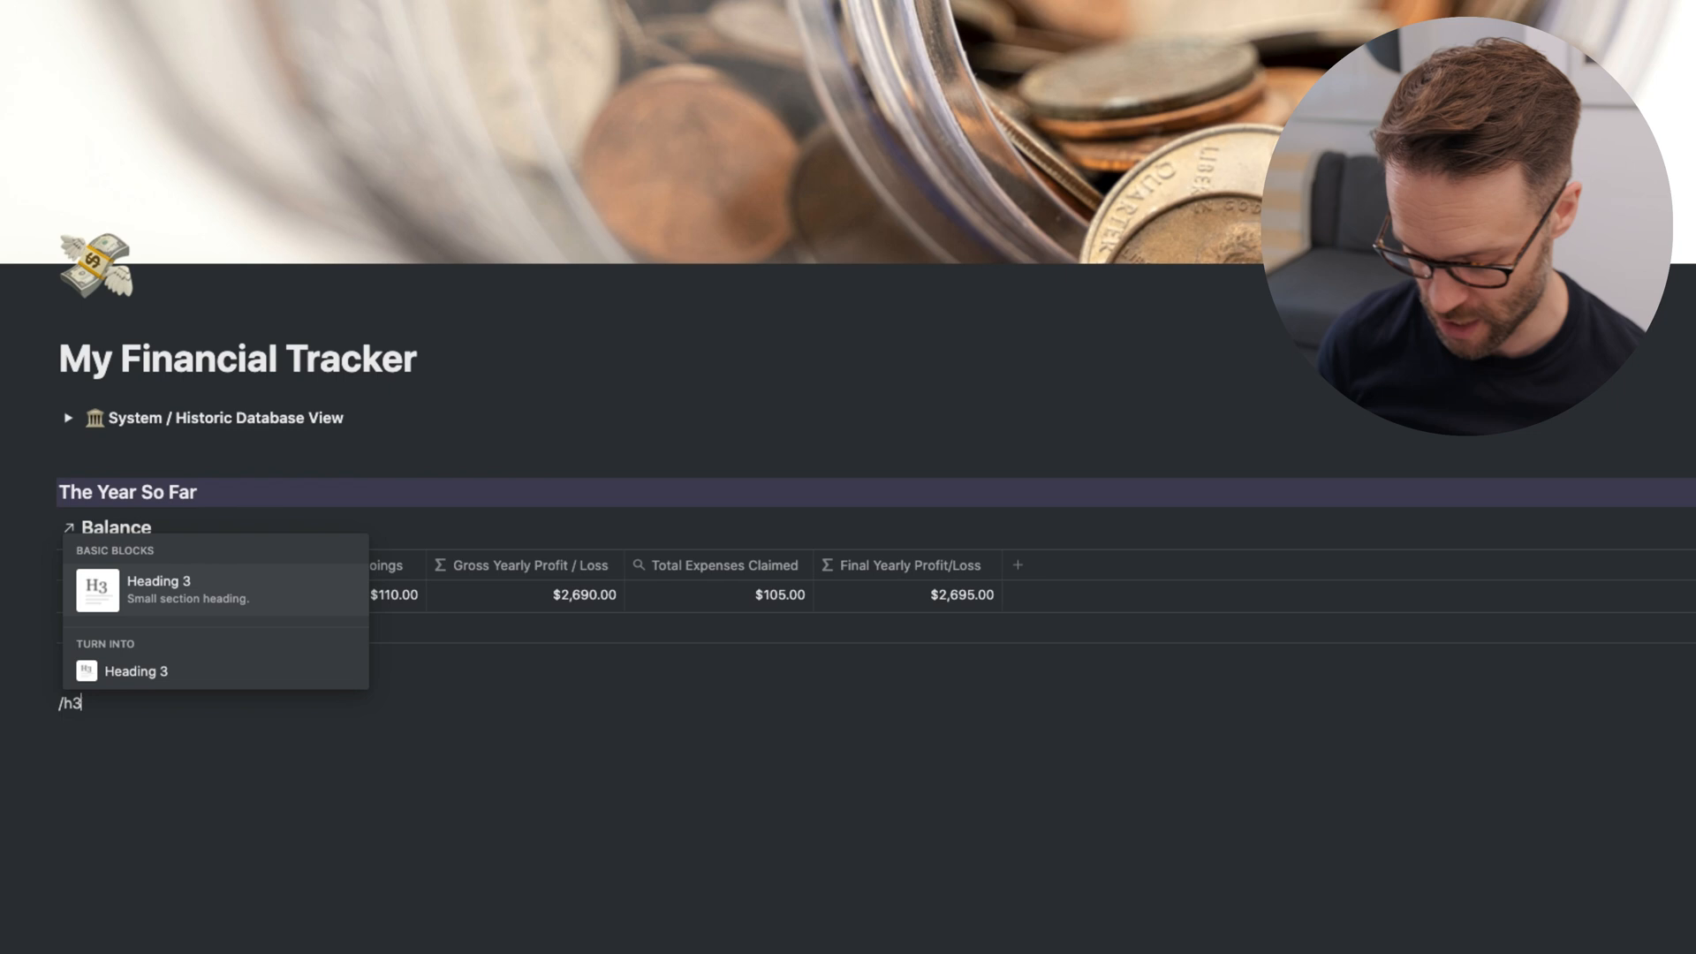
{"action": "left_click", "coordinate": [158, 589]}
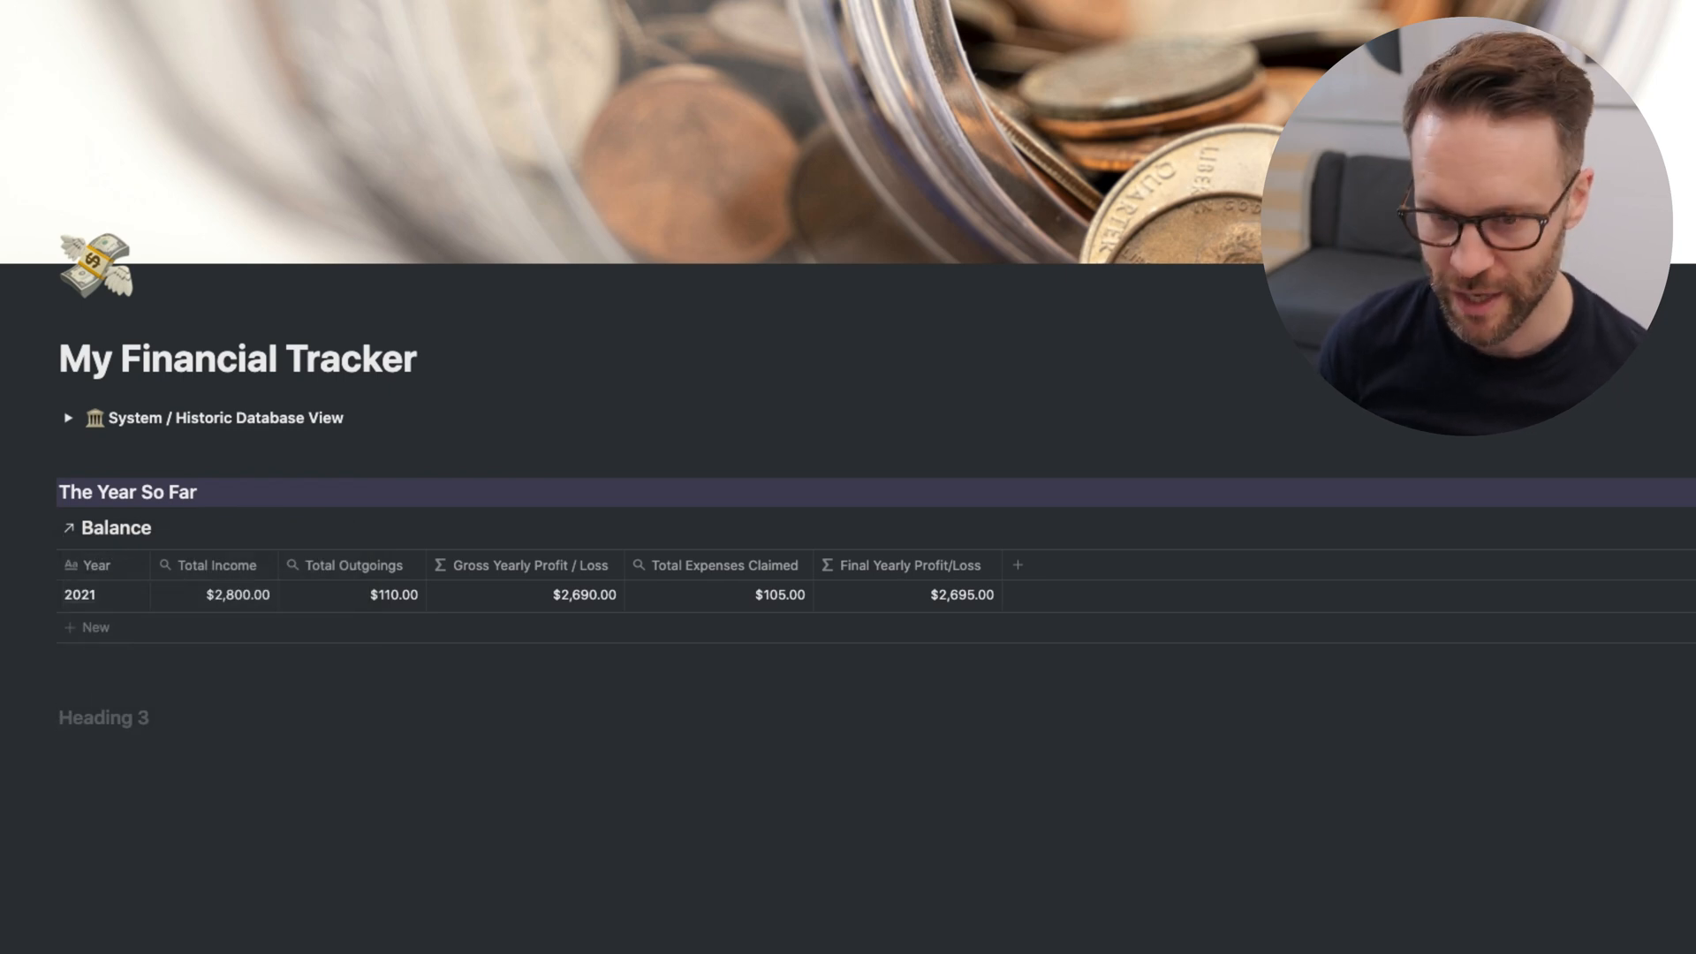
{"action": "type", "text": "Monthly Income Tracker/"}
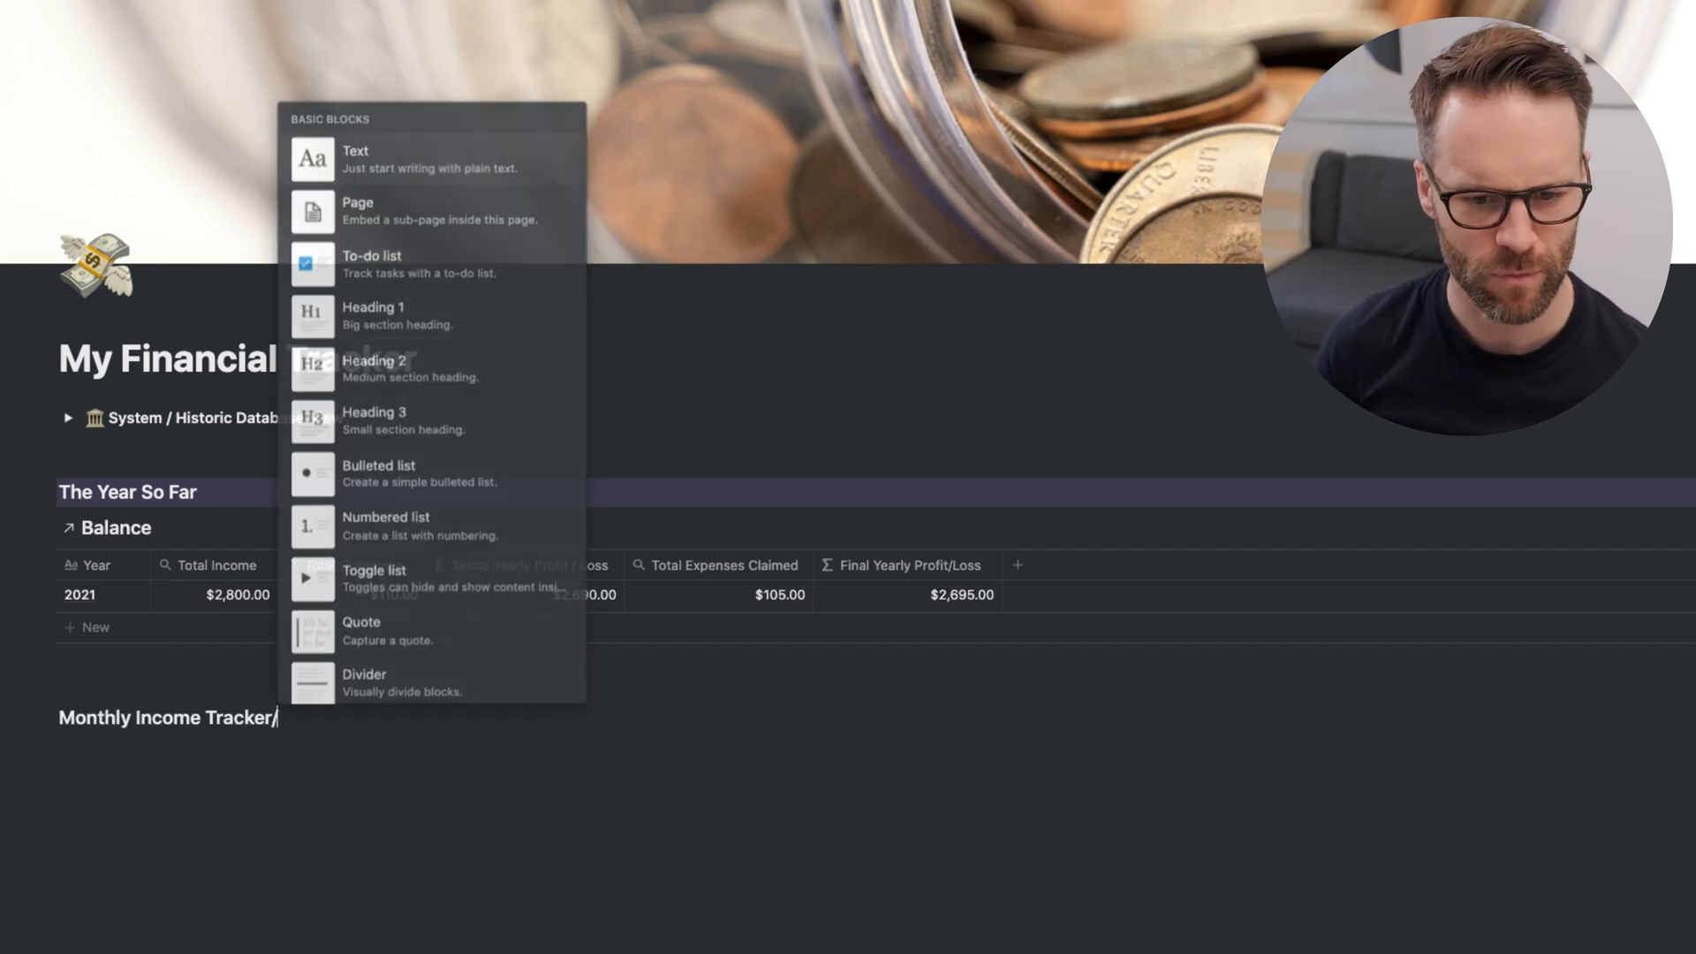
{"action": "type", "text": "col"}
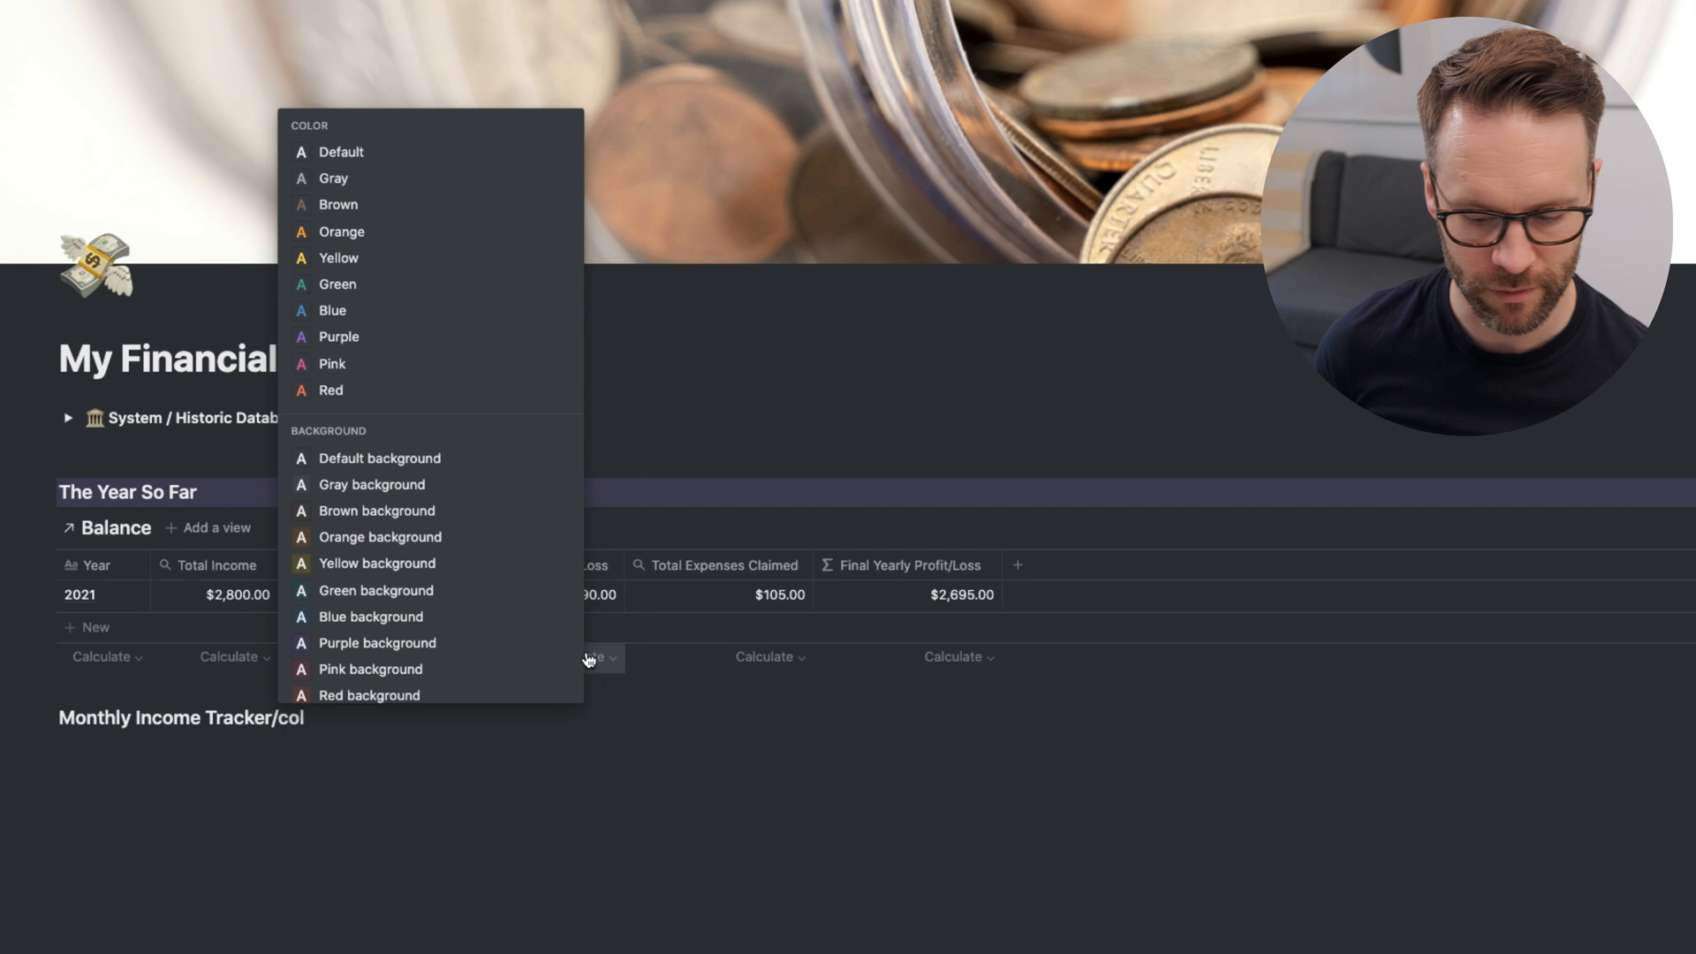
{"action": "type", "text": "/create"}
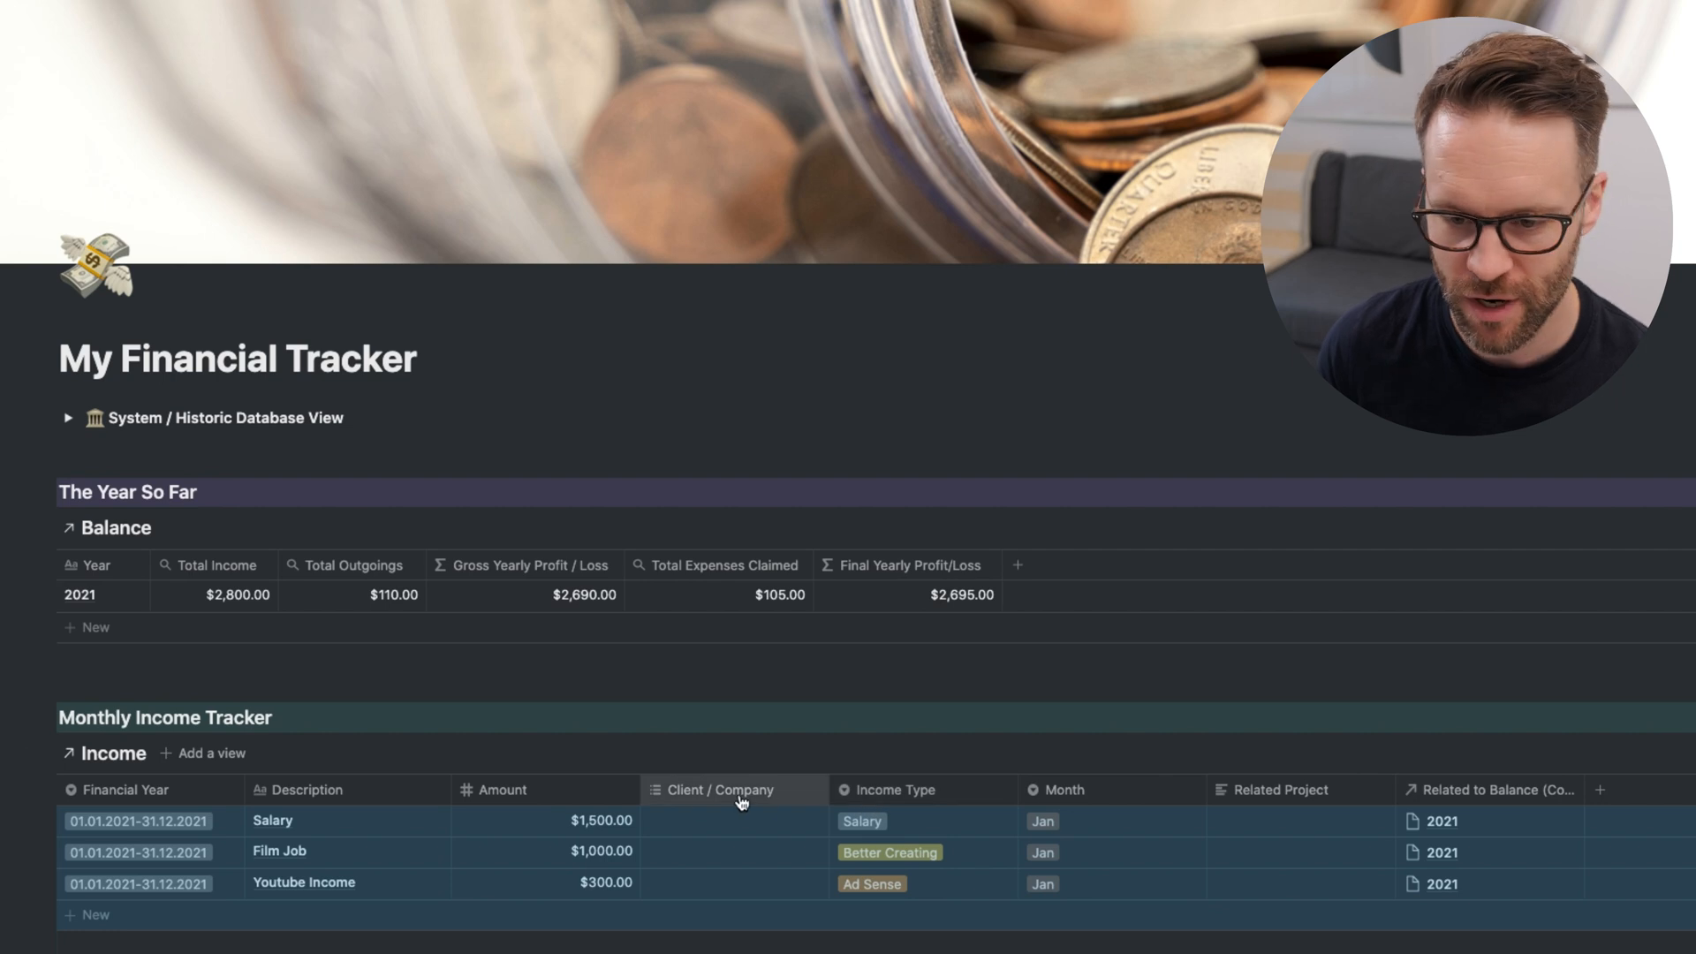
{"action": "mouse_move", "coordinate": [1071, 789]}
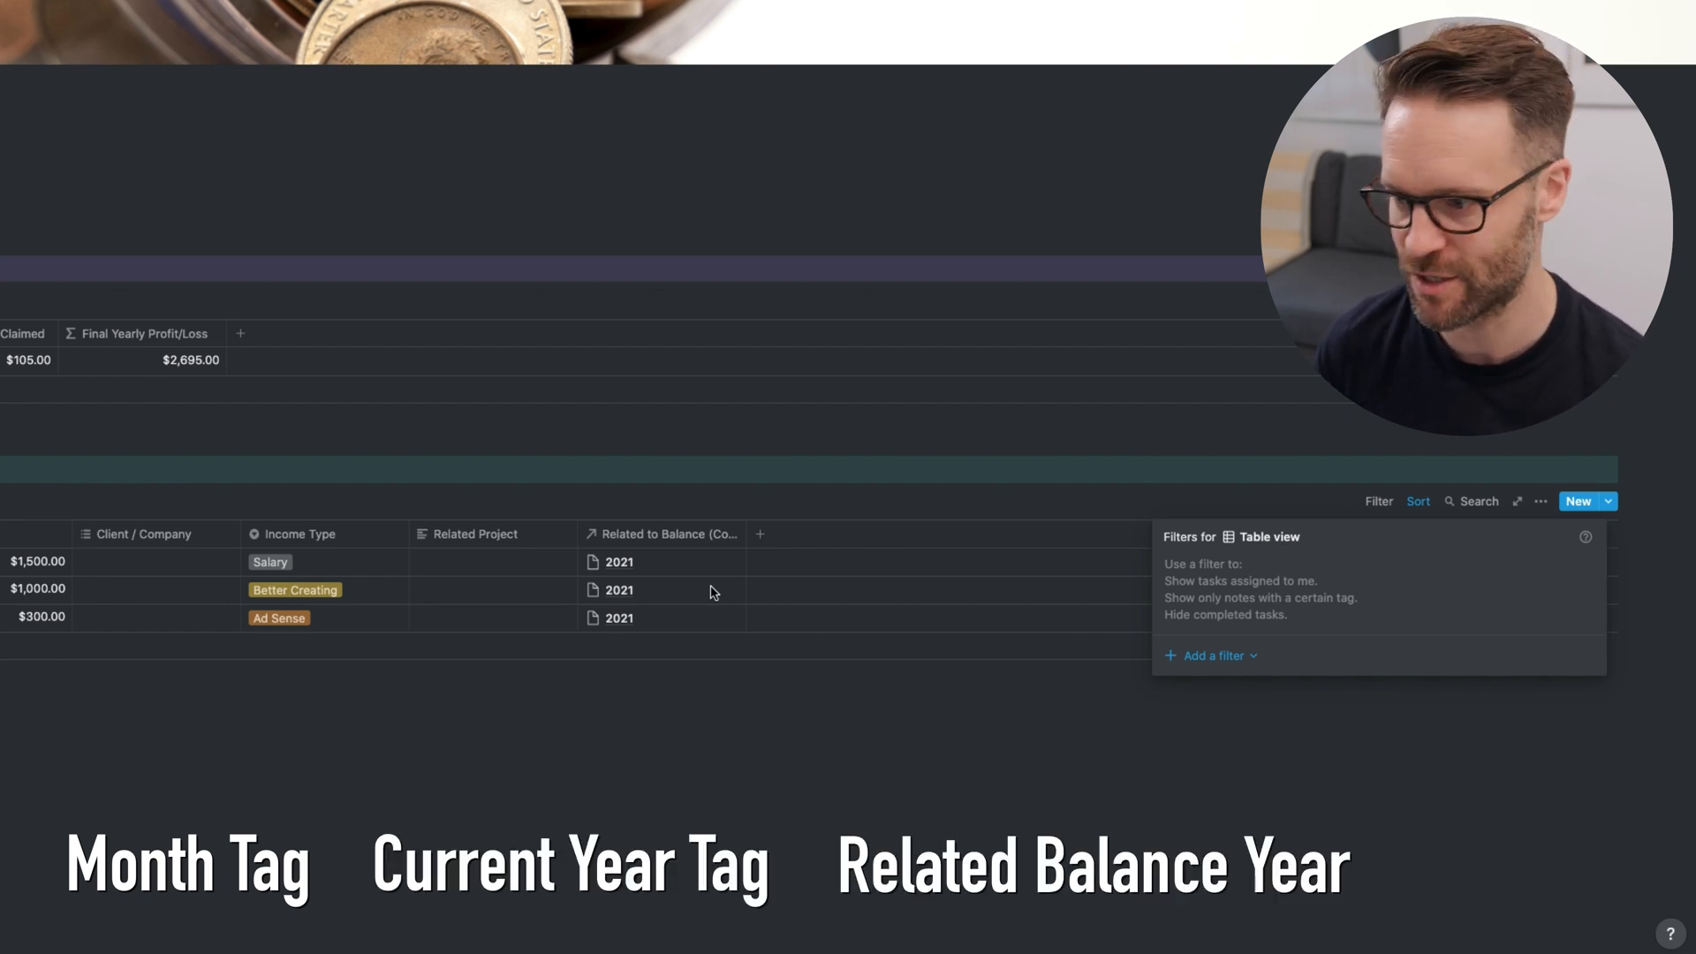
- Filter the Income view to Month is Jan and Financial Year 2021
{"action": "left_click", "coordinate": [1211, 654]}
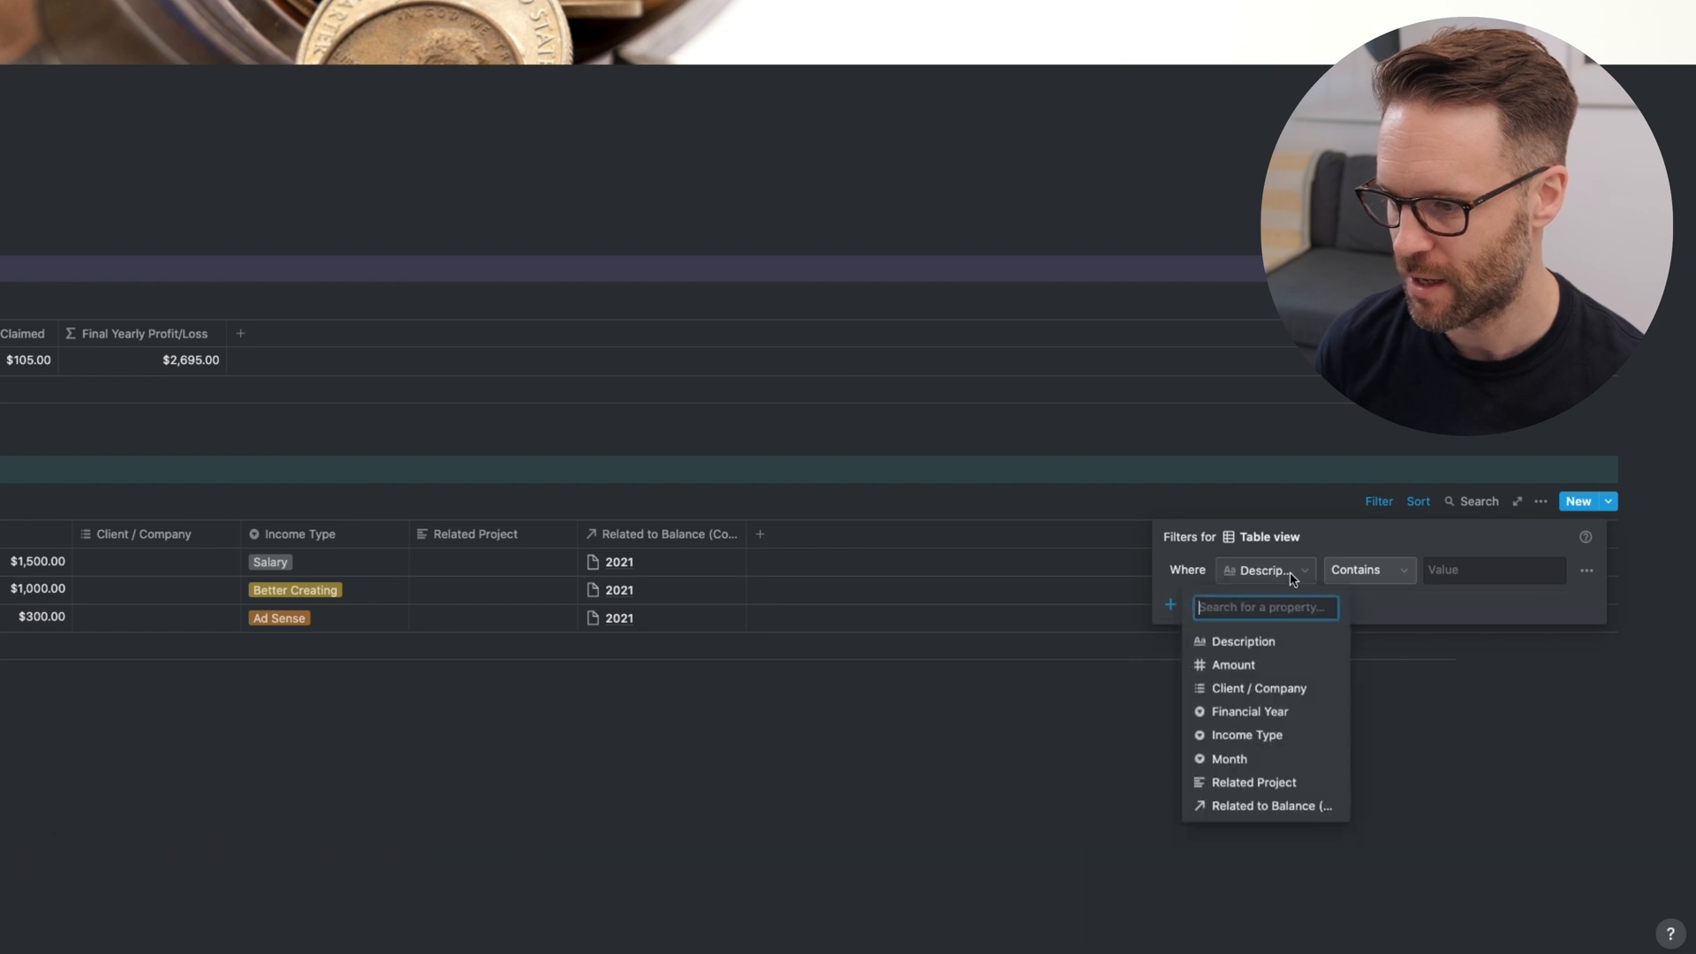
{"action": "left_click", "coordinate": [1228, 758]}
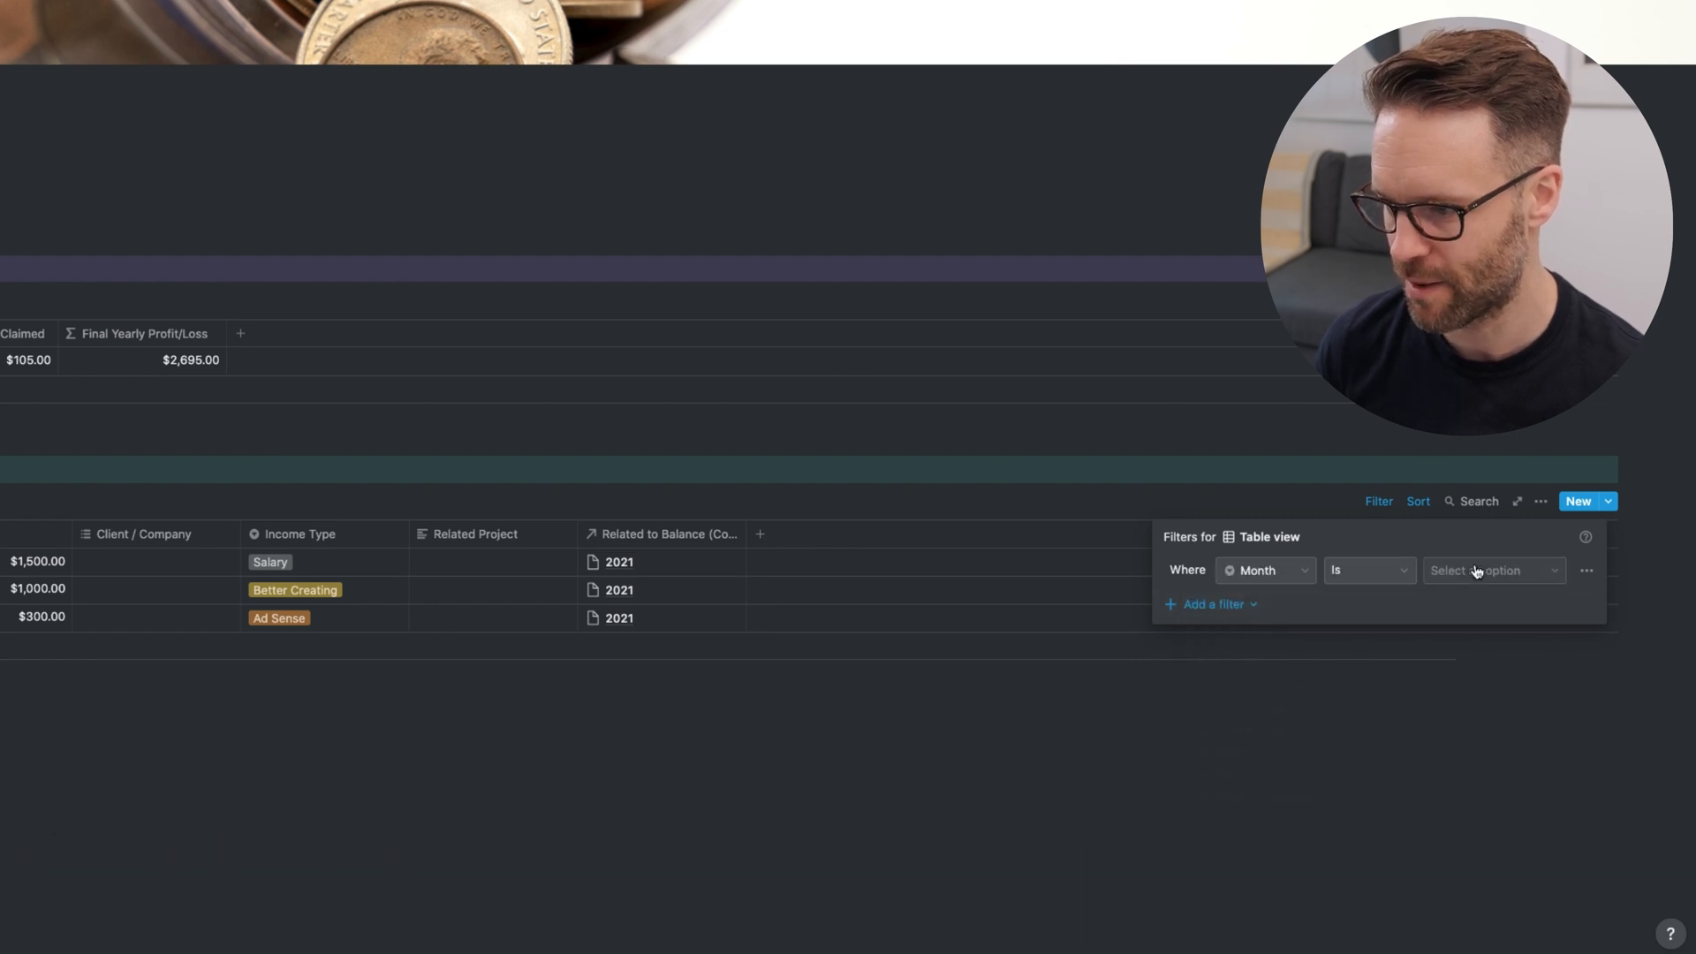
{"action": "left_click", "coordinate": [1493, 570]}
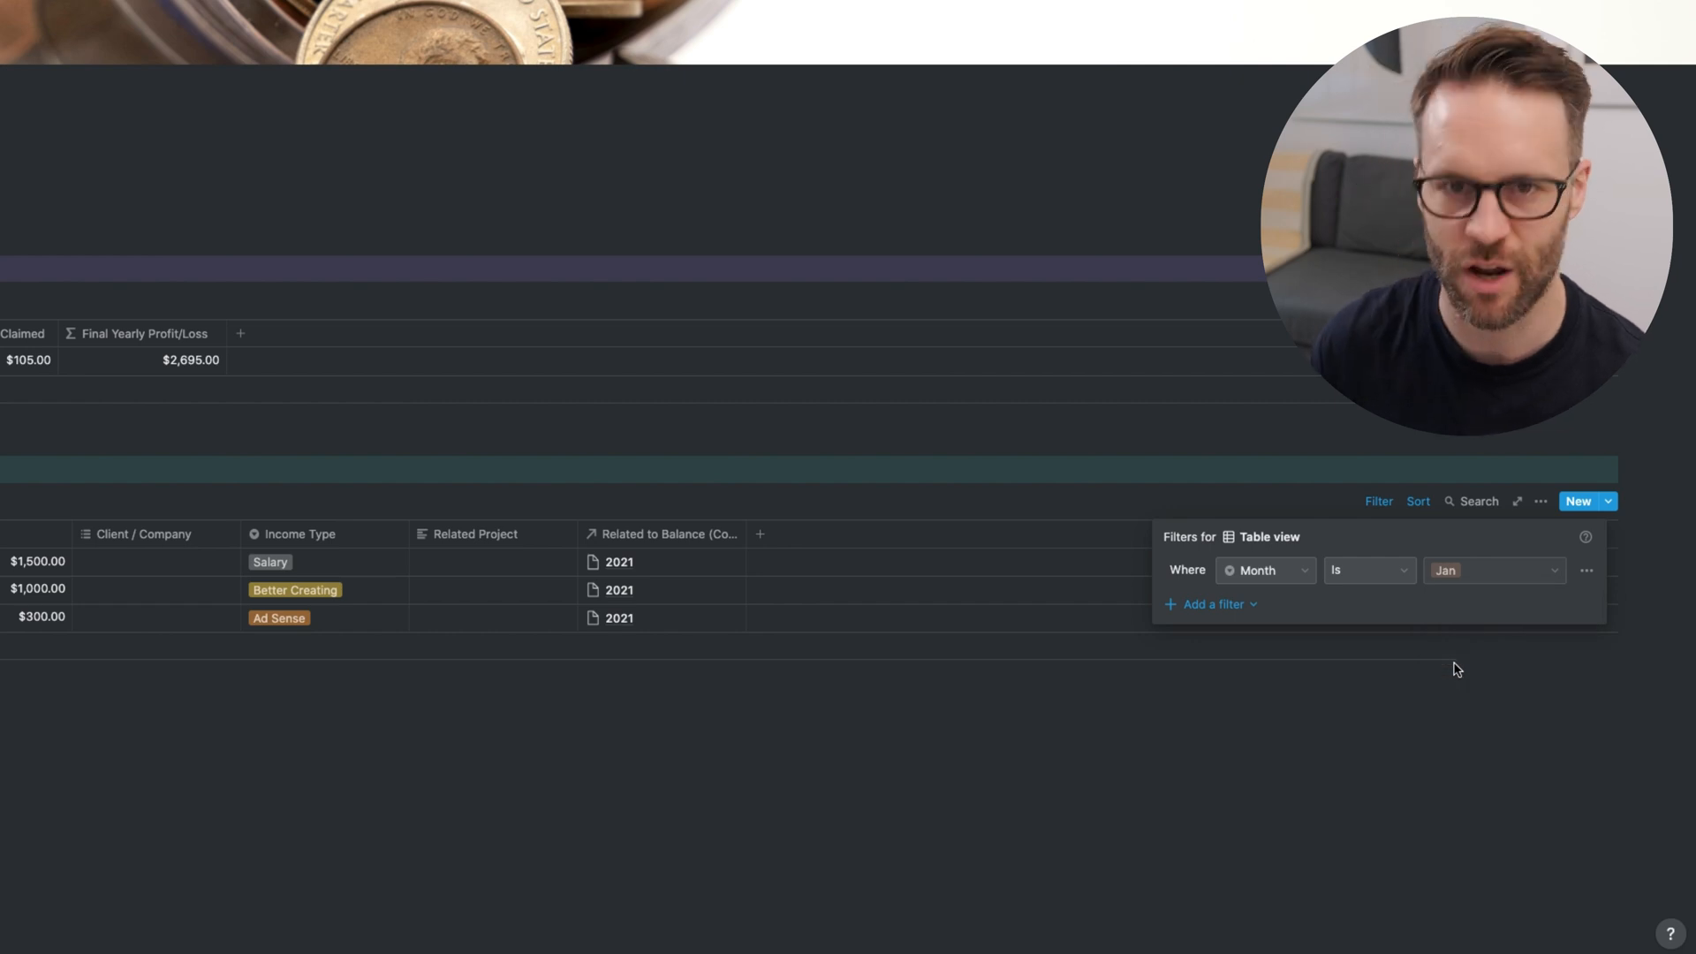
{"action": "mouse_move", "coordinate": [1489, 546]}
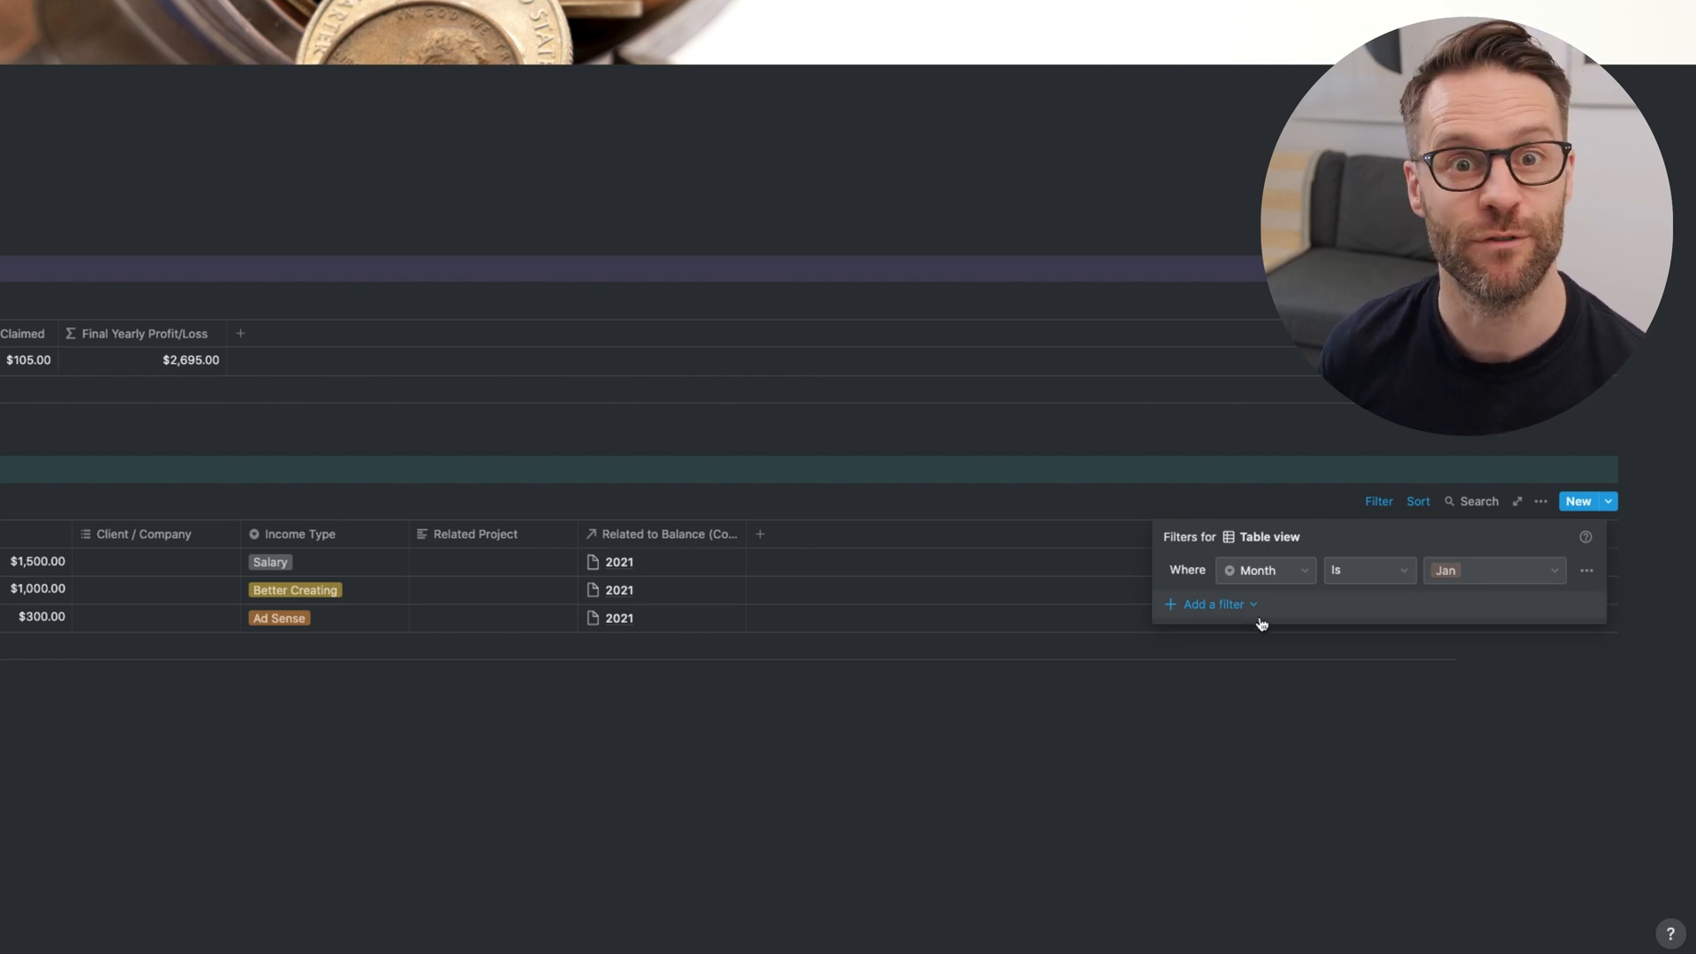
{"action": "left_click", "coordinate": [1211, 603]}
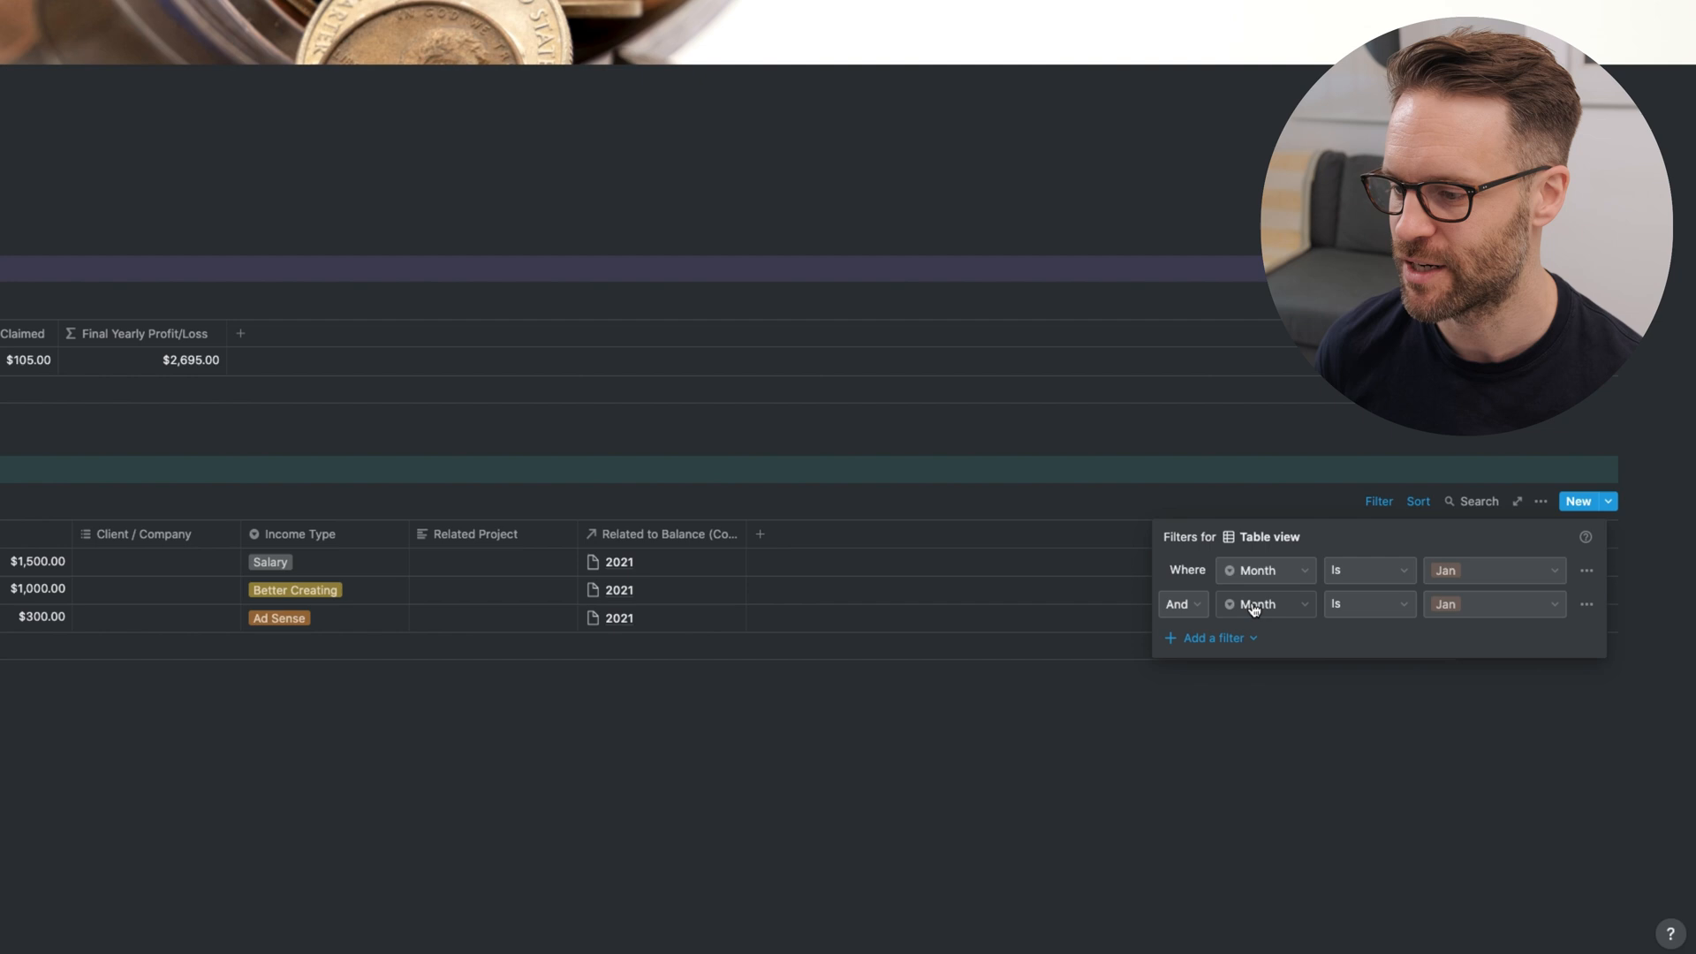
{"action": "left_click", "coordinate": [1210, 637]}
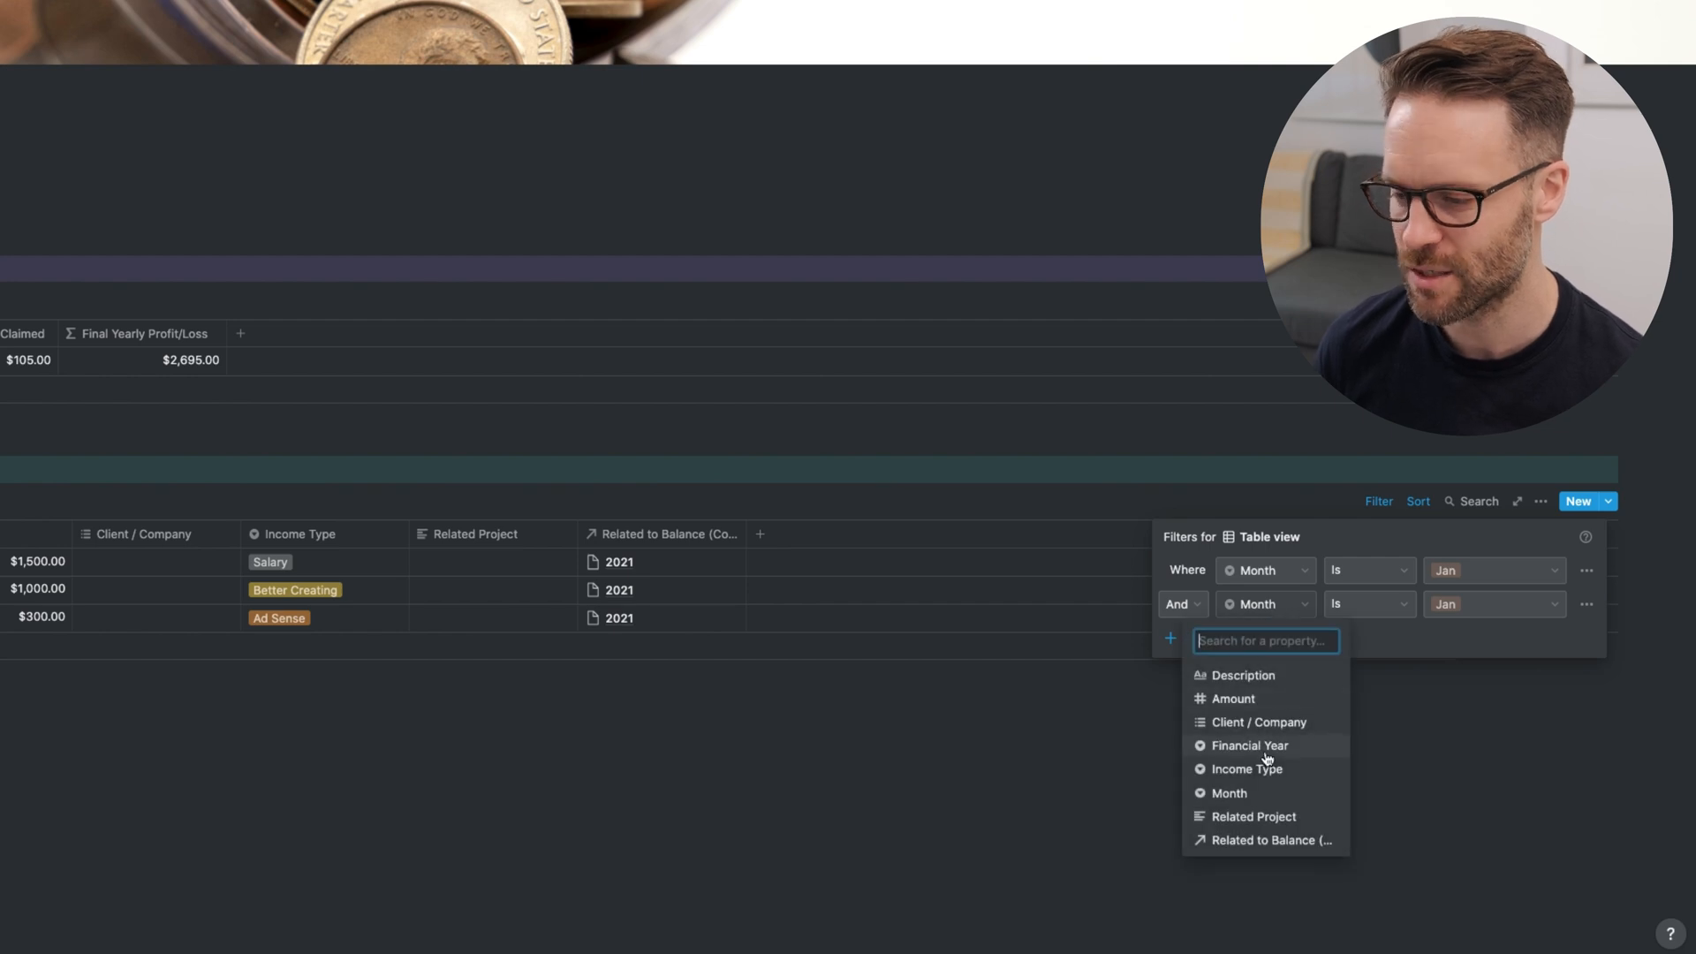
{"action": "left_click", "coordinate": [1249, 746]}
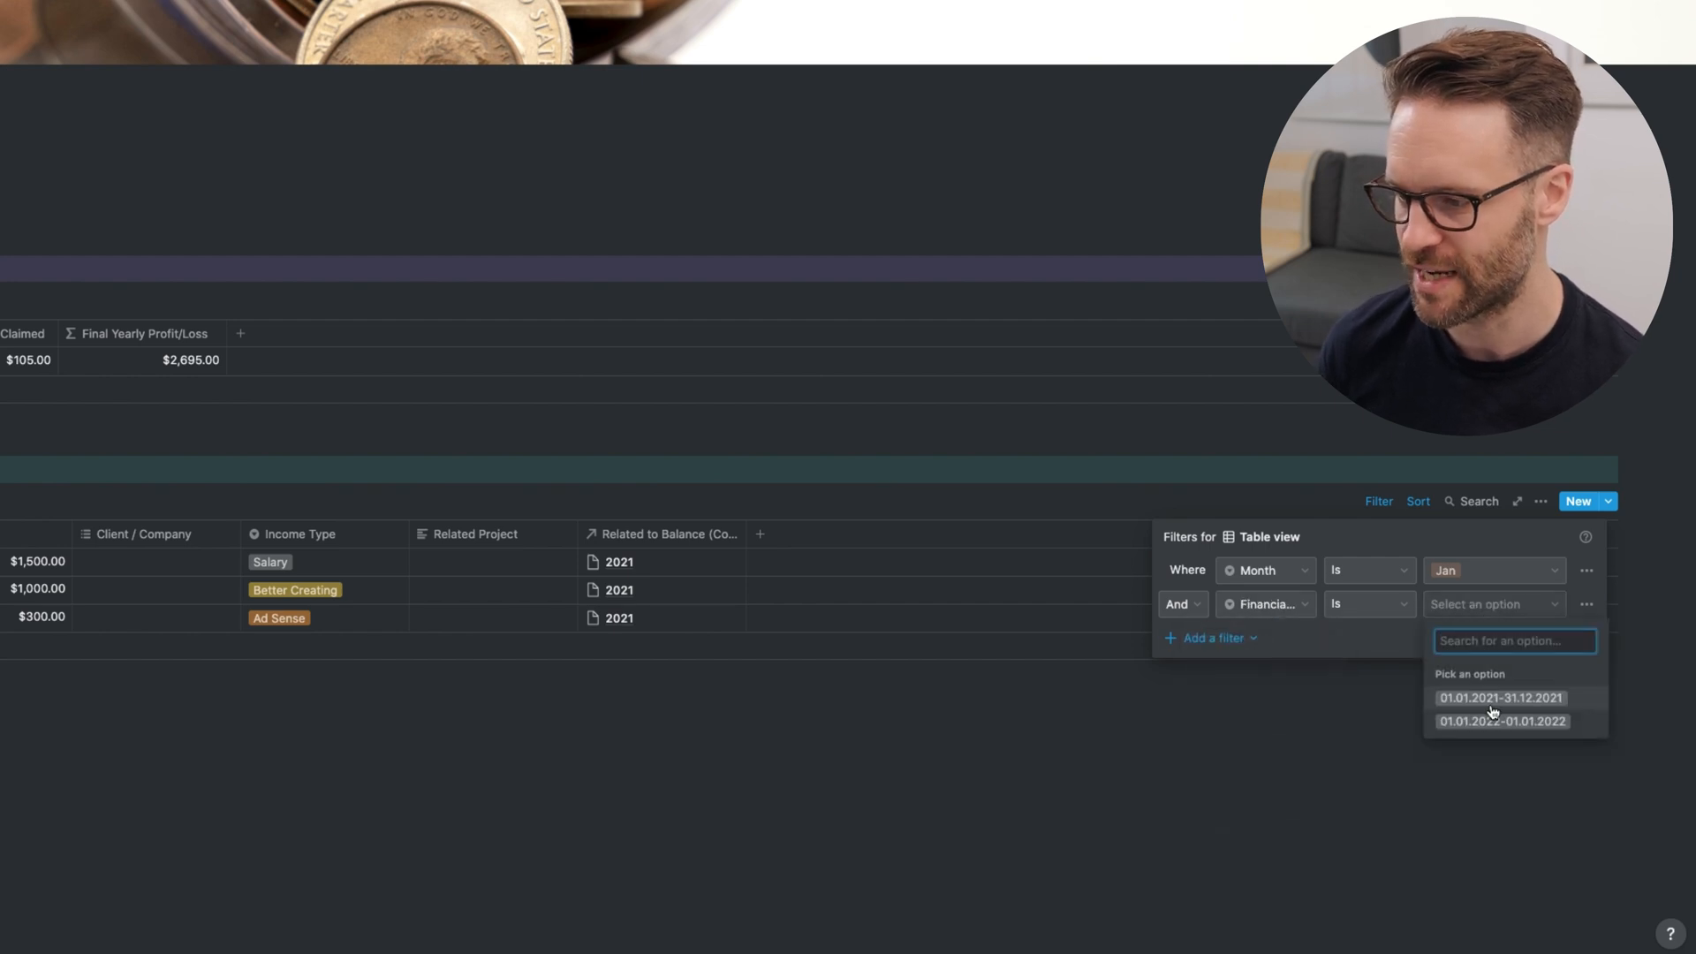
{"action": "left_click", "coordinate": [1500, 698]}
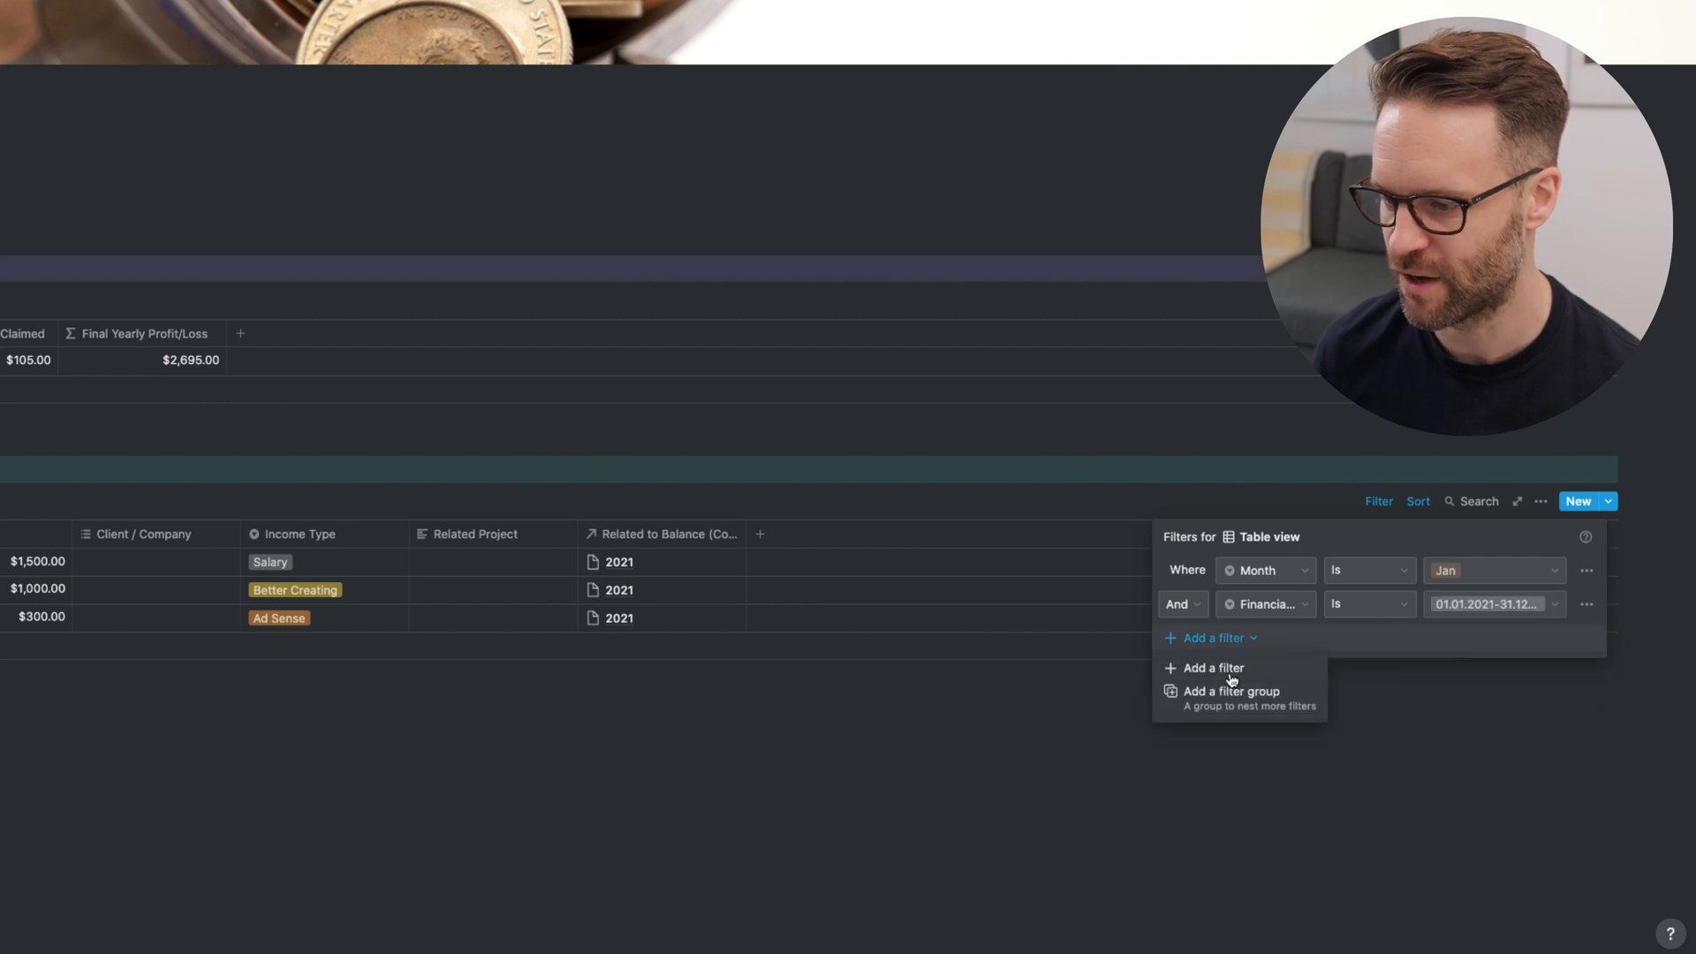
- Add a Related to Balance contains 2021 filter, hide Financial Year, and add a Jan row
{"action": "left_click", "coordinate": [1210, 668]}
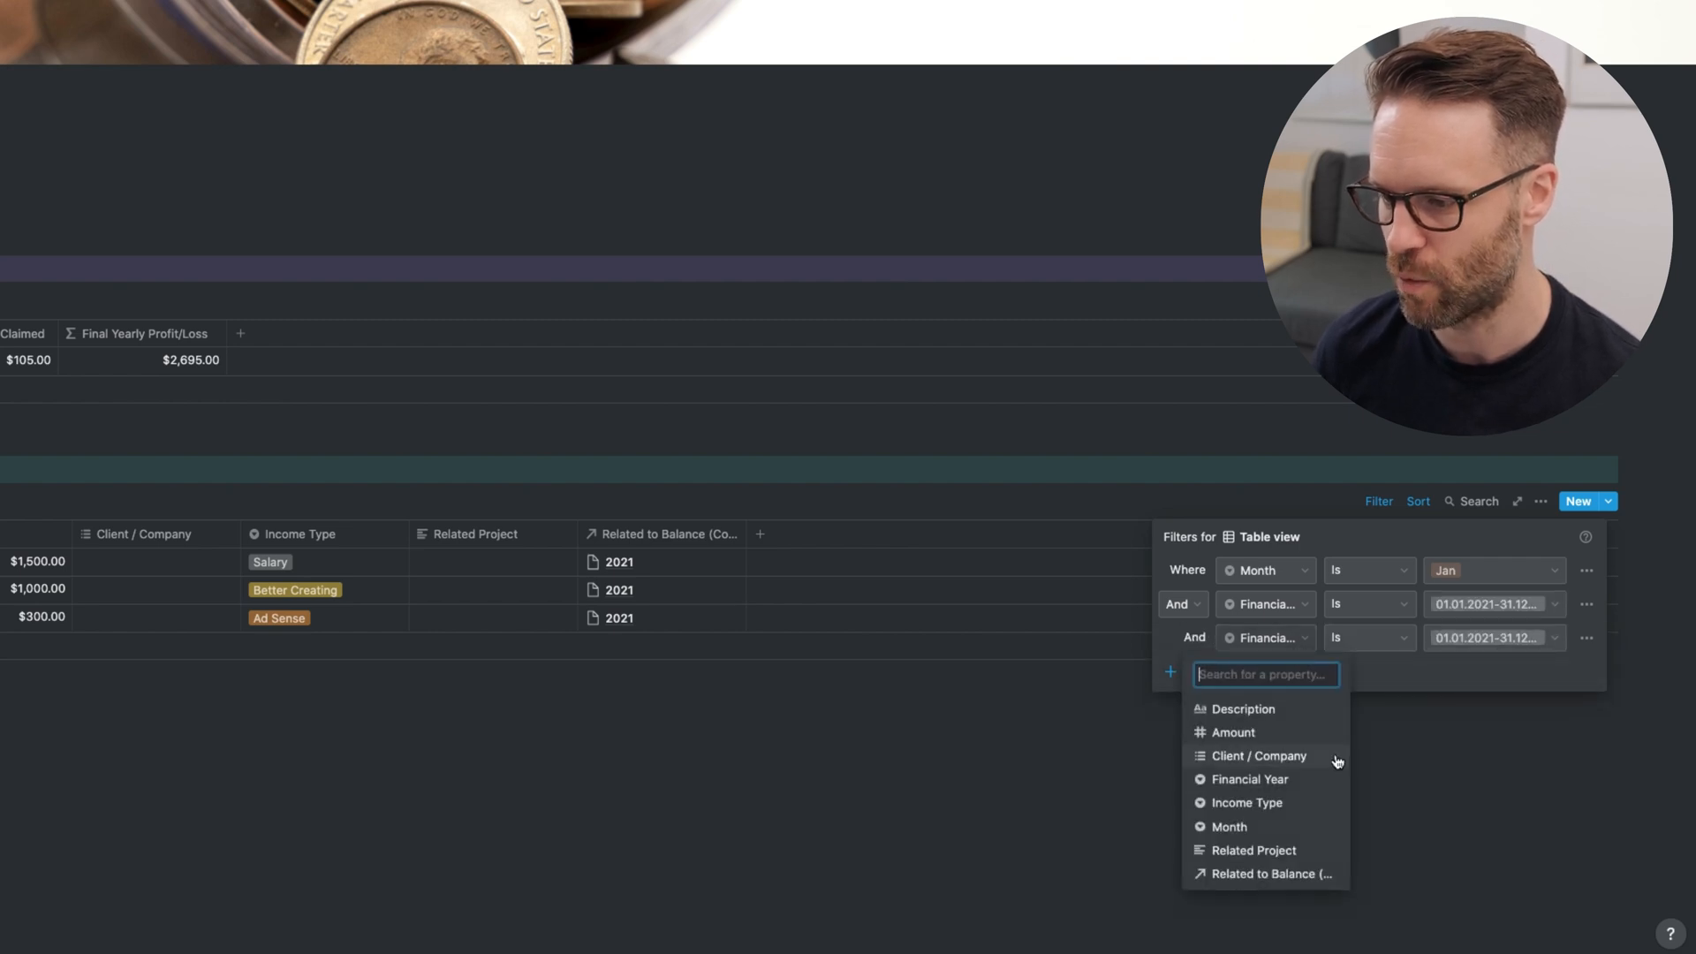
{"action": "left_click", "coordinate": [1272, 873]}
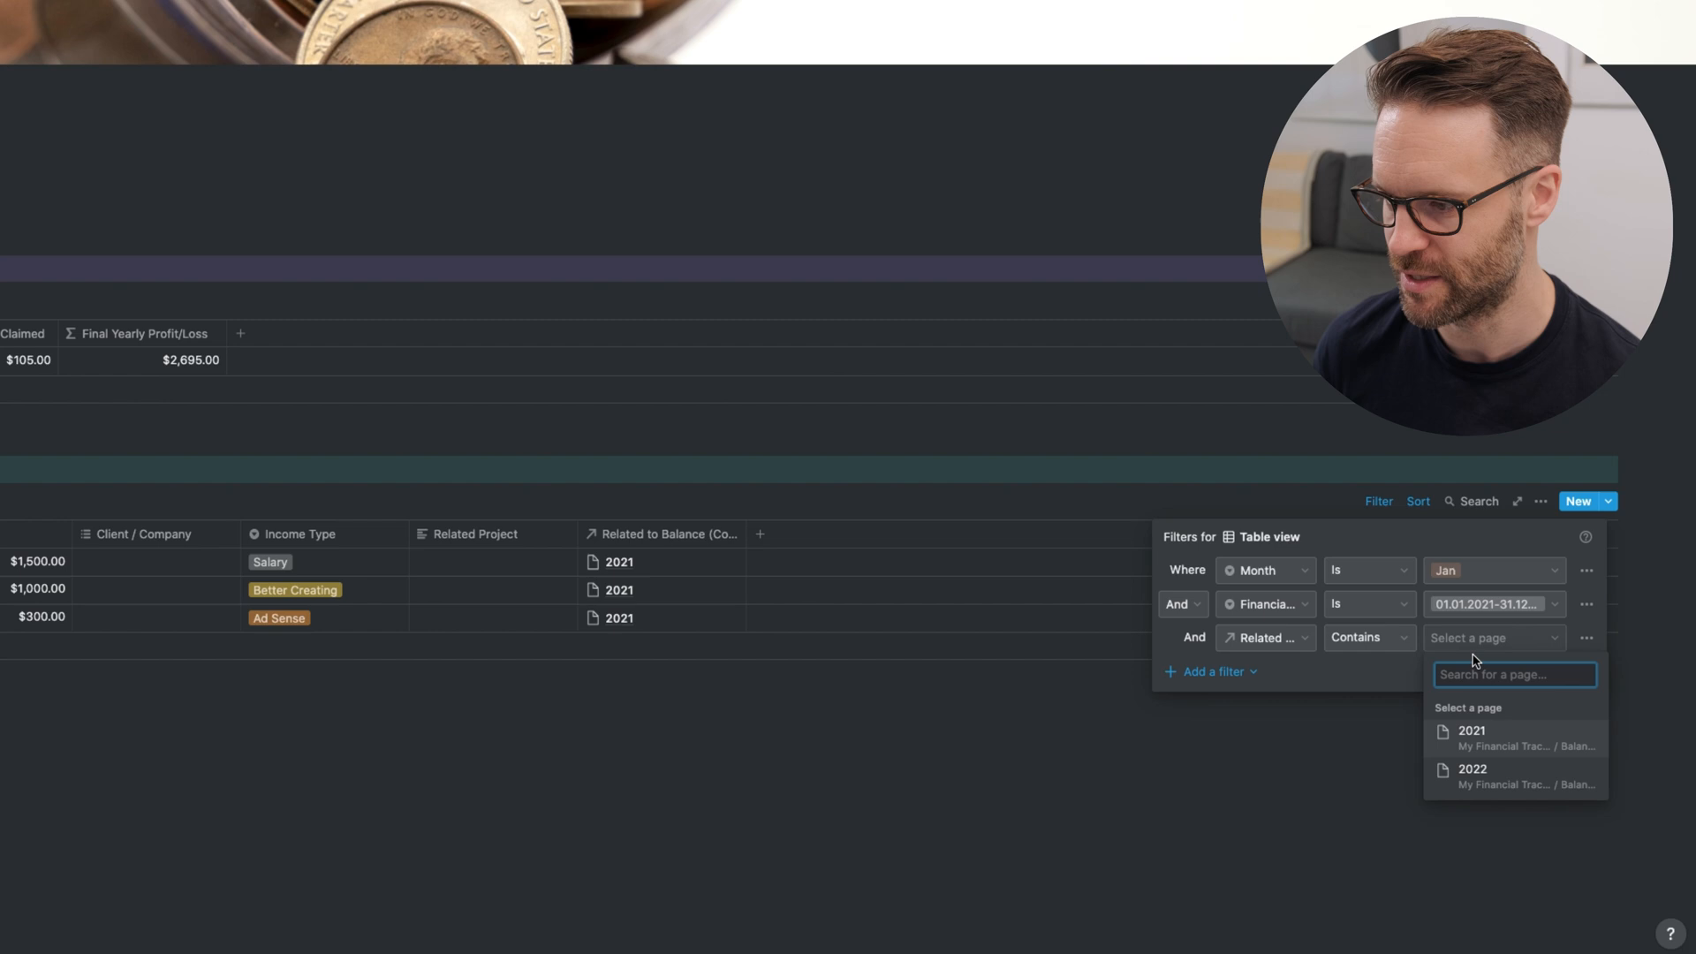
{"action": "left_click", "coordinate": [1471, 730]}
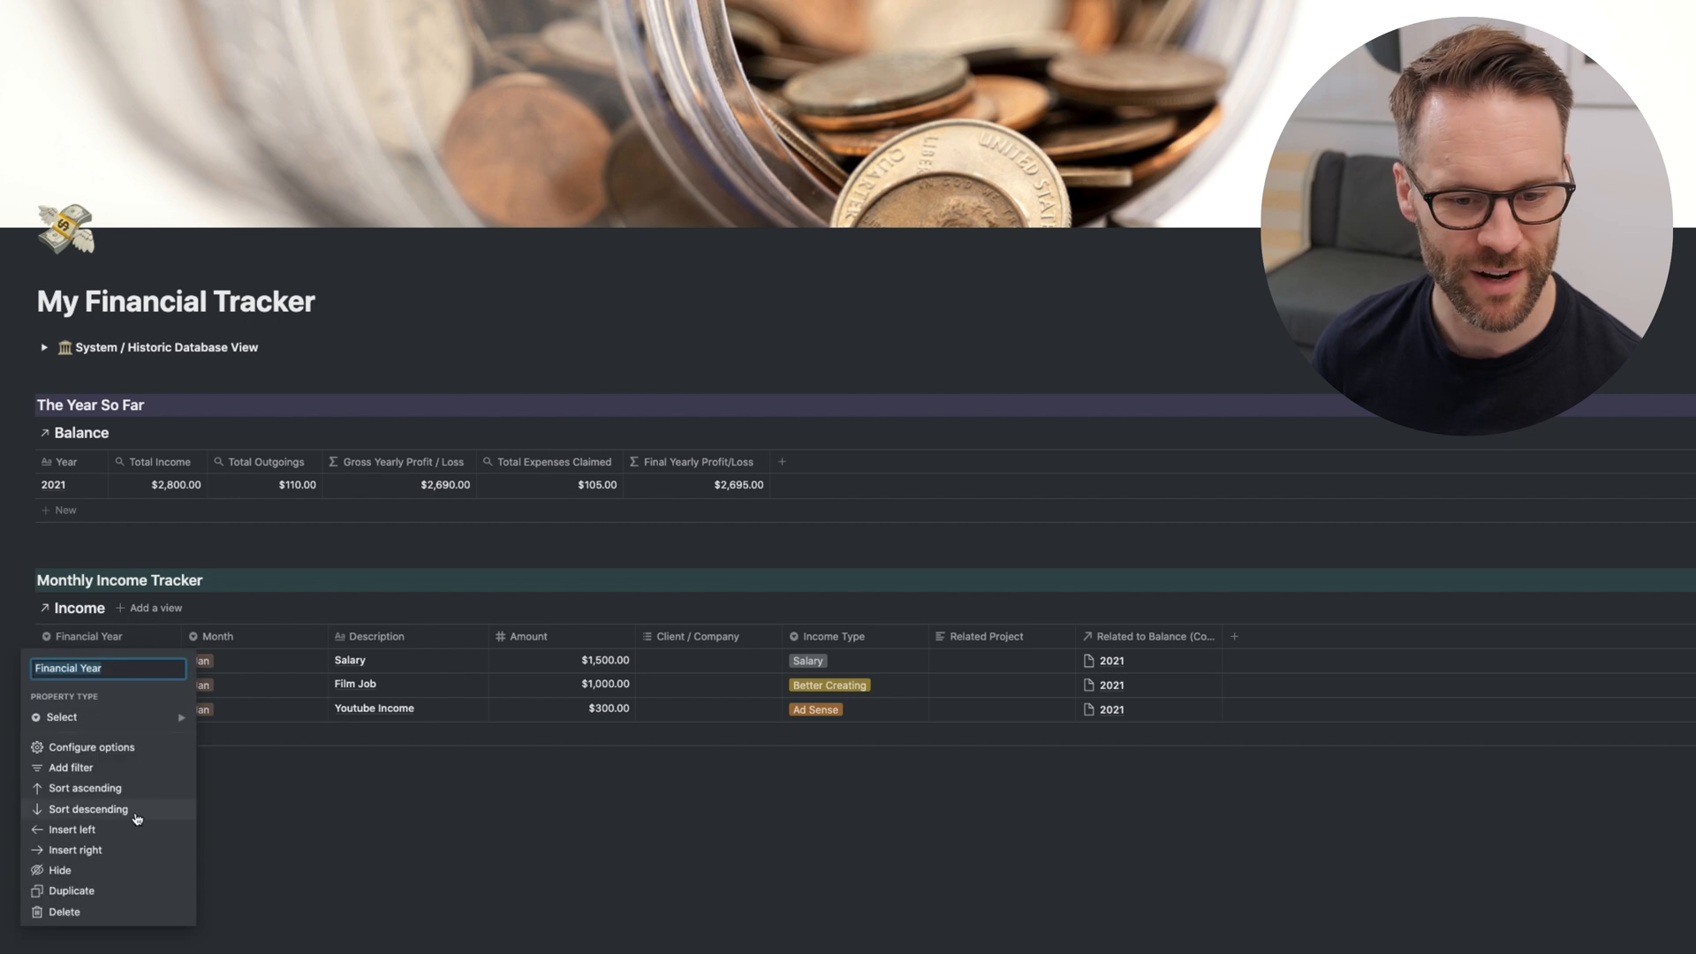
{"action": "left_click", "coordinate": [58, 870]}
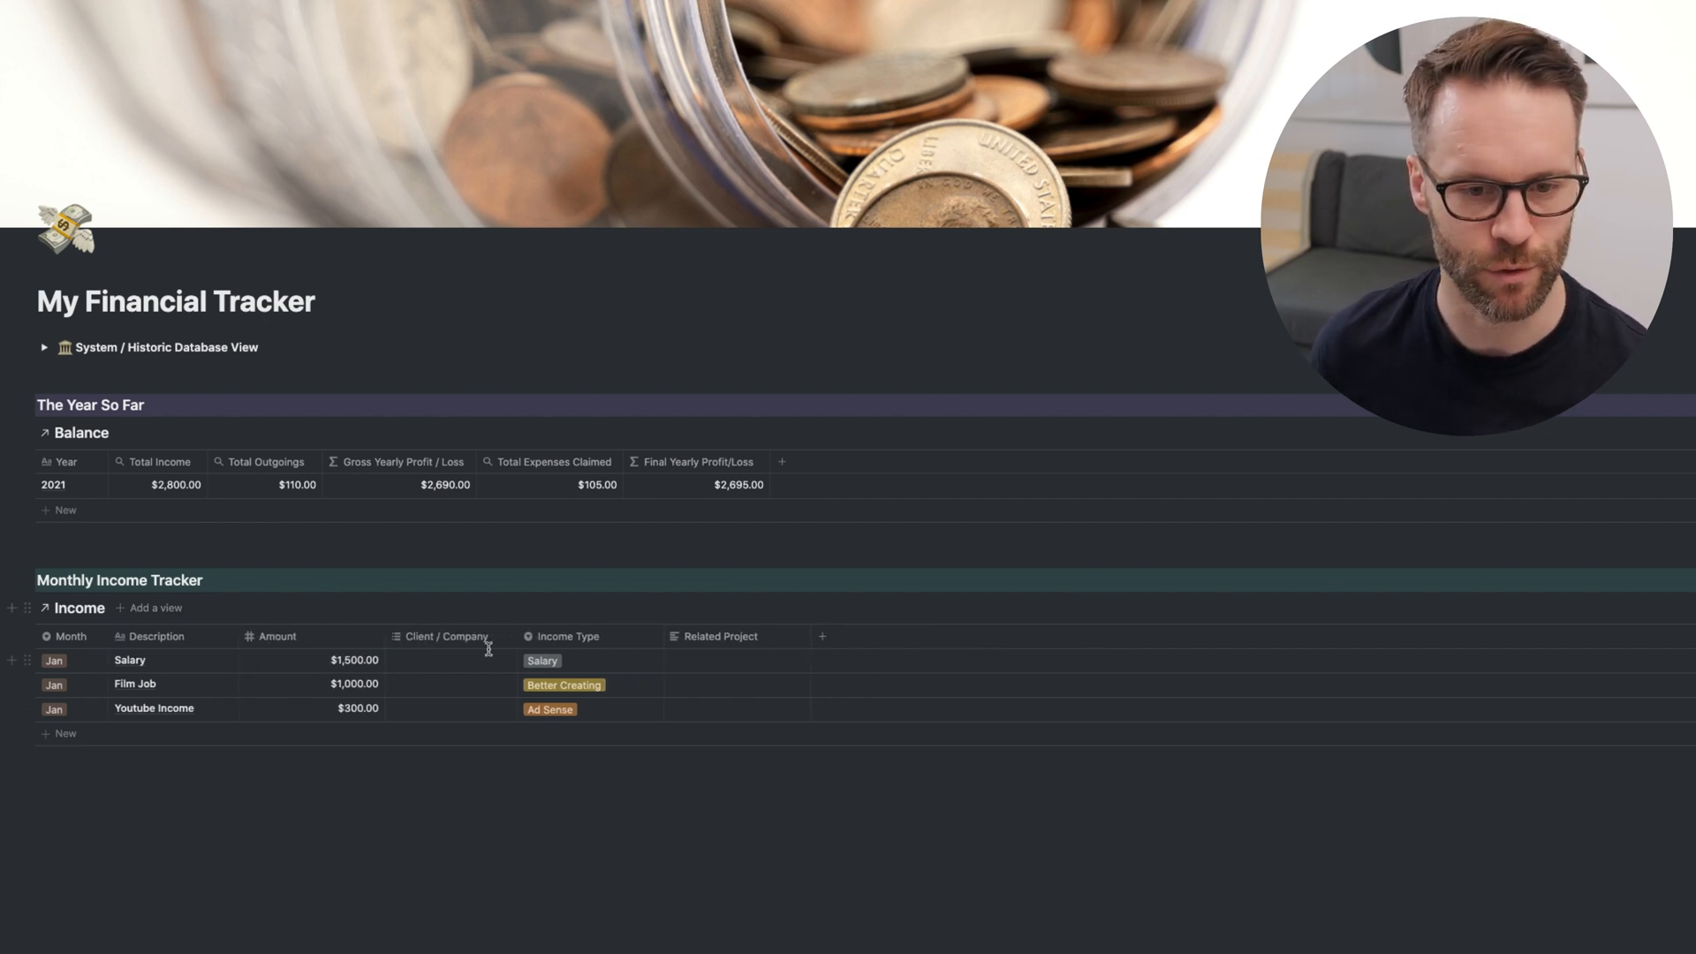
{"action": "left_click", "coordinate": [64, 733]}
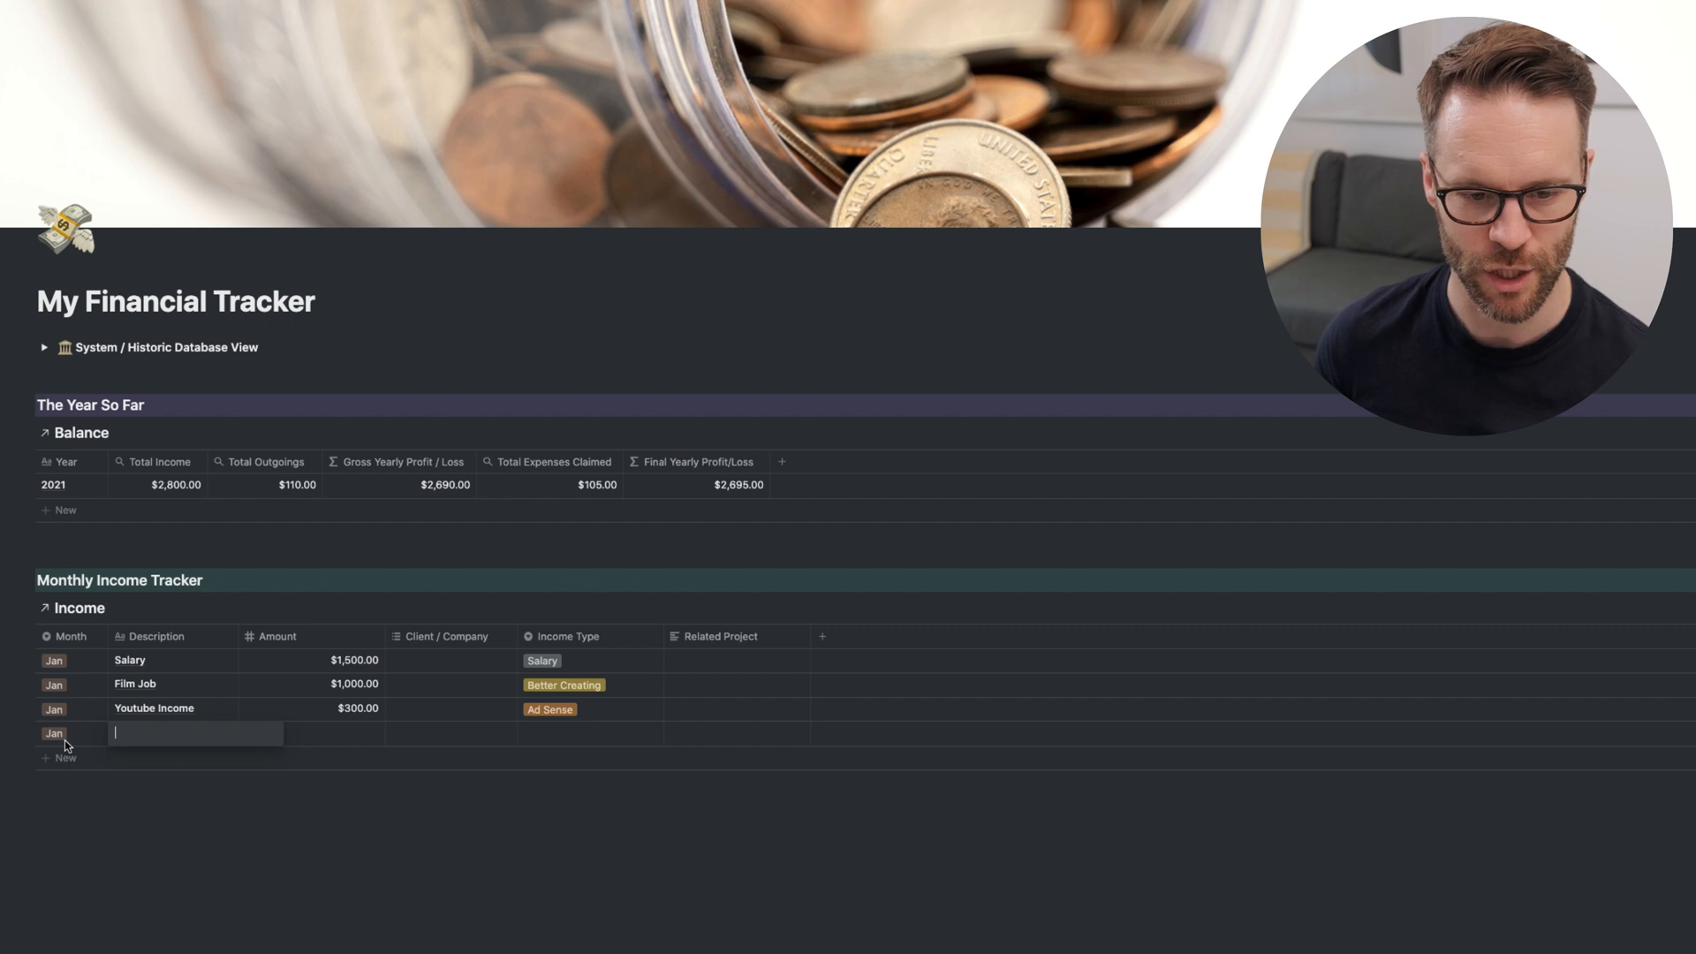
{"action": "mouse_move", "coordinate": [249, 638]}
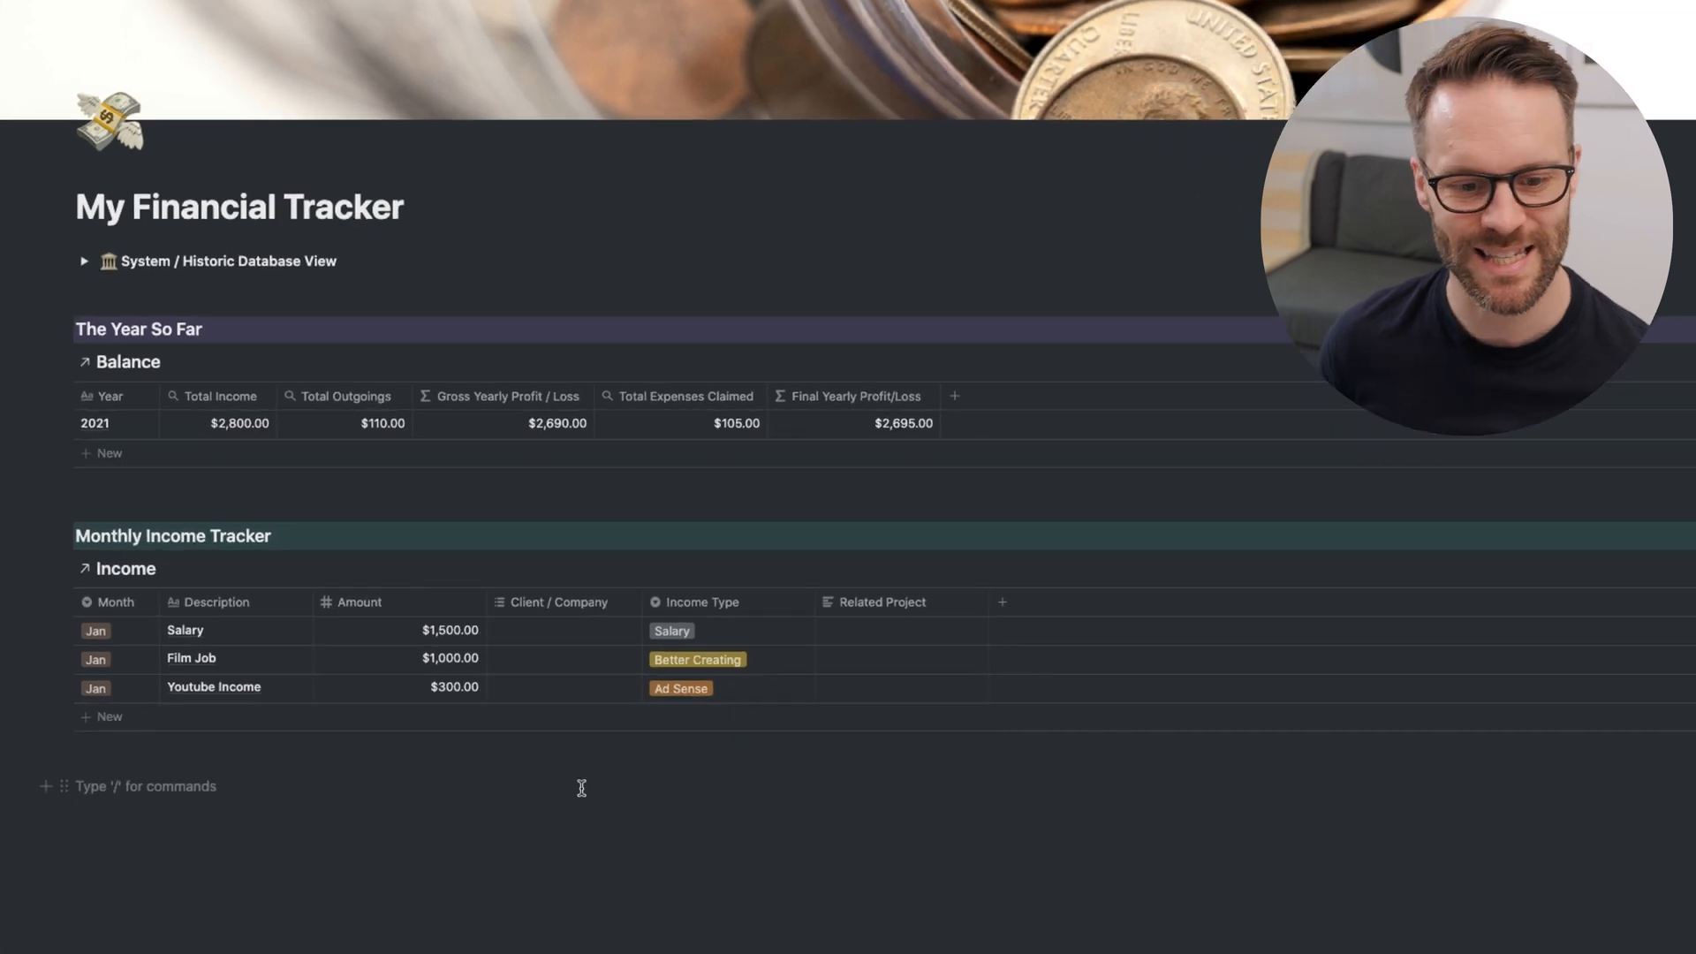
- Add an orange 'Monthly Outgoings Tracker' heading with a linked Expenses database view
{"action": "type", "text": "/h3"}
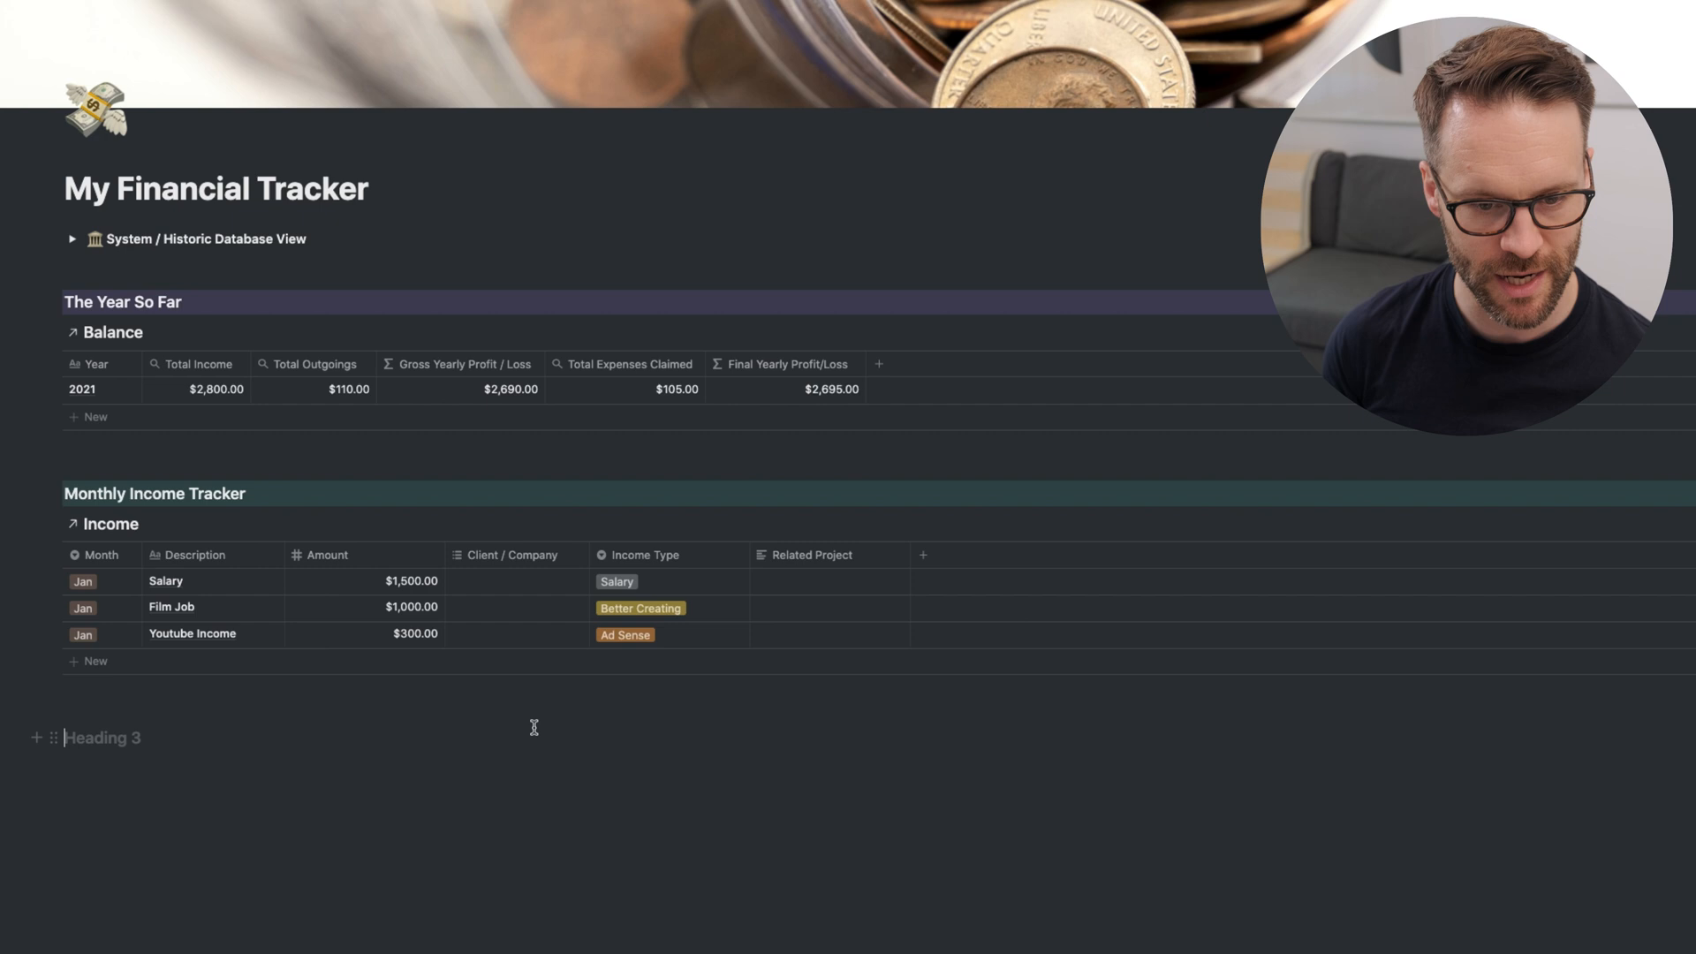
{"action": "type", "text": "Monthly exp"}
{"action": "type", "text": "/"}
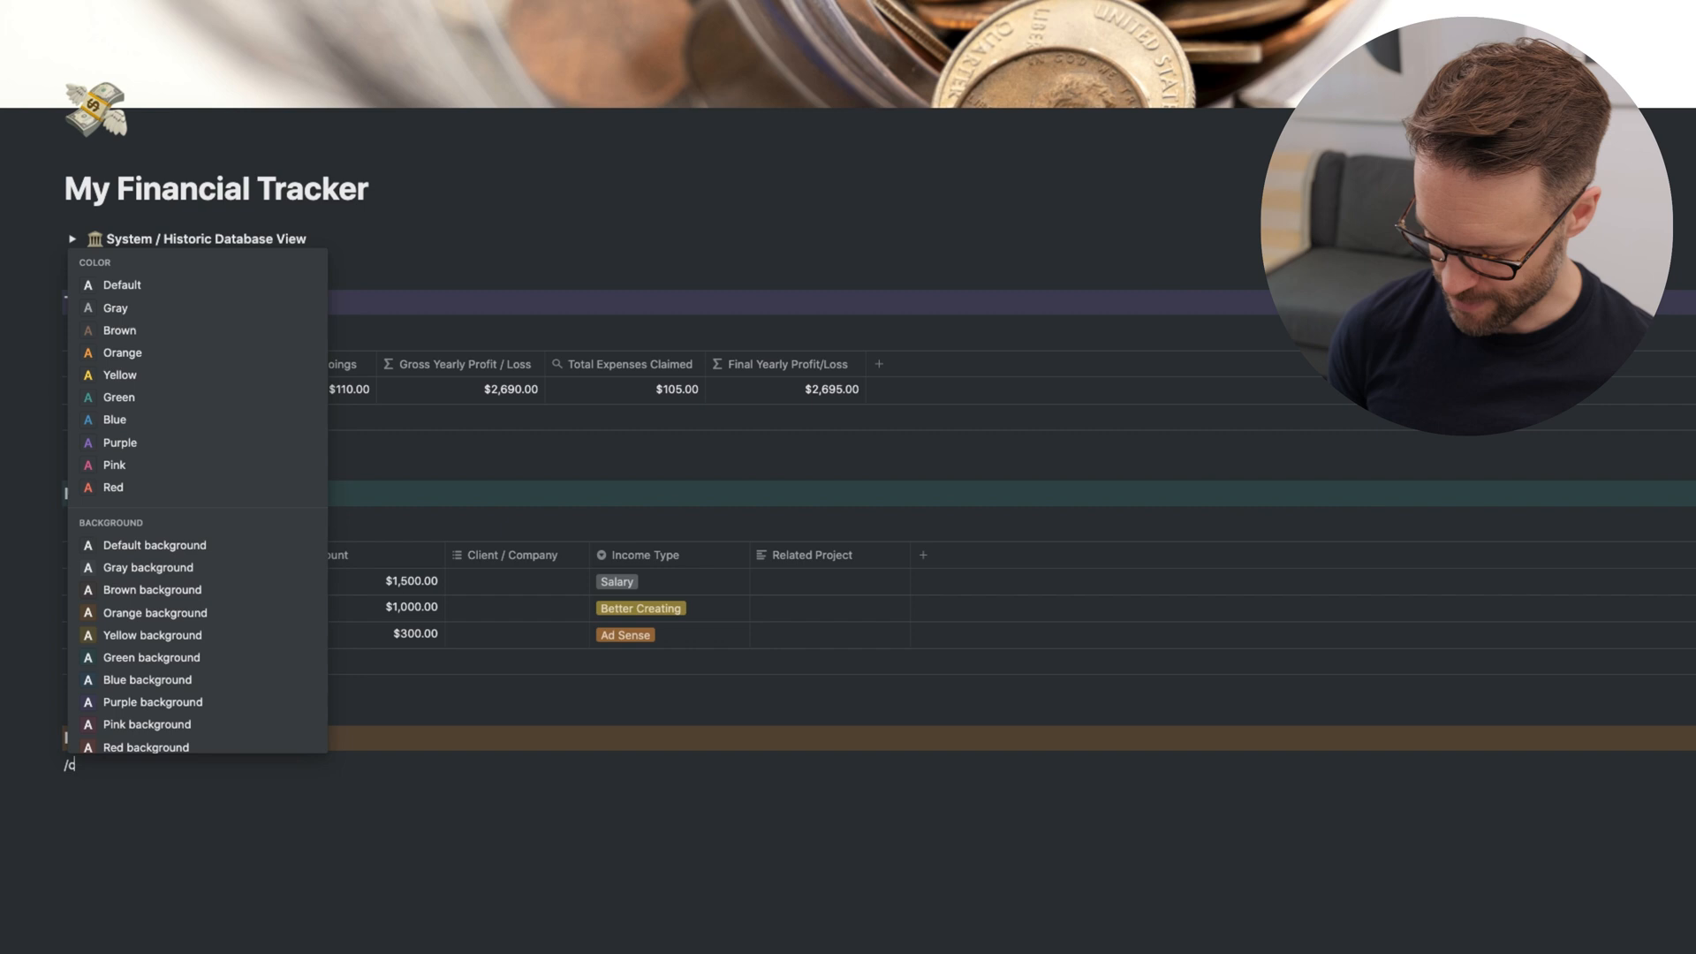
{"action": "type", "text": "create"}
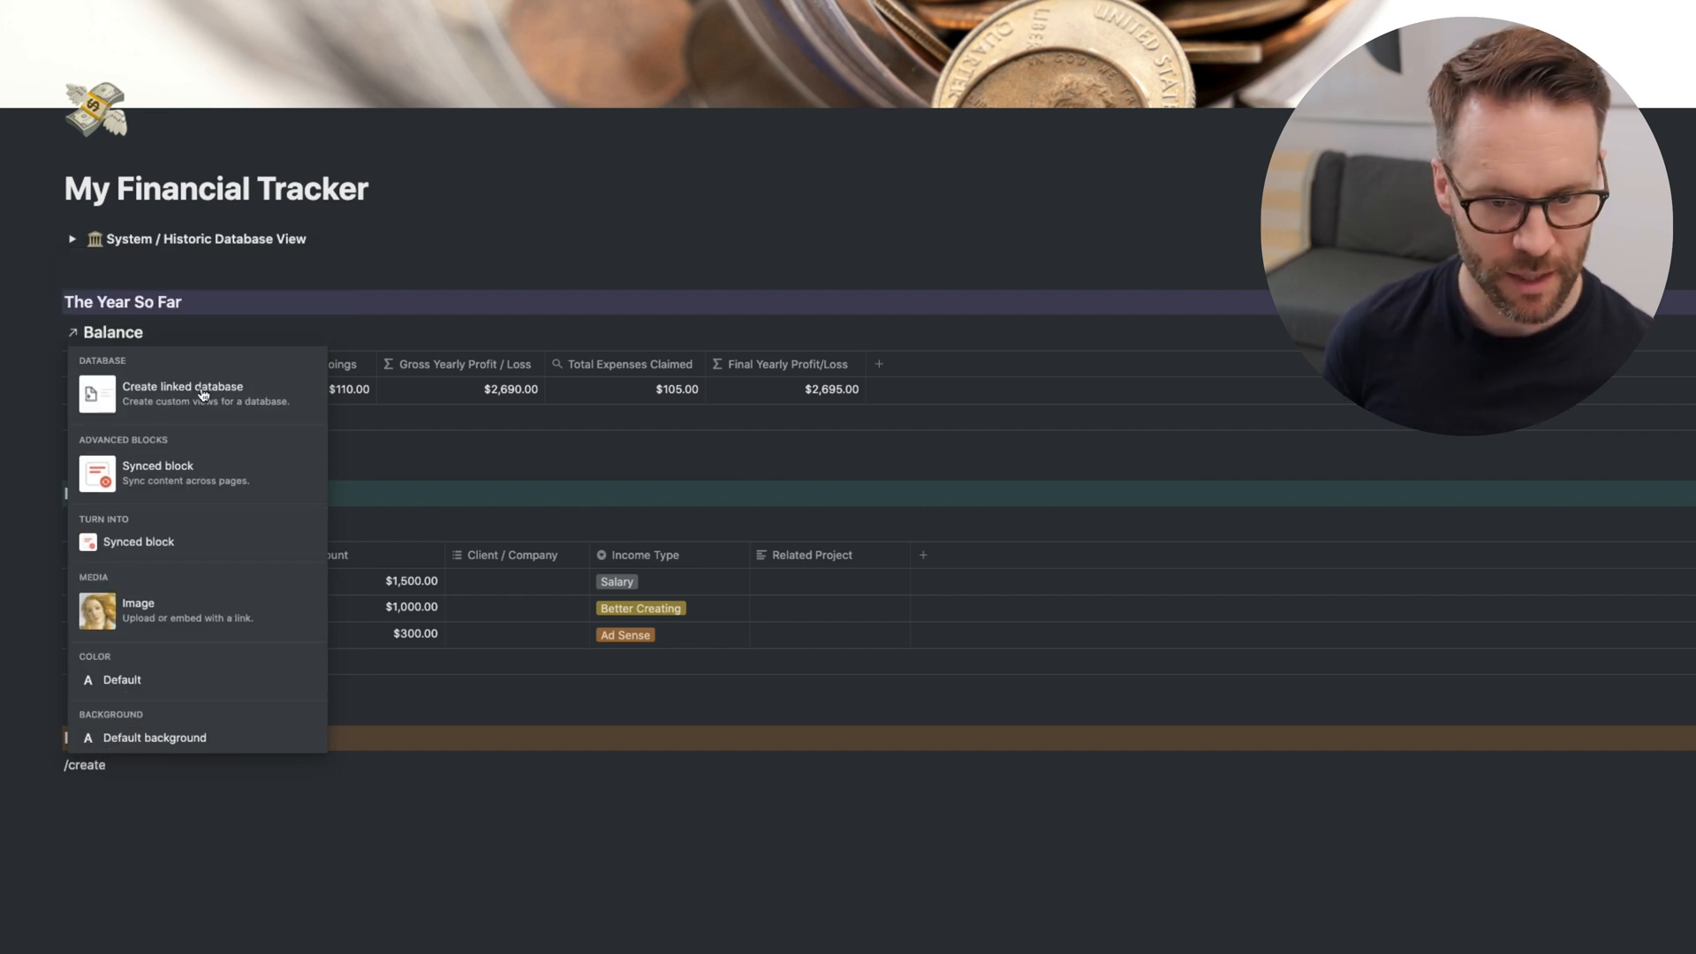
{"action": "left_click", "coordinate": [182, 386]}
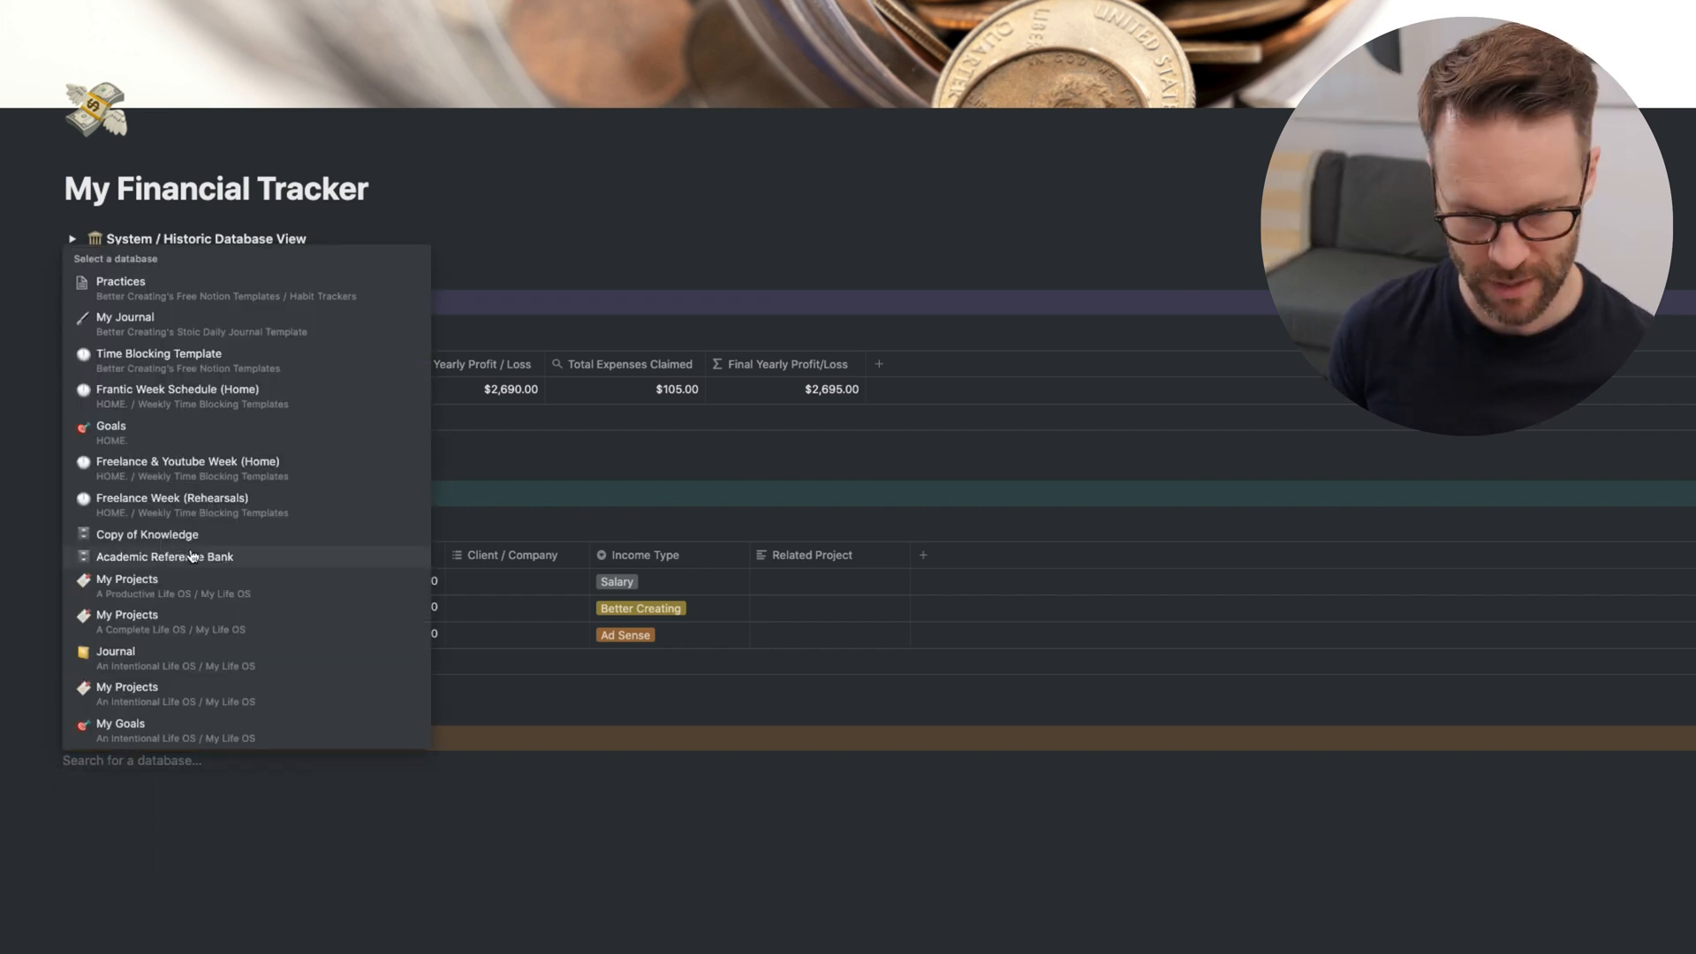
{"action": "type", "text": "expen"}
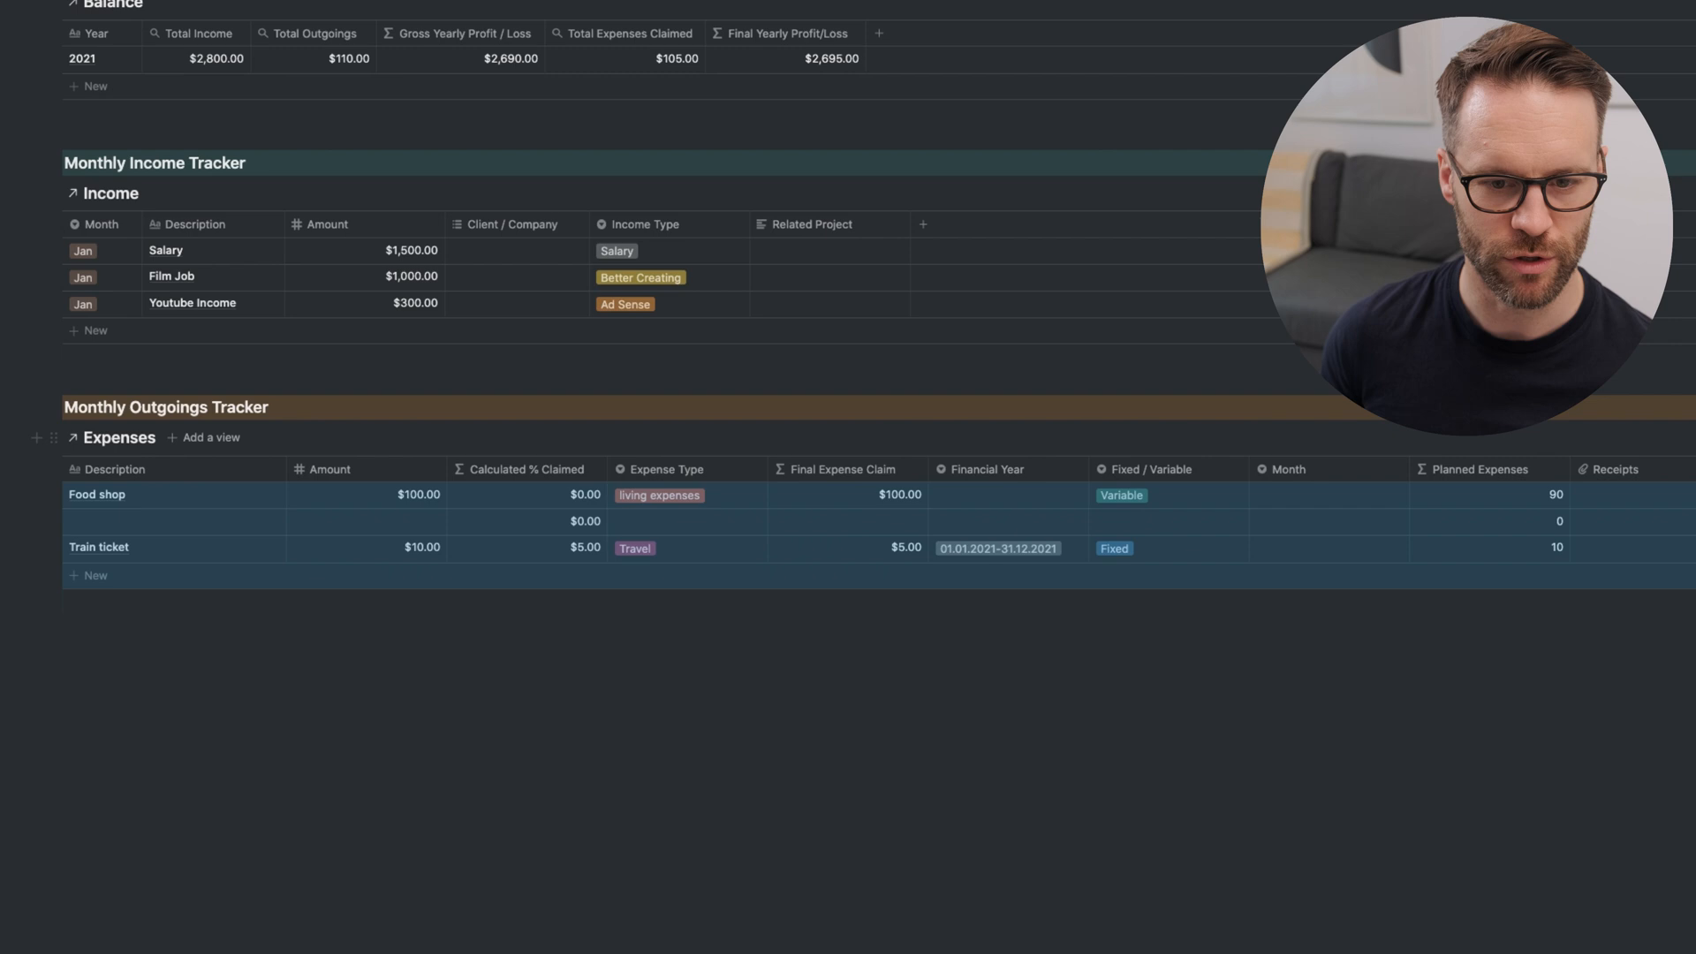
- Put Month first, Status after Description; hide Financial Year, Planned Expenses, Related to Balance
{"action": "scroll", "scroll_direction": "right", "scroll_amount": 3}
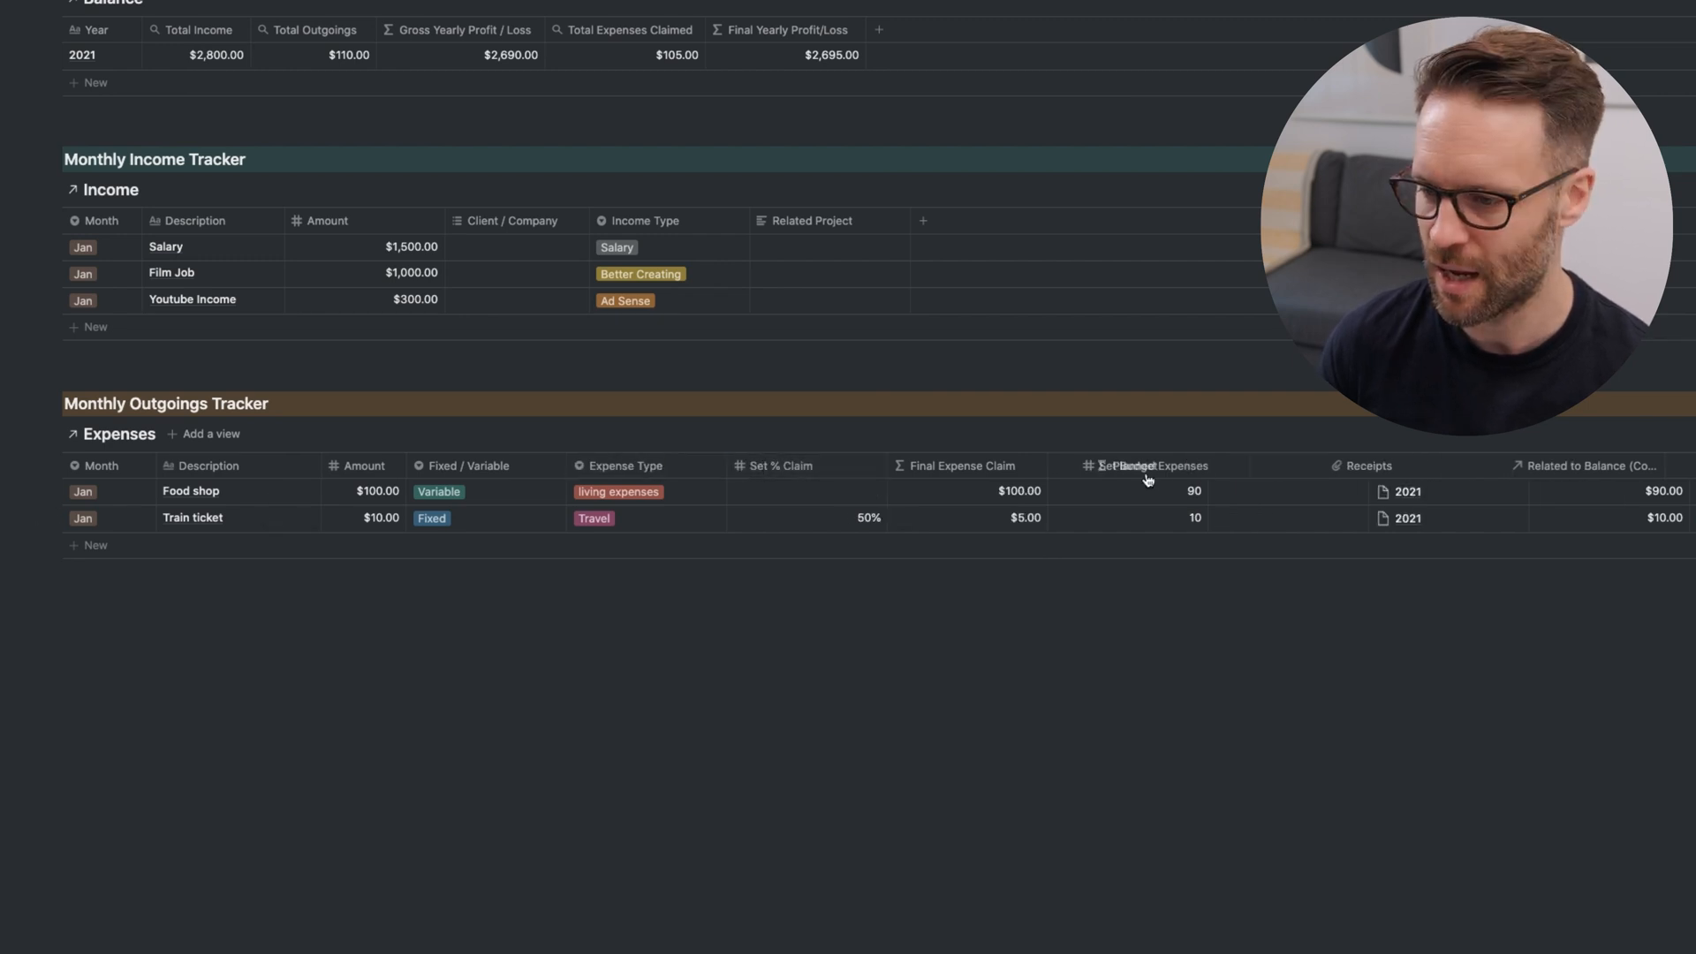
{"action": "left_click", "coordinate": [1590, 466]}
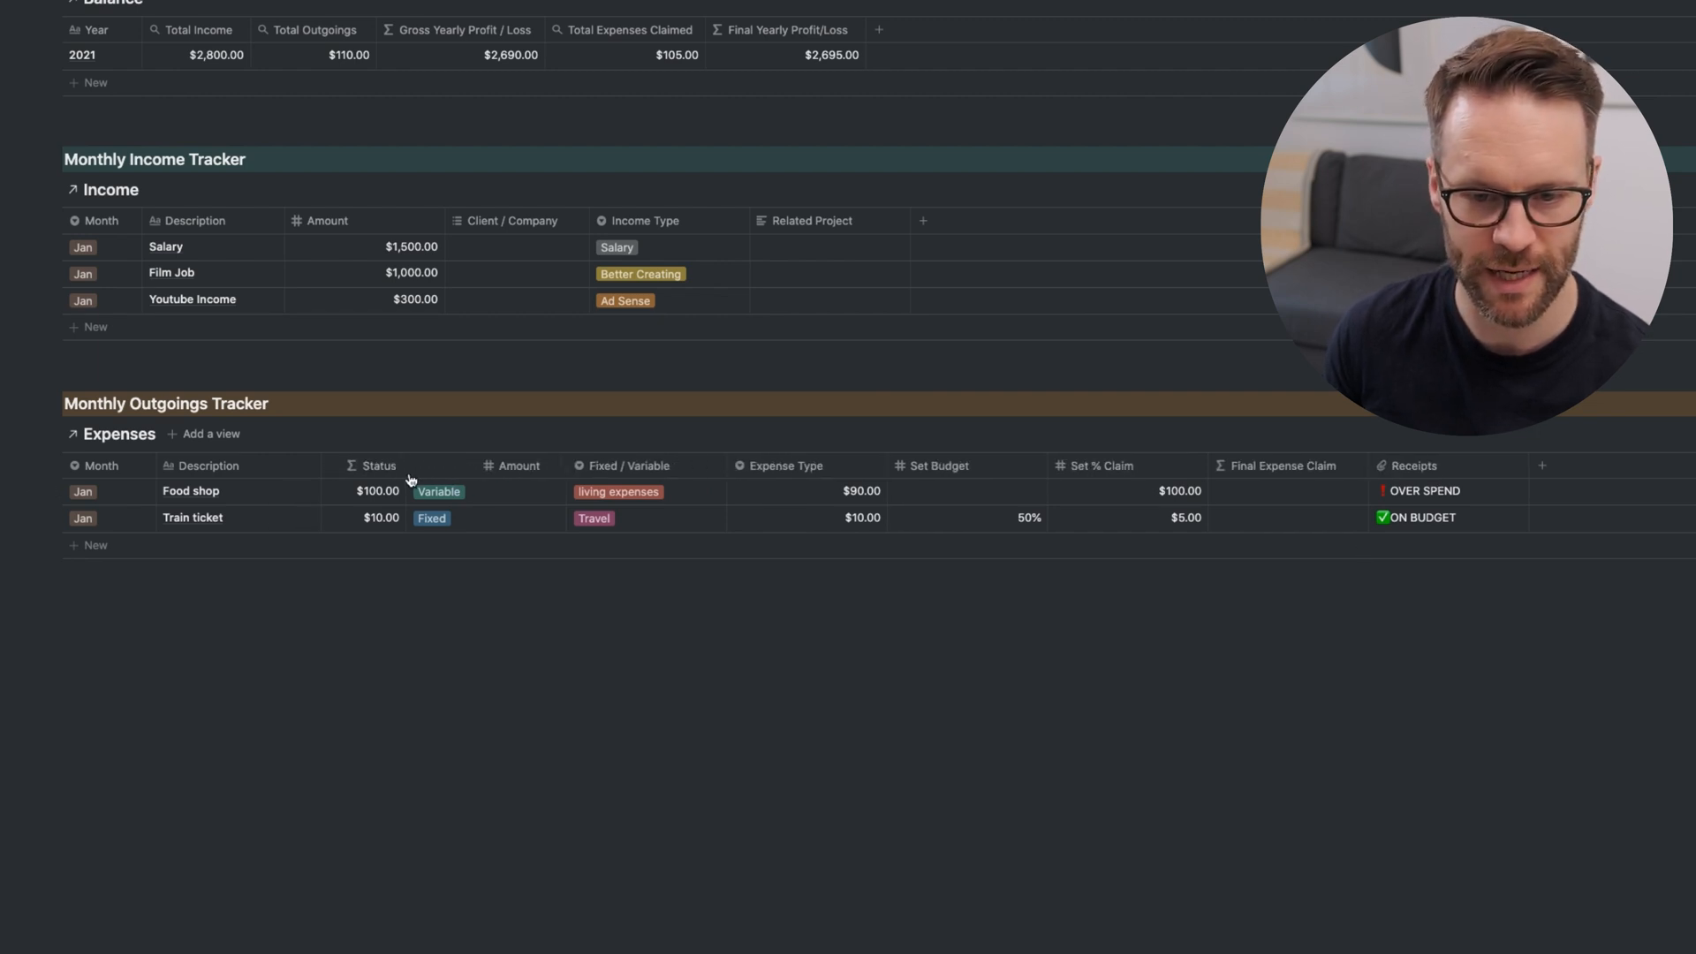
{"action": "left_click", "coordinate": [1071, 466]}
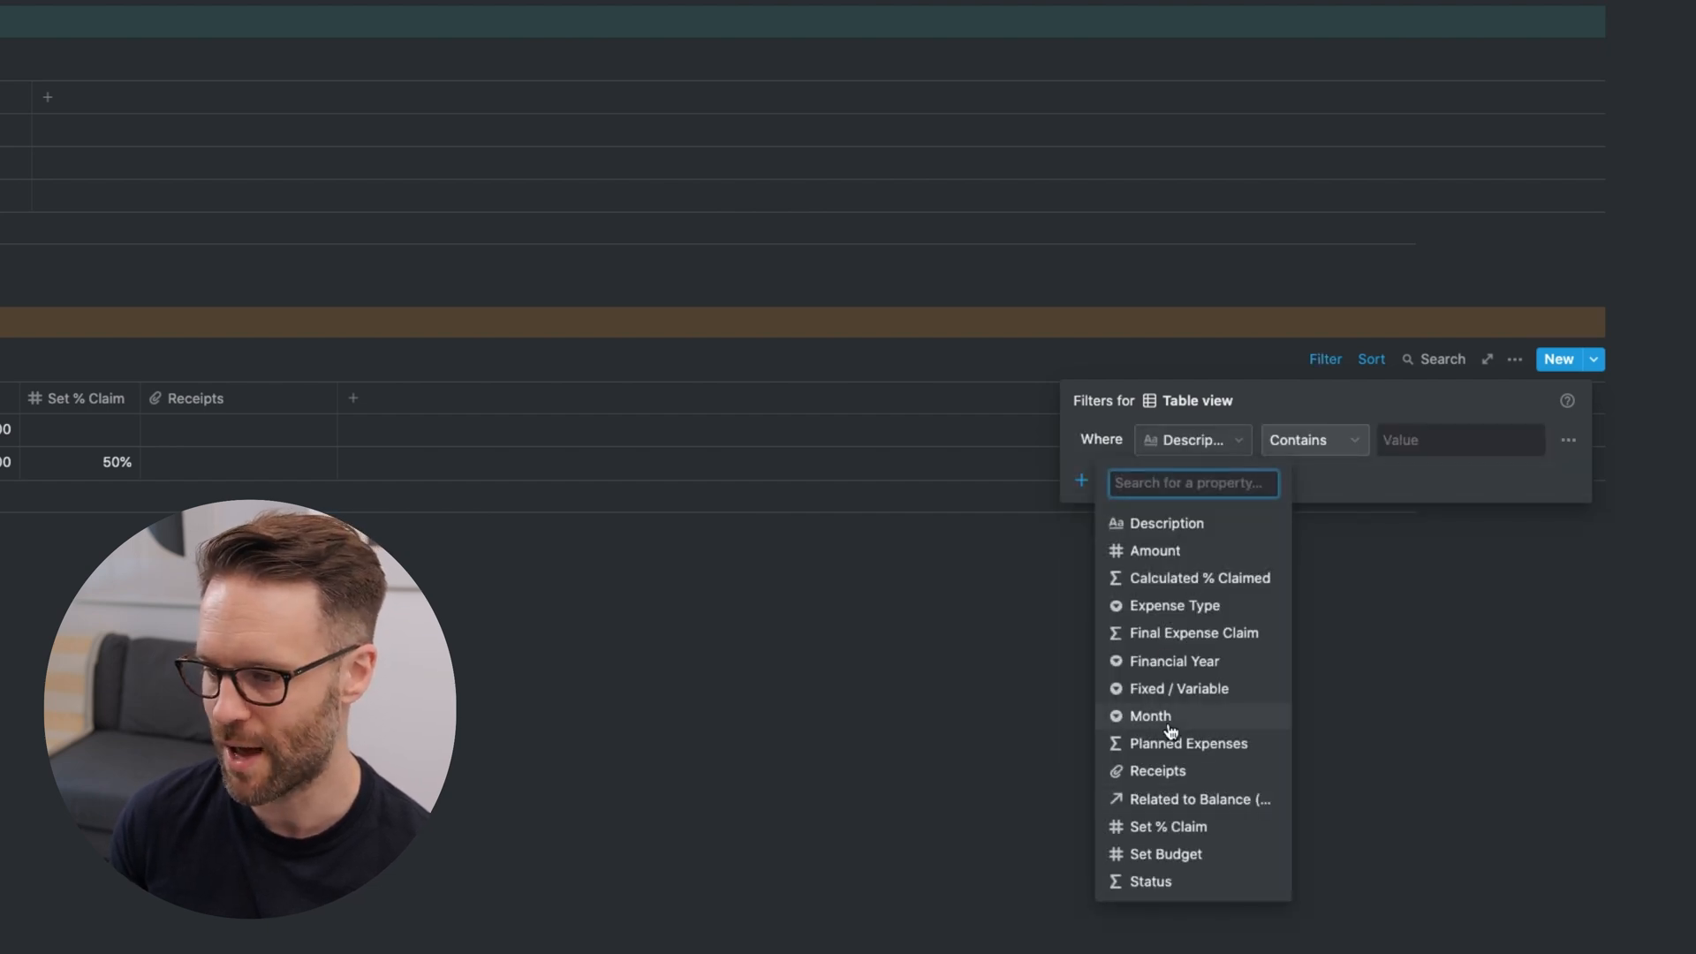
- Filter Expenses to Month Jan, Financial Year 2021 and related balance 2021
{"action": "left_click", "coordinate": [1150, 714]}
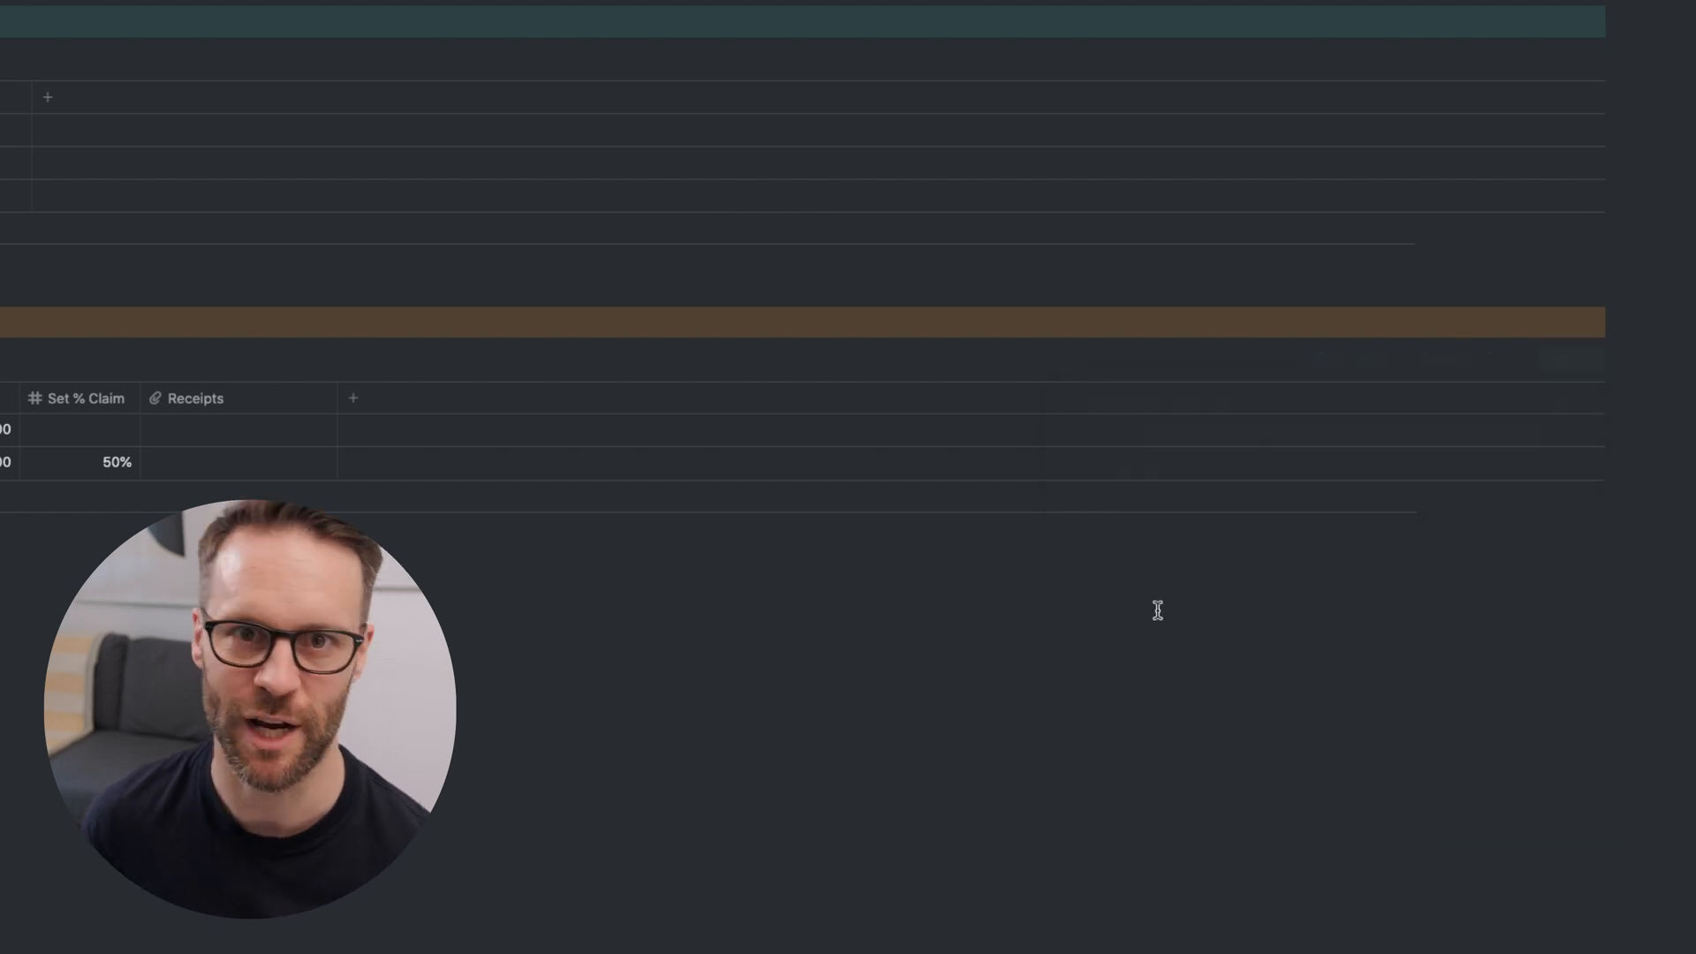
{"action": "left_click", "coordinate": [1324, 360]}
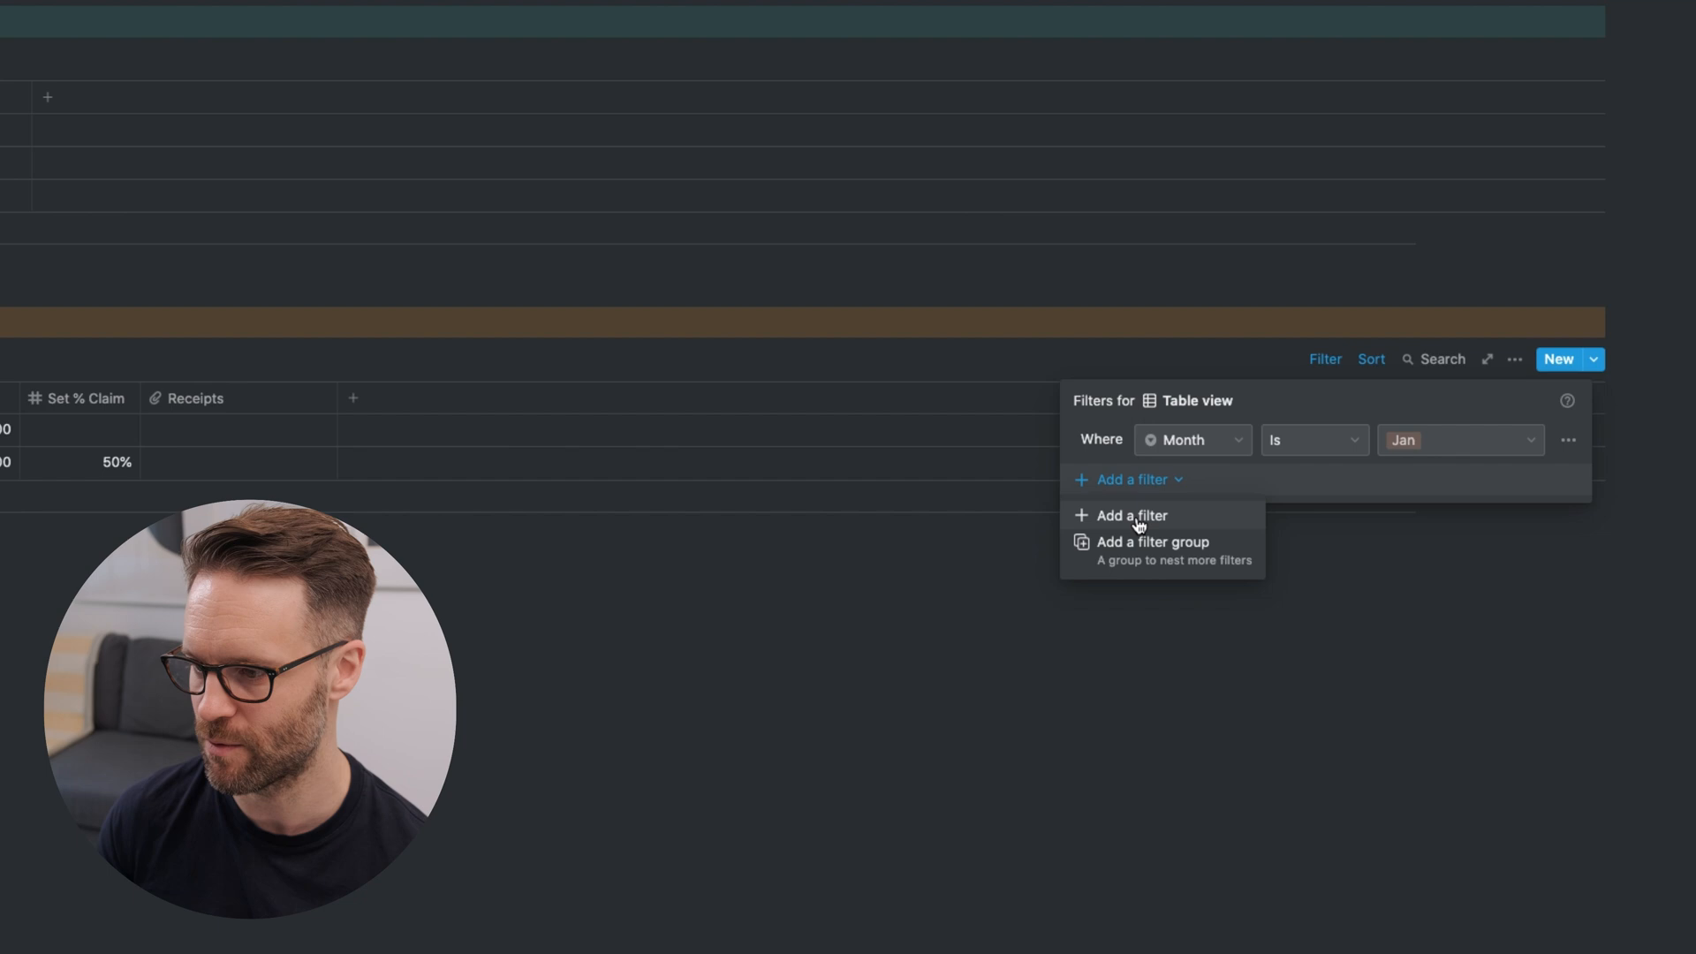
{"action": "left_click", "coordinate": [1129, 515]}
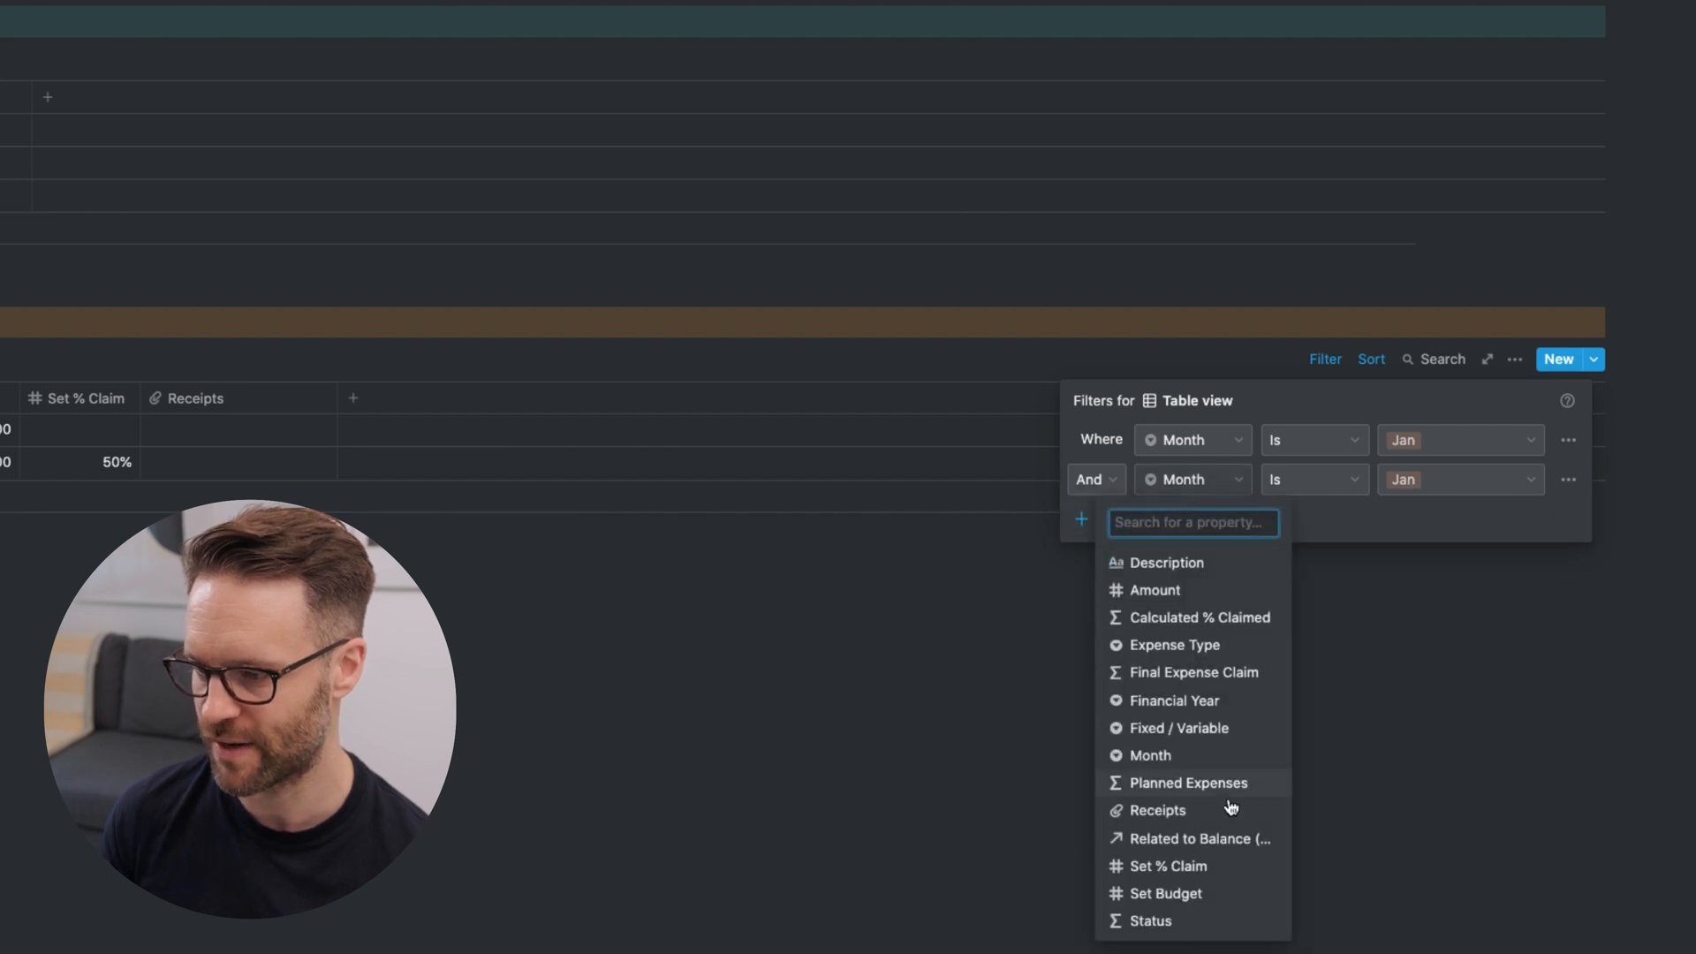
{"action": "left_click", "coordinate": [1172, 699]}
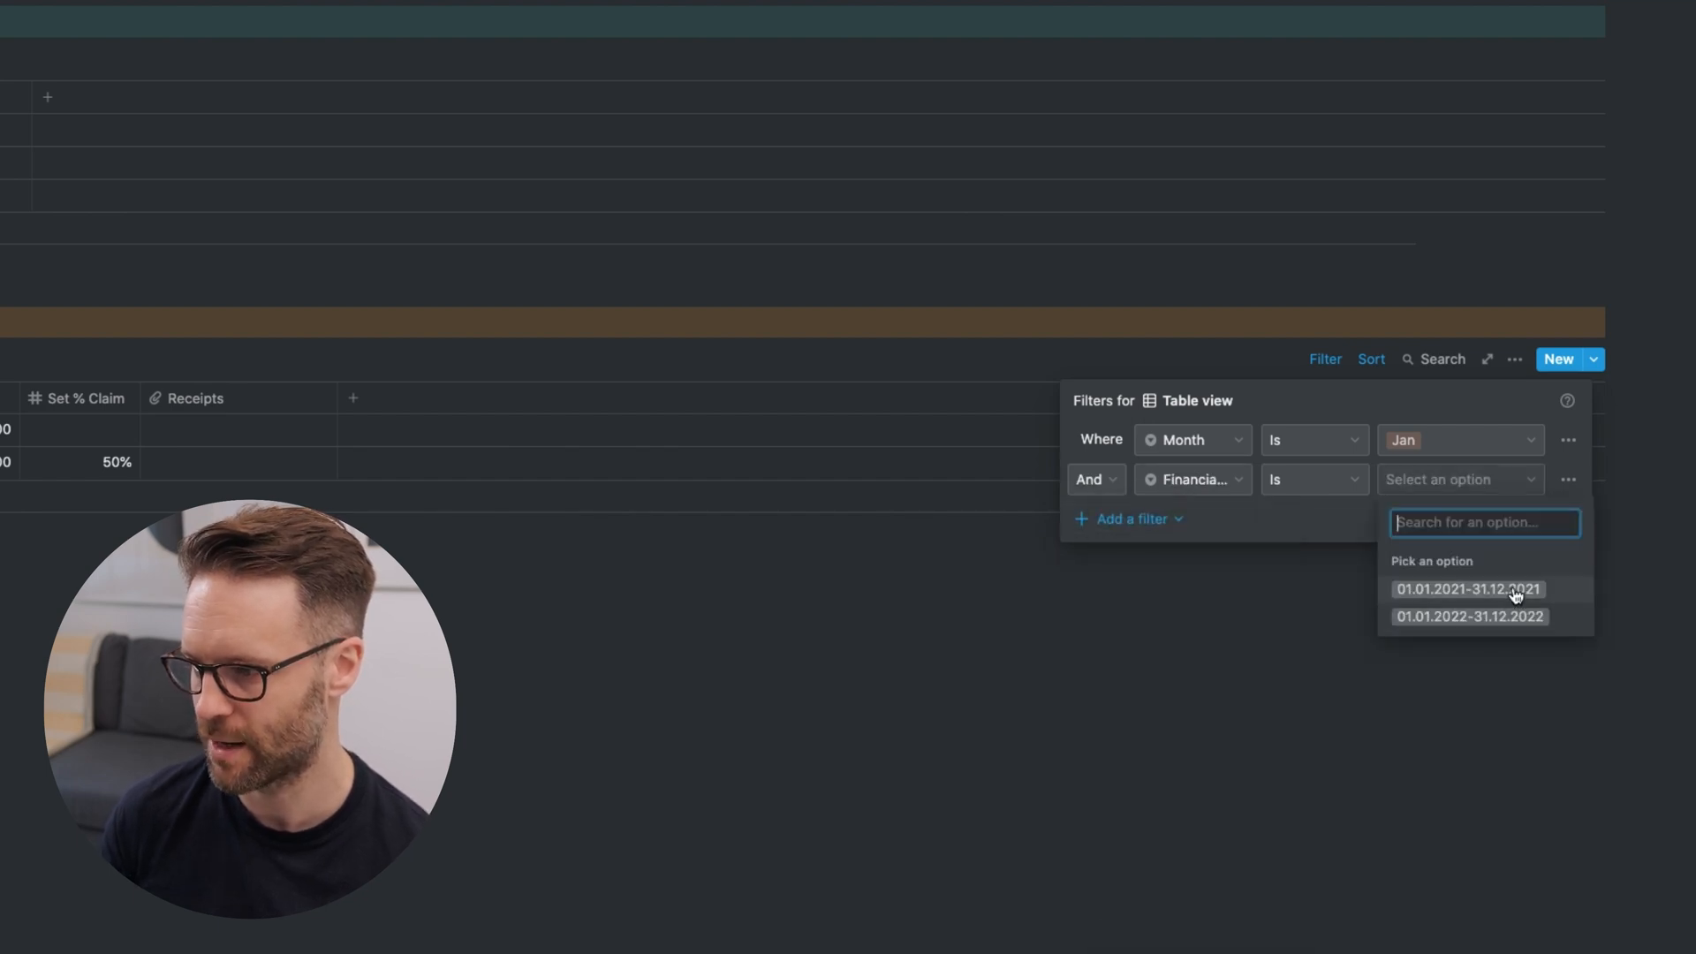
{"action": "left_click", "coordinate": [1468, 588]}
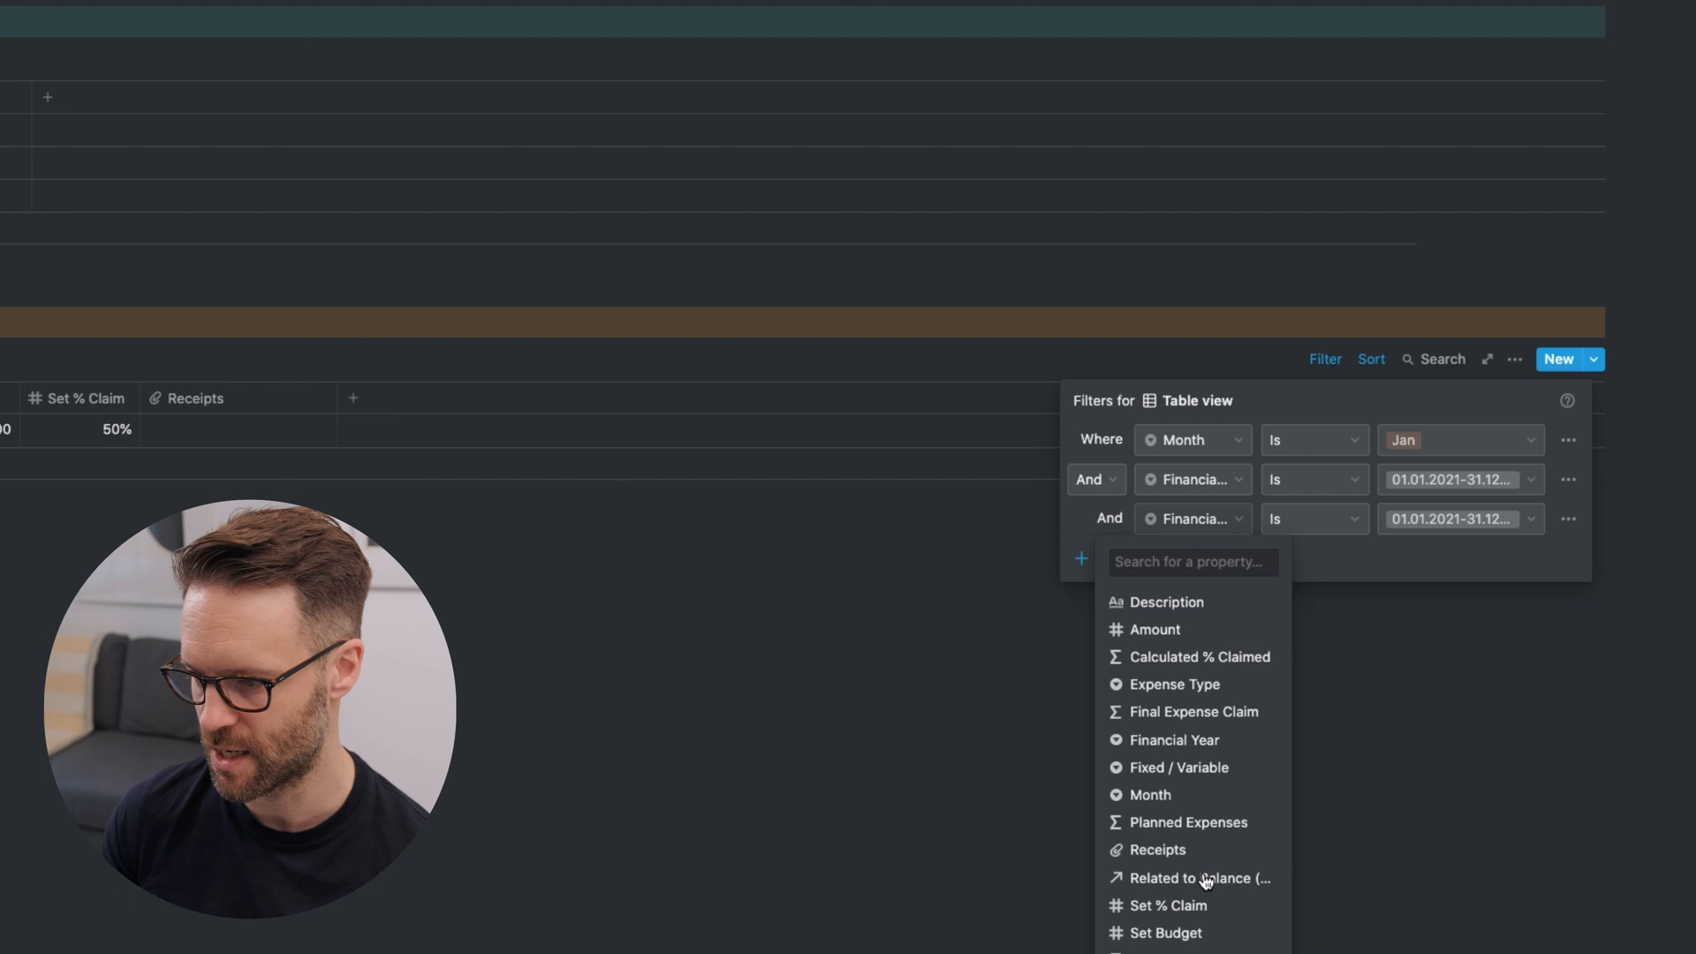
{"action": "left_click", "coordinate": [1199, 877]}
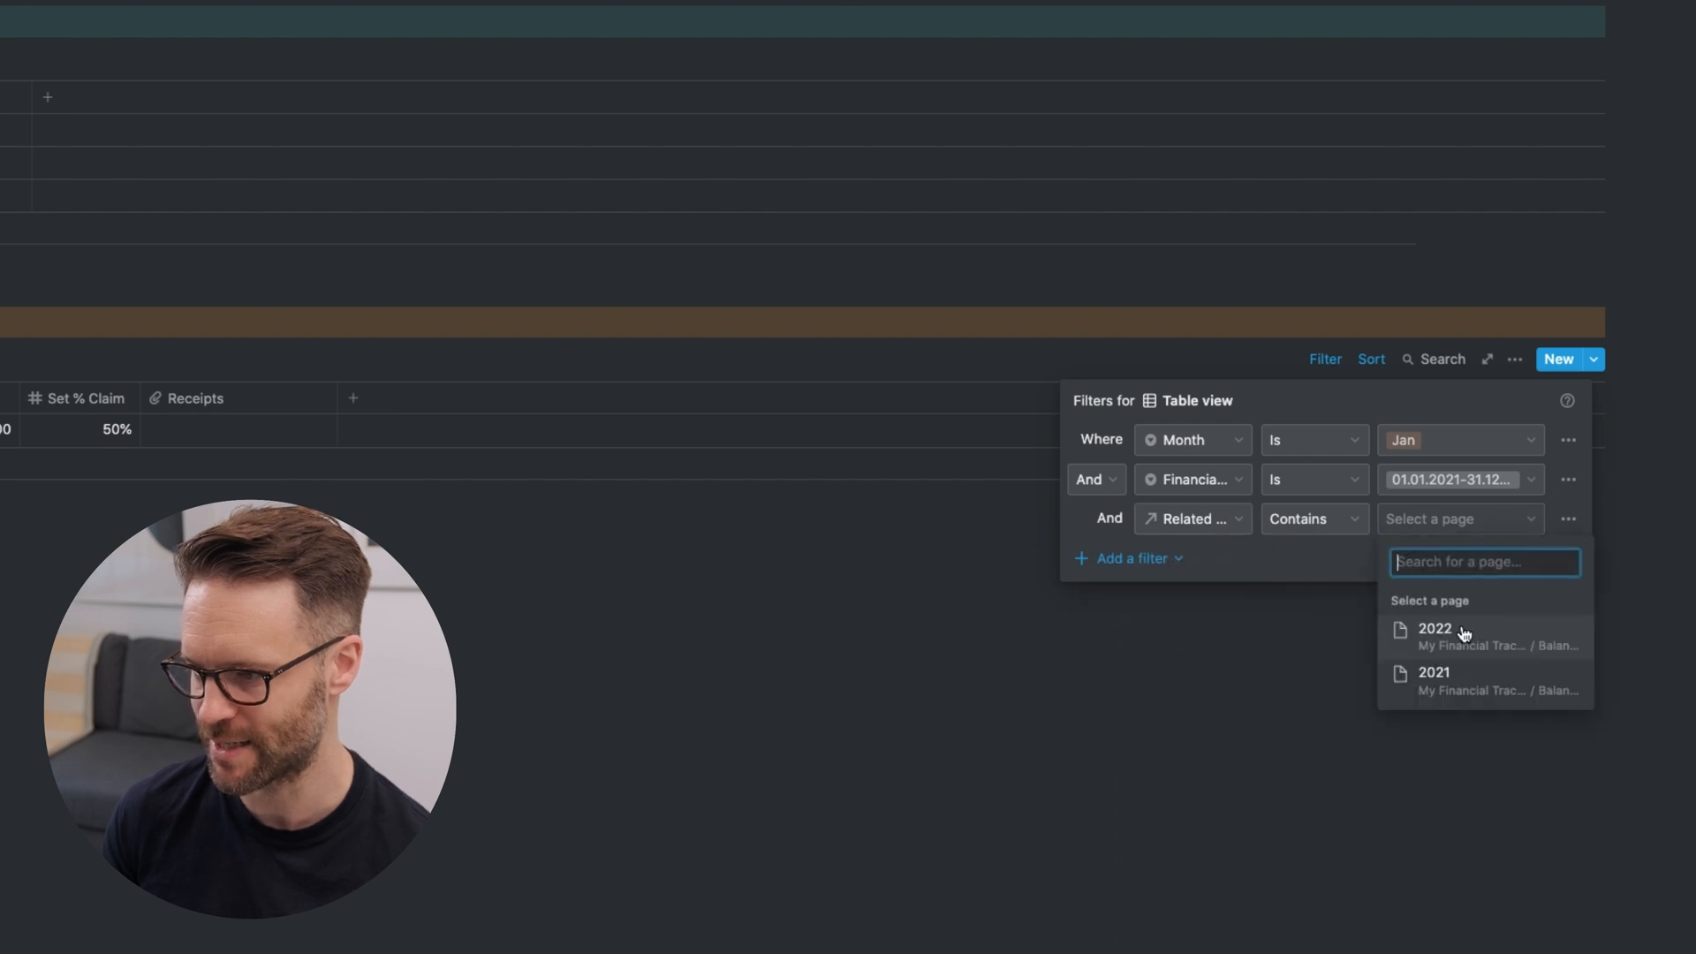
{"action": "left_click", "coordinate": [607, 670]}
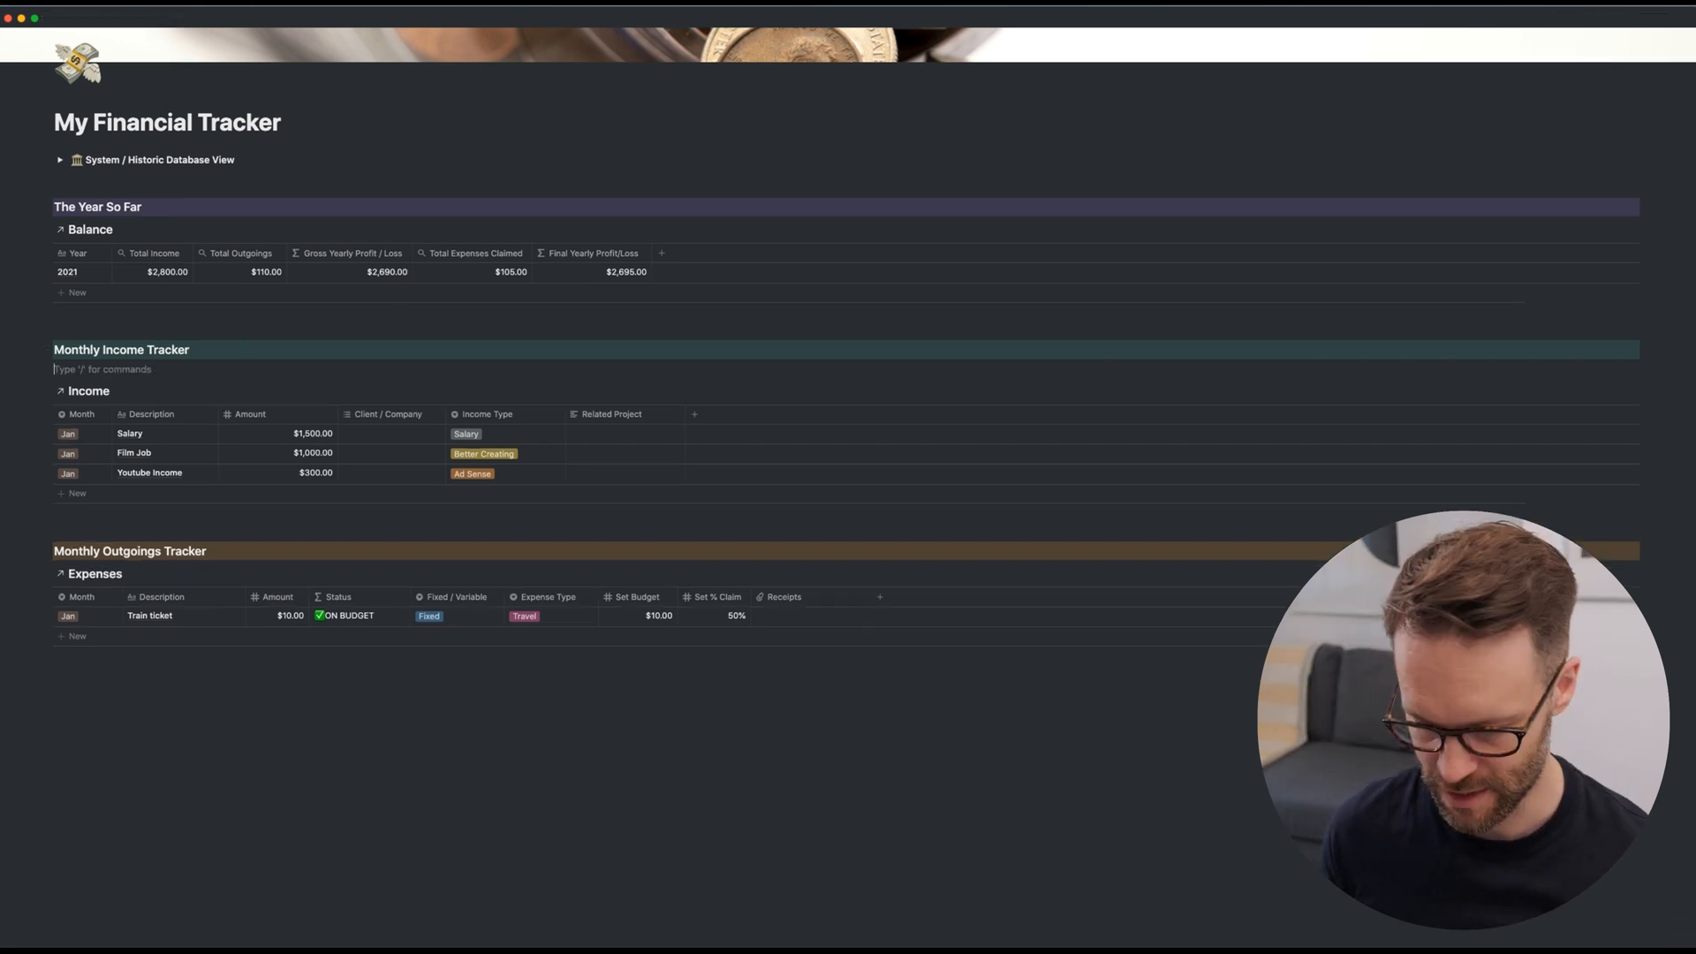
- Start a new block beneath the Expenses table and begin a slash command
{"action": "type", "text": "F"}
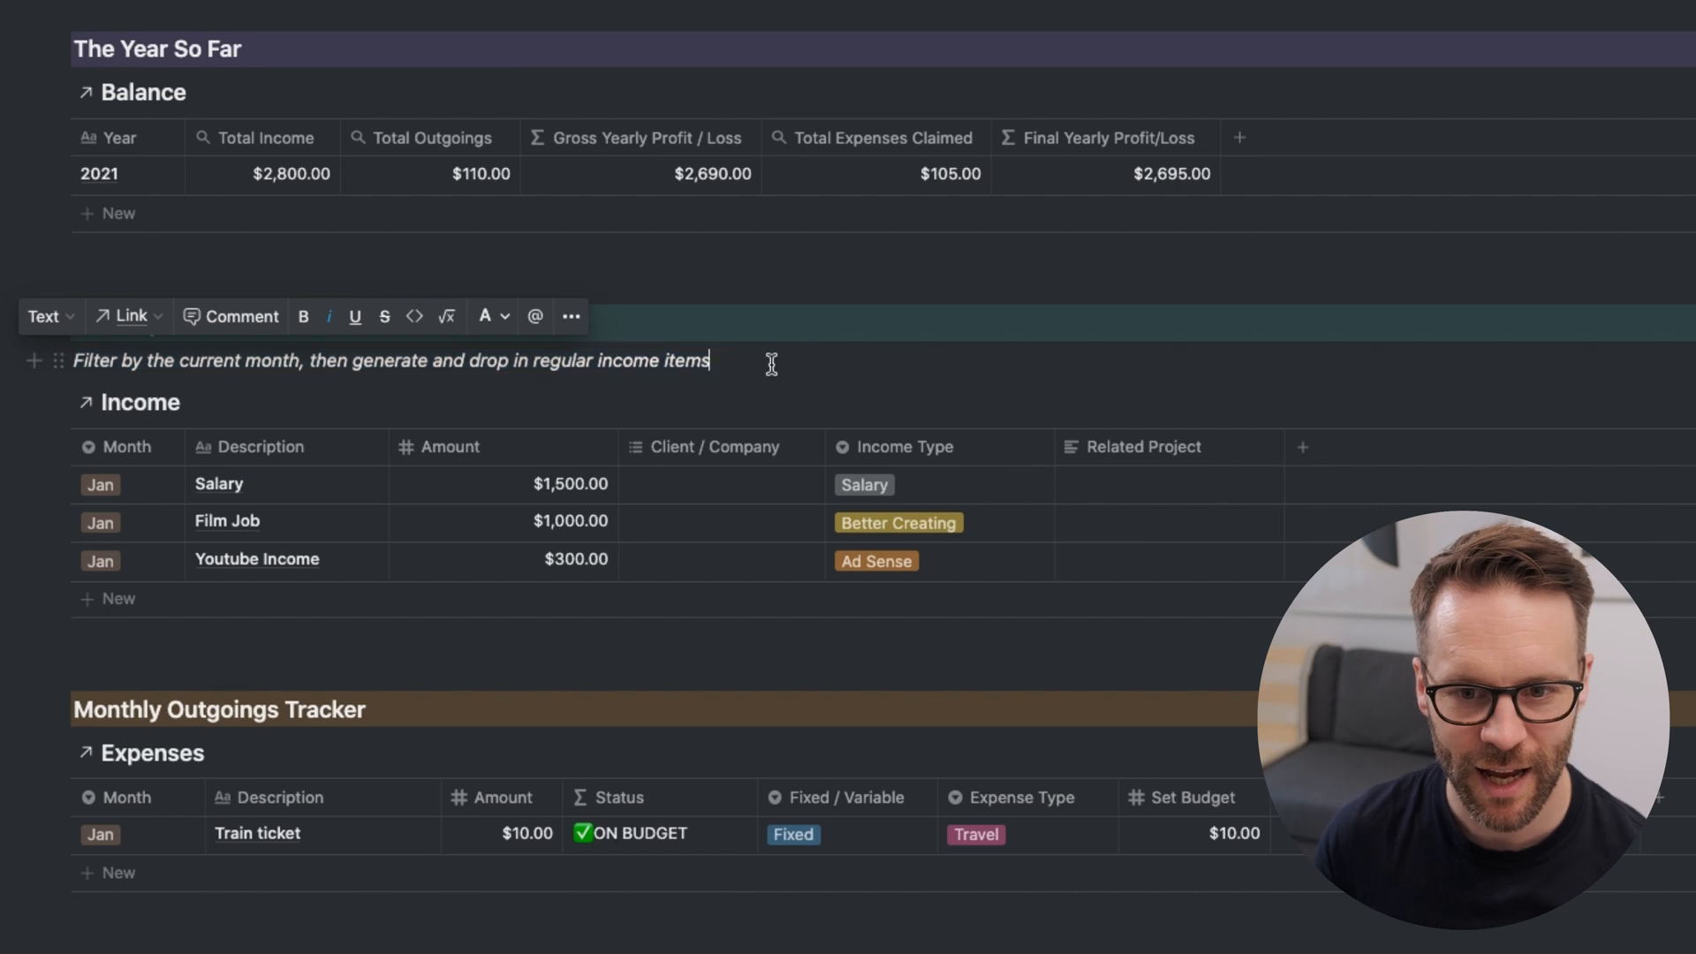
{"action": "type", "text": "/c"}
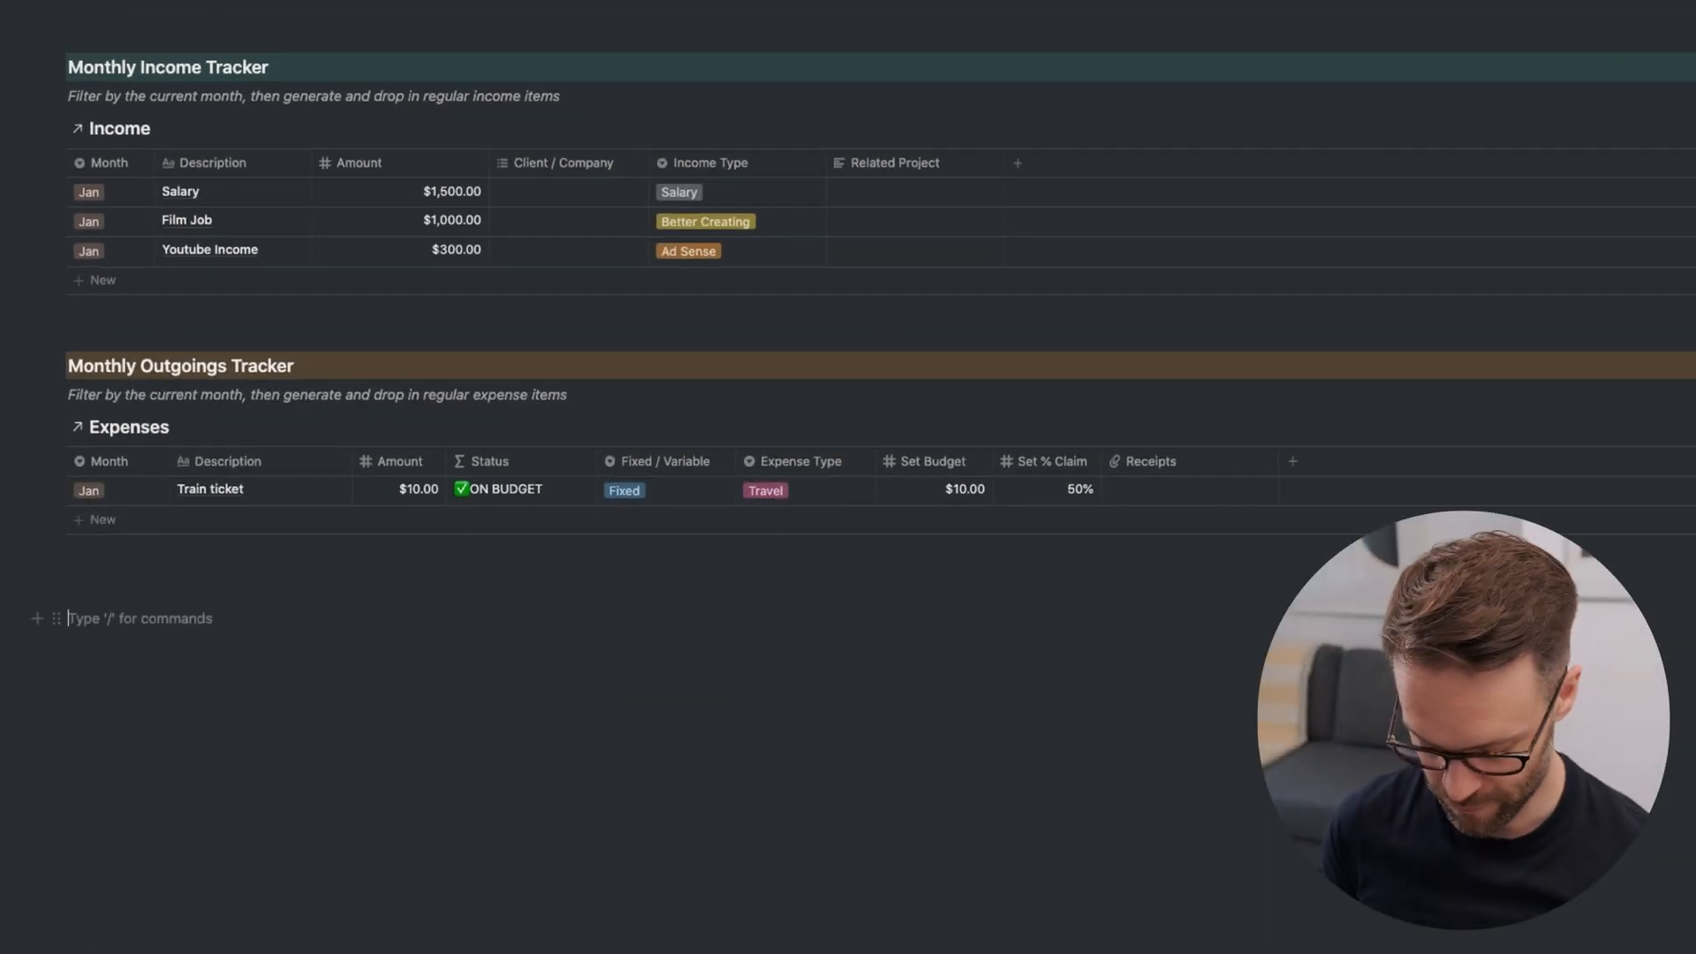
- Add a 'Create New Regular Income Items' toggle in a column beside the Income table
{"action": "type", "text": "/togggle"}
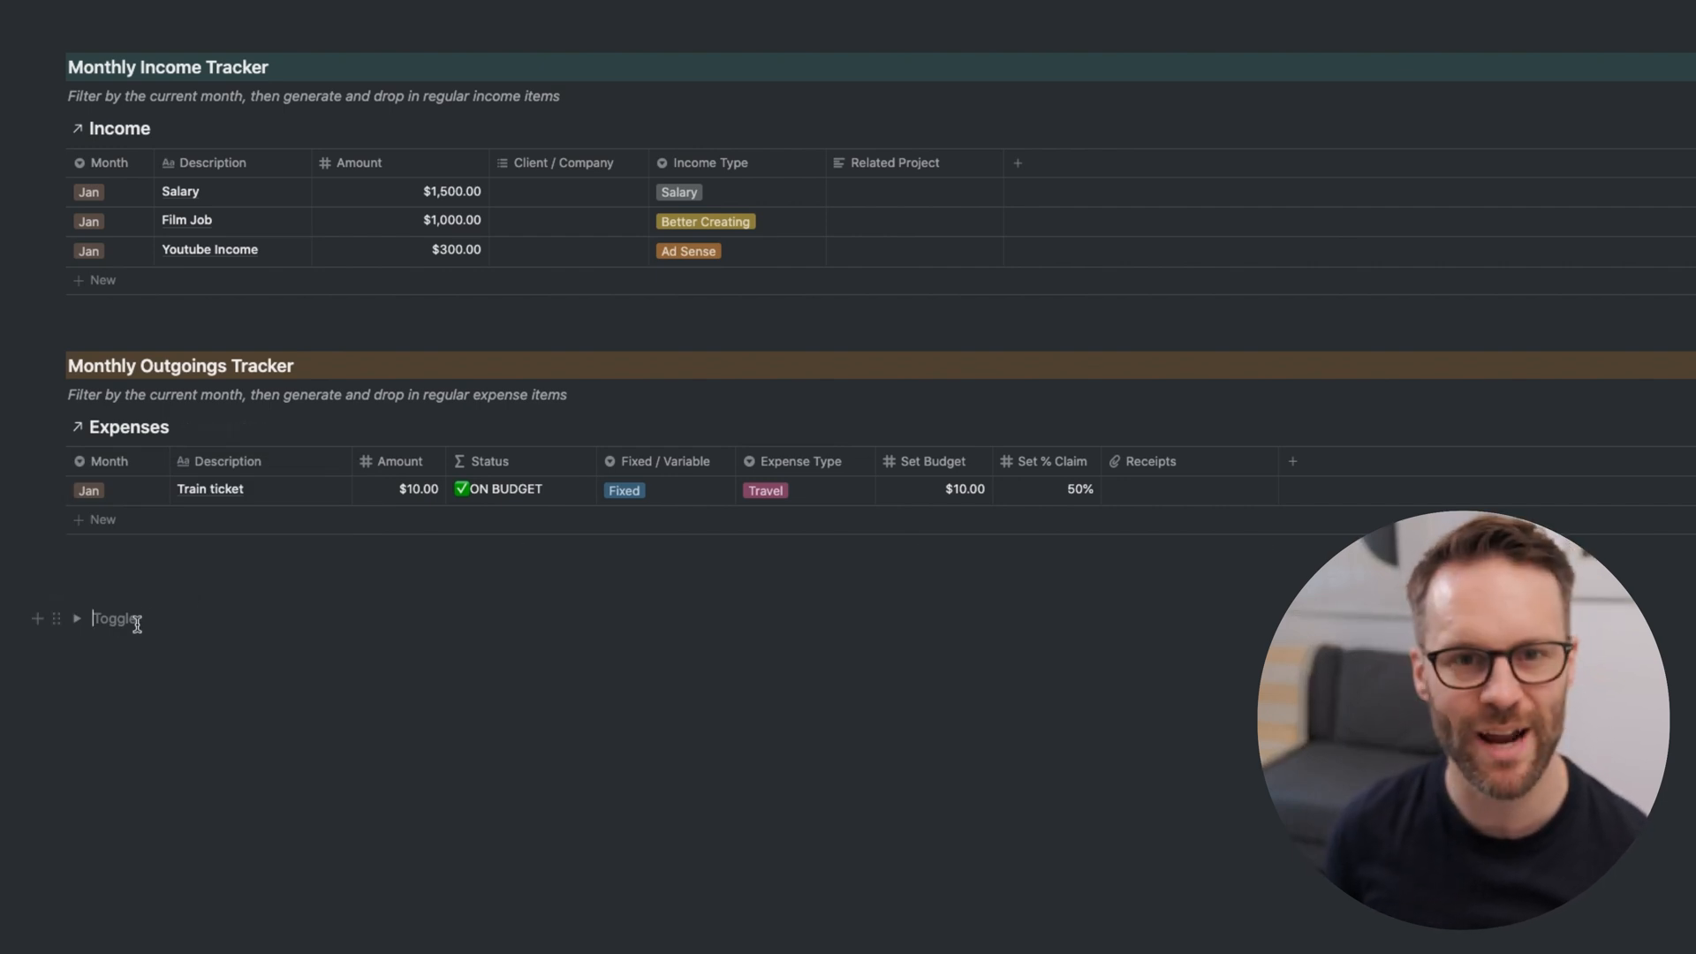
{"action": "type", "text": "Create New Regular Income it"}
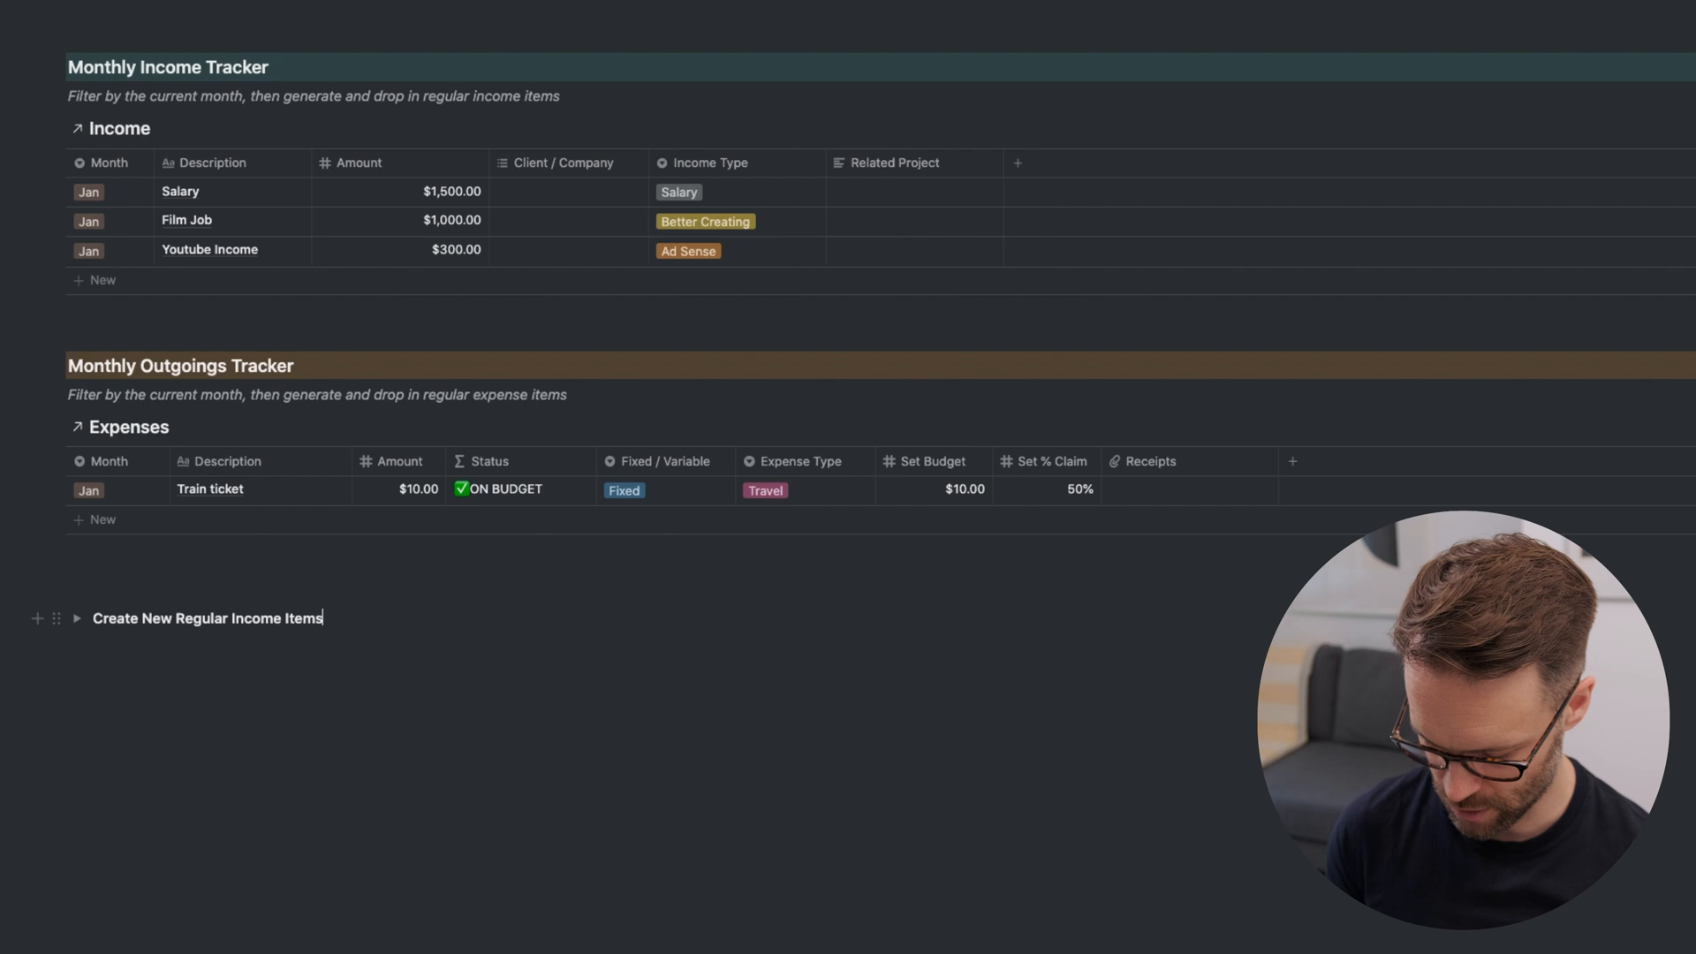
{"action": "type", "text": "/col"}
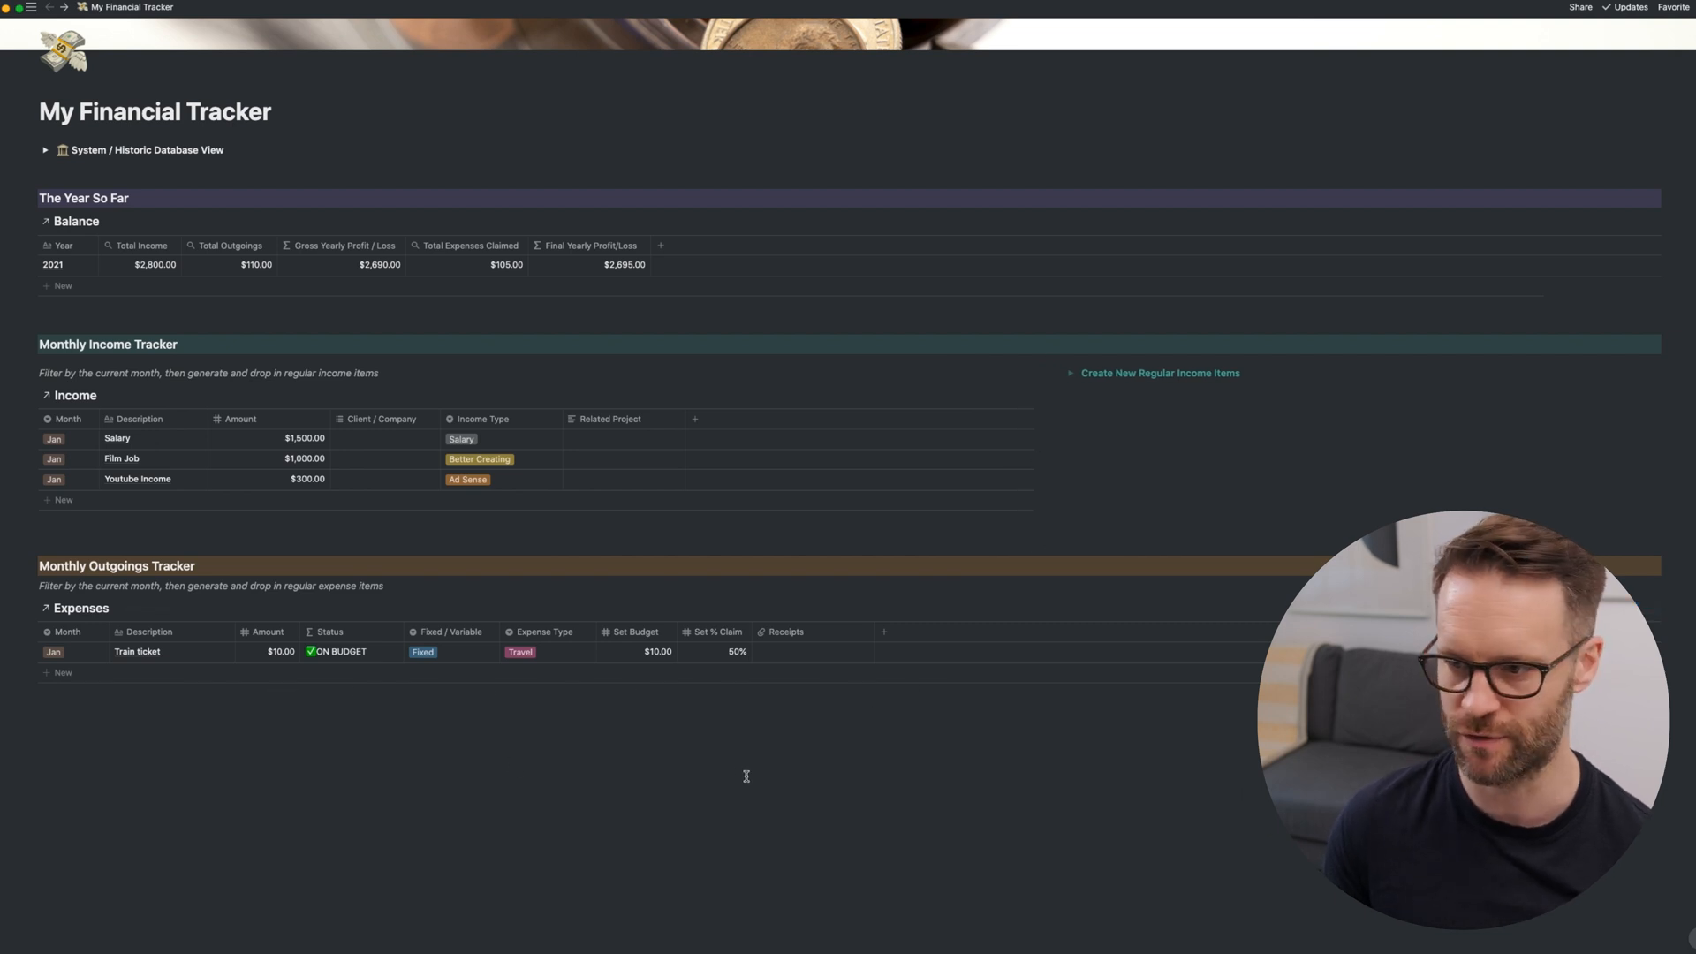
- Add a 'Create New Regular Expense items' toggle below the outgoings tracker
{"action": "left_click", "coordinate": [216, 744]}
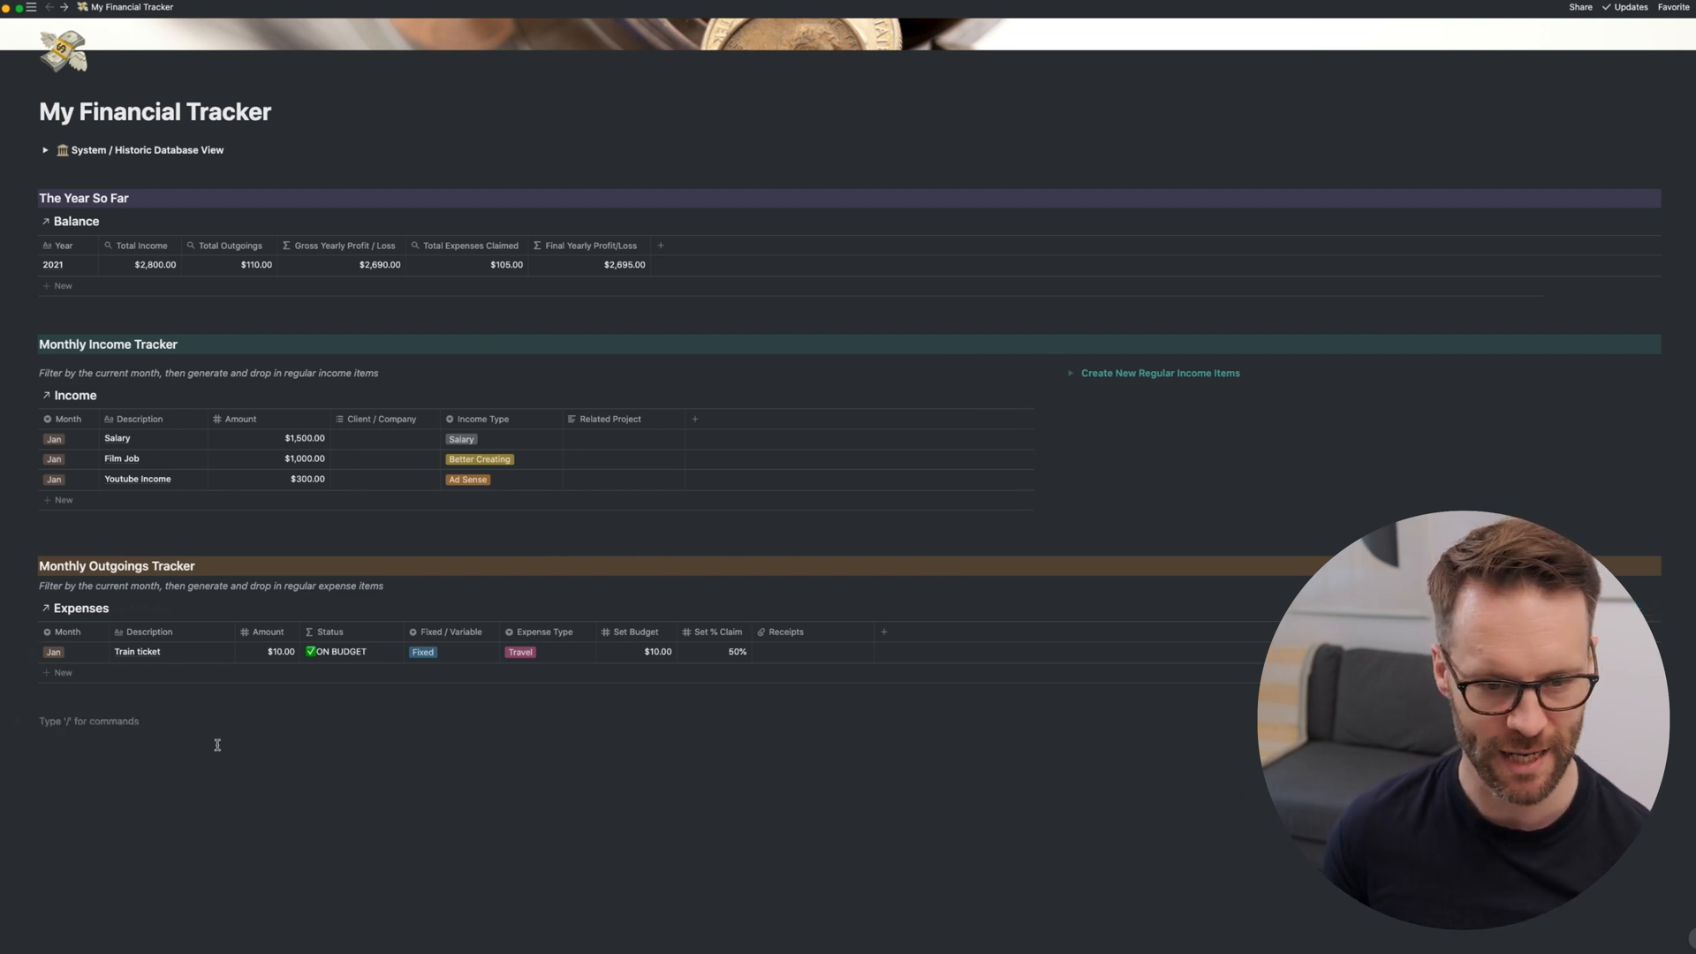
{"action": "type", "text": "/togg"}
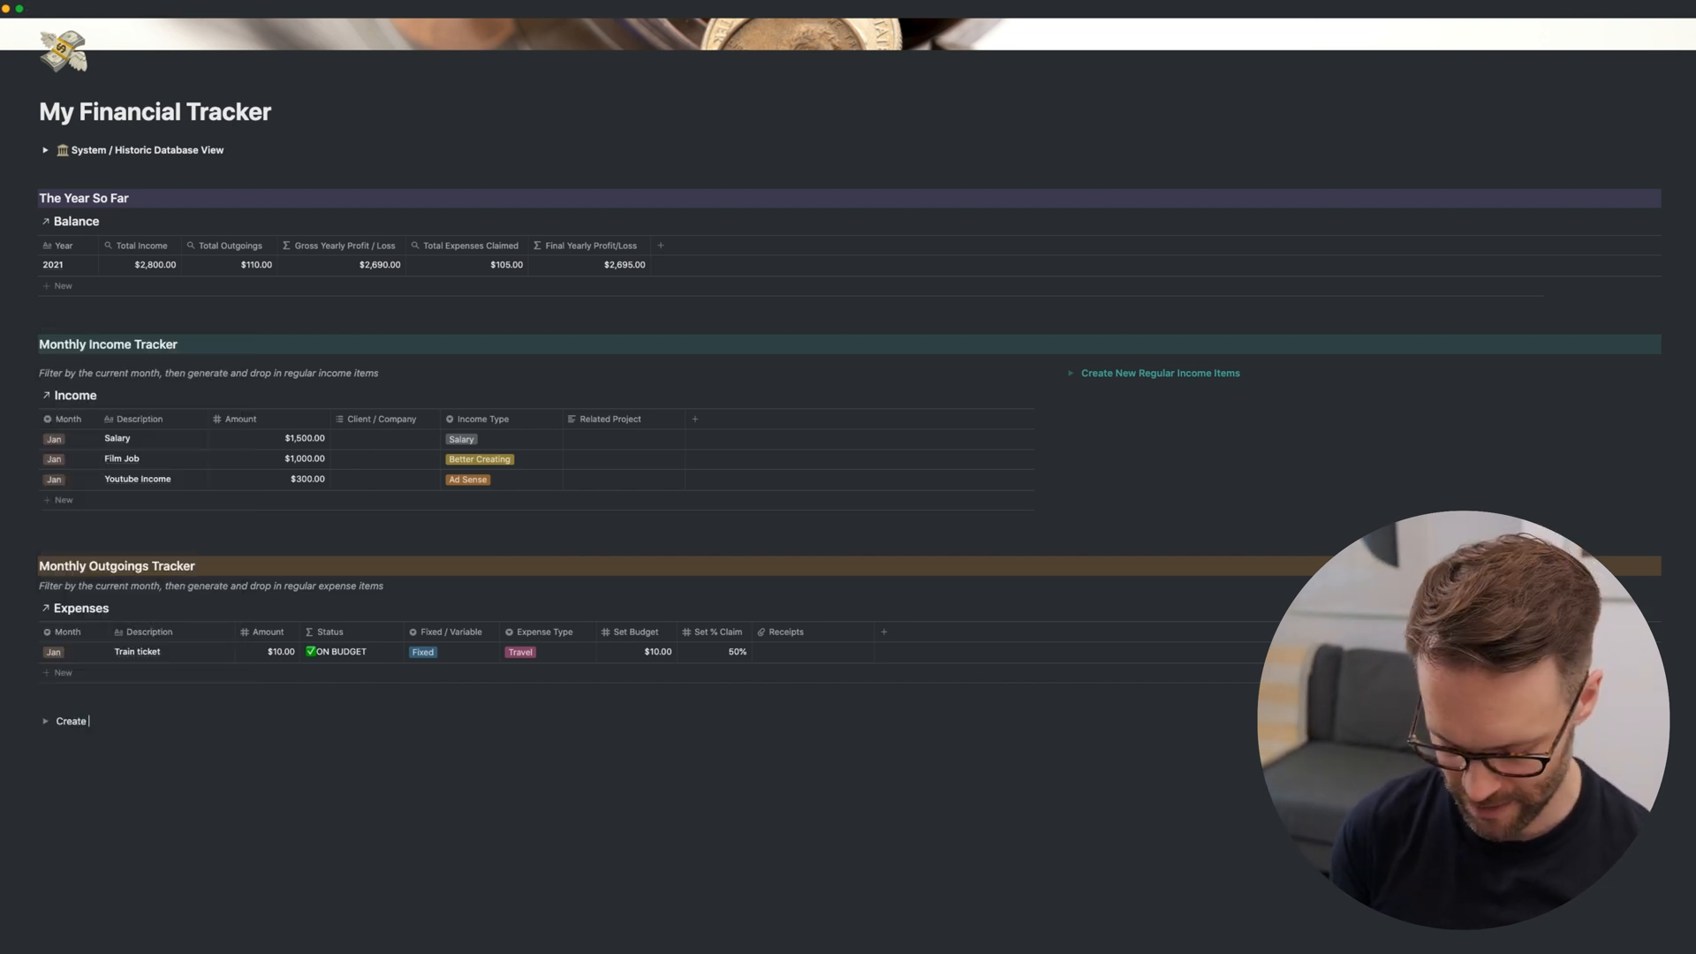
{"action": "type", "text": "New"}
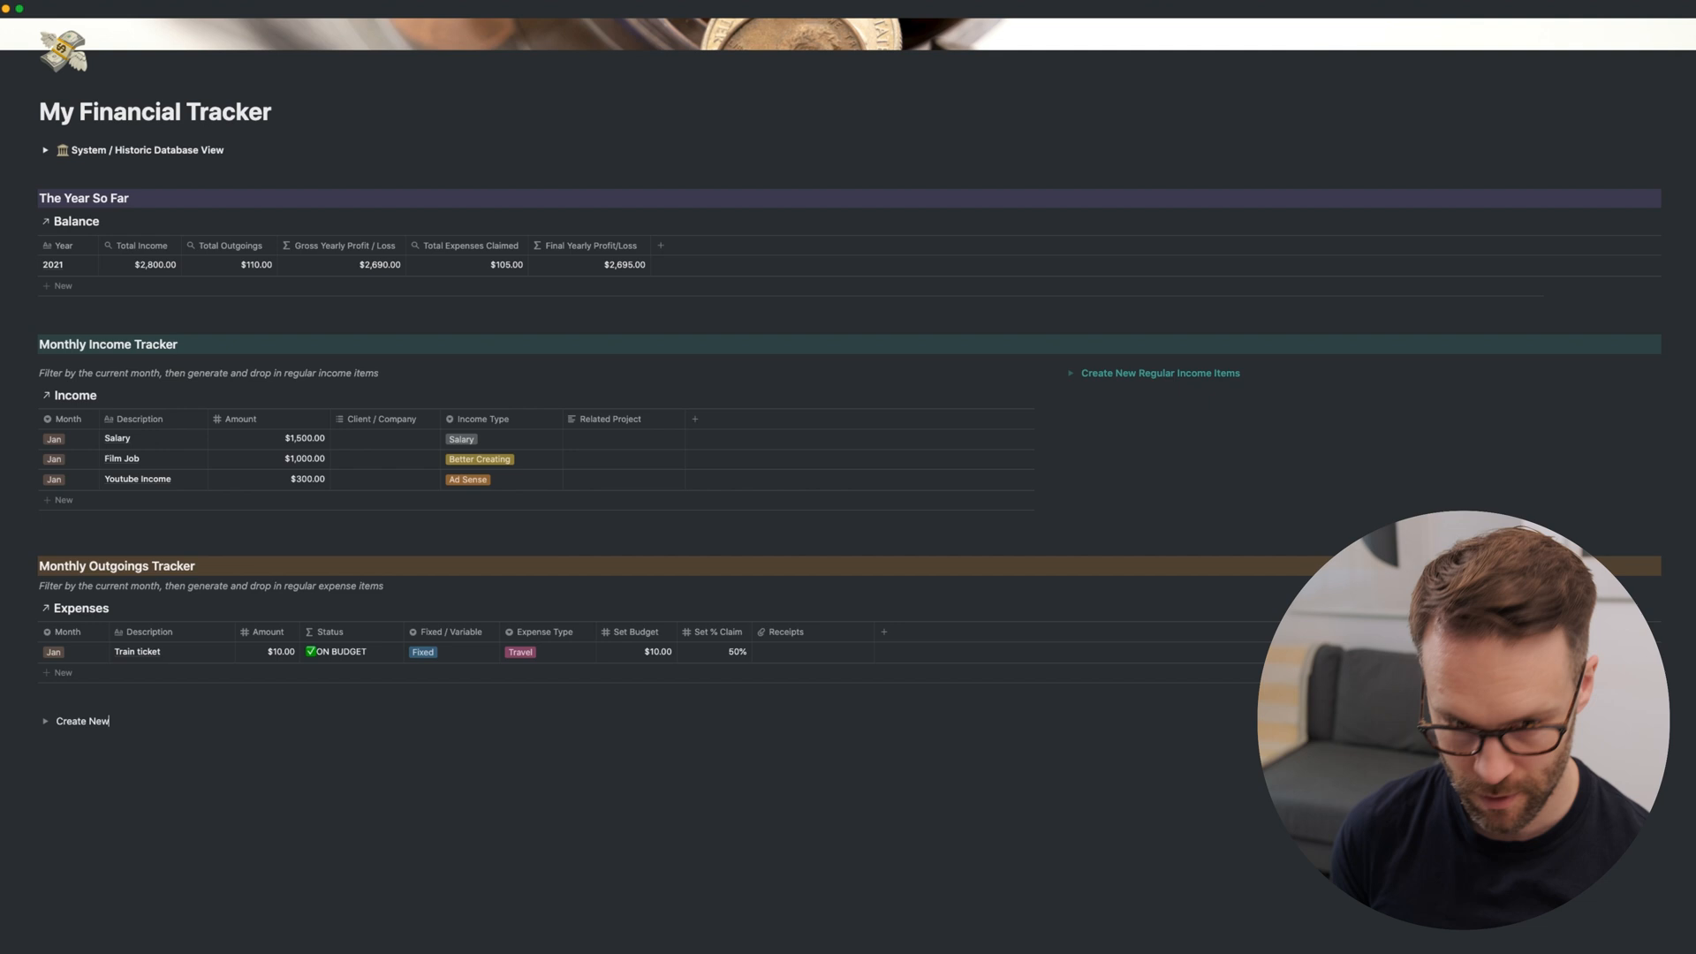
{"action": "type", "text": "Regular Expense items"}
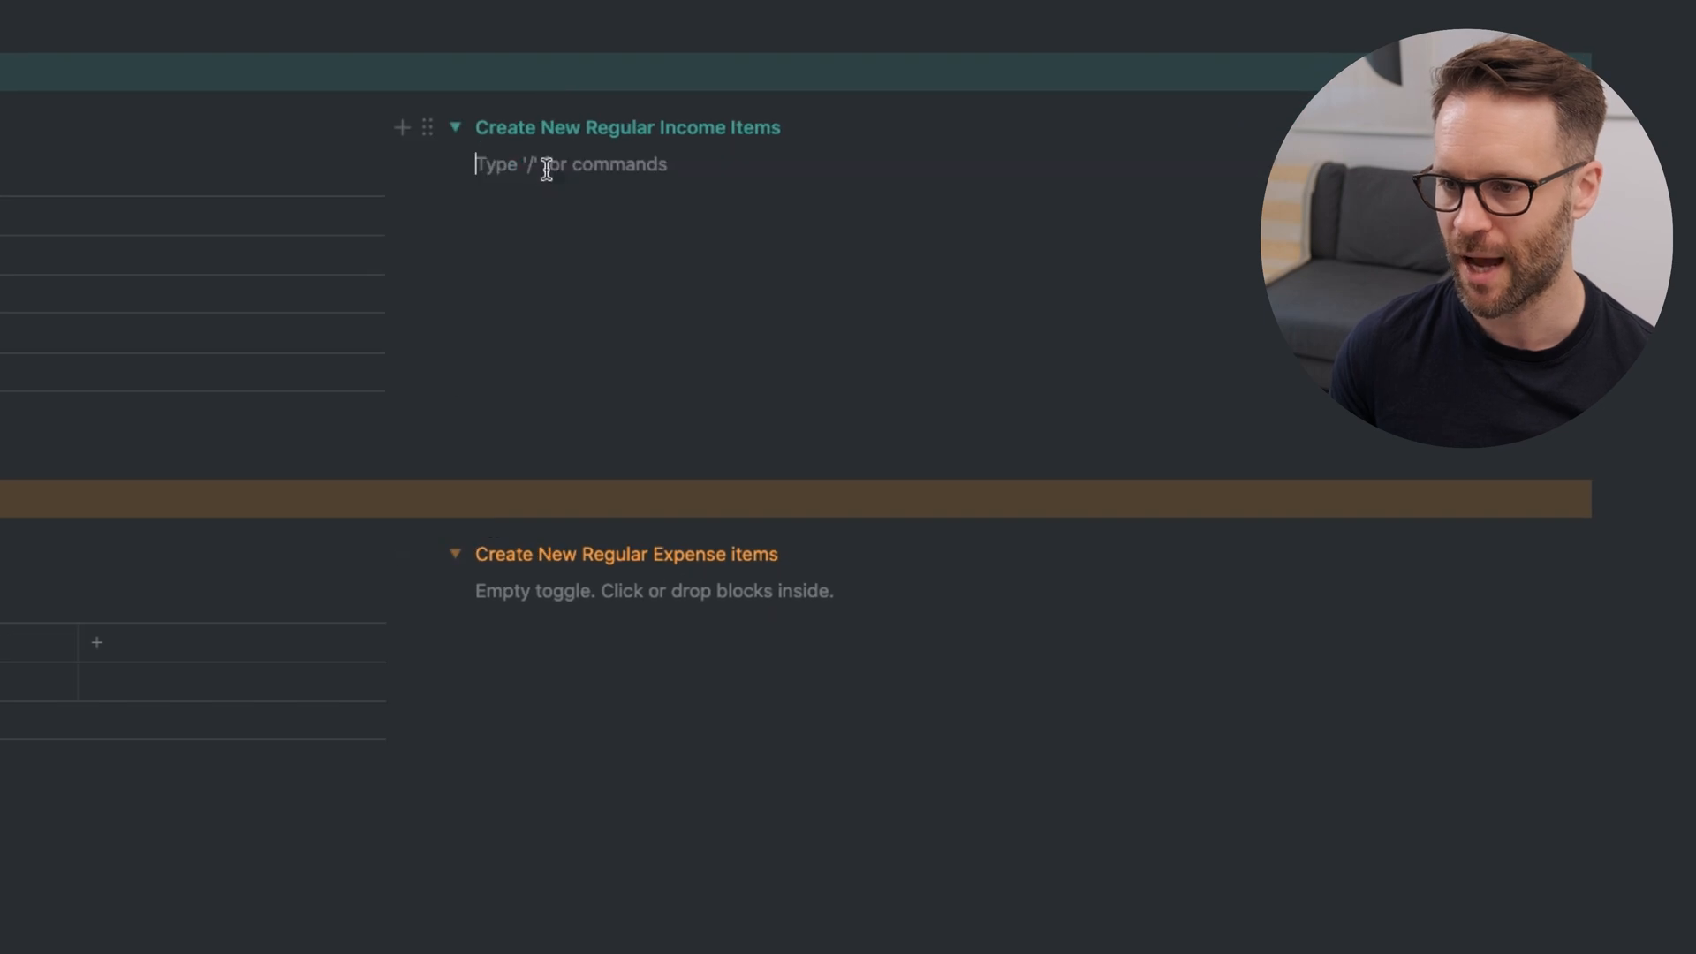
- Insert a linked Income view filtered to empty Financial Year, Month and Related balance
{"action": "type", "text": "/create"}
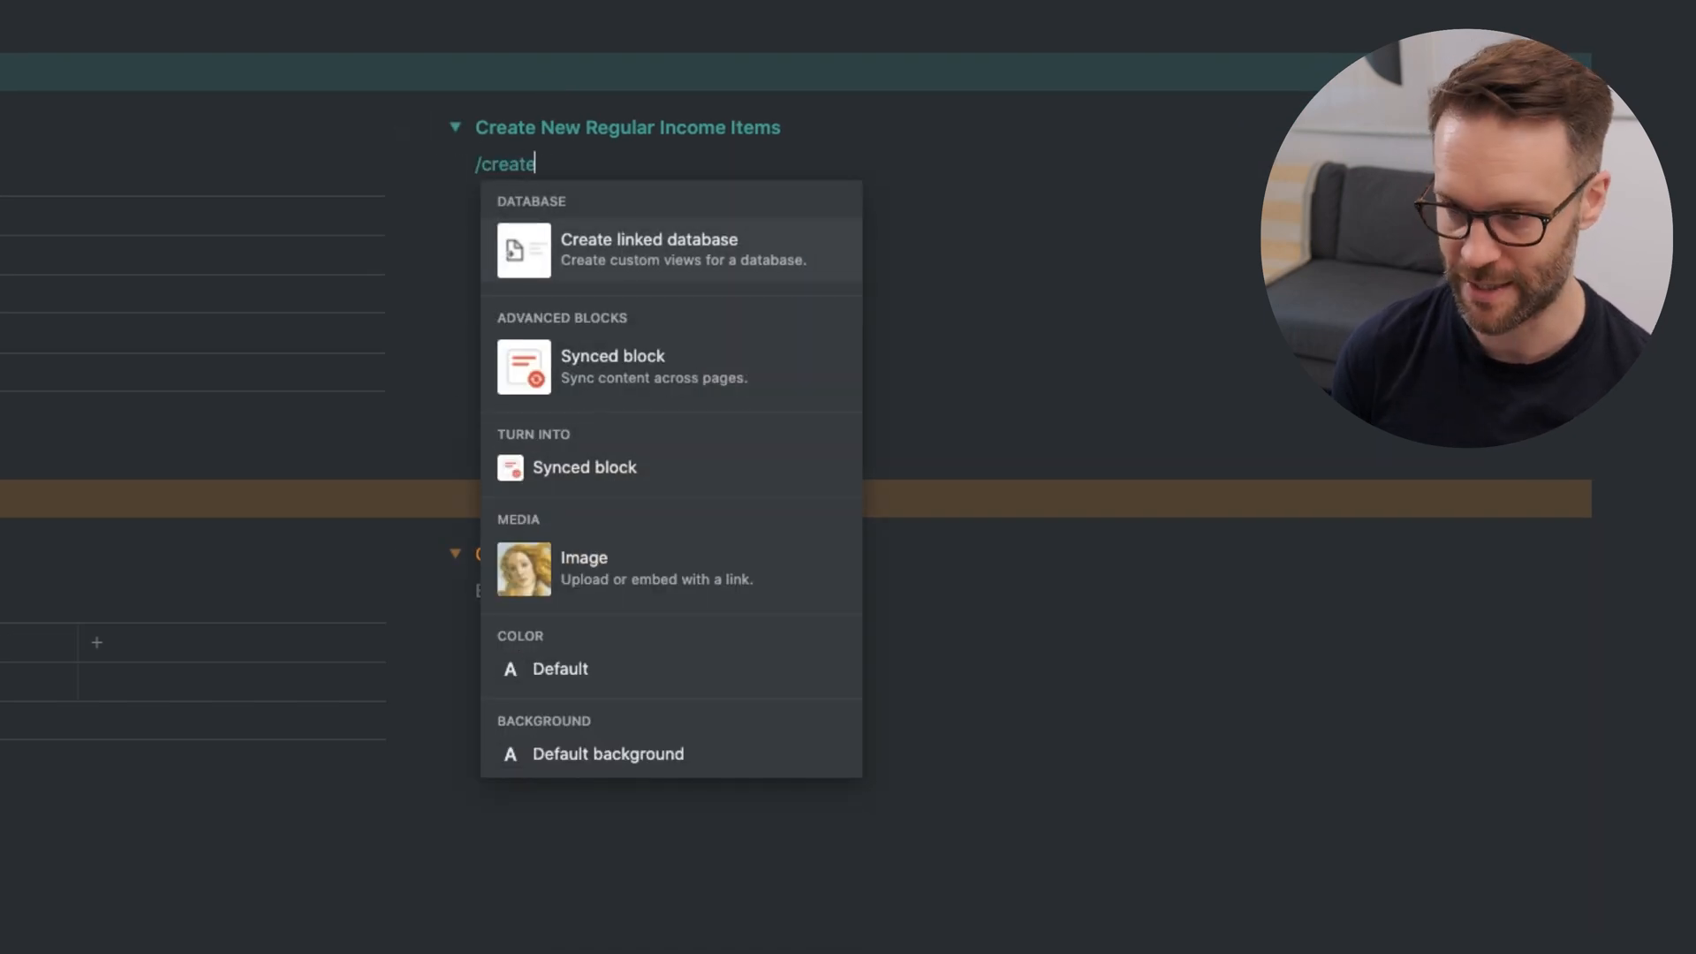
{"action": "left_click", "coordinate": [649, 239]}
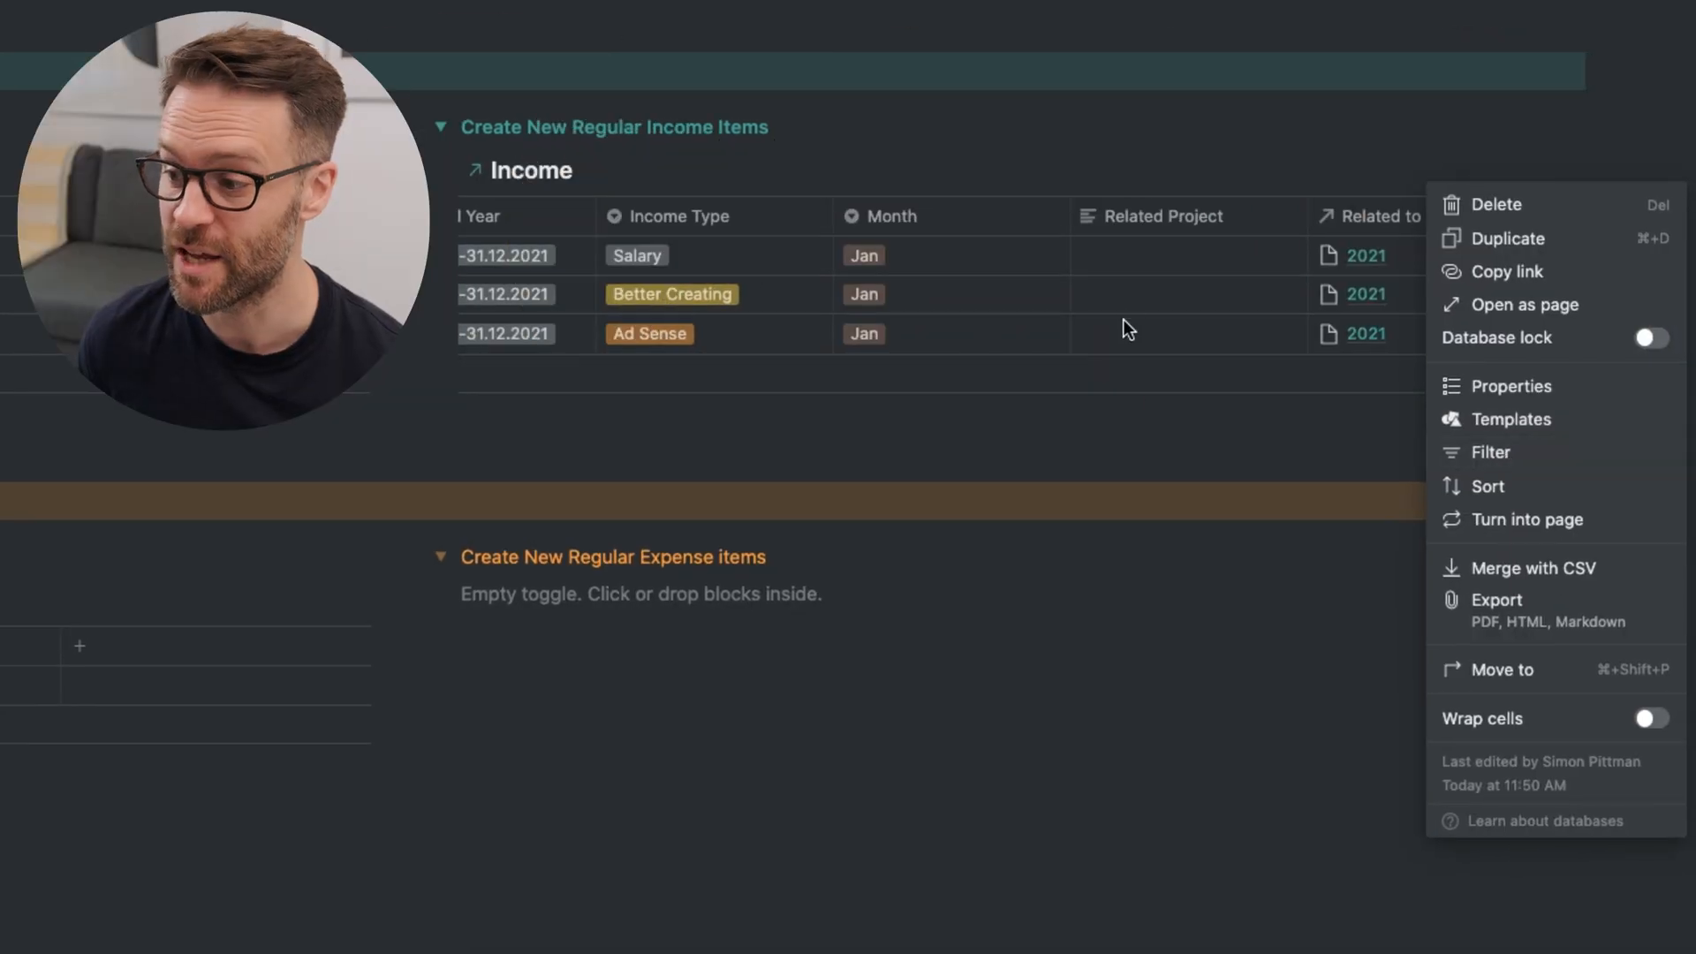
{"action": "left_click", "coordinate": [1490, 453]}
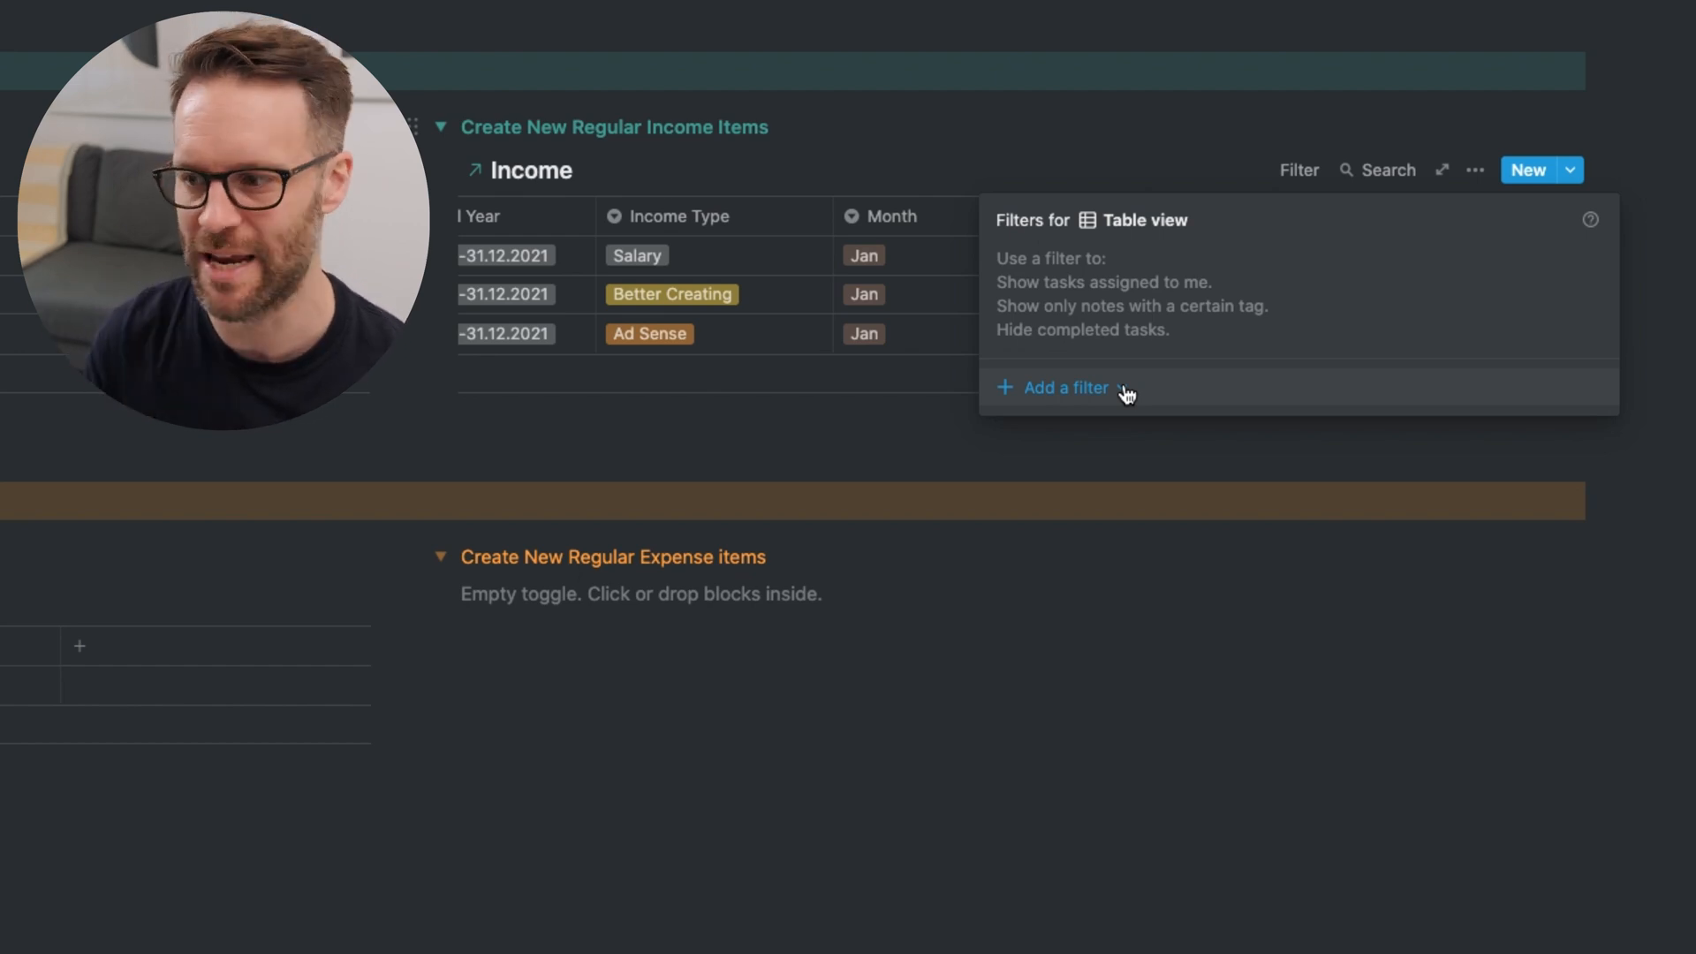
{"action": "left_click", "coordinate": [1065, 387]}
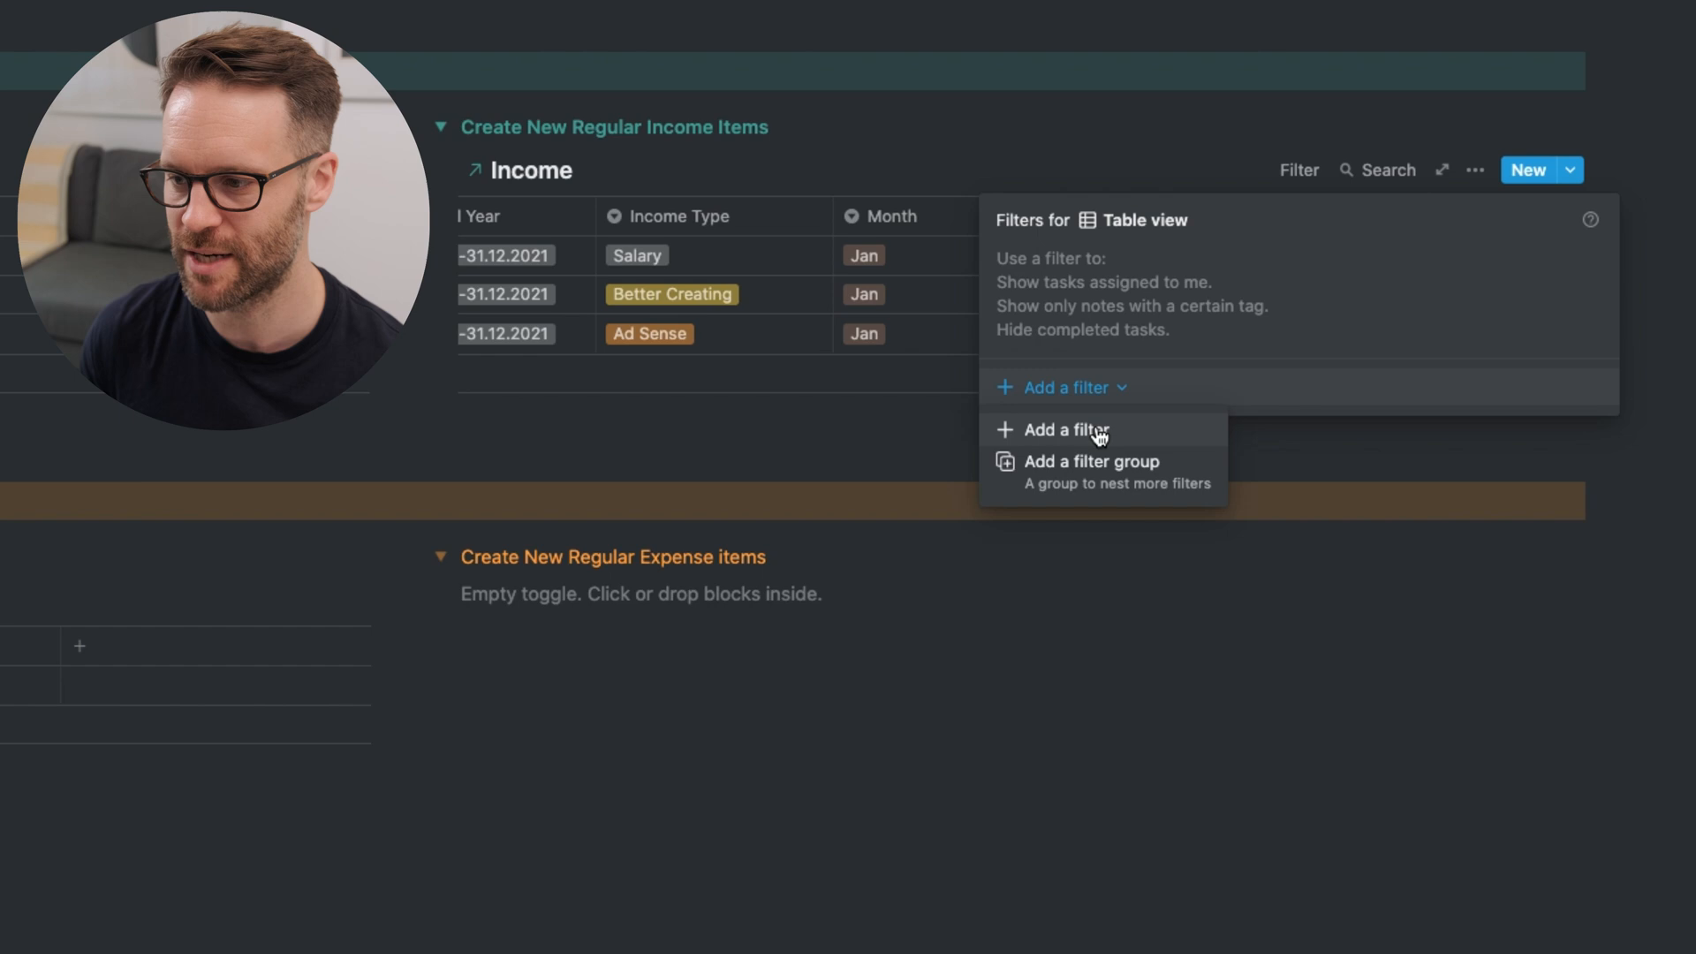
{"action": "left_click", "coordinate": [1062, 430]}
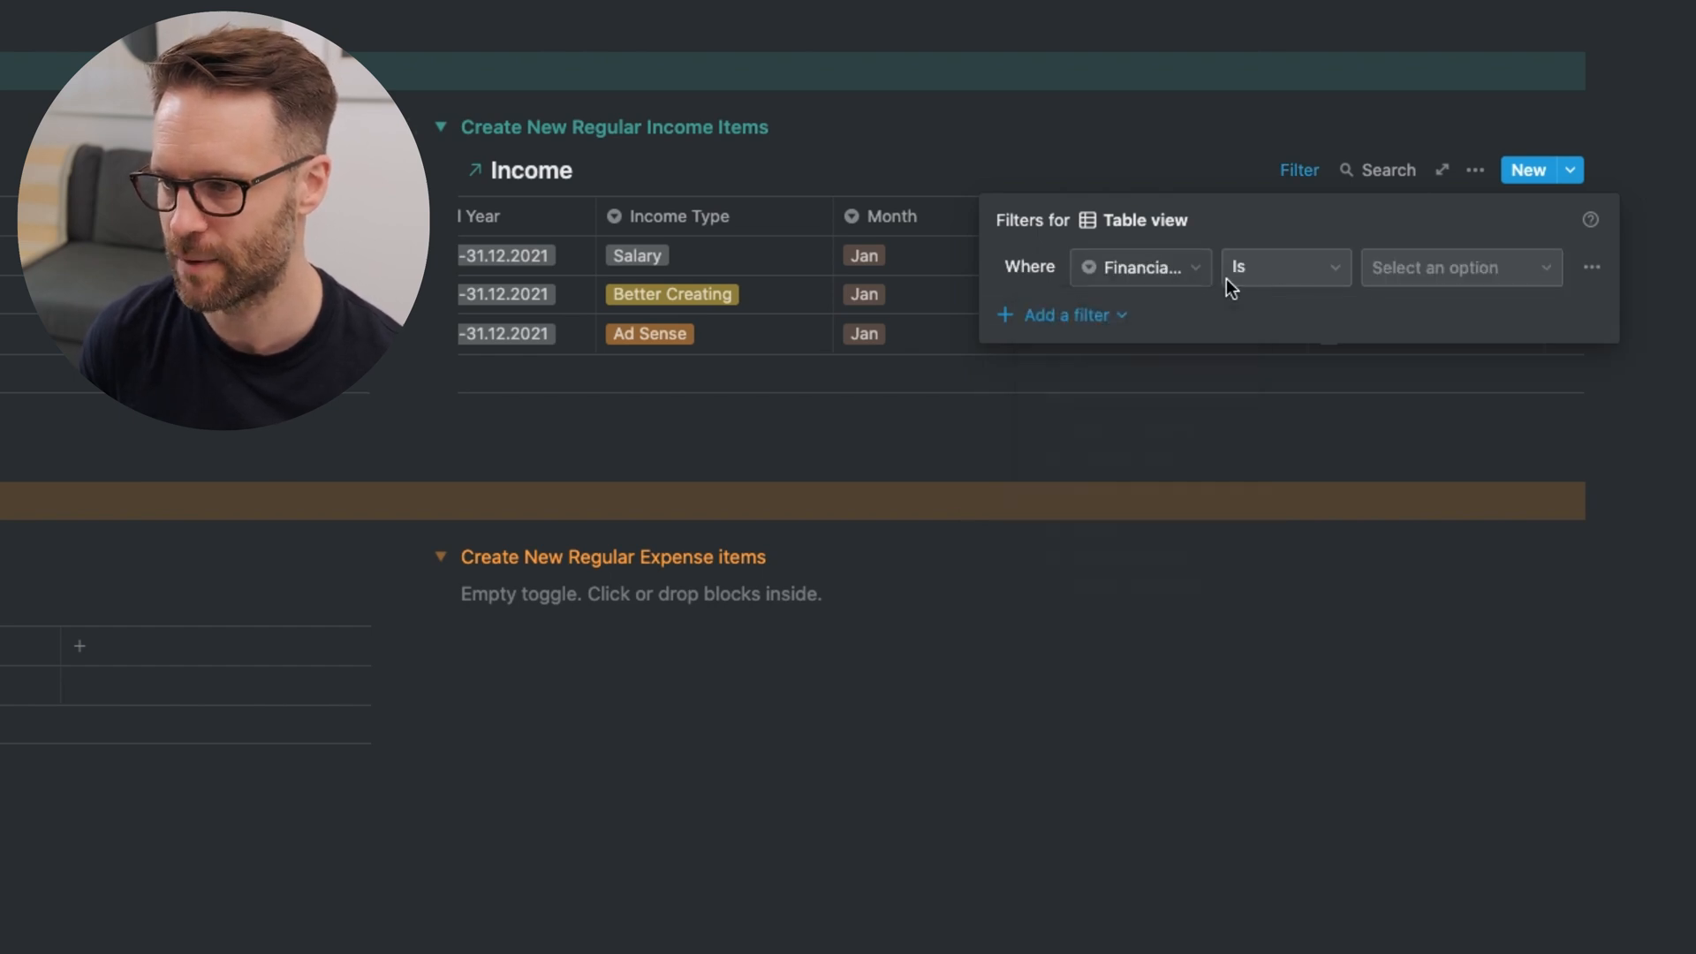
{"action": "left_click", "coordinate": [1283, 267]}
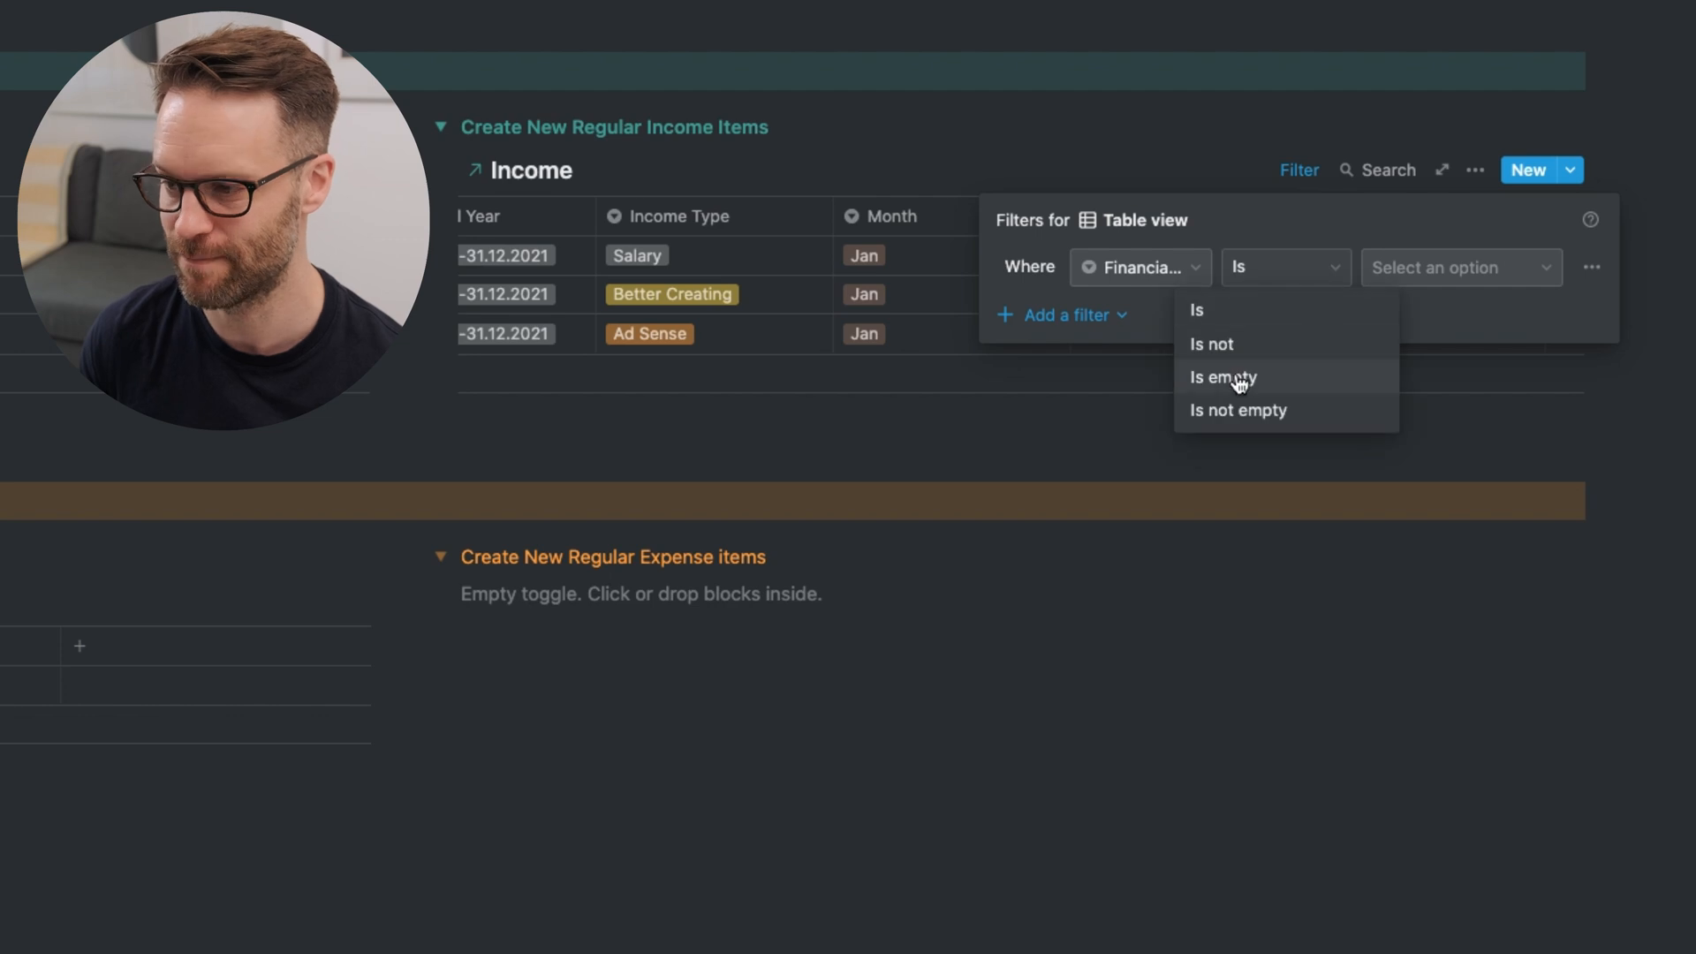
{"action": "left_click", "coordinate": [1220, 377]}
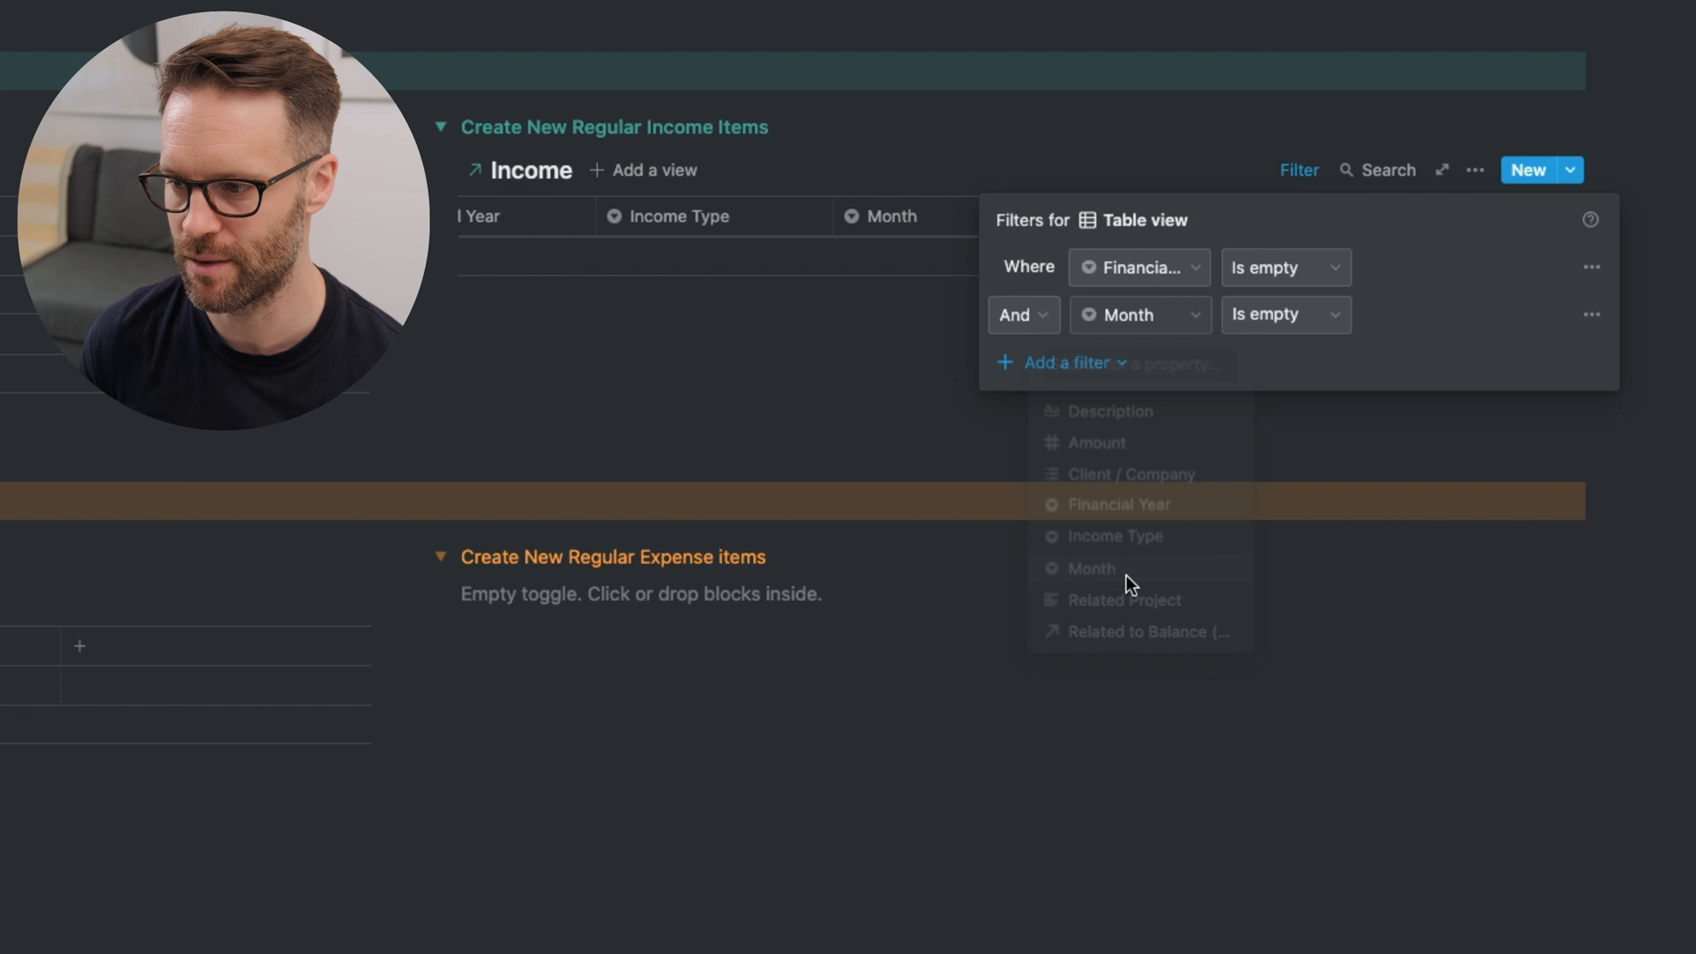
{"action": "left_click", "coordinate": [1061, 362]}
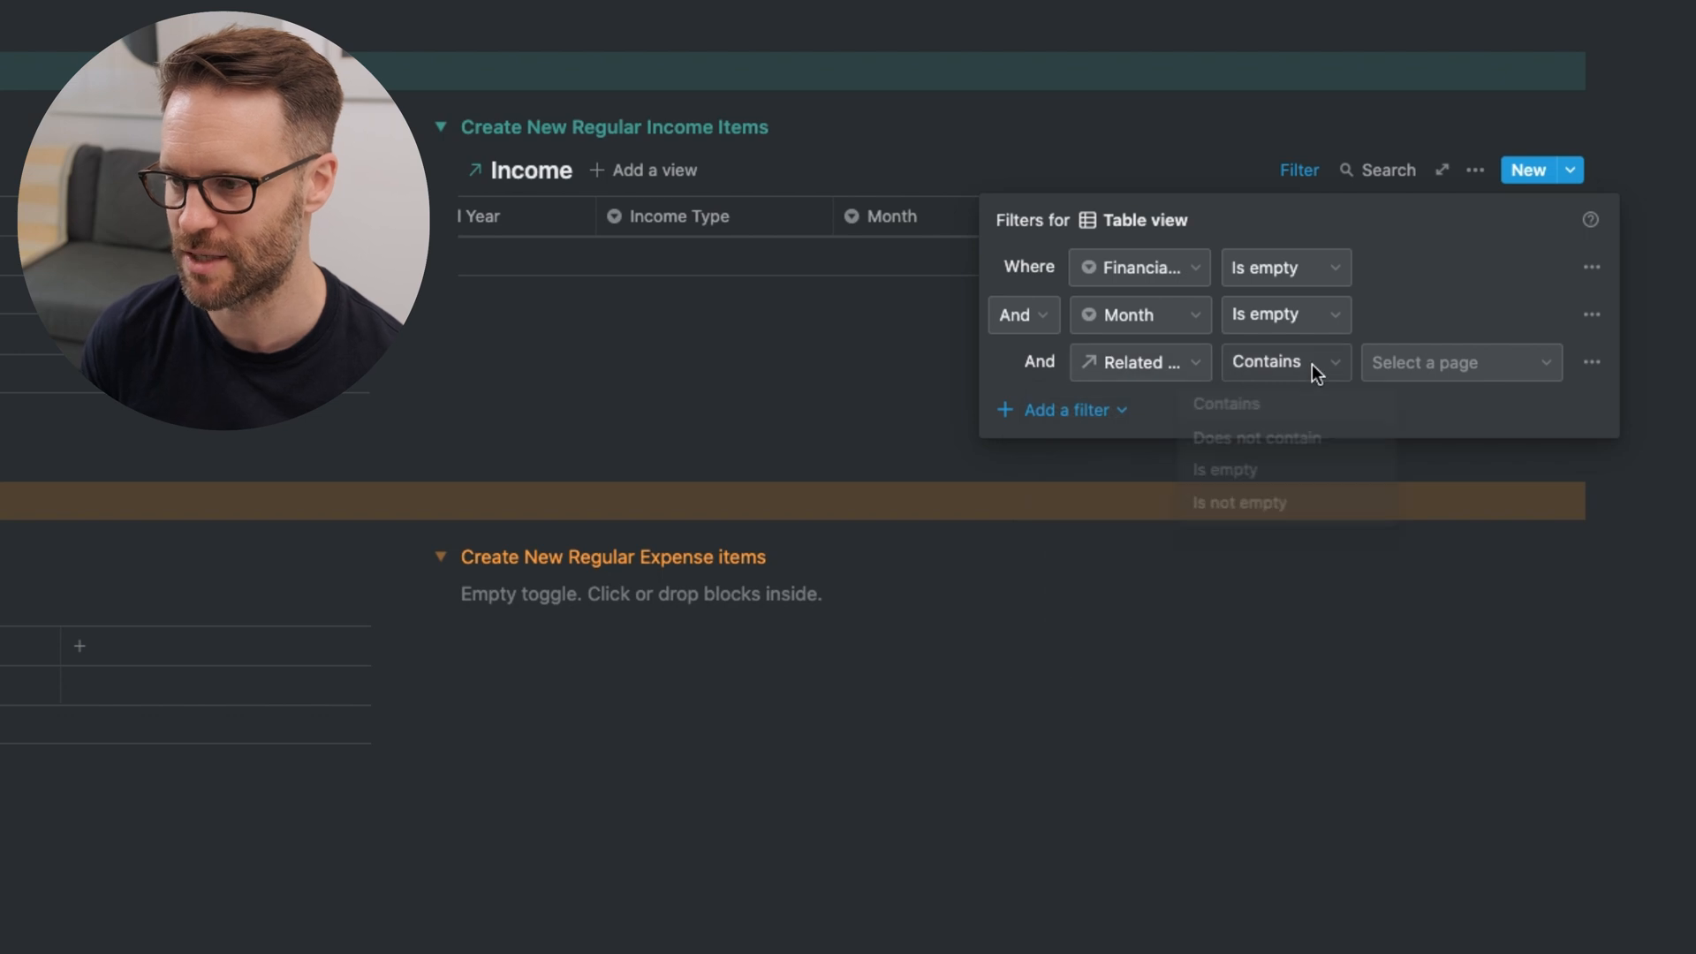
{"action": "left_click", "coordinate": [1224, 468]}
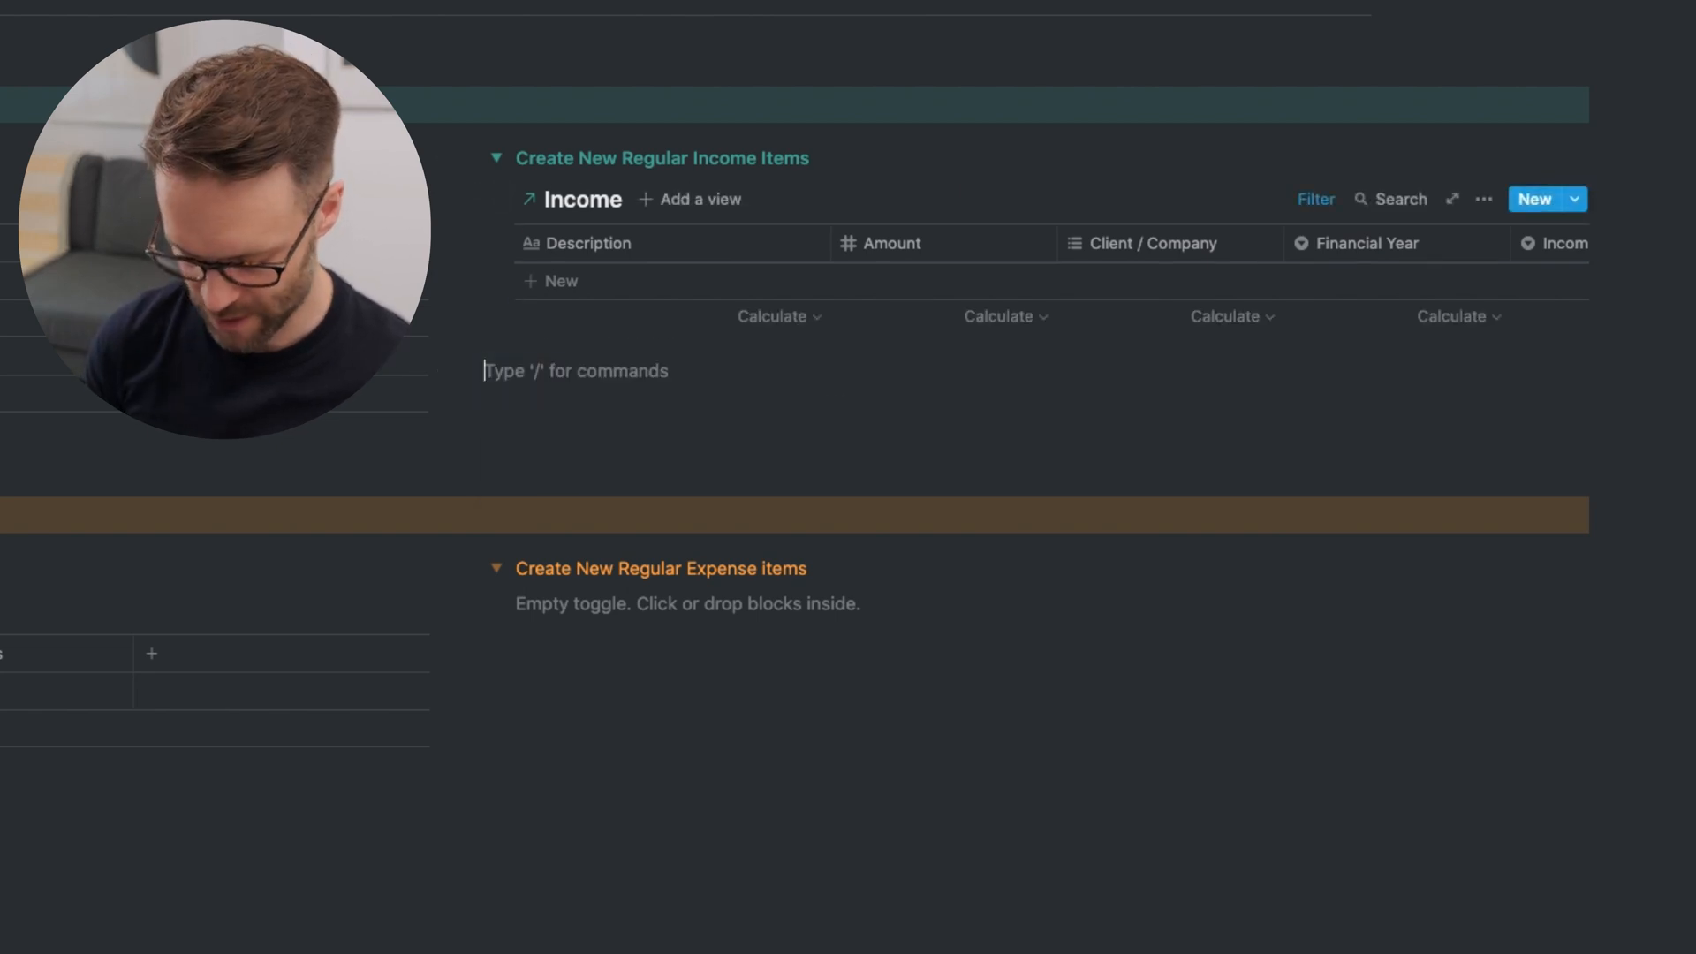
- Insert a 'Generate New Month of Income Items' template button
{"action": "type", "text": "/templ"}
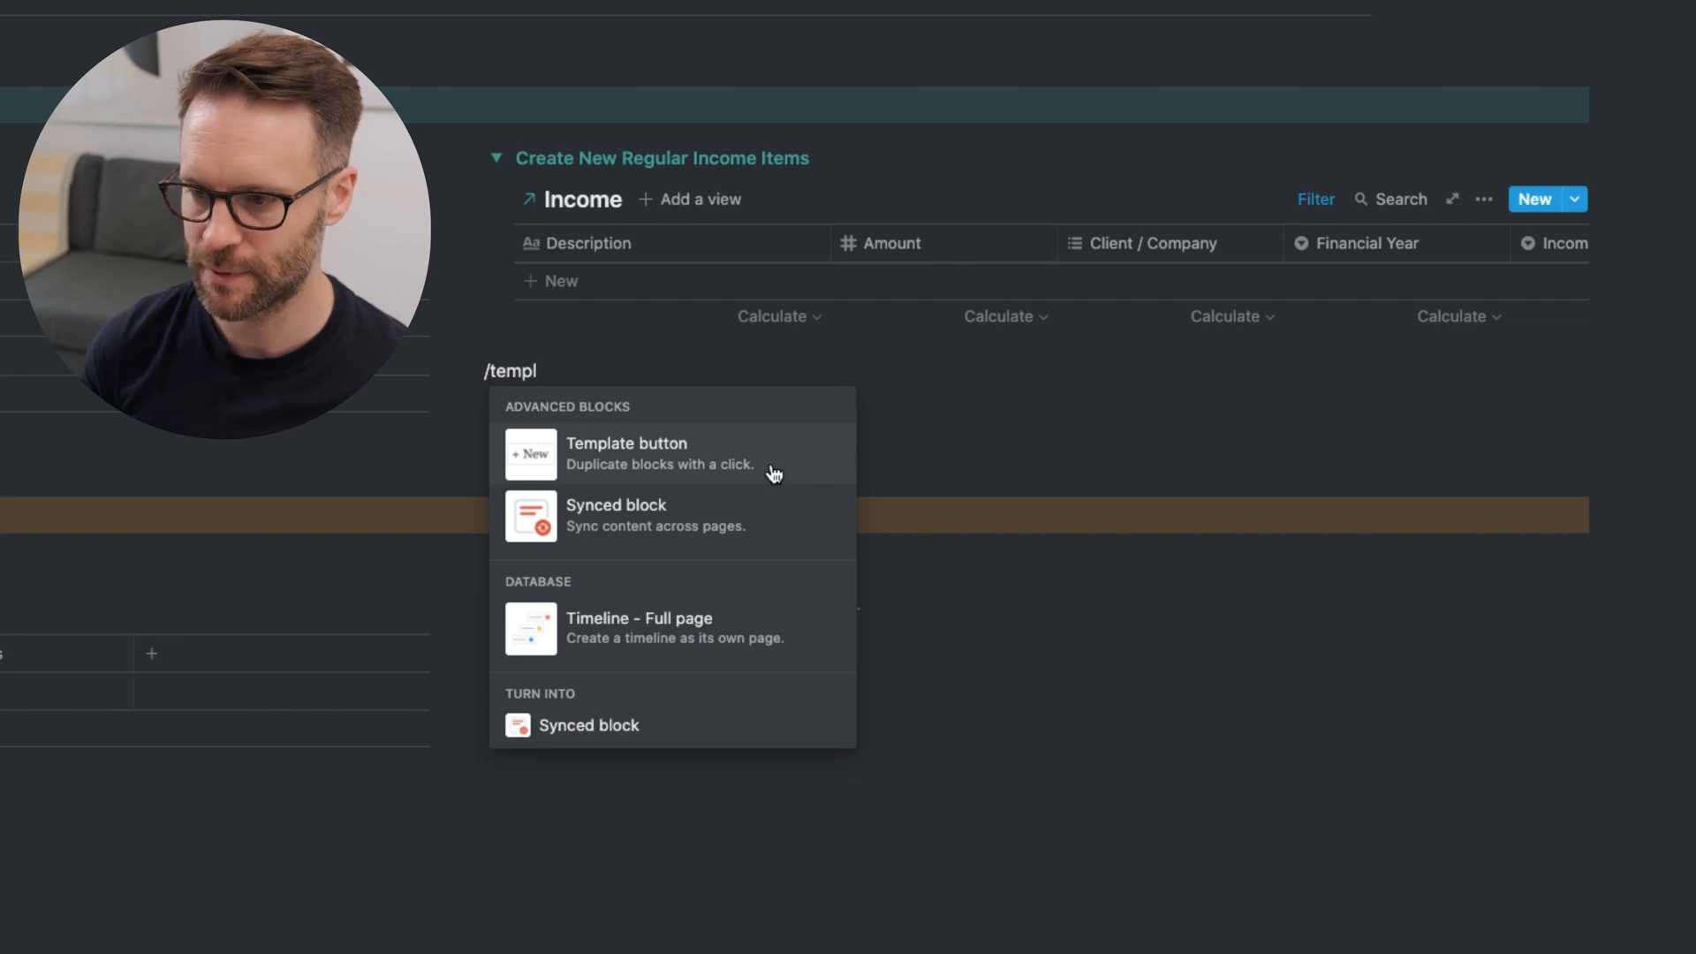
{"action": "left_click", "coordinate": [627, 452]}
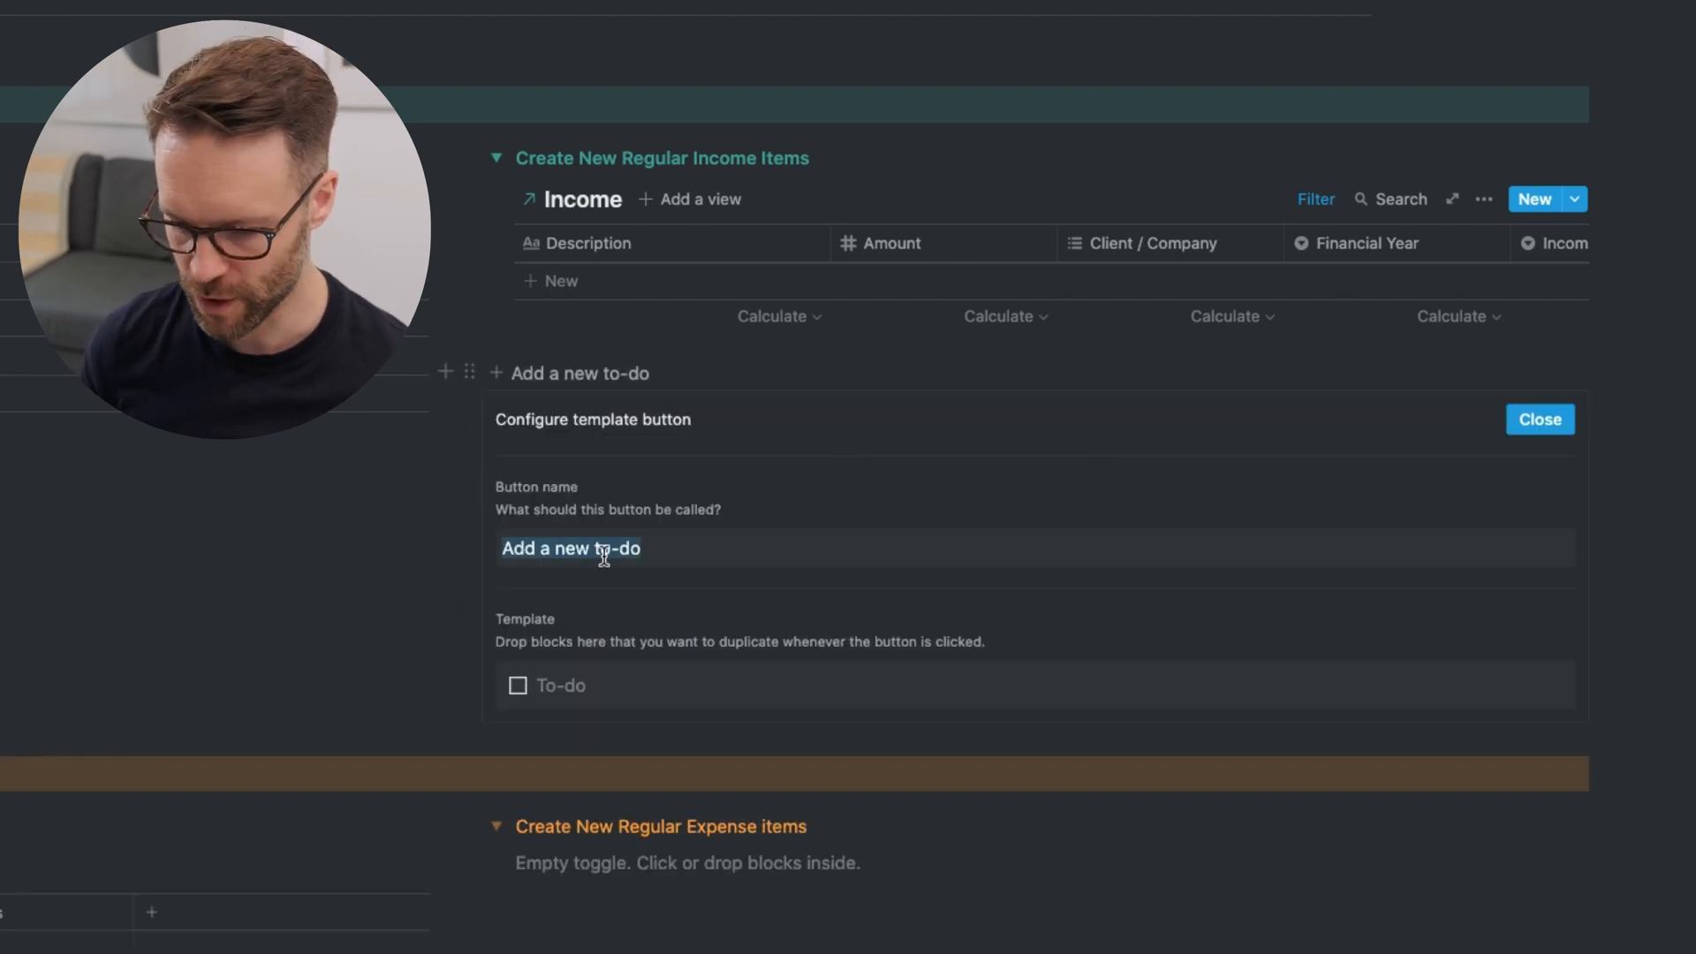
{"action": "type", "text": "Generate New"}
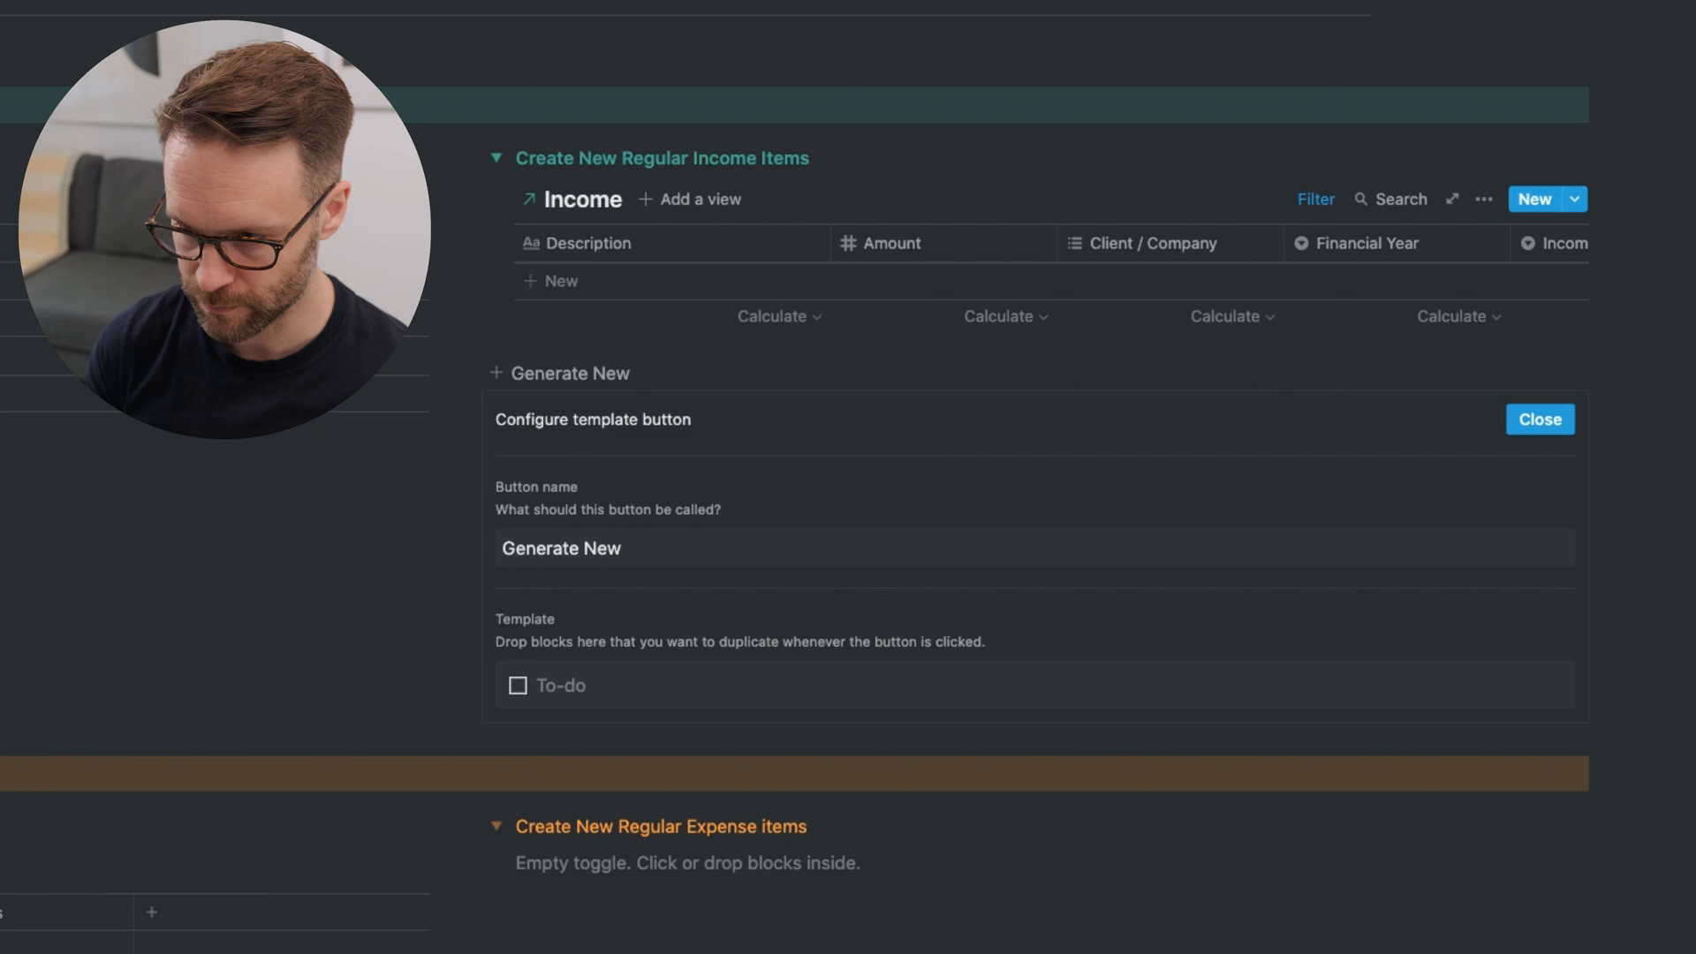
{"action": "type", "text": "Month of Income Items"}
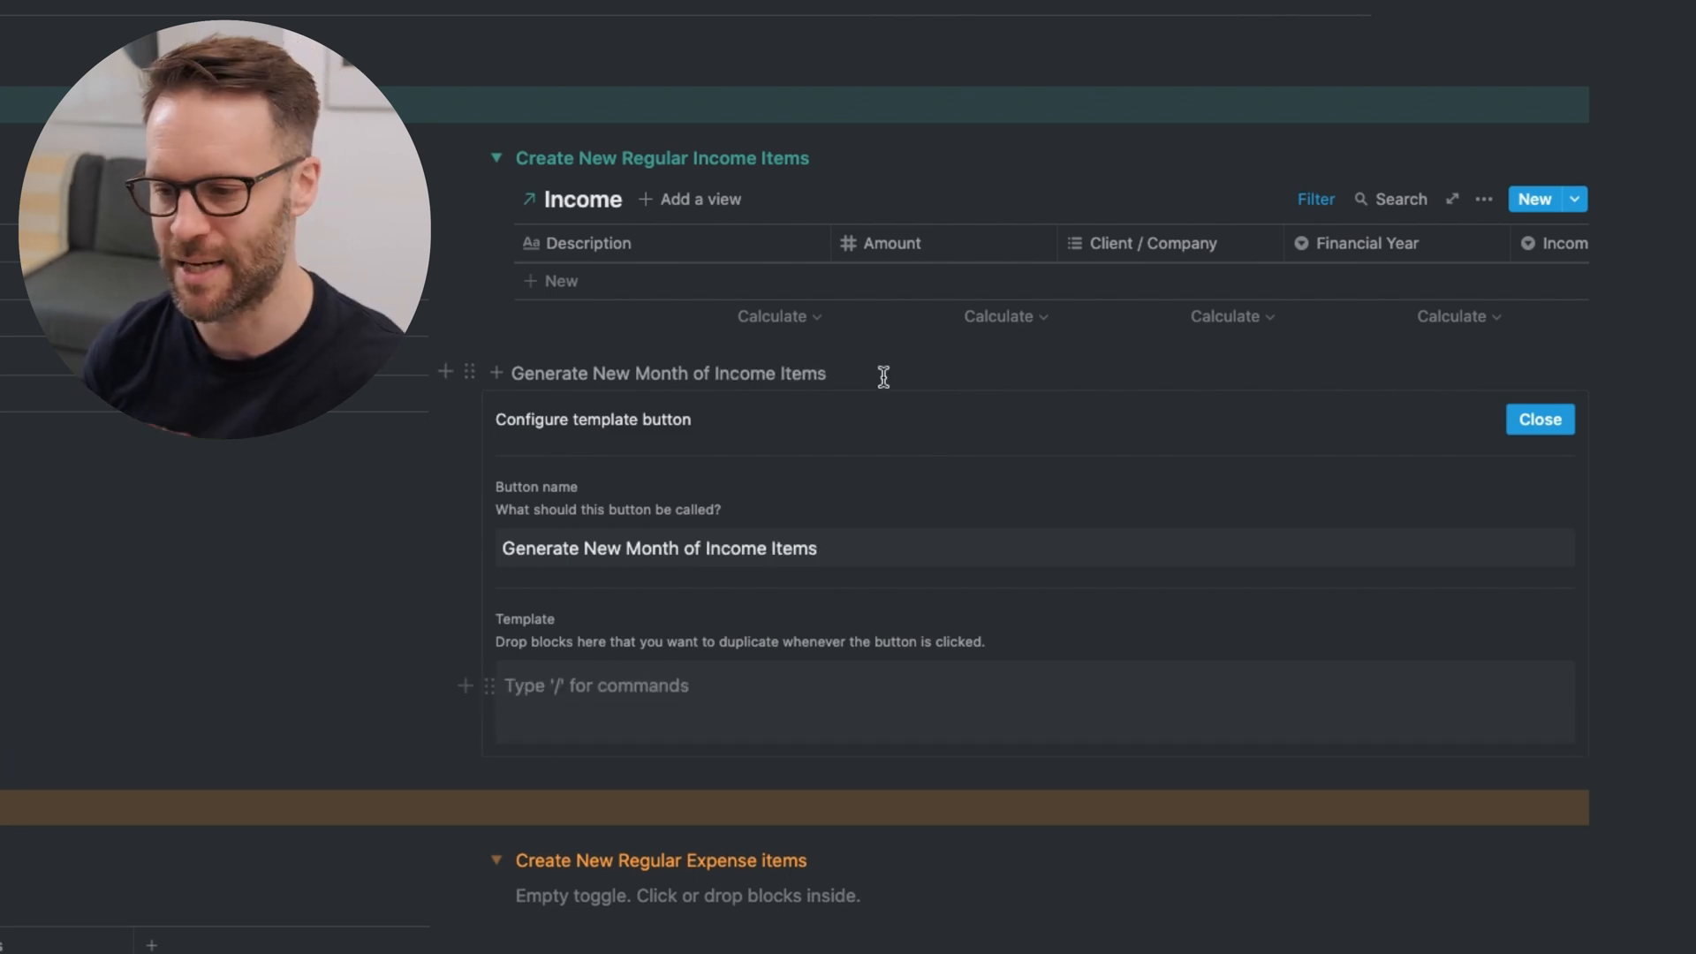
{"action": "left_click", "coordinate": [1539, 419]}
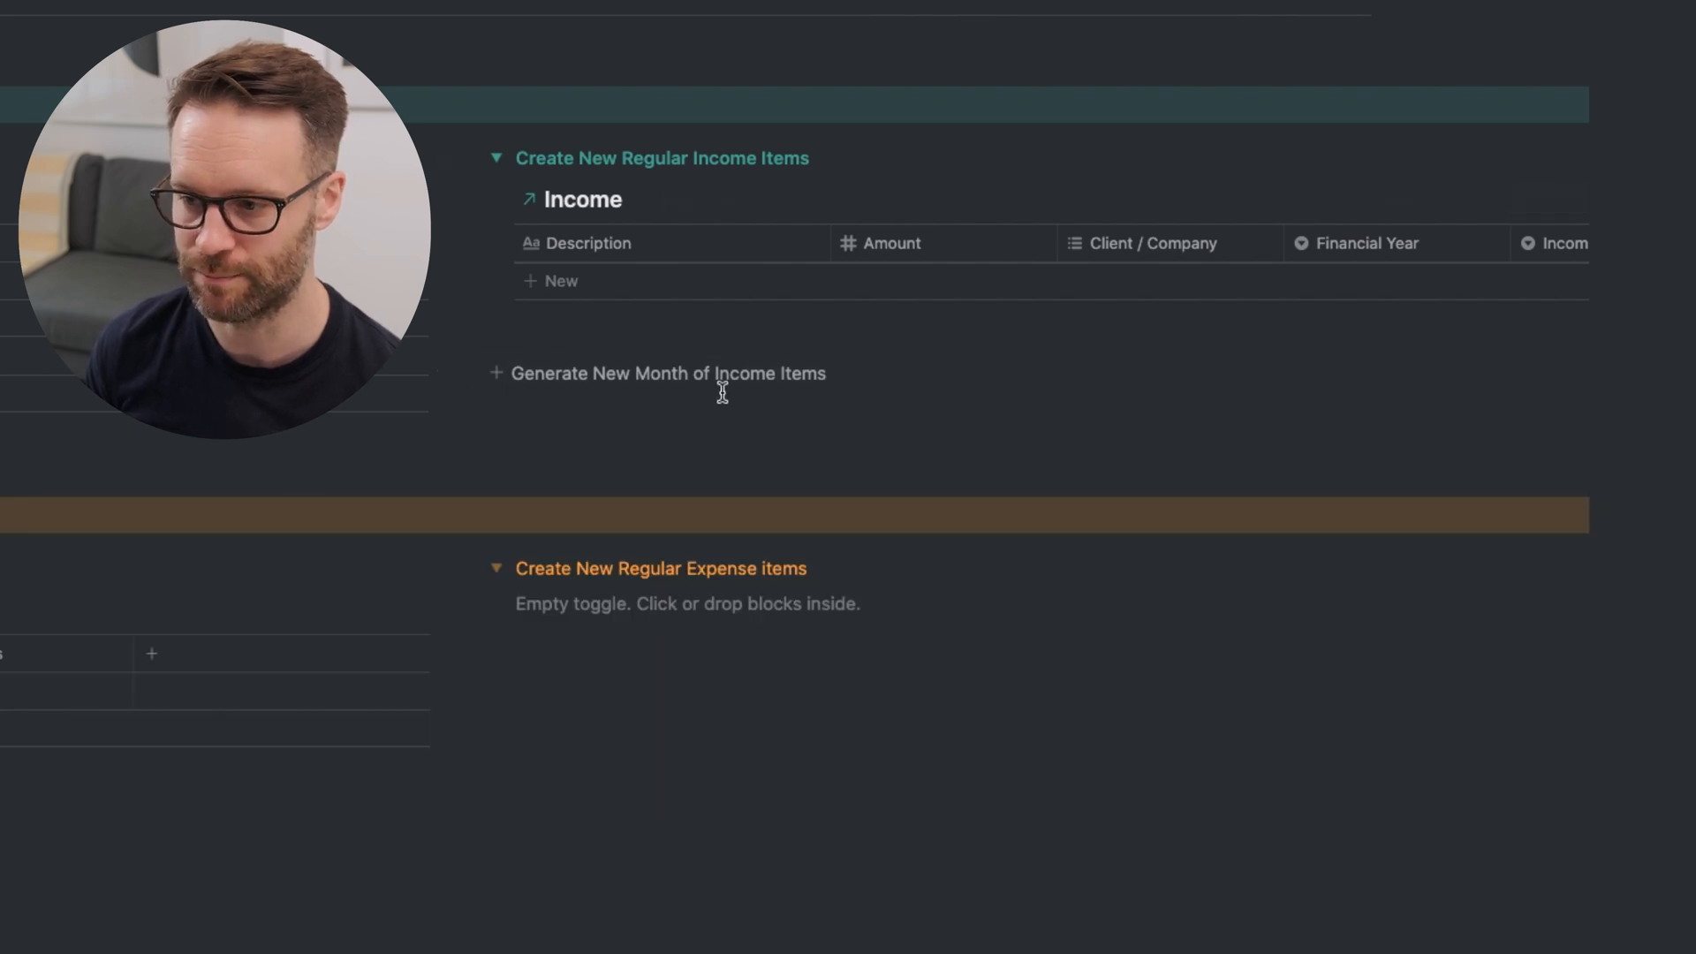
- Add Salary and Gumroad Sales rows to the linked Income table, hiding the Month column
{"action": "left_click", "coordinate": [560, 280]}
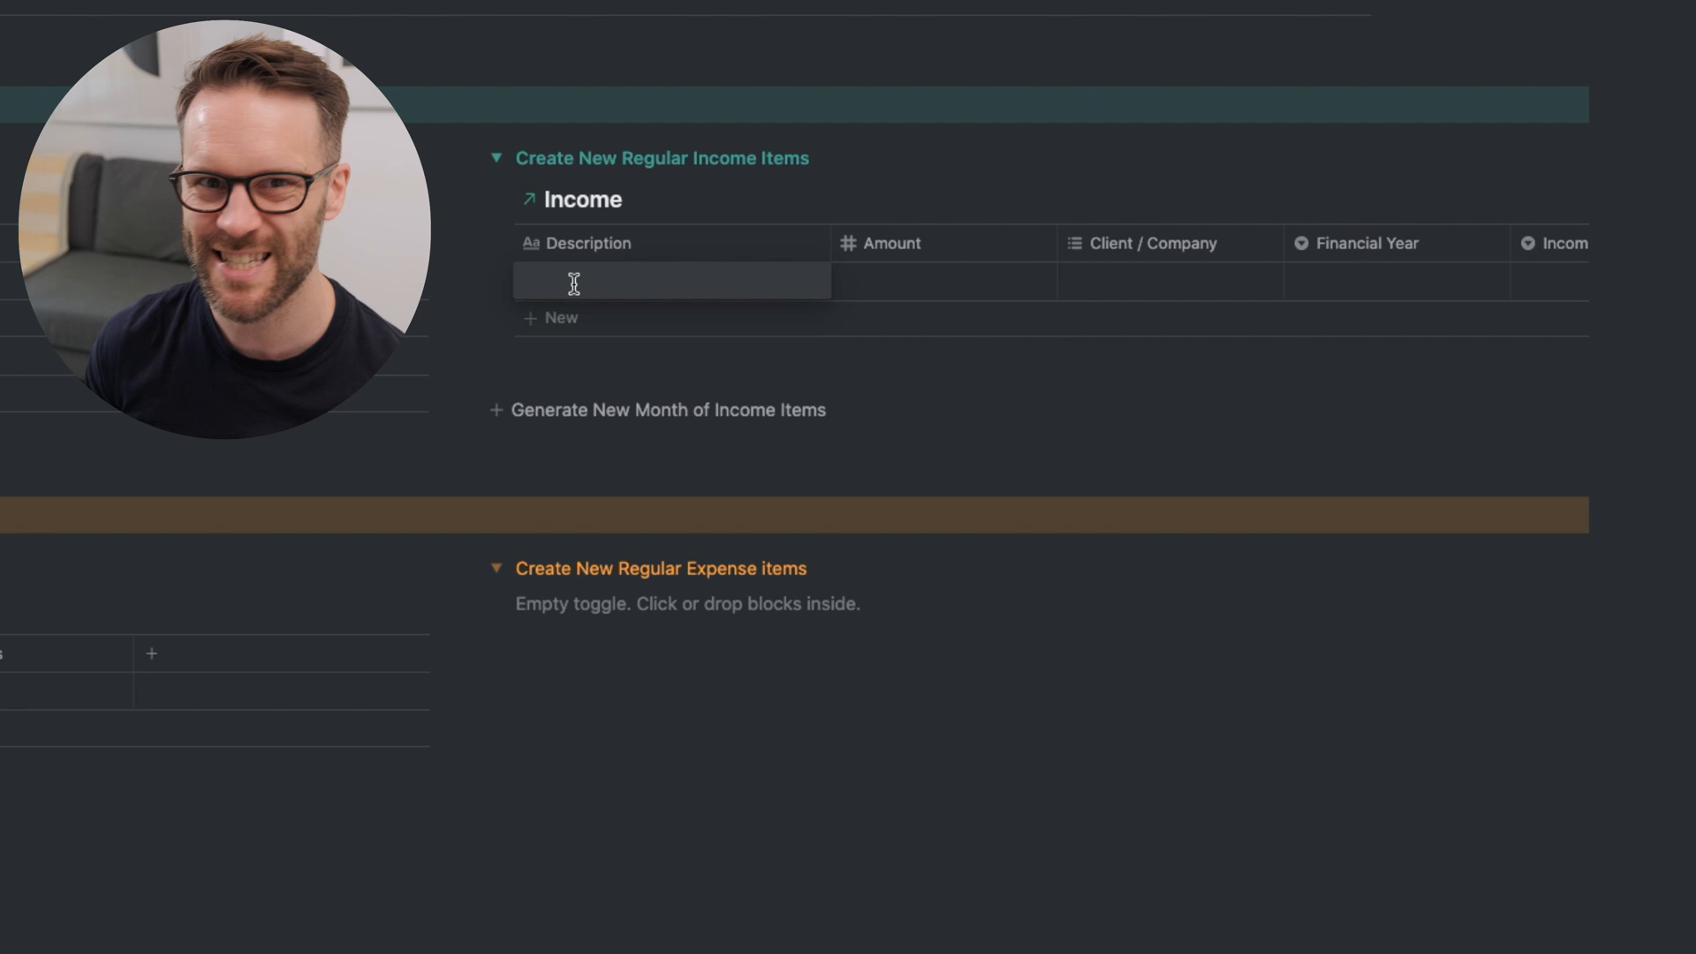
{"action": "type", "text": "Salary"}
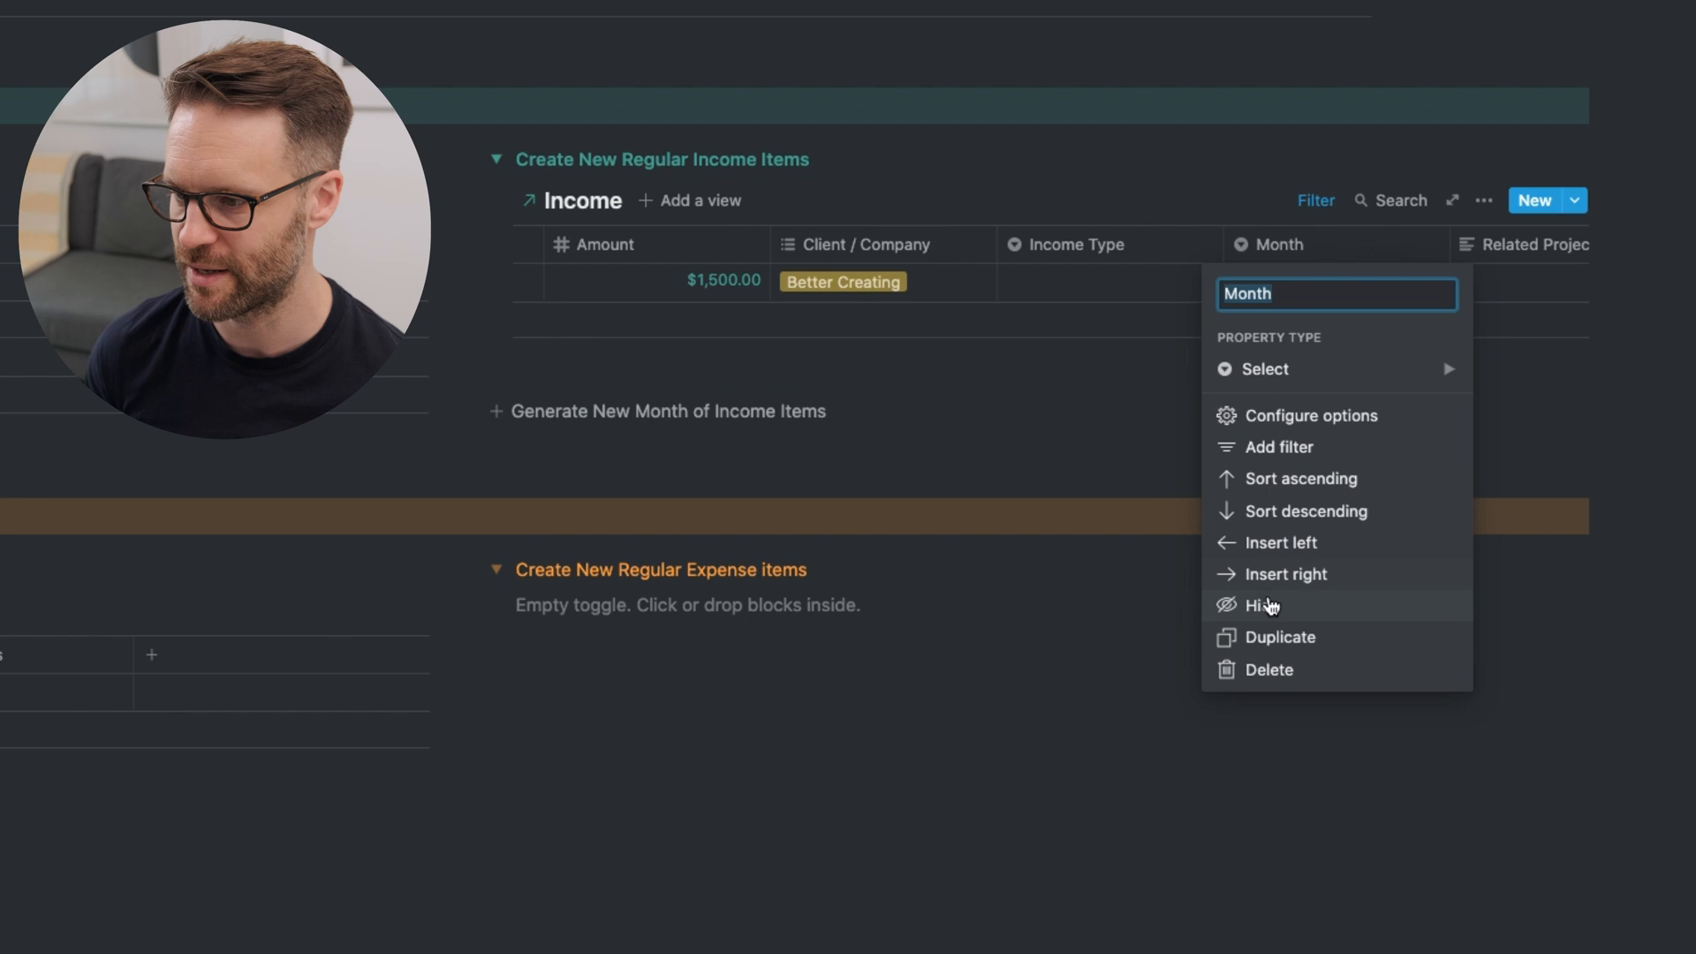
{"action": "left_click", "coordinate": [1263, 604]}
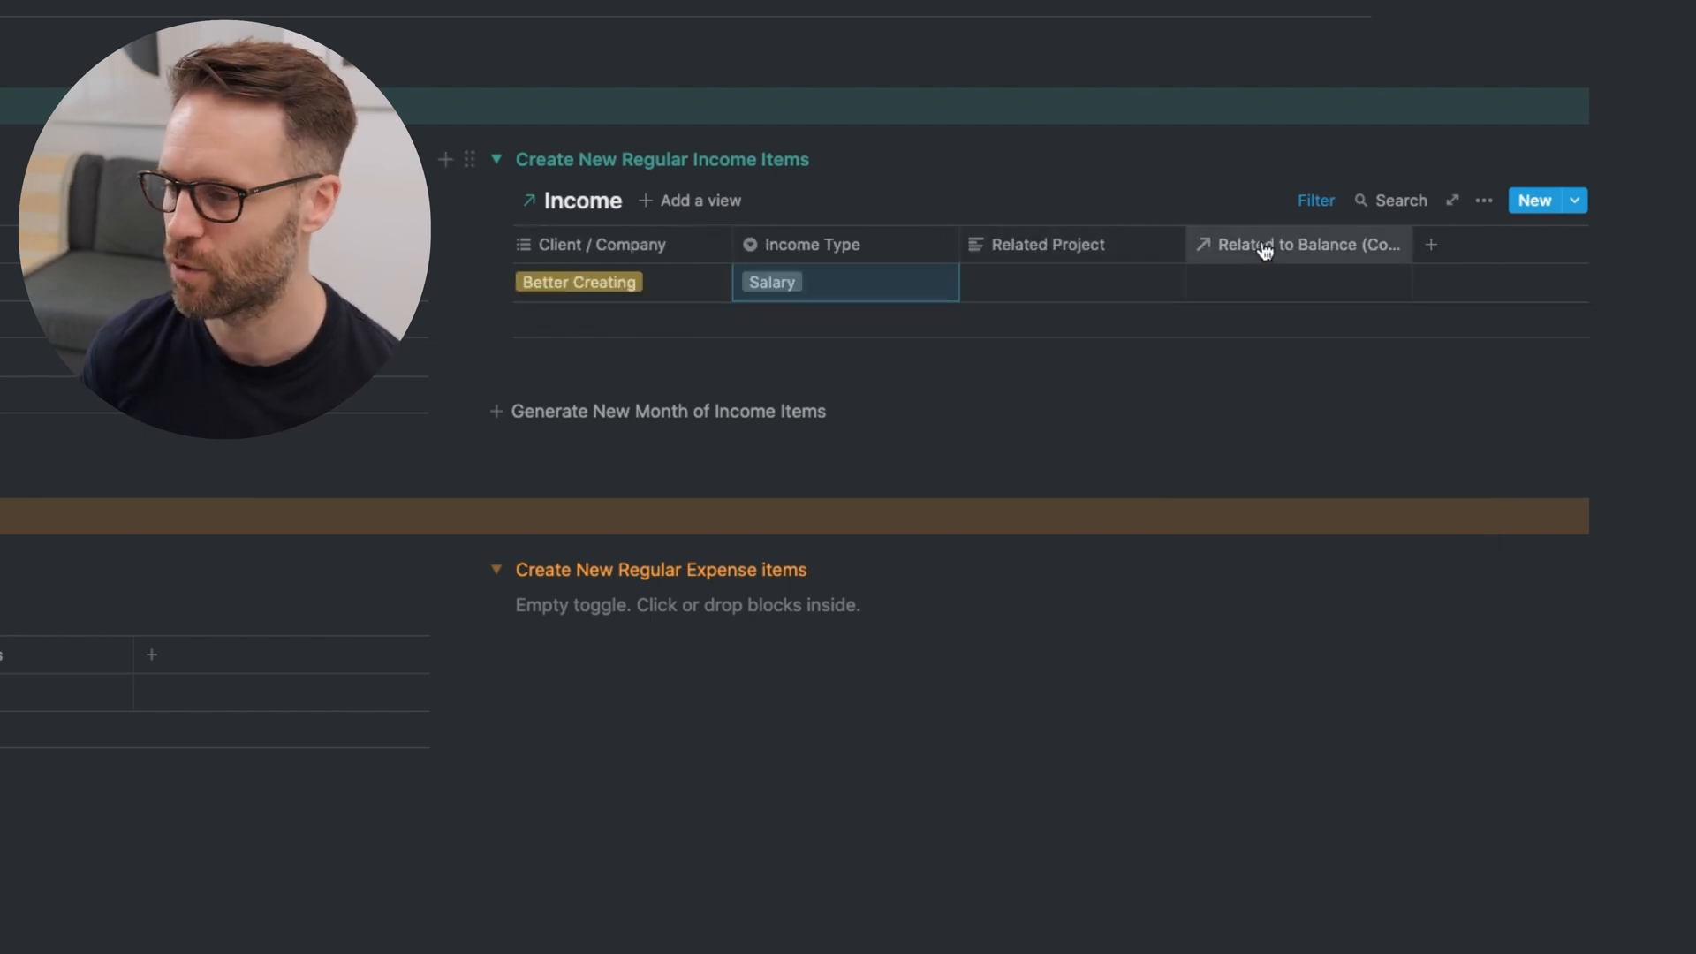
{"action": "left_click", "coordinate": [1297, 244]}
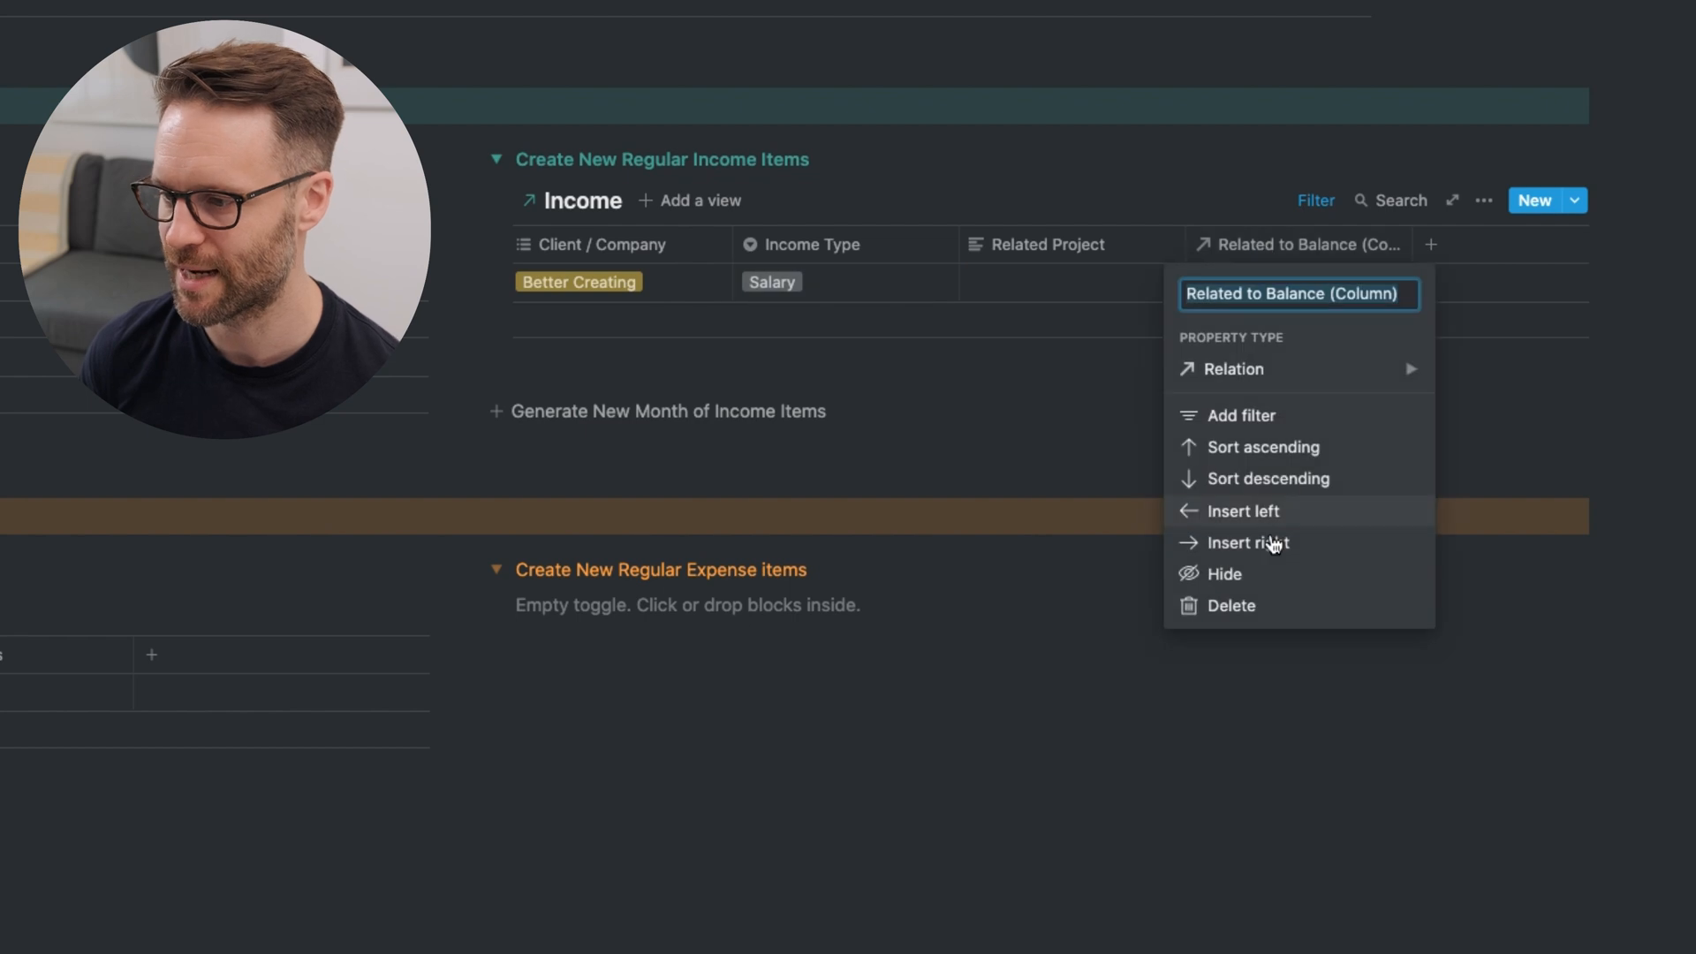
{"action": "left_click", "coordinate": [1230, 604]}
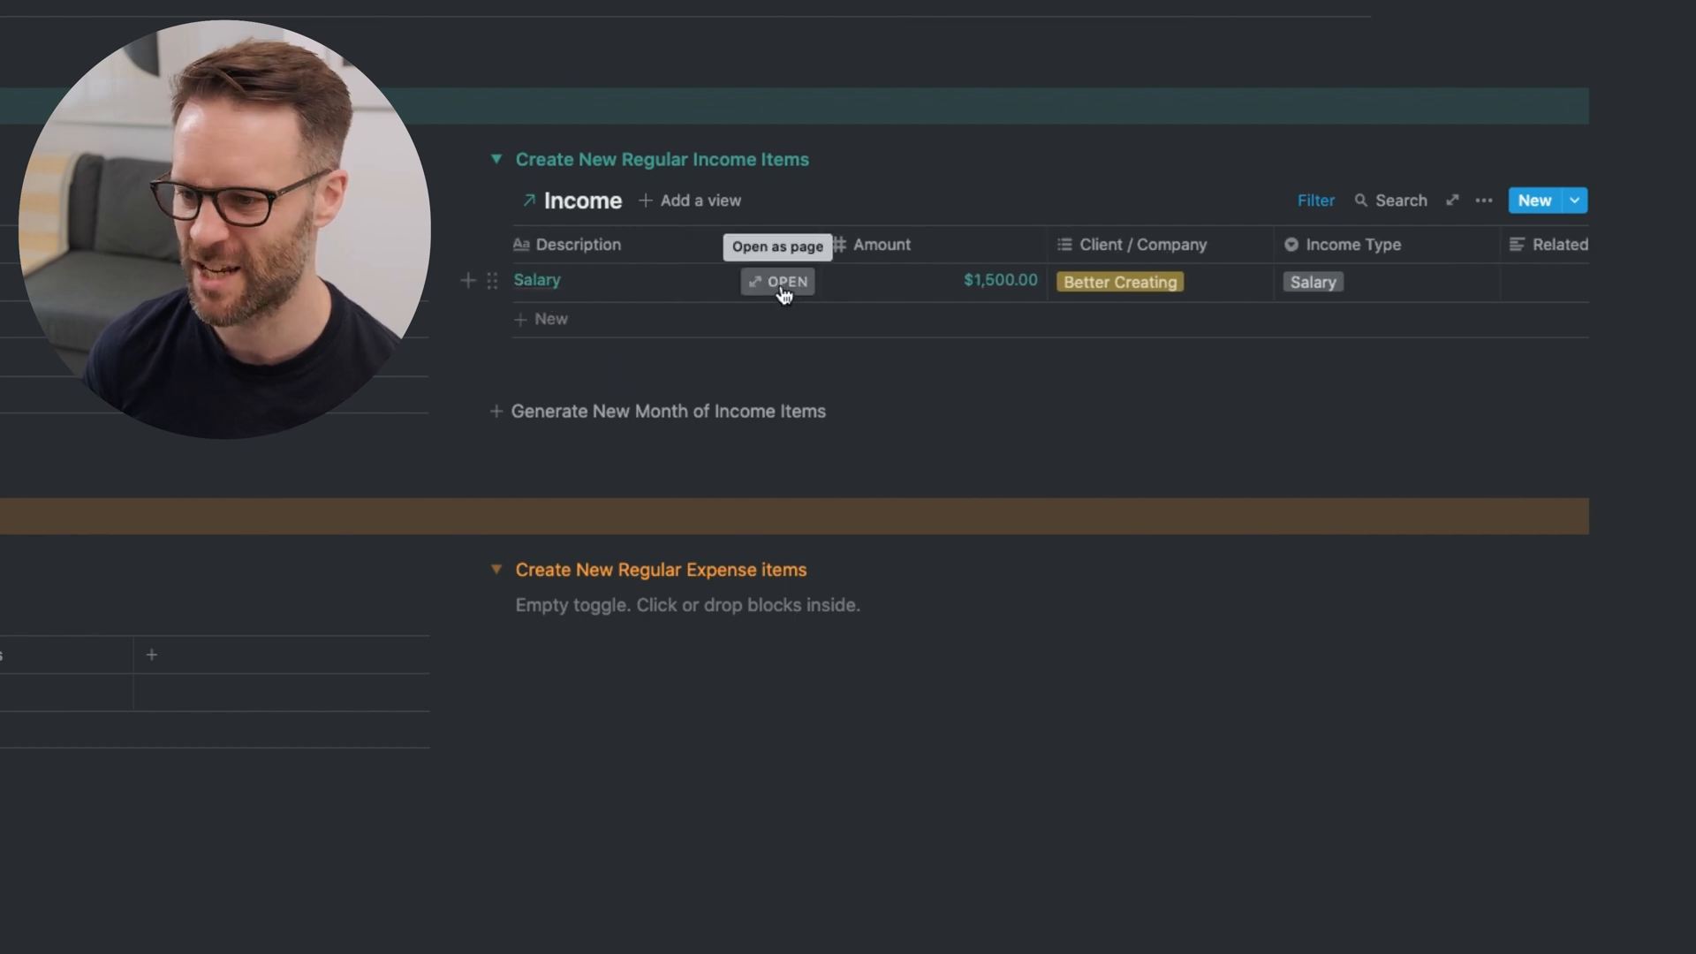
{"action": "left_click", "coordinate": [777, 280]}
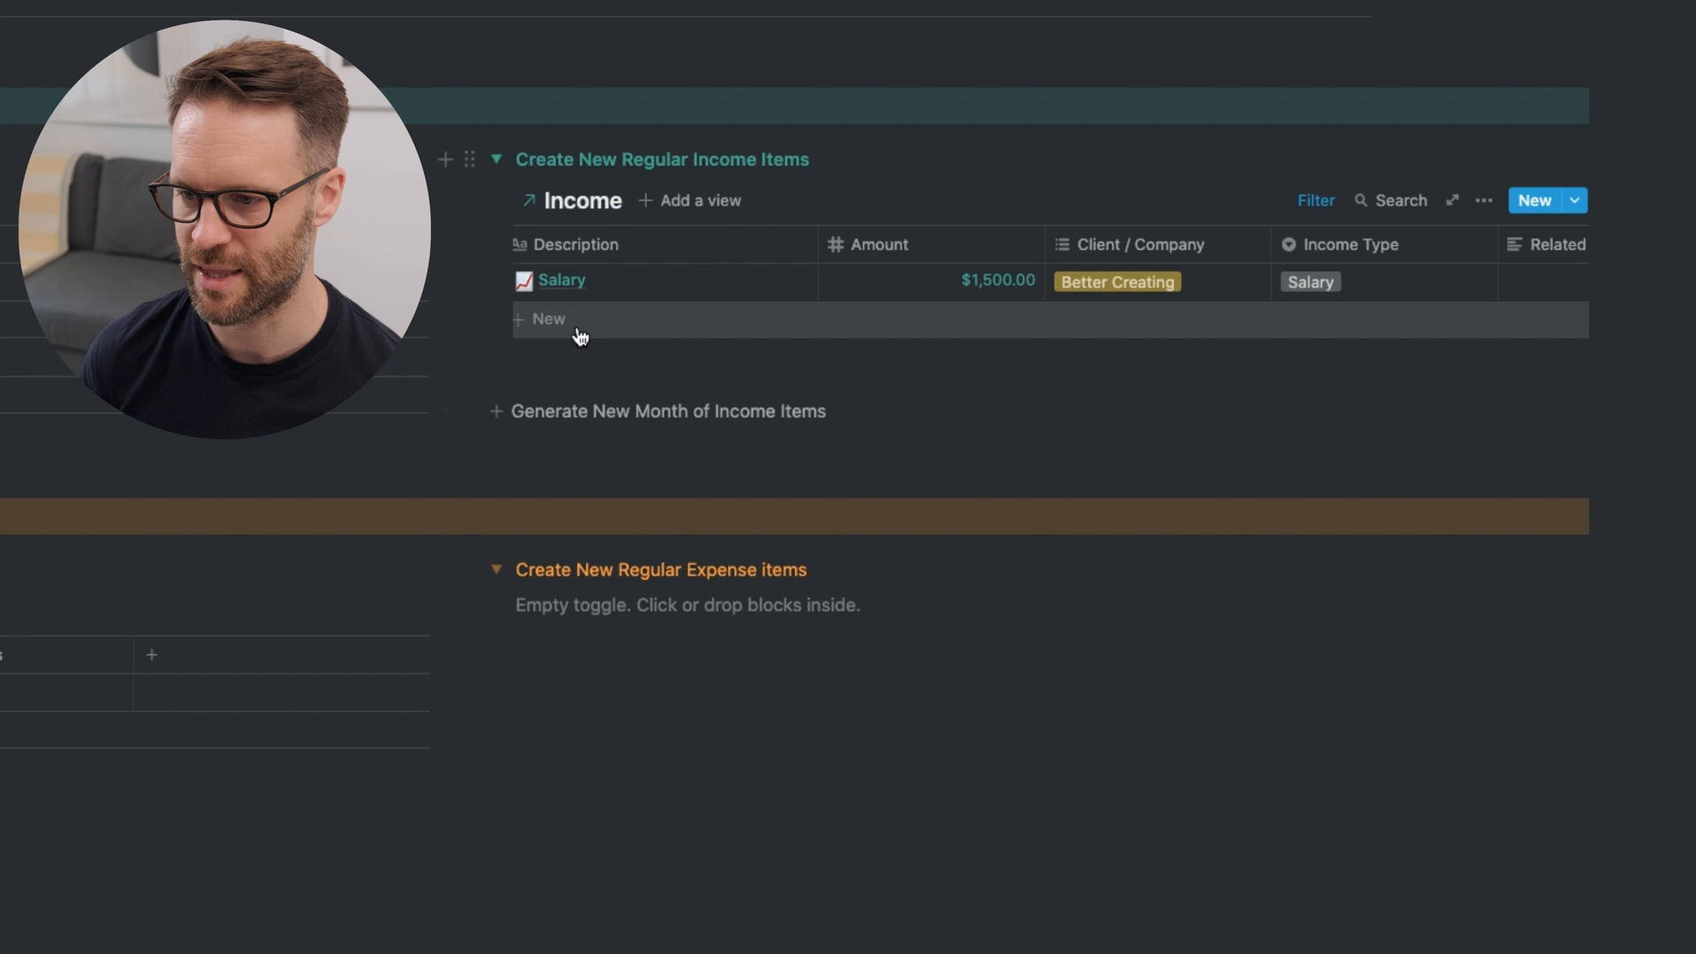
{"action": "type", "text": "Gumroad"}
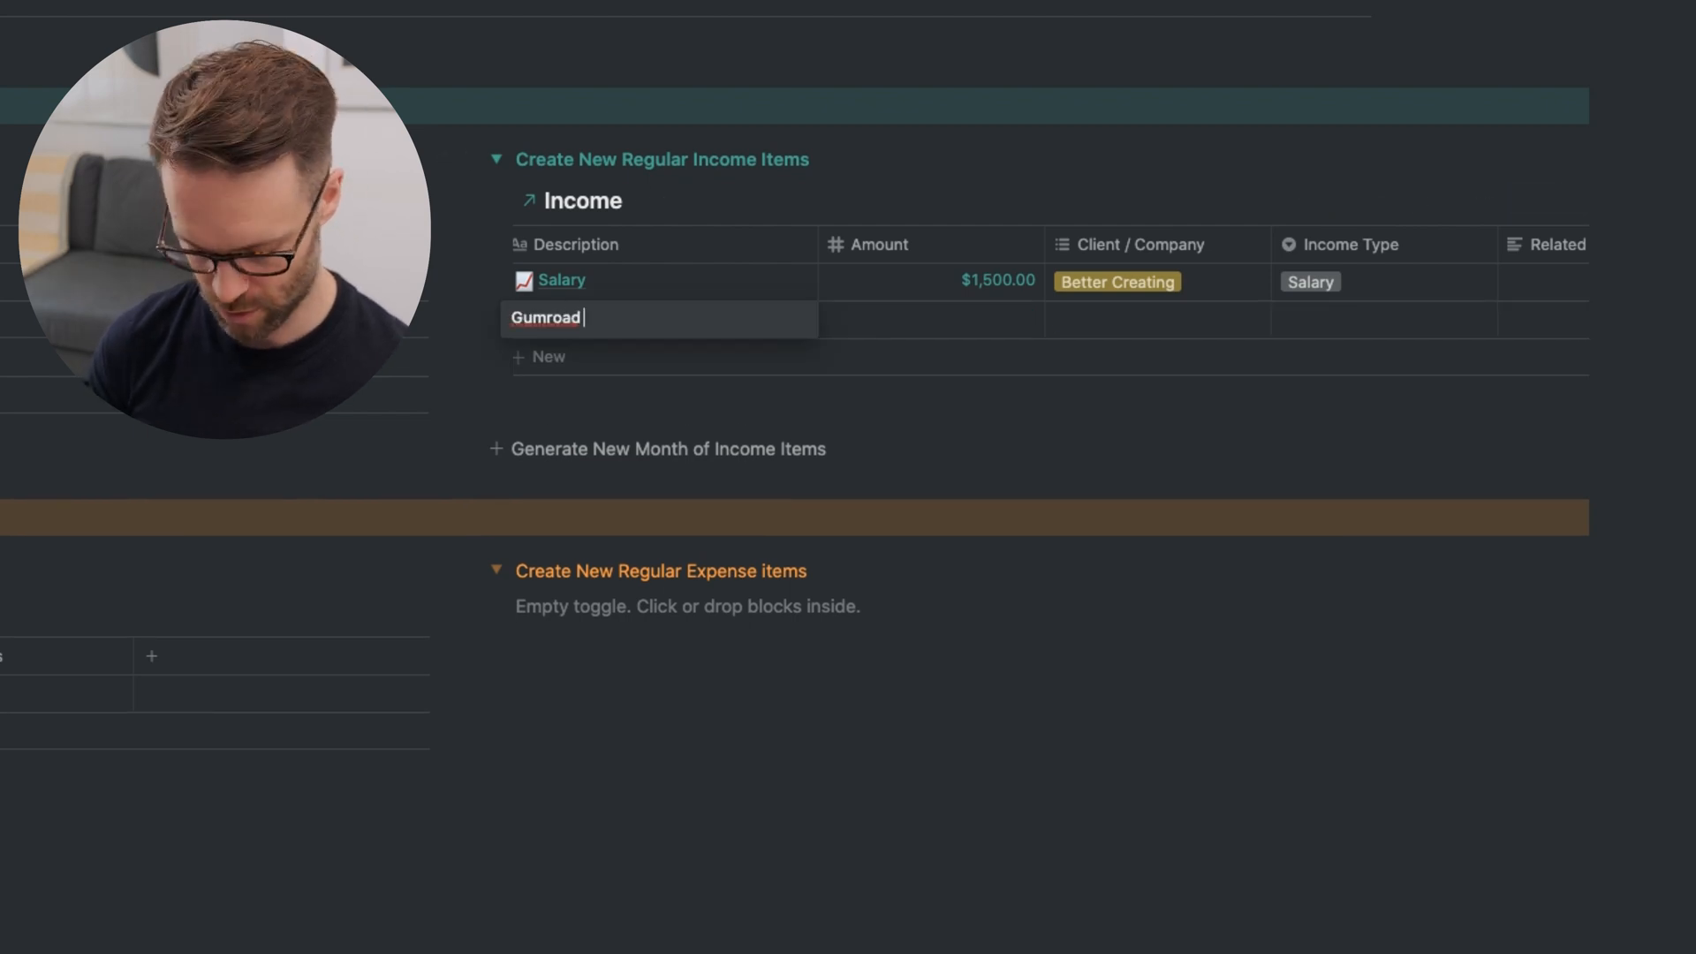
{"action": "type", "text": "Sales"}
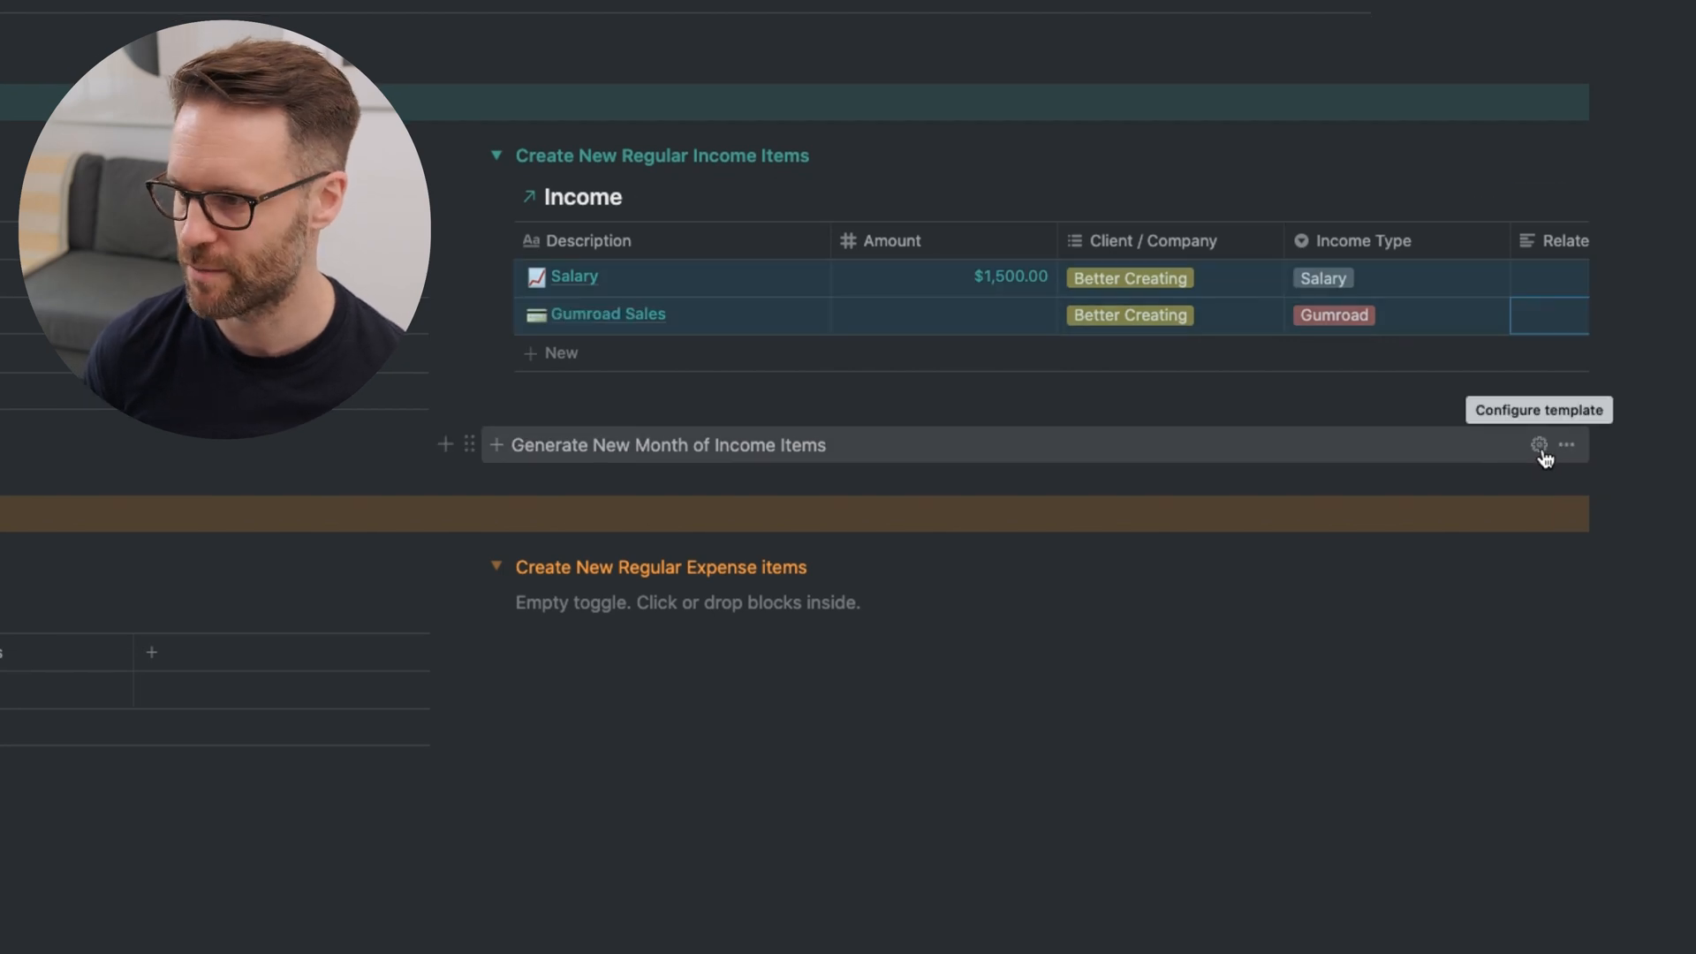
- Drag the Salary and Gumroad Sales items into the income template button's template area
{"action": "left_click", "coordinate": [1538, 444]}
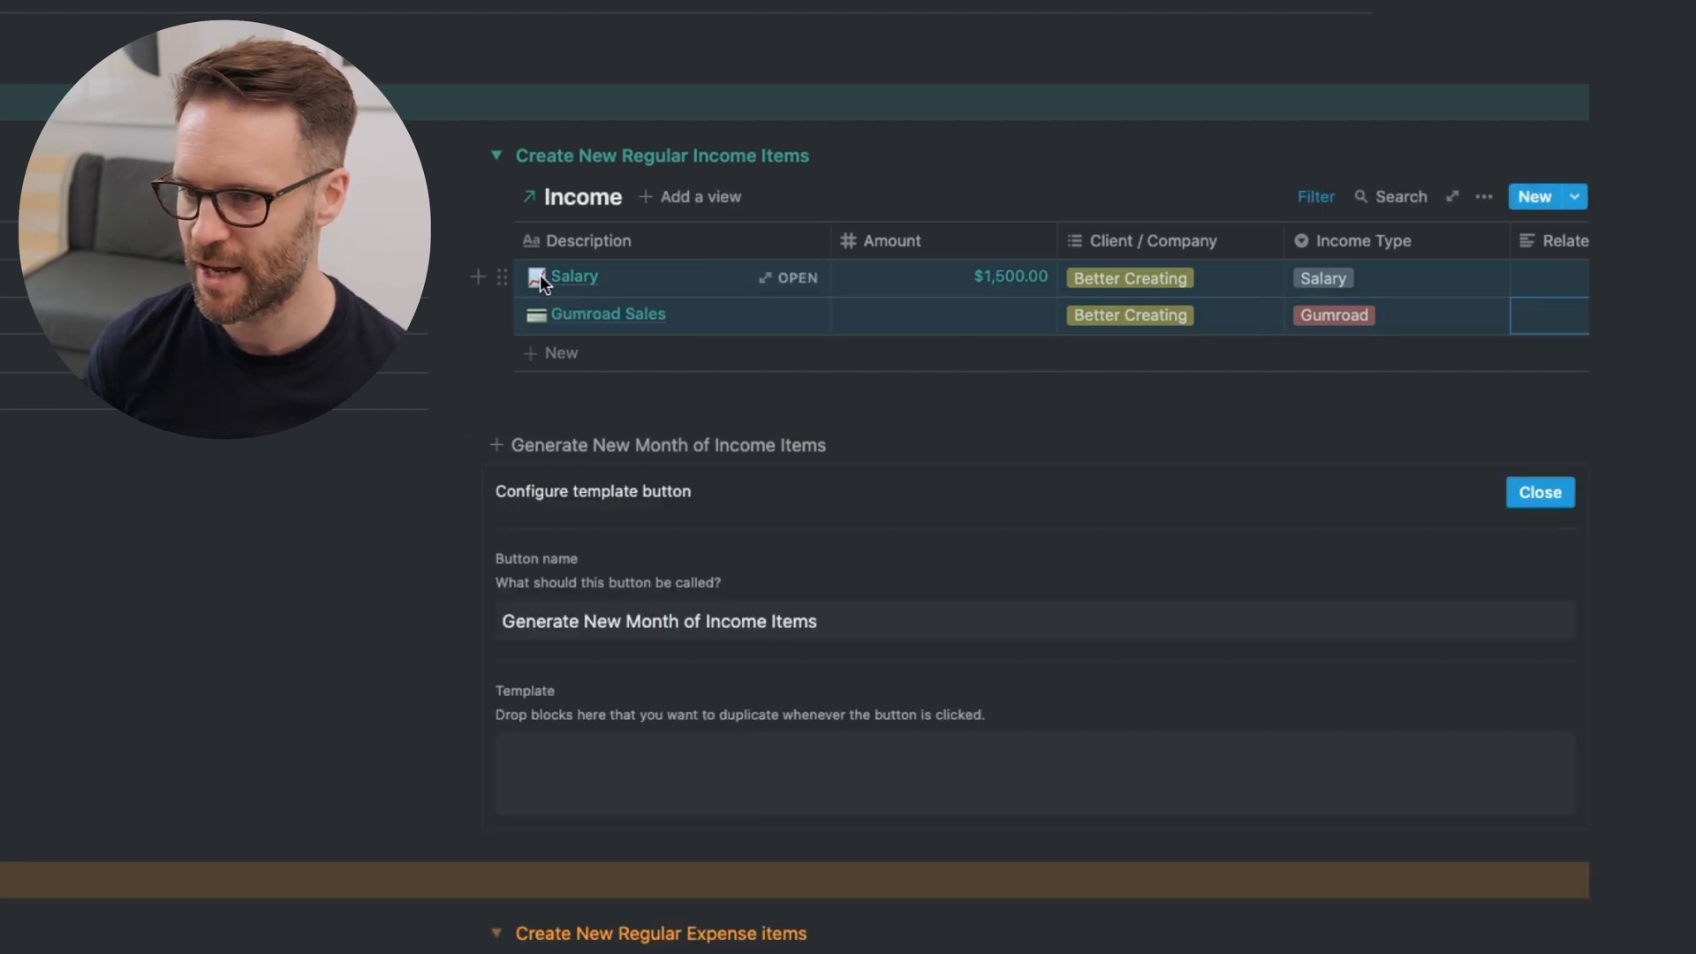
{"action": "left_click_drag", "start_coordinate": [573, 276], "coordinate": [622, 761]}
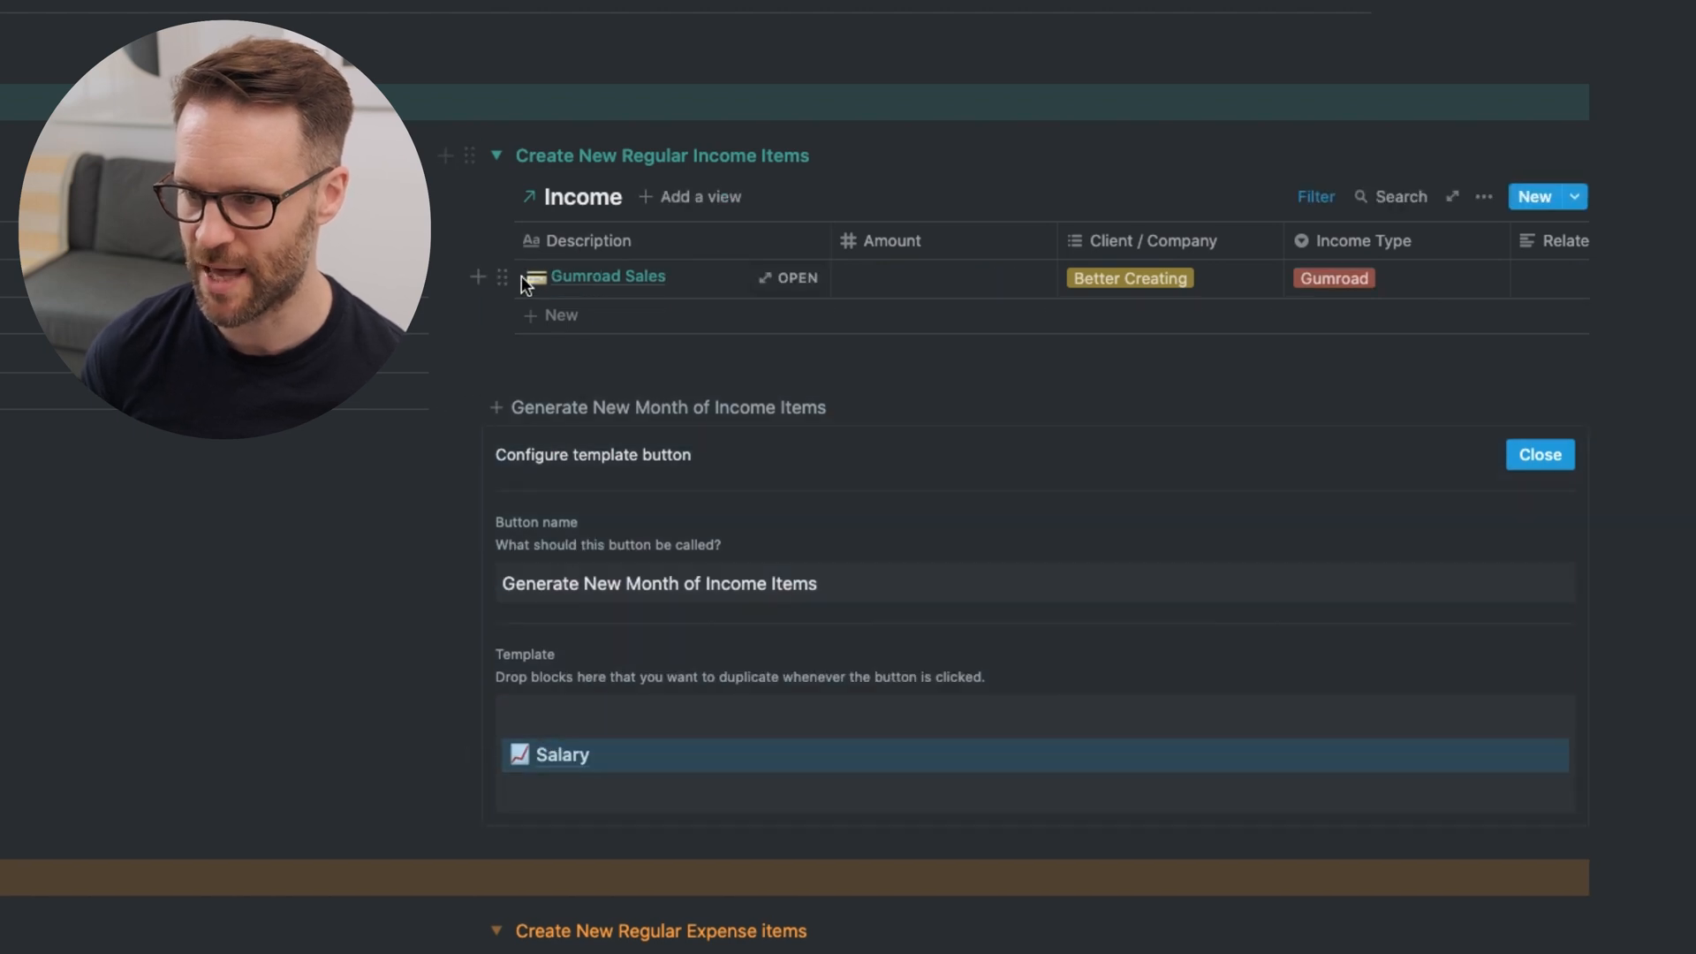
{"action": "left_click_drag", "start_coordinate": [606, 276], "coordinate": [601, 752]}
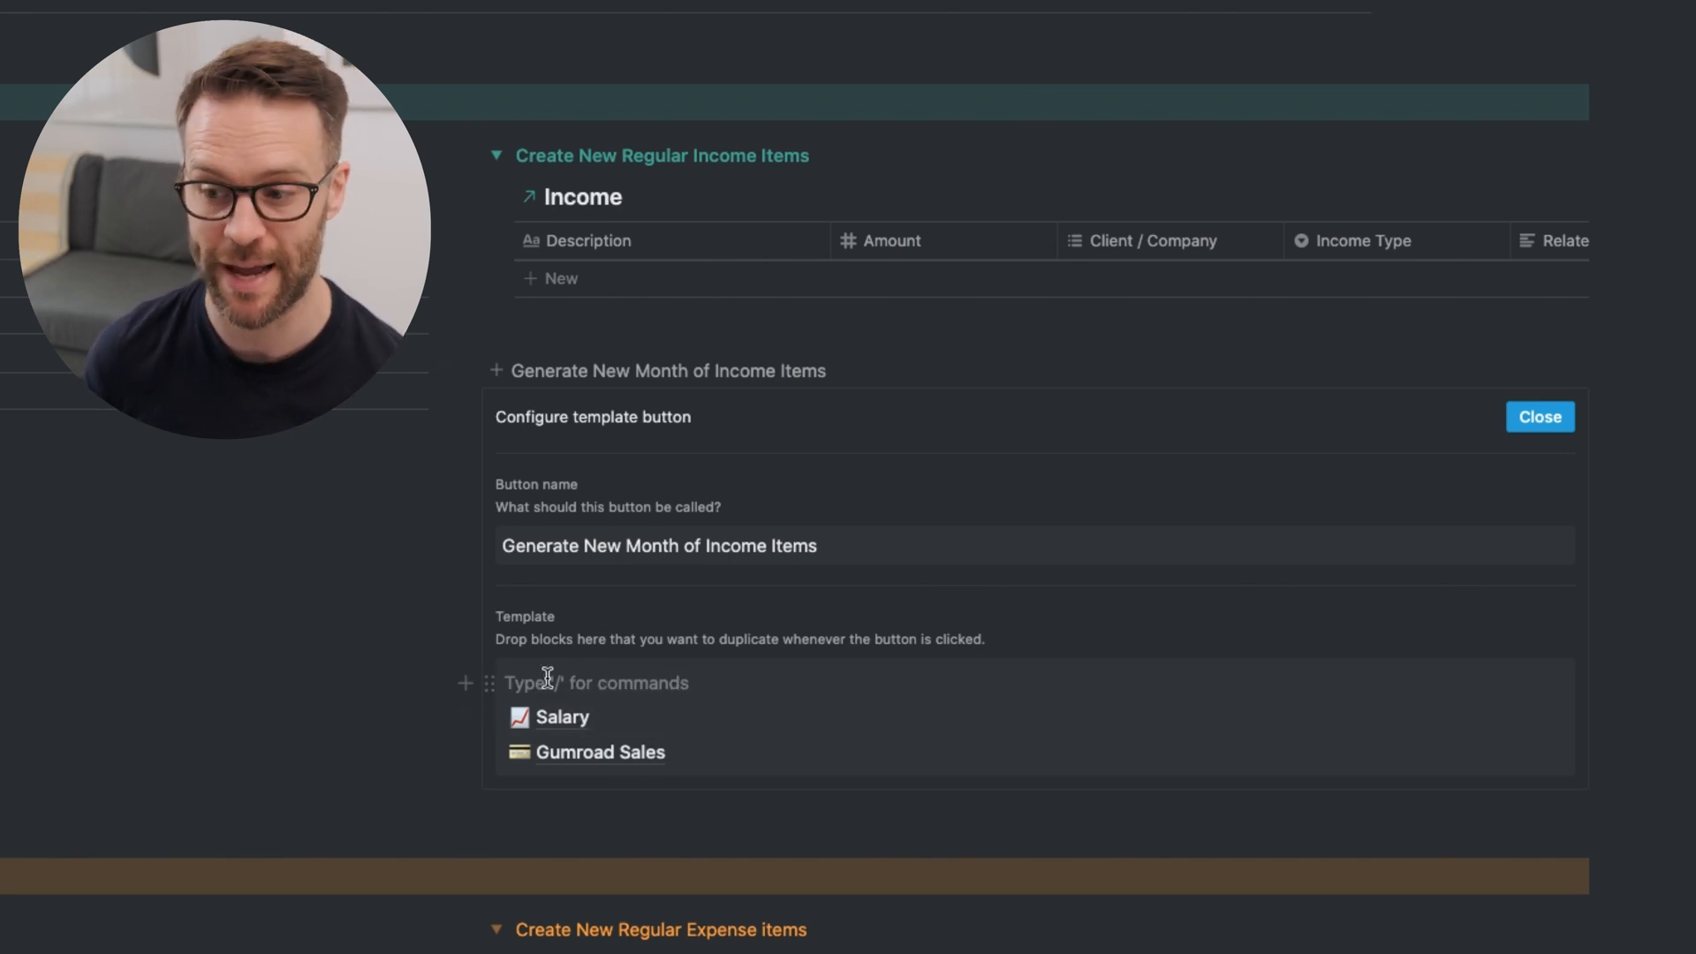
{"action": "left_click", "coordinate": [1538, 416]}
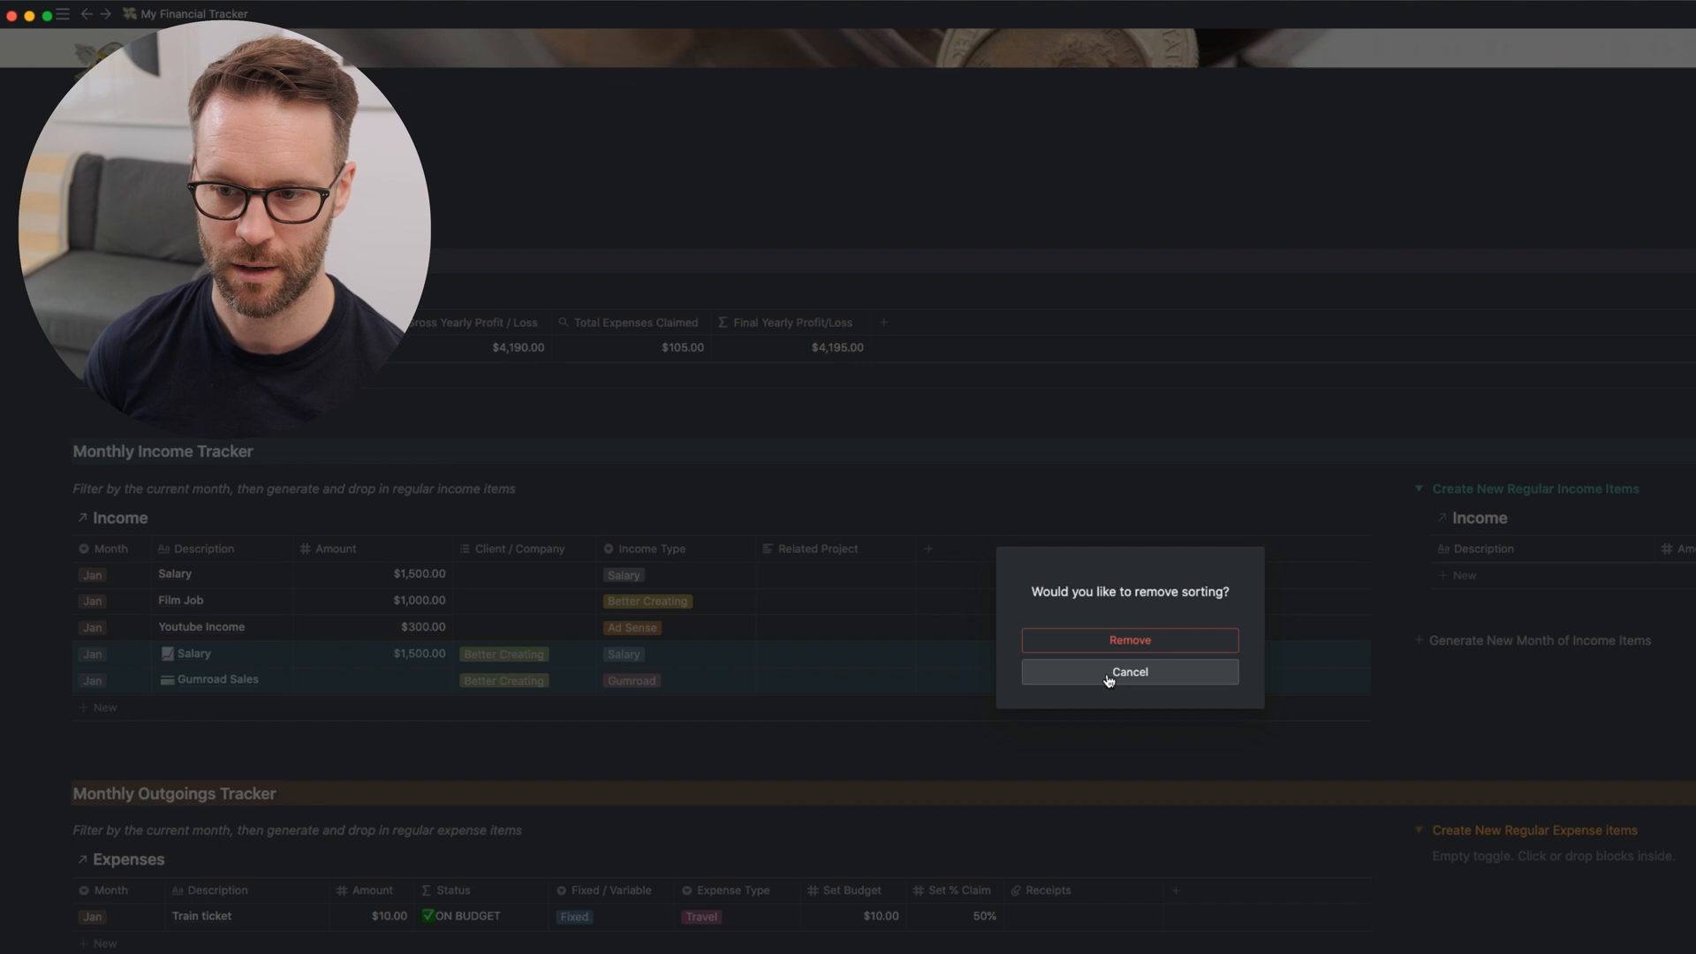
- Keep the existing sorting, open Salary, and review the tracker's Jan/2021 filter rules
{"action": "left_click", "coordinate": [1128, 672]}
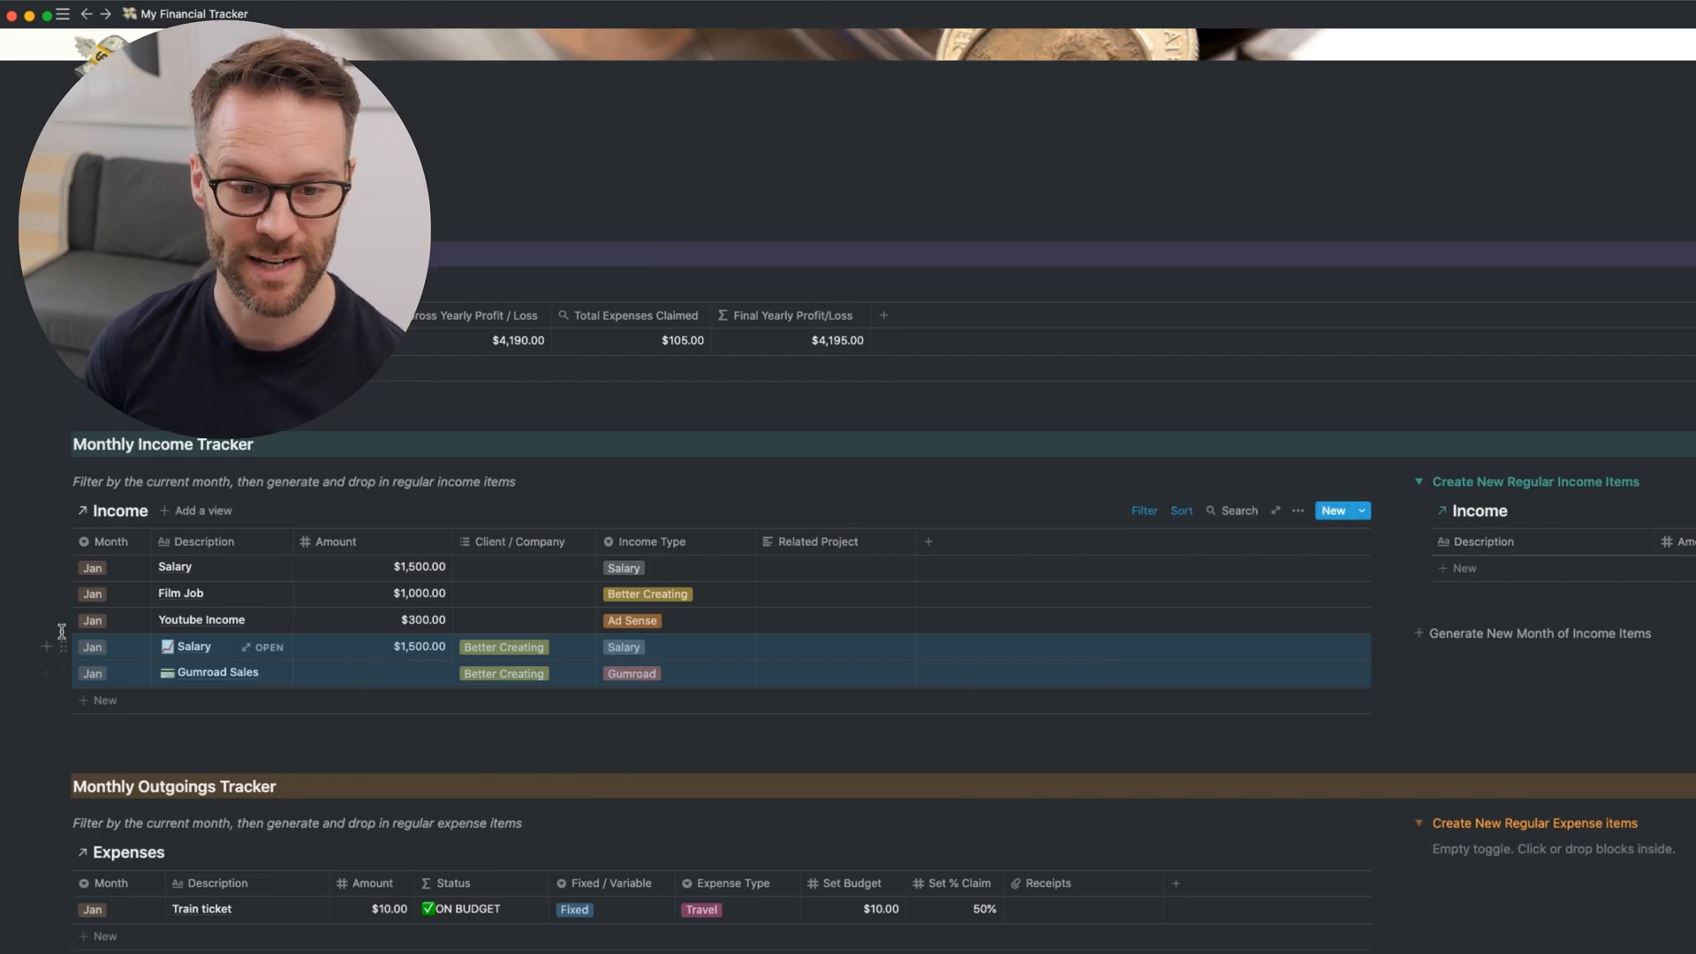
{"action": "left_click", "coordinate": [263, 647]}
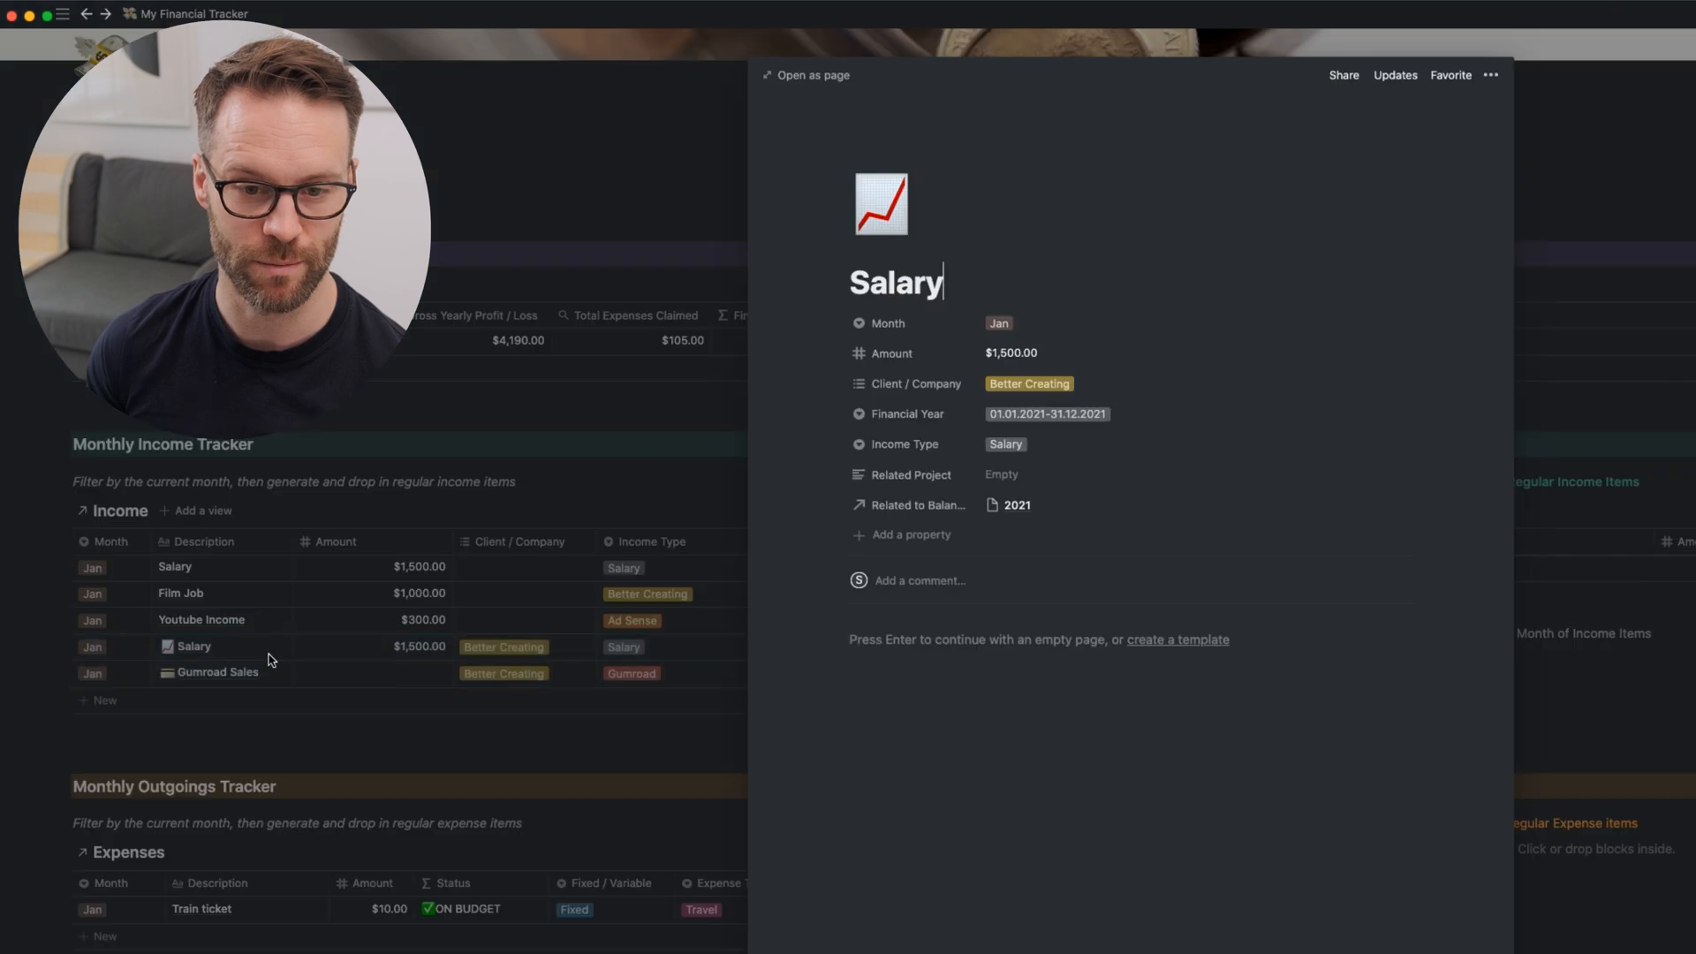
{"action": "mouse_move", "coordinate": [1044, 434]}
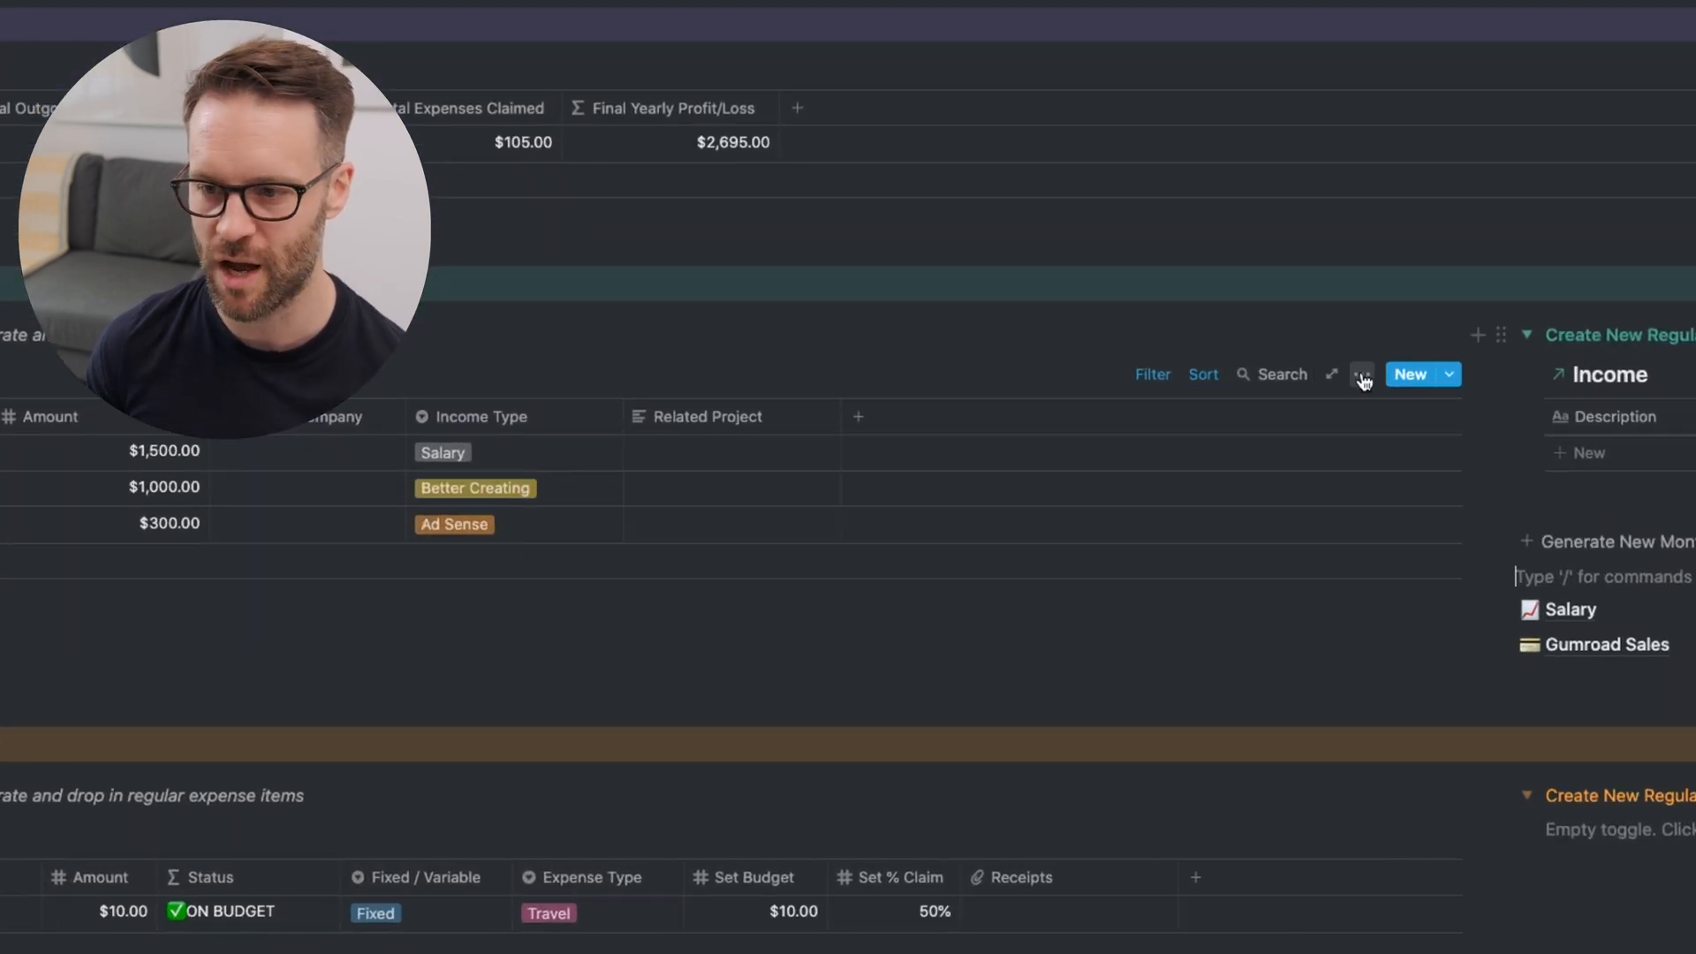
{"action": "left_click", "coordinate": [1362, 373]}
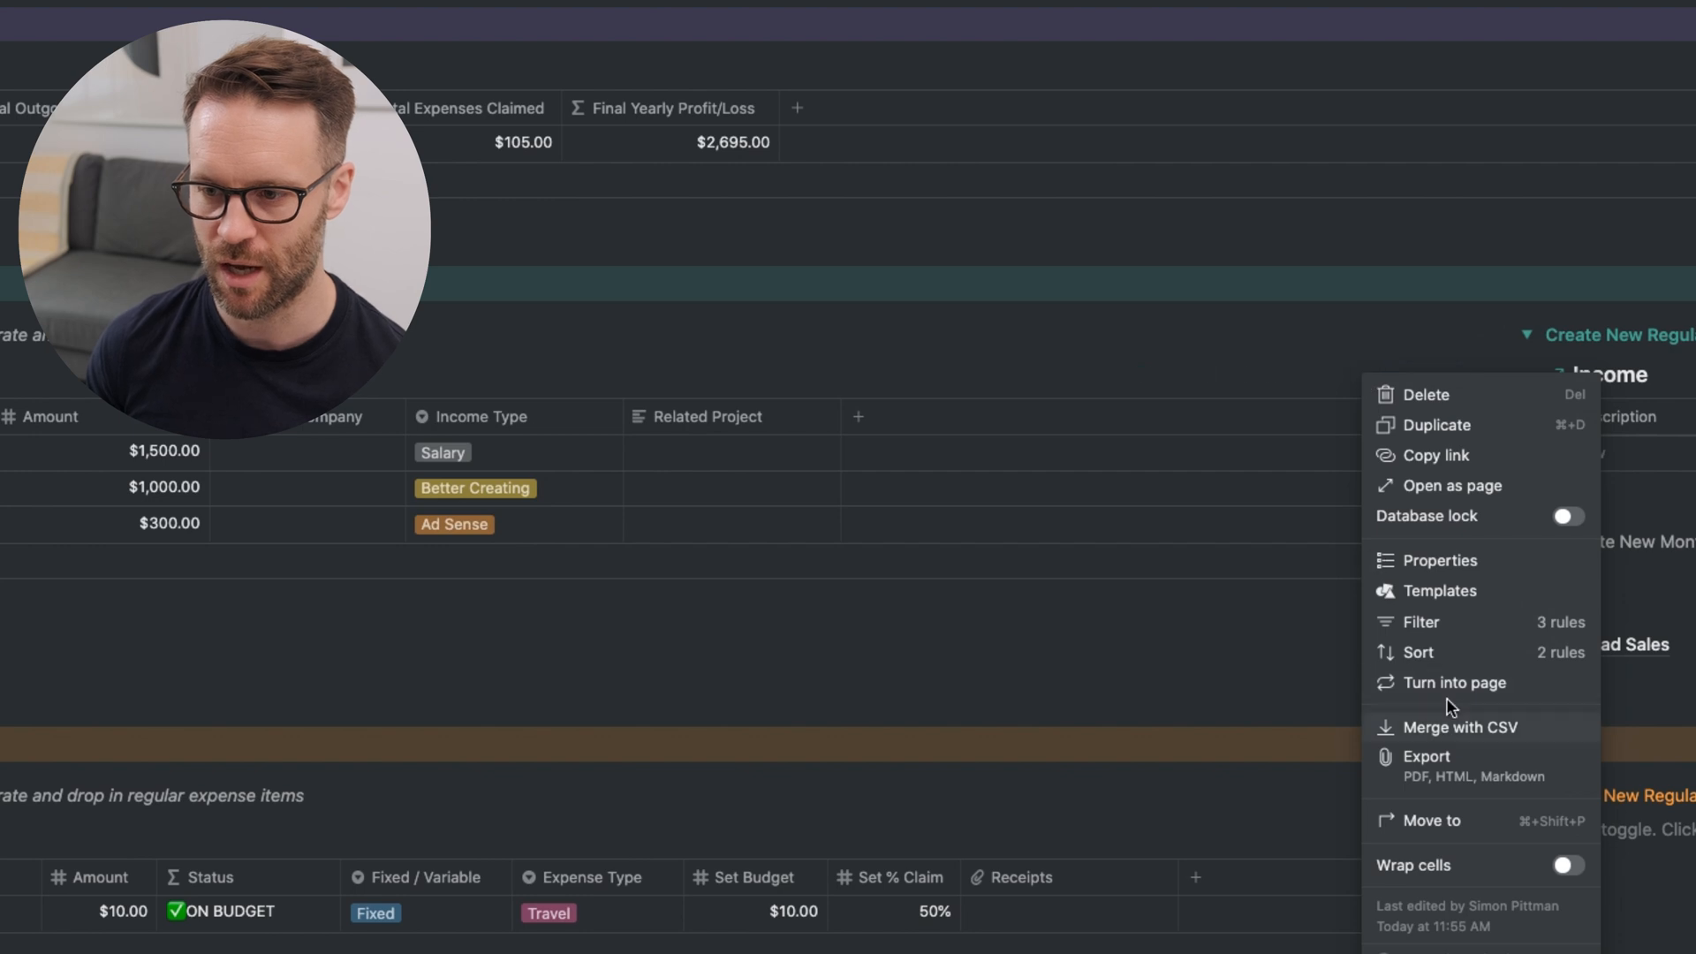
{"action": "left_click", "coordinate": [1420, 622]}
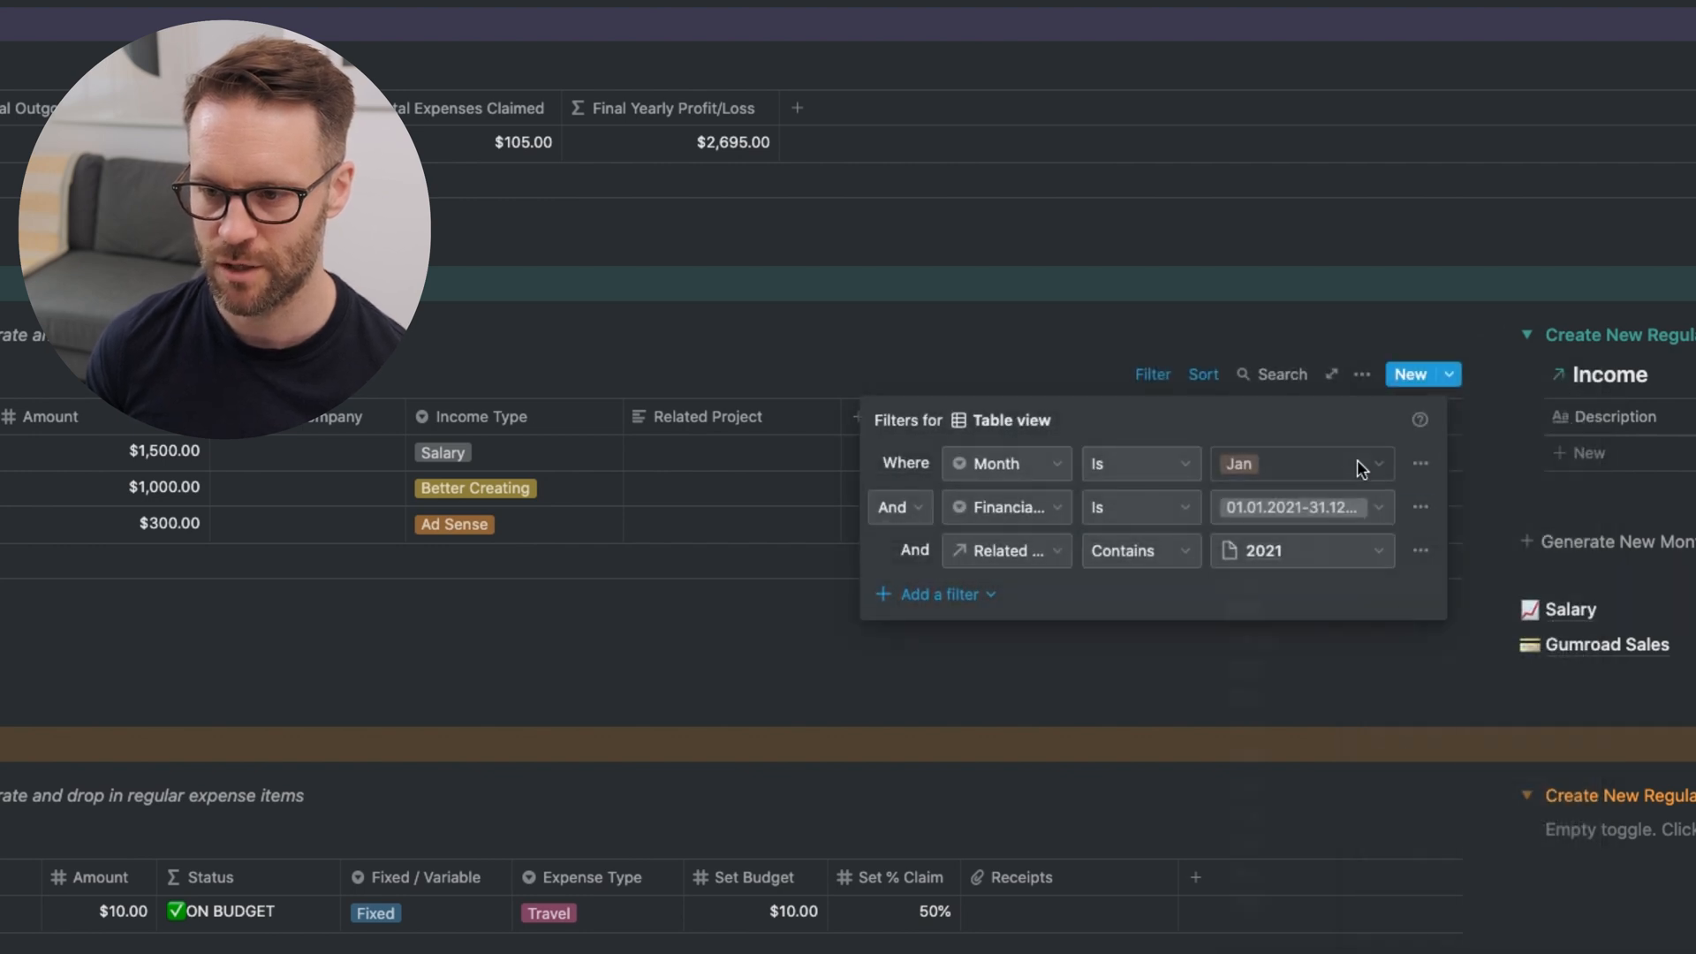
{"action": "left_click", "coordinate": [1298, 463]}
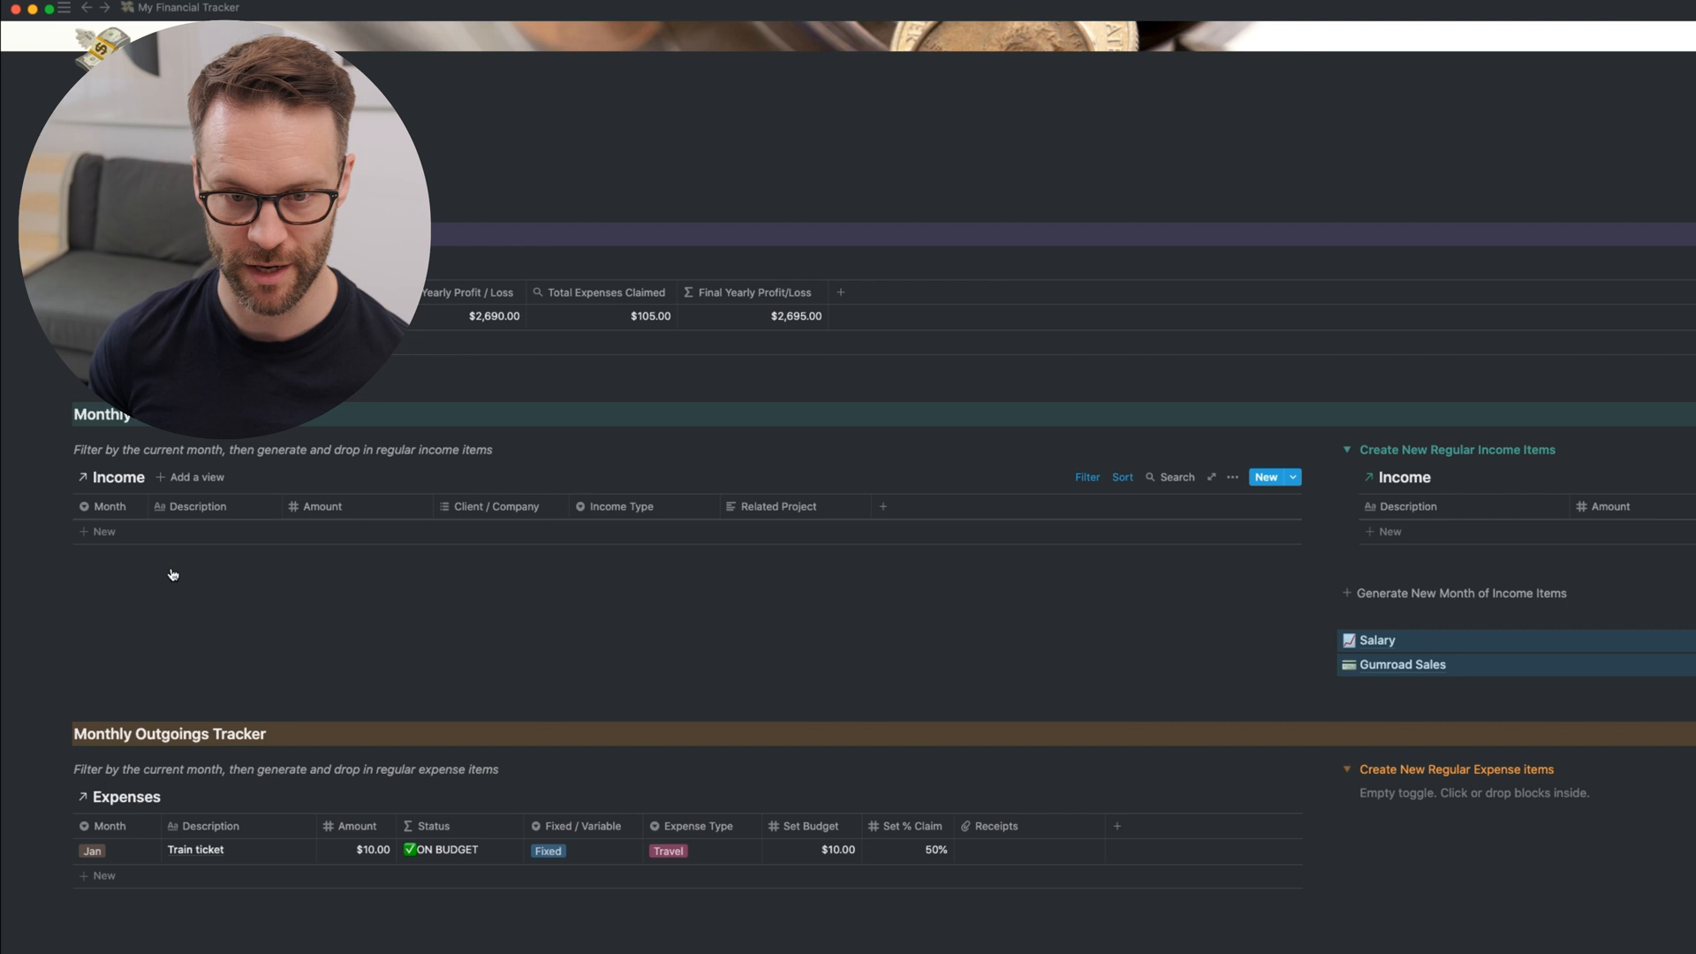
{"action": "left_click", "coordinate": [1086, 477]}
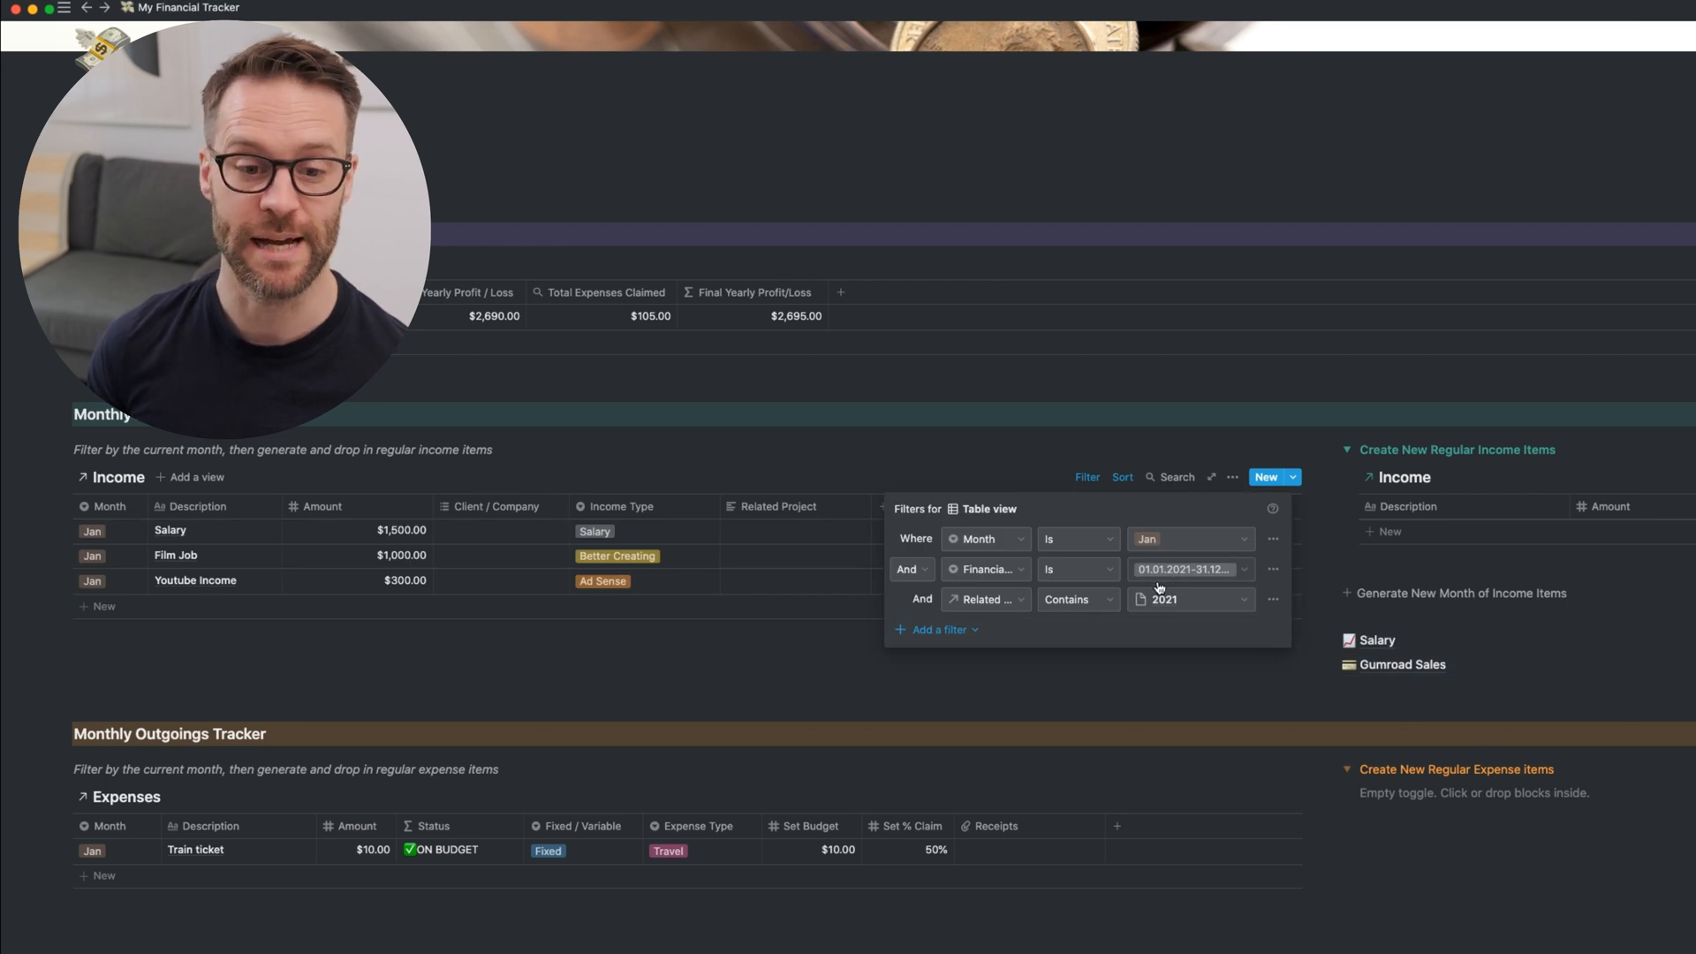
{"action": "mouse_move", "coordinate": [1152, 586]}
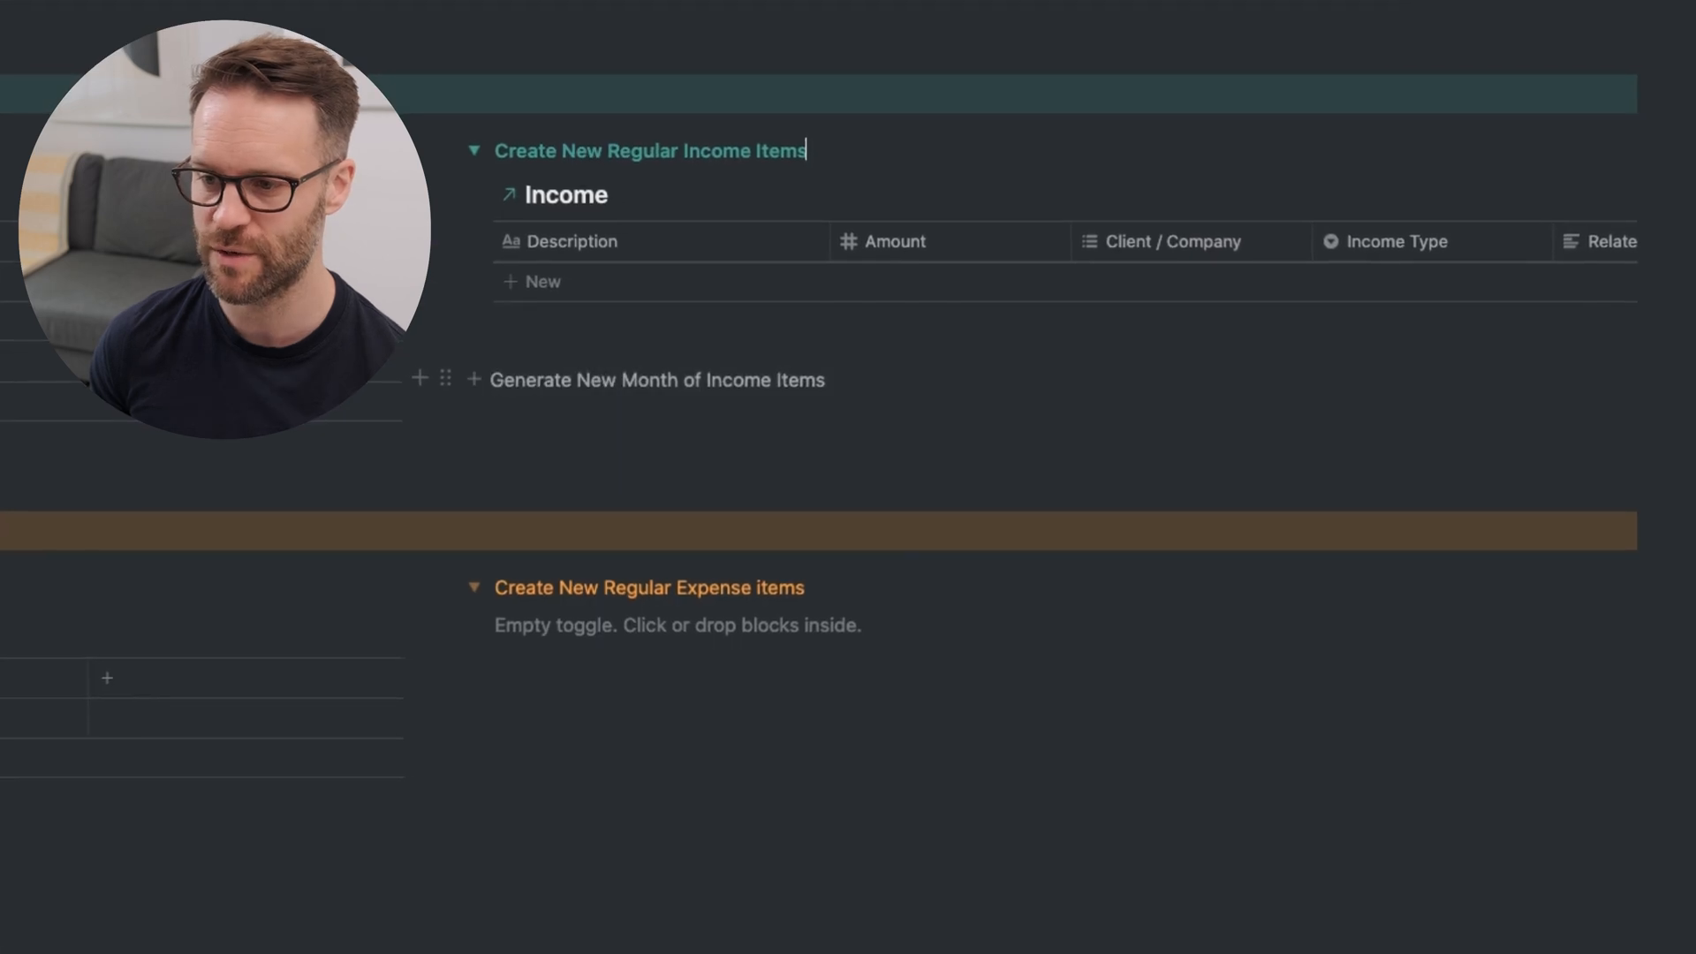
- Set the Salary amount to 2000 inside the income template, then close its settings
{"action": "left_click", "coordinate": [656, 379]}
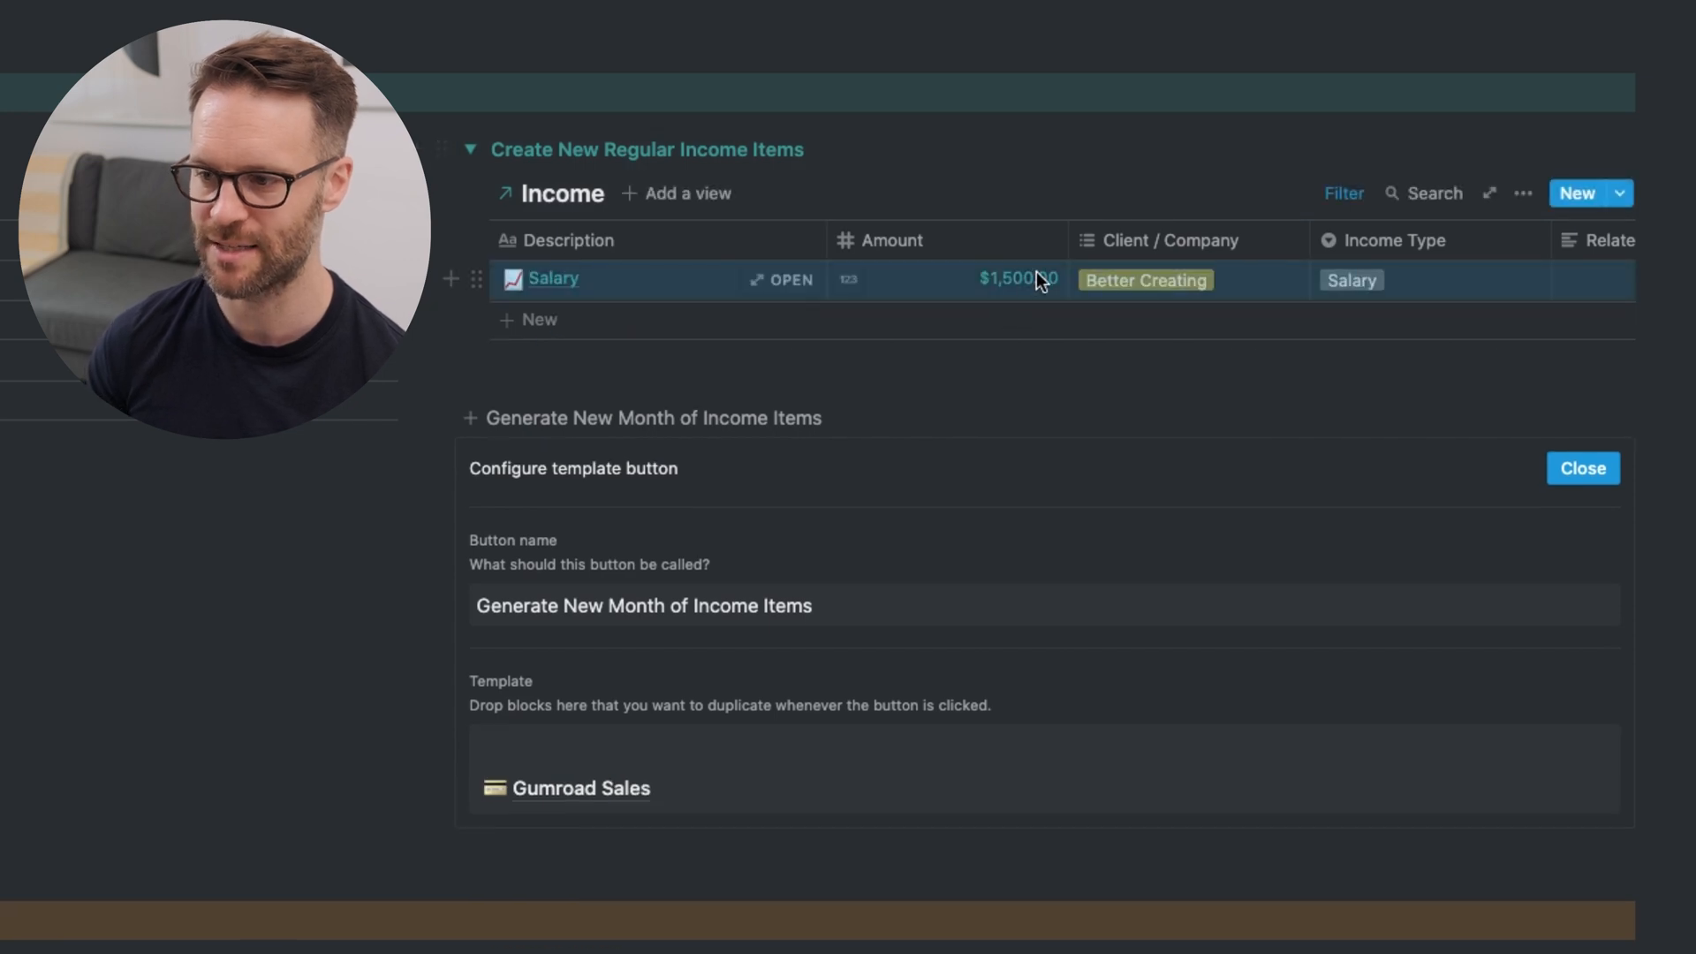
{"action": "type", "text": "2000"}
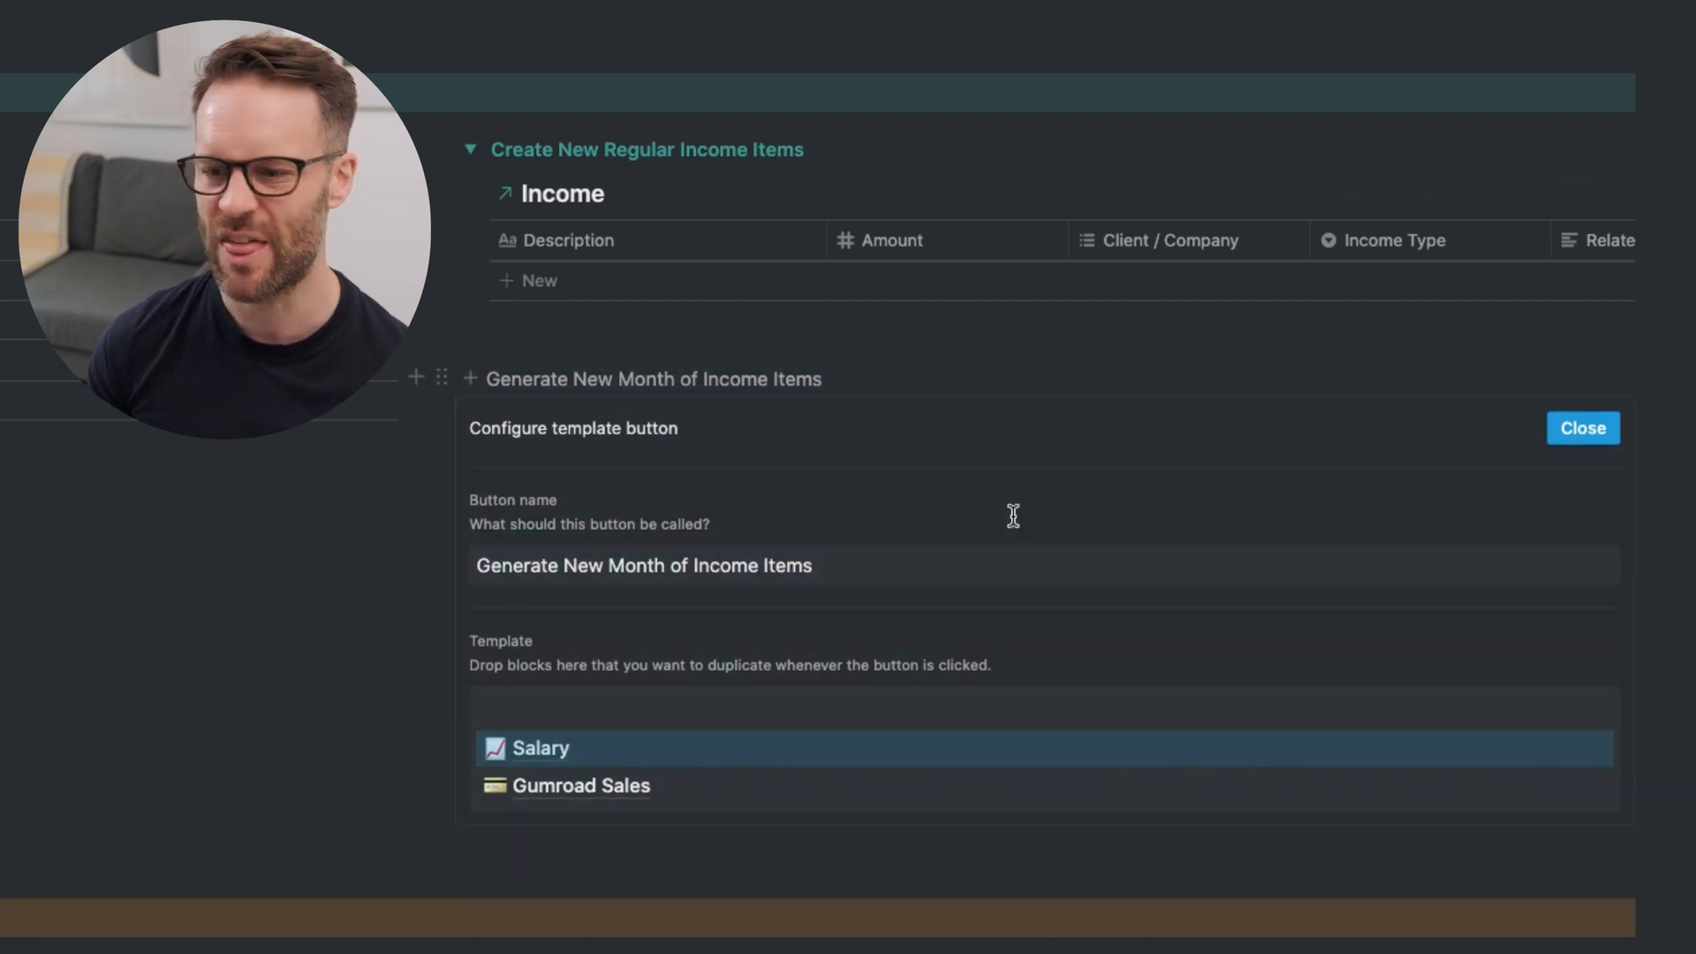
{"action": "left_click", "coordinate": [1580, 428]}
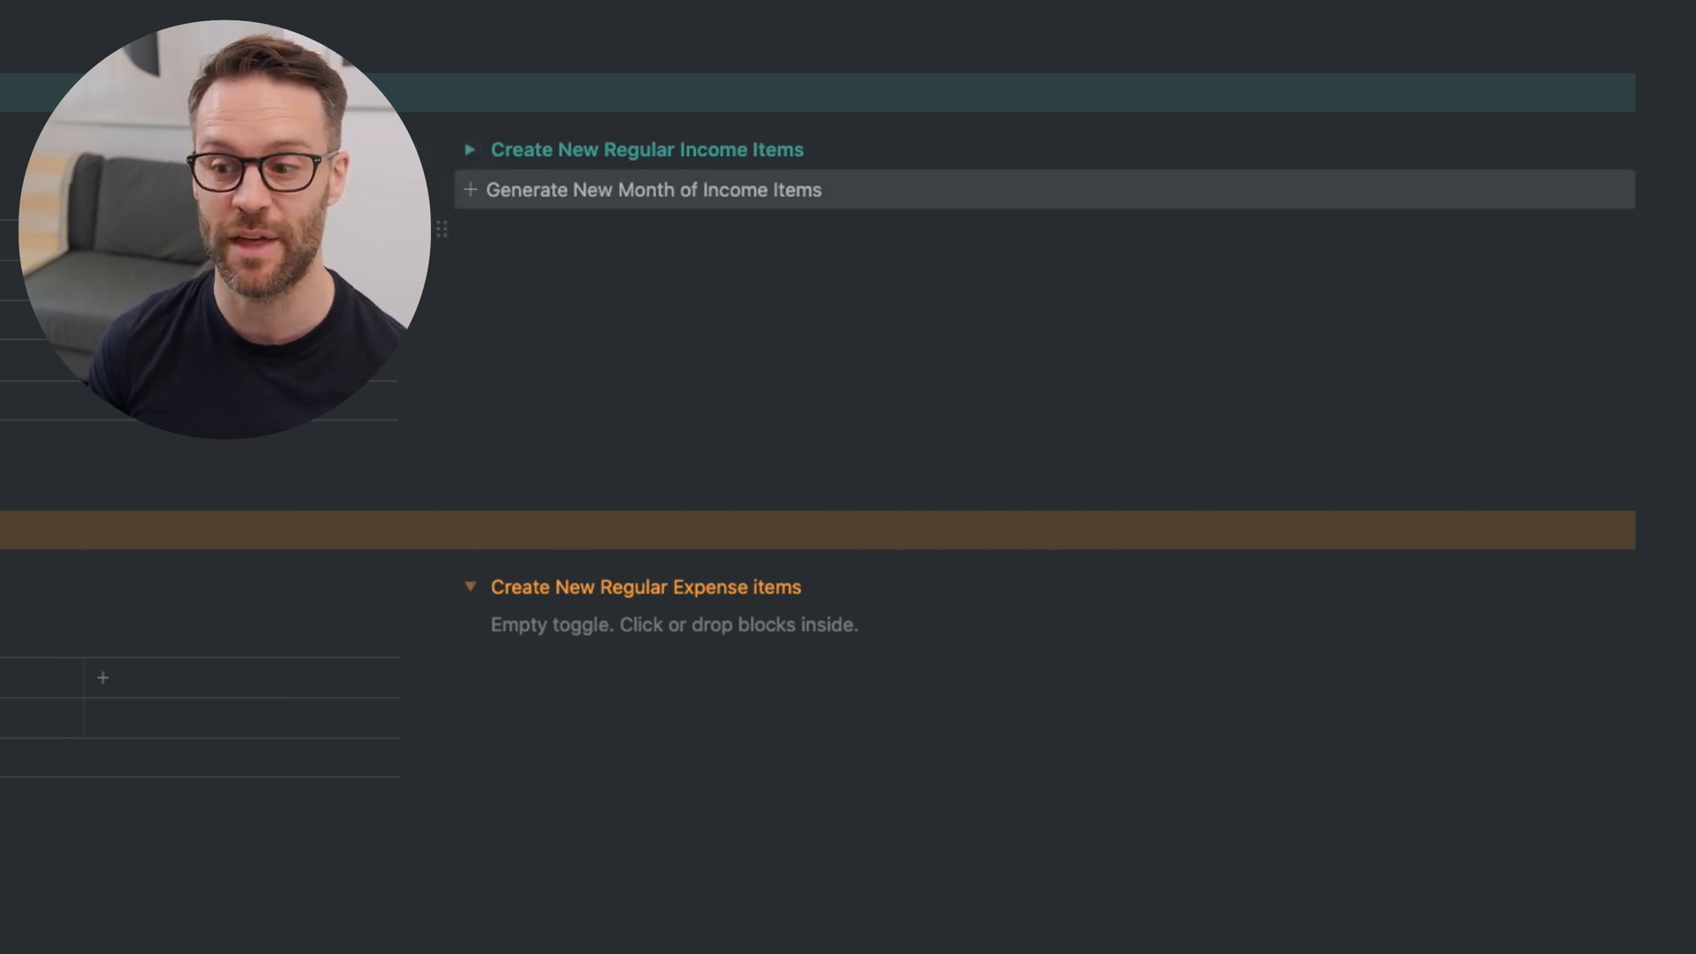
- Add a linked Expenses view with 'is empty' filters, hiding Financial Year and Month columns
{"action": "scroll", "scroll_direction": "down", "scroll_amount": 3}
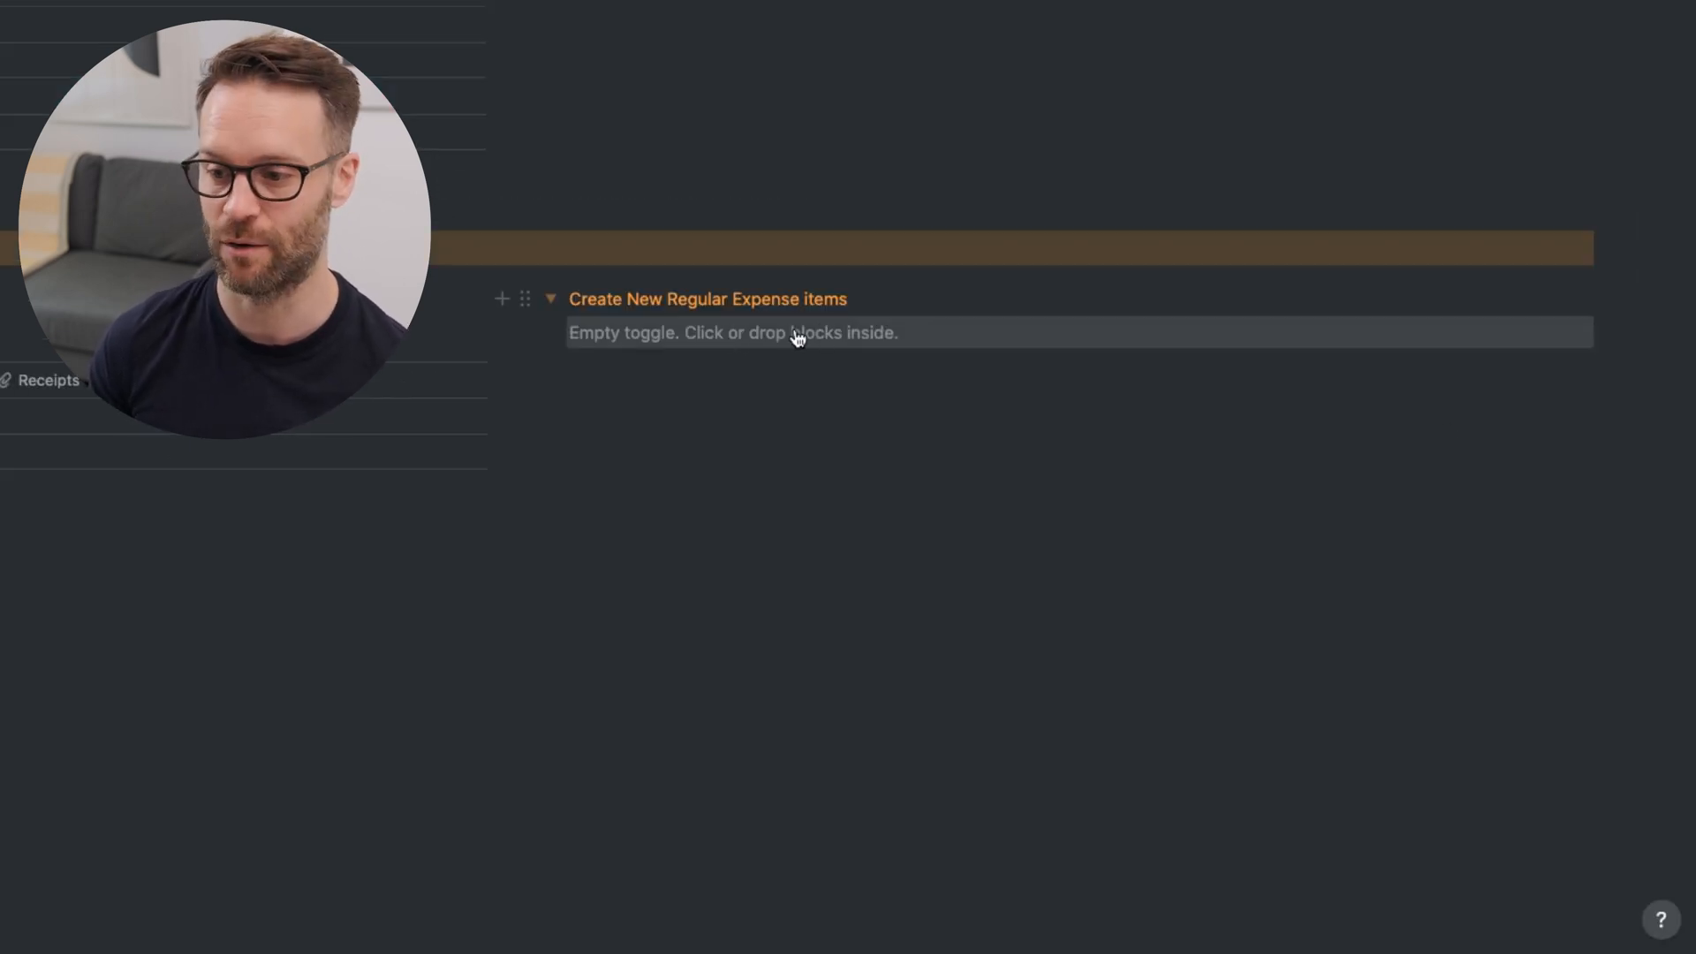
{"action": "type", "text": "/cr"}
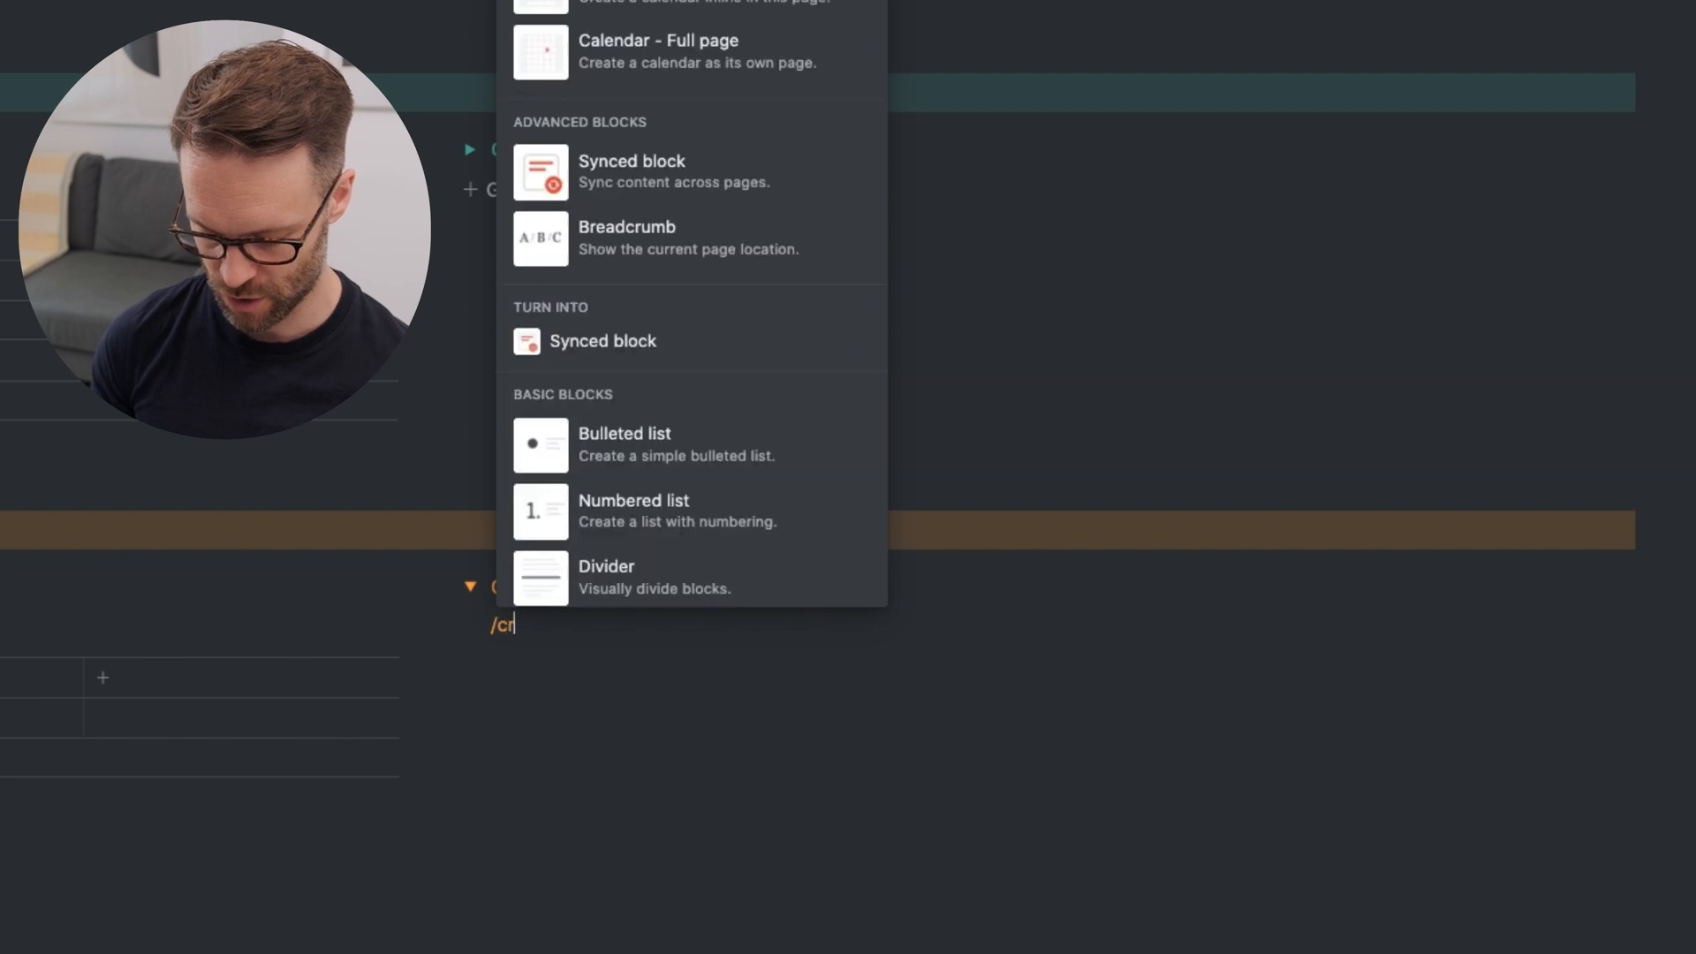
{"action": "type", "text": "ex"}
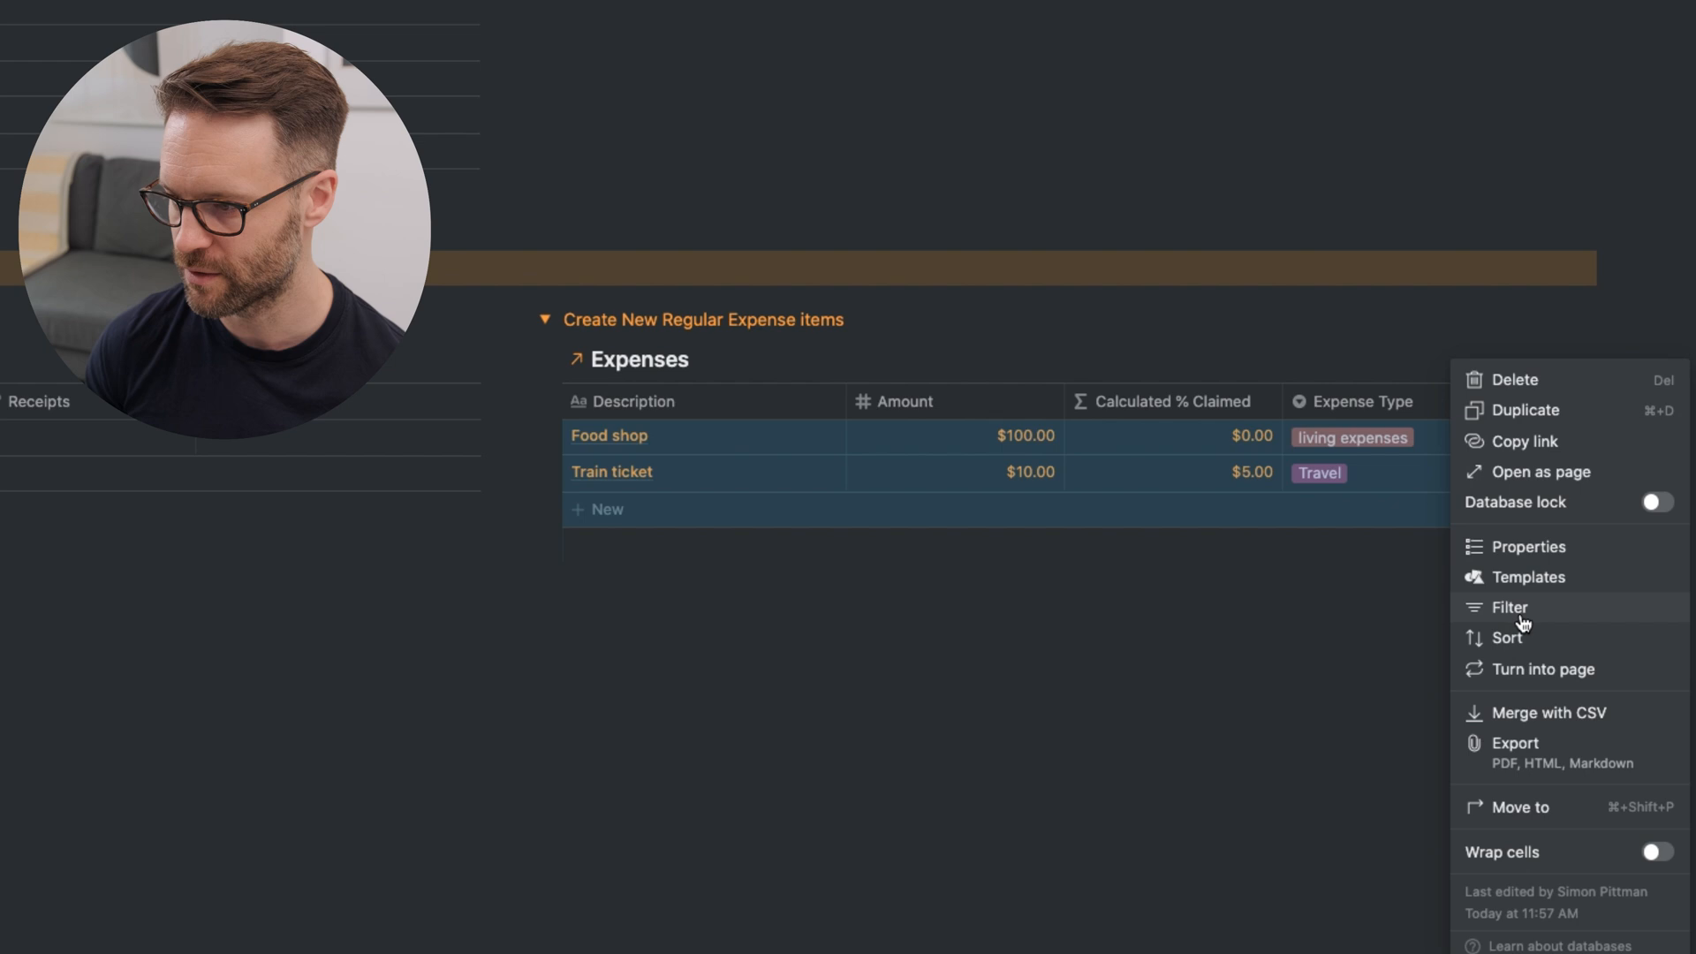
{"action": "left_click", "coordinate": [1509, 607]}
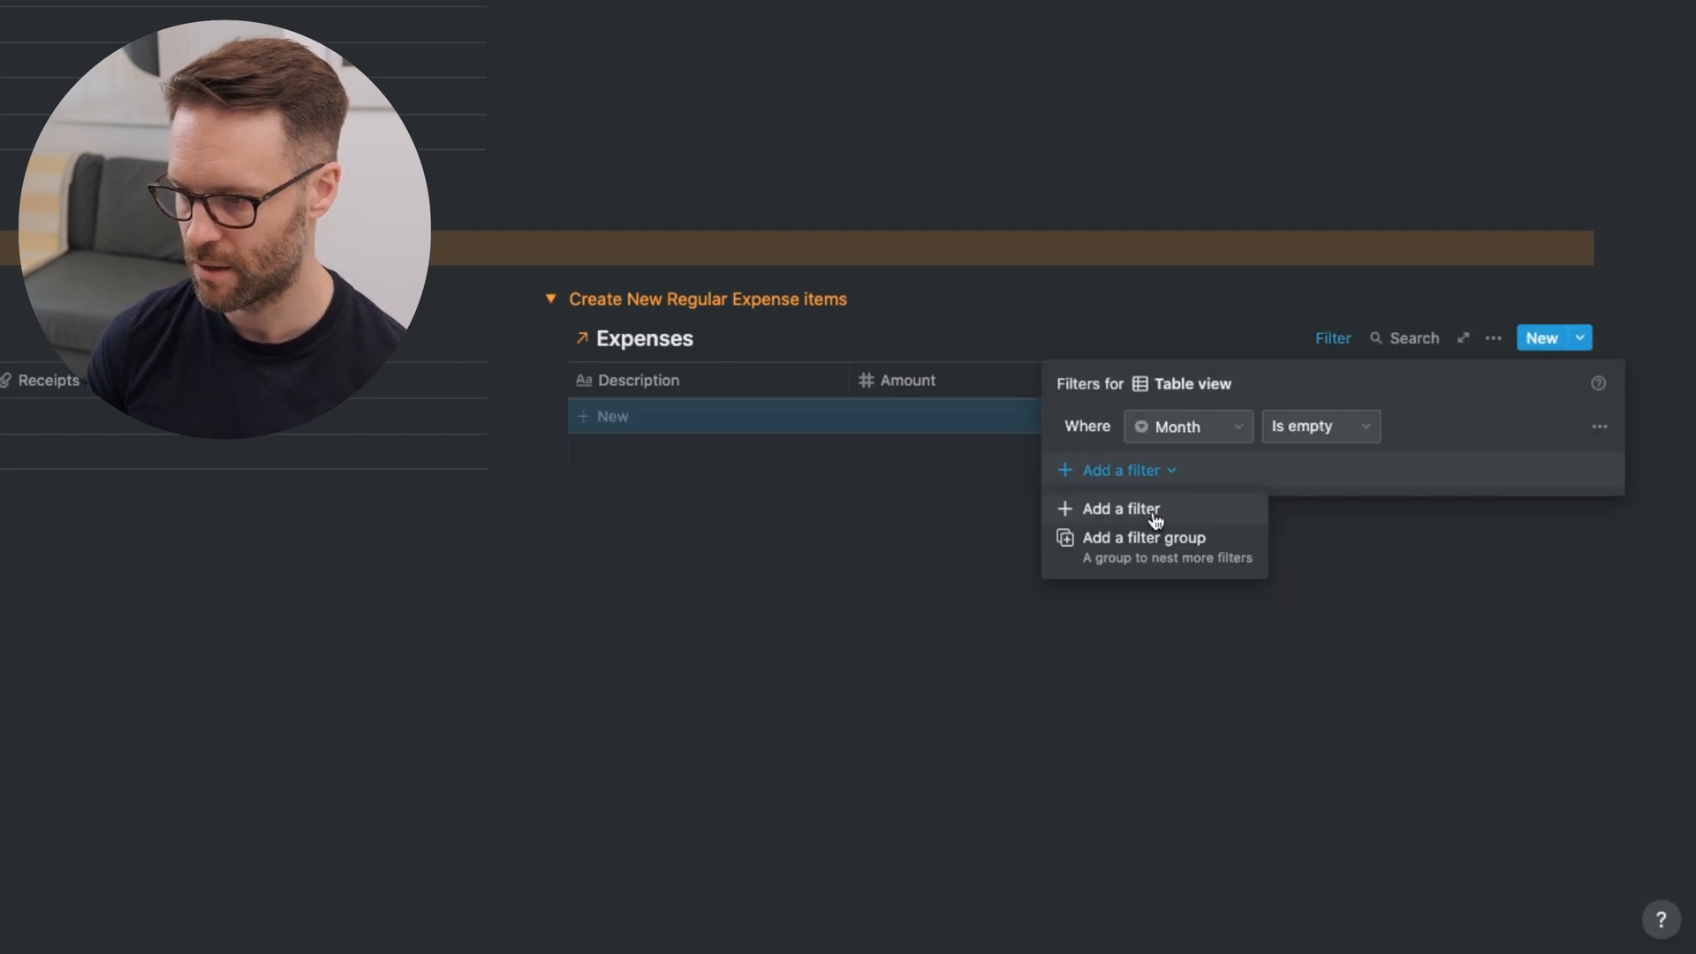
{"action": "left_click", "coordinate": [1121, 508]}
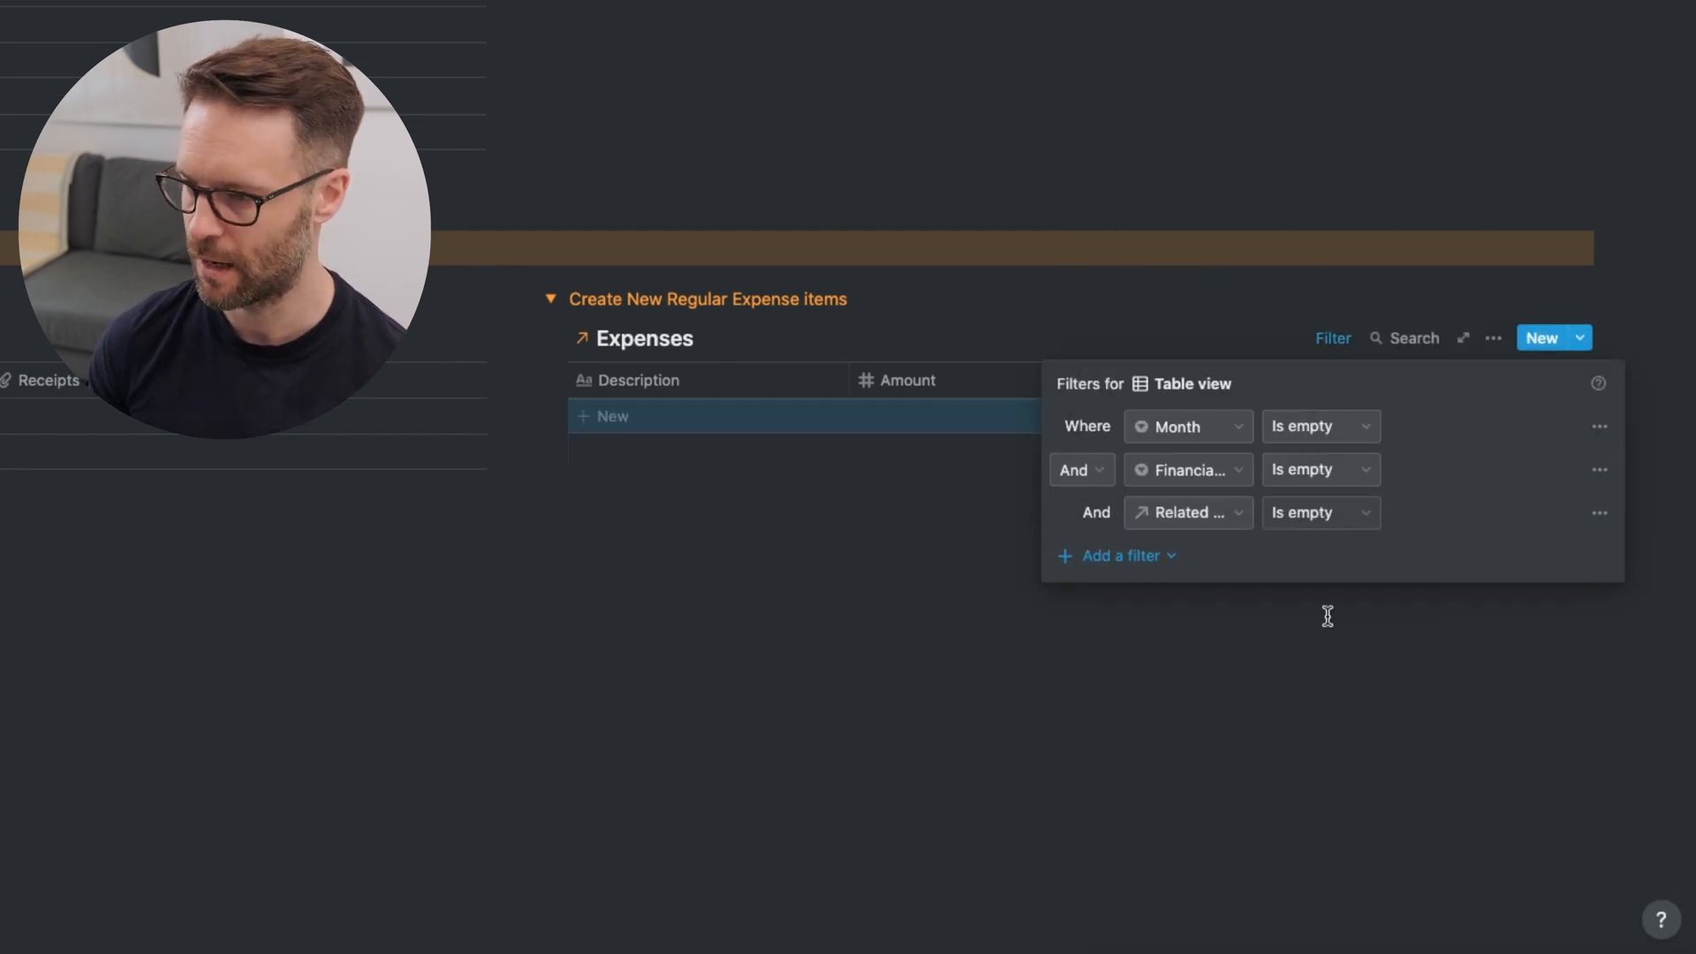
{"action": "left_click", "coordinate": [1326, 617]}
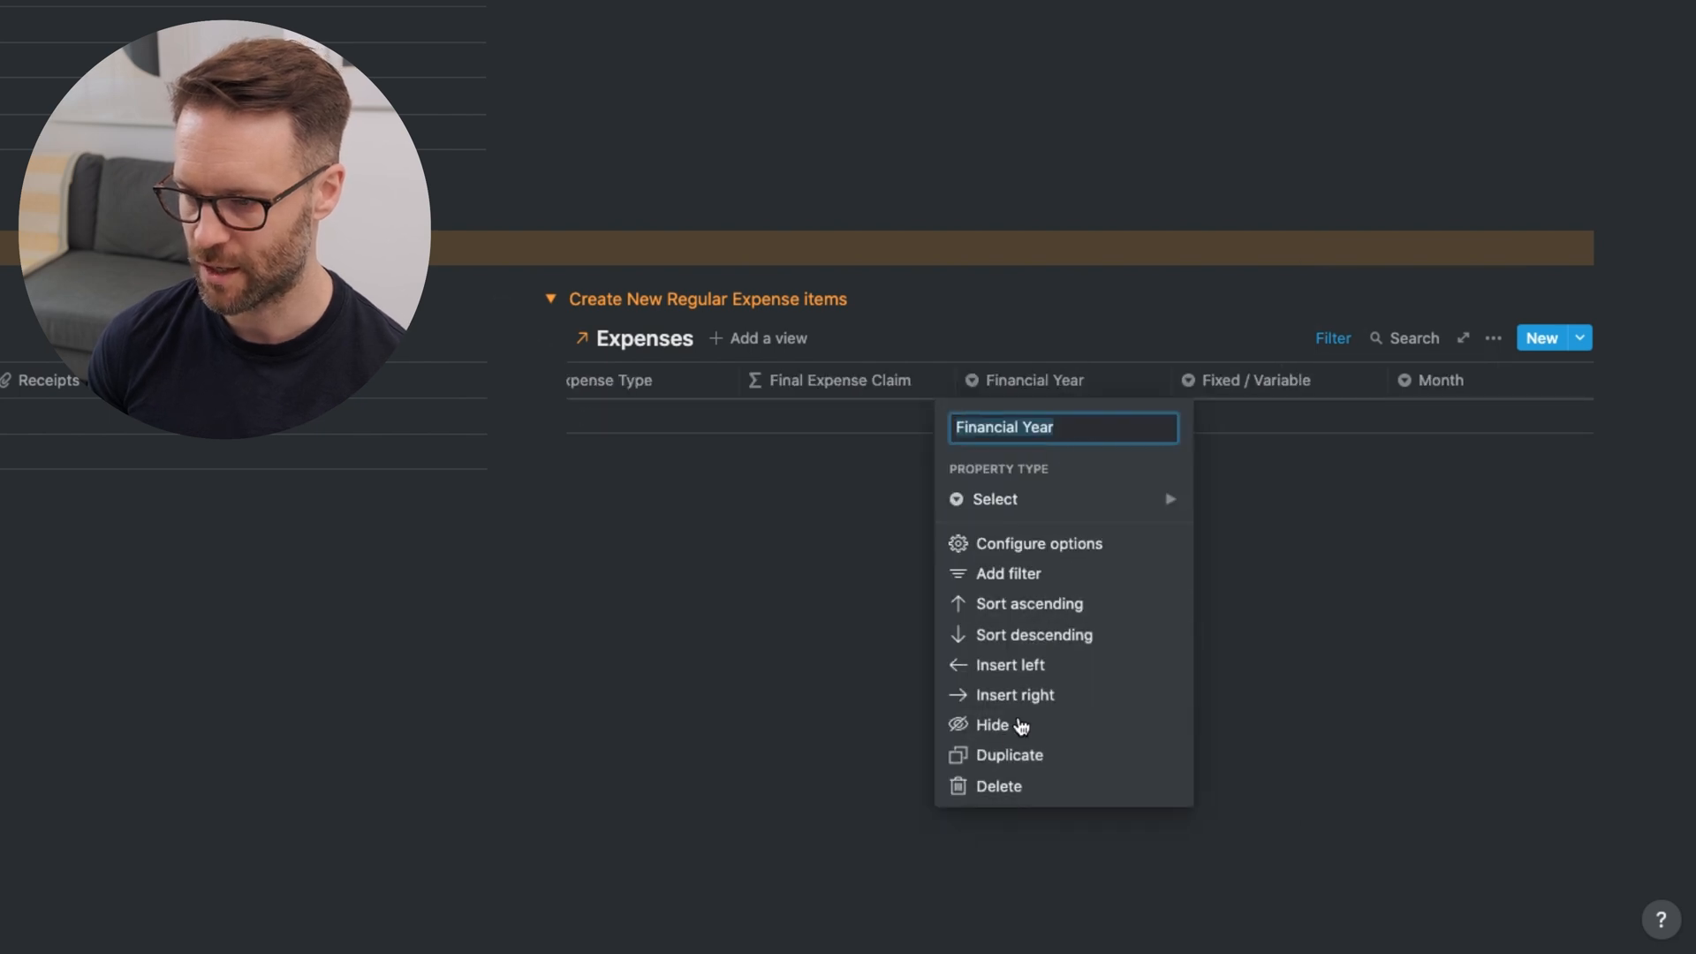
{"action": "left_click", "coordinate": [993, 725]}
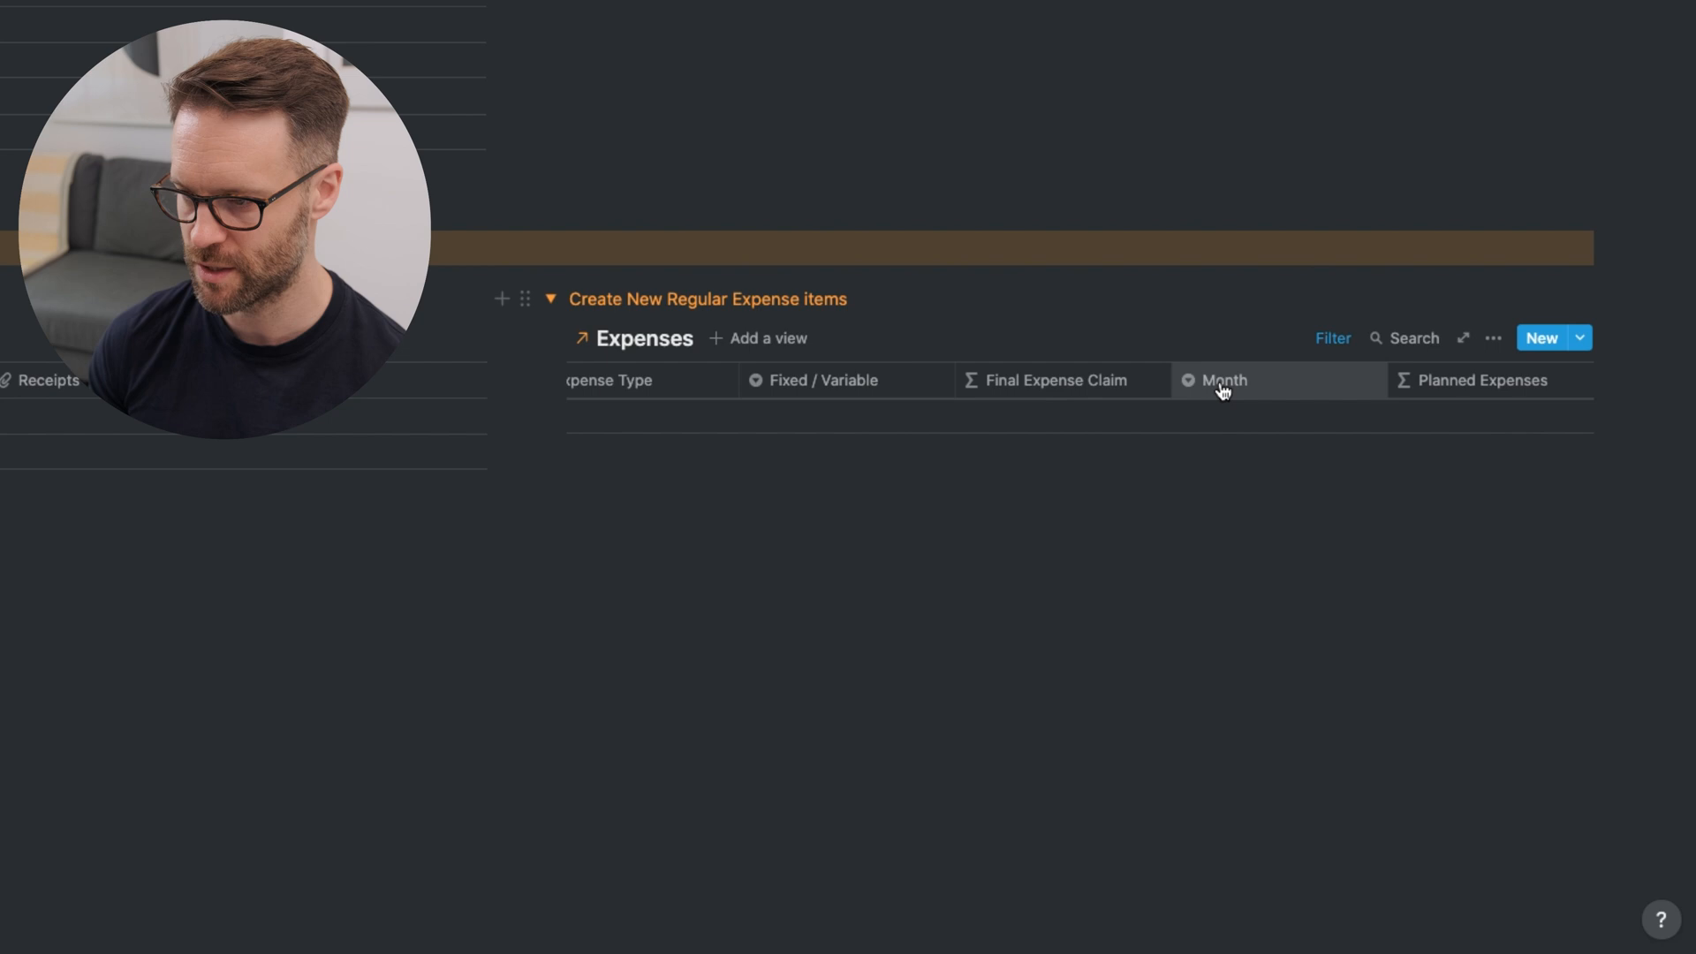
{"action": "left_click", "coordinate": [1223, 380]}
{"action": "type", "text": "Generate New Month of Expense I"}
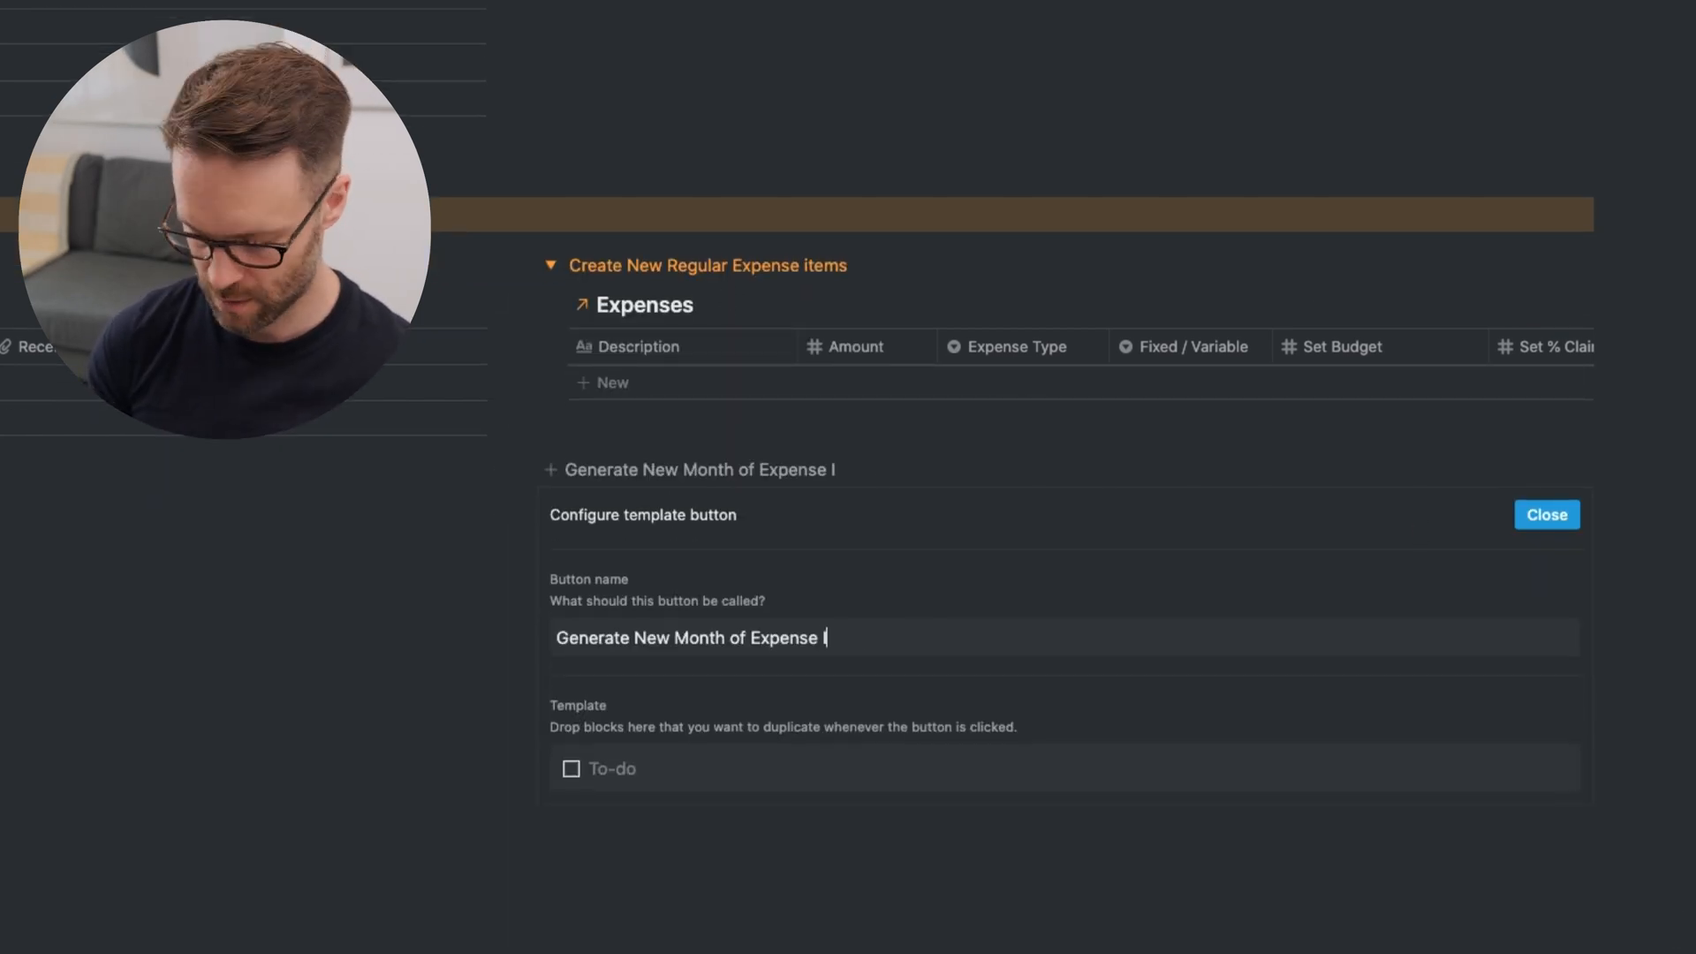
- Add a House Bills expense item, then open the Indify countdown widget's settings
{"action": "left_click", "coordinate": [1546, 514]}
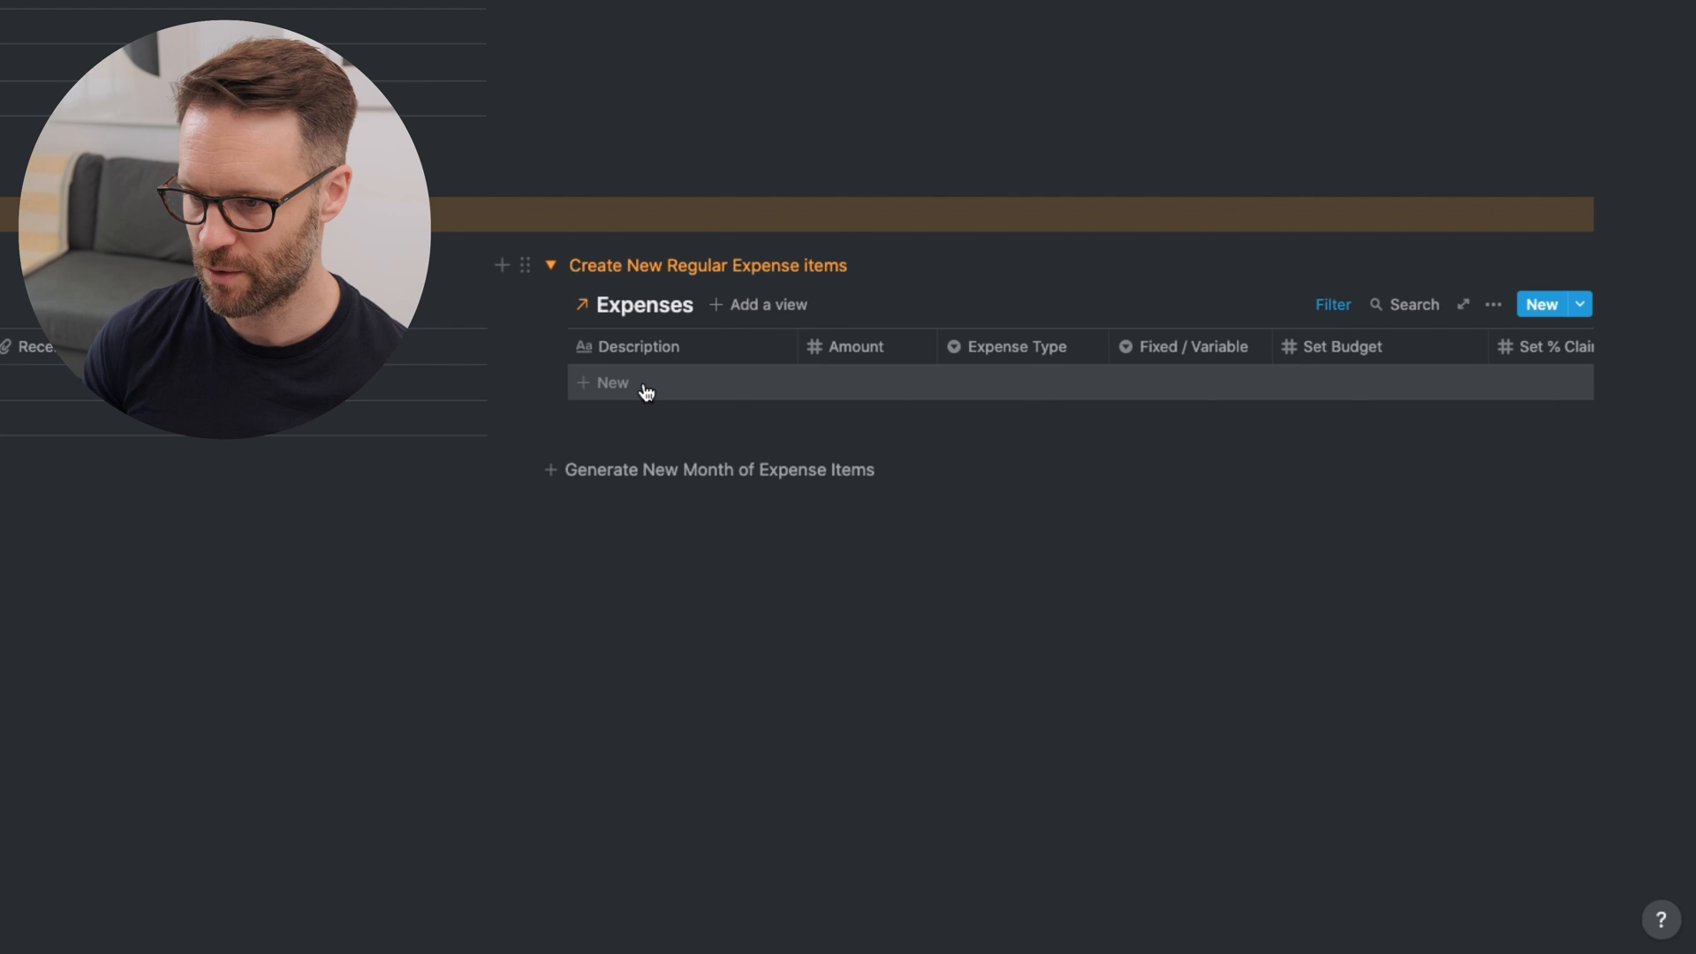
{"action": "left_click", "coordinate": [602, 382]}
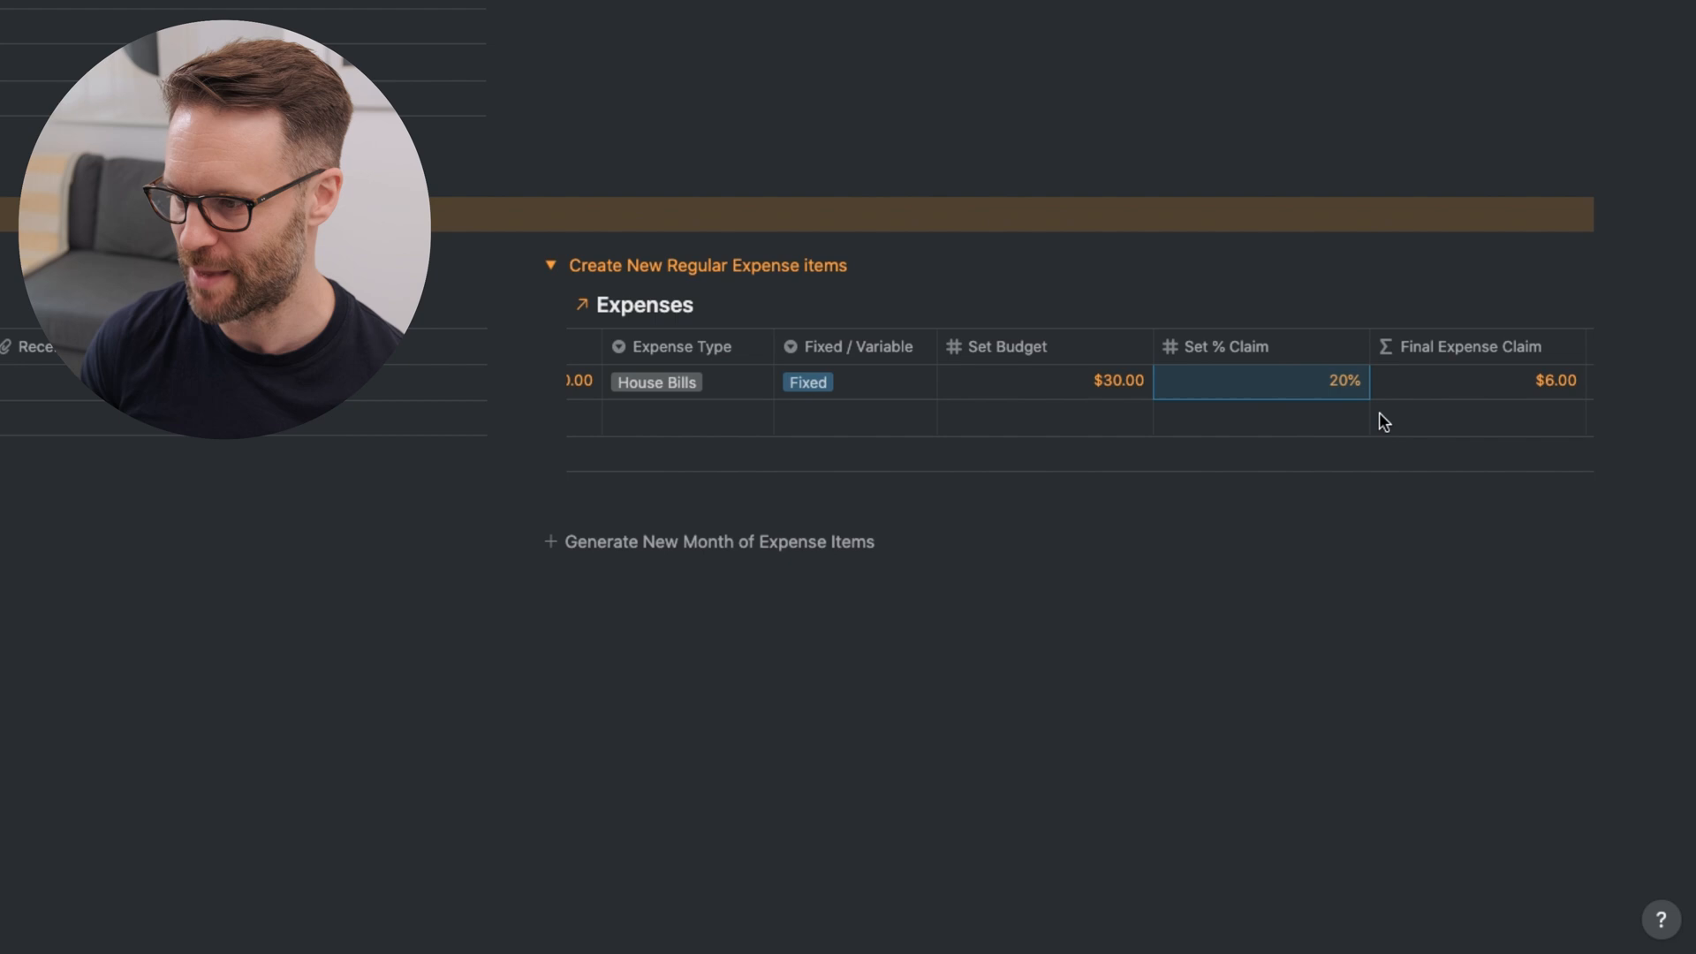
{"action": "left_click", "coordinate": [1546, 544]}
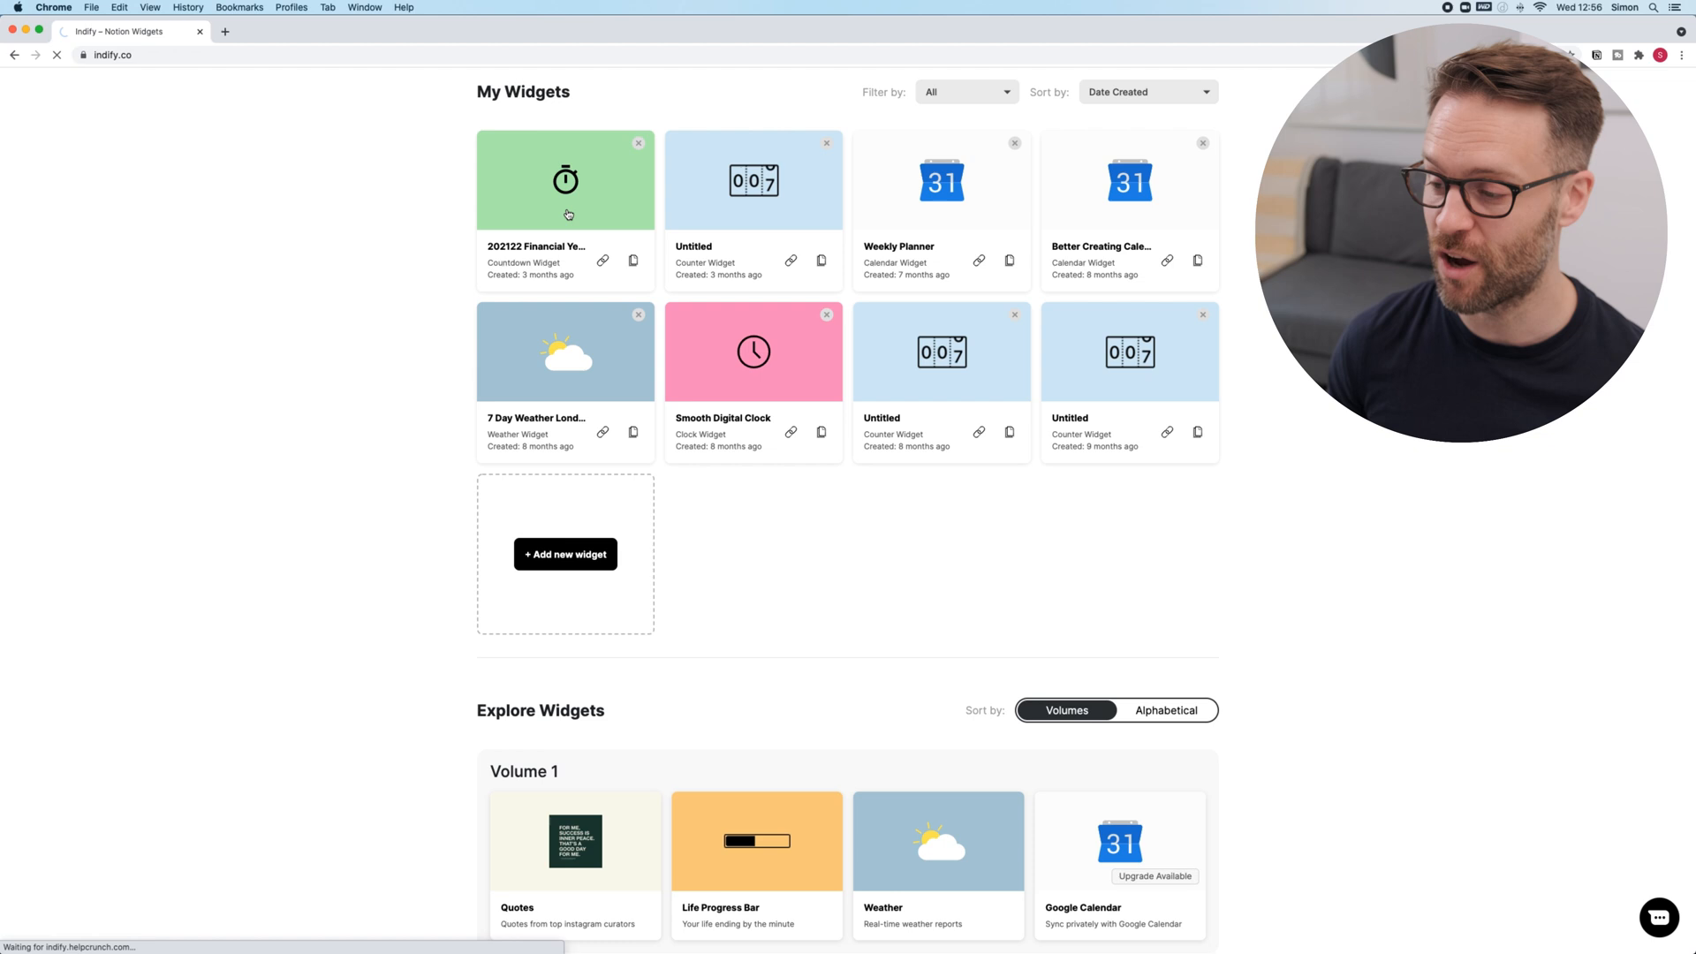
{"action": "left_click", "coordinate": [563, 179]}
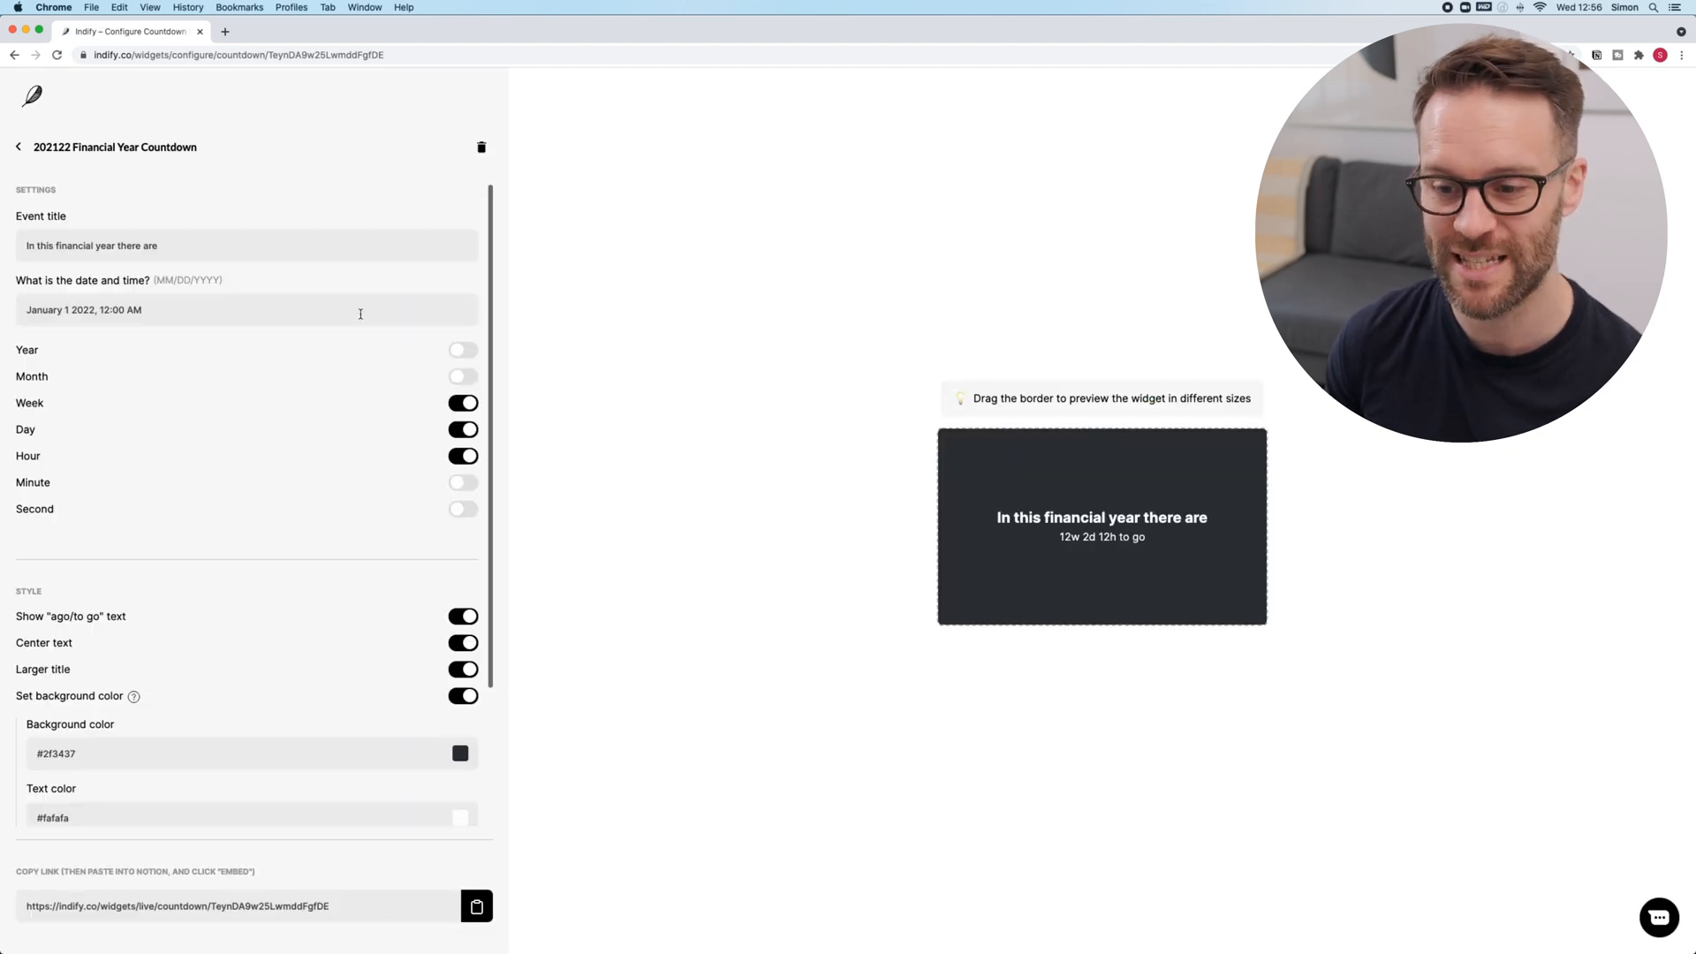